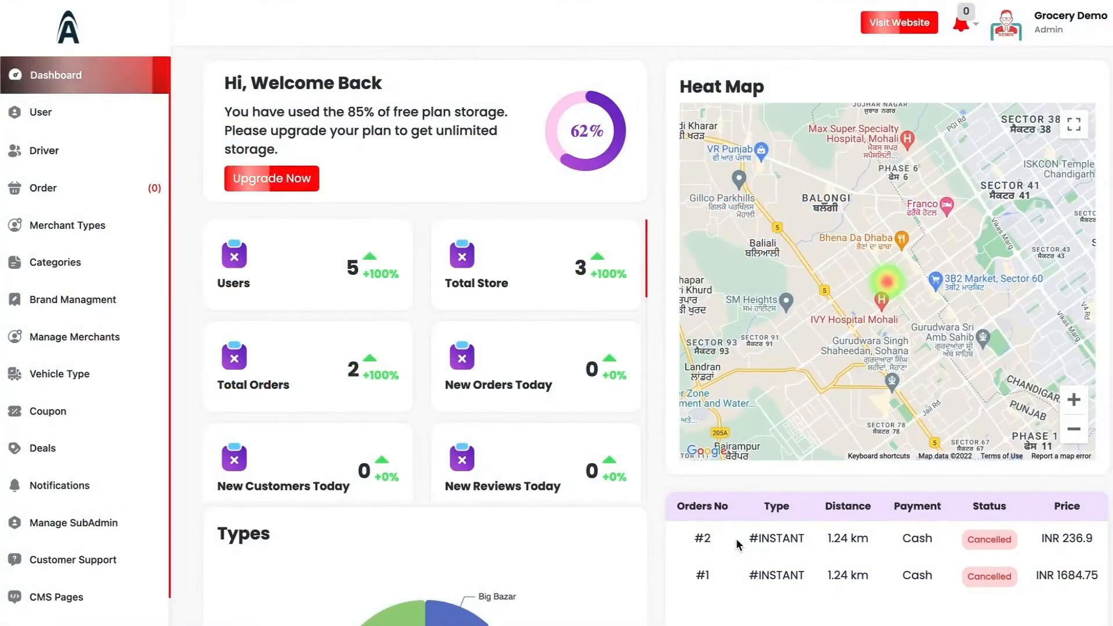
{"action": "mouse_move", "coordinate": [414, 289]}
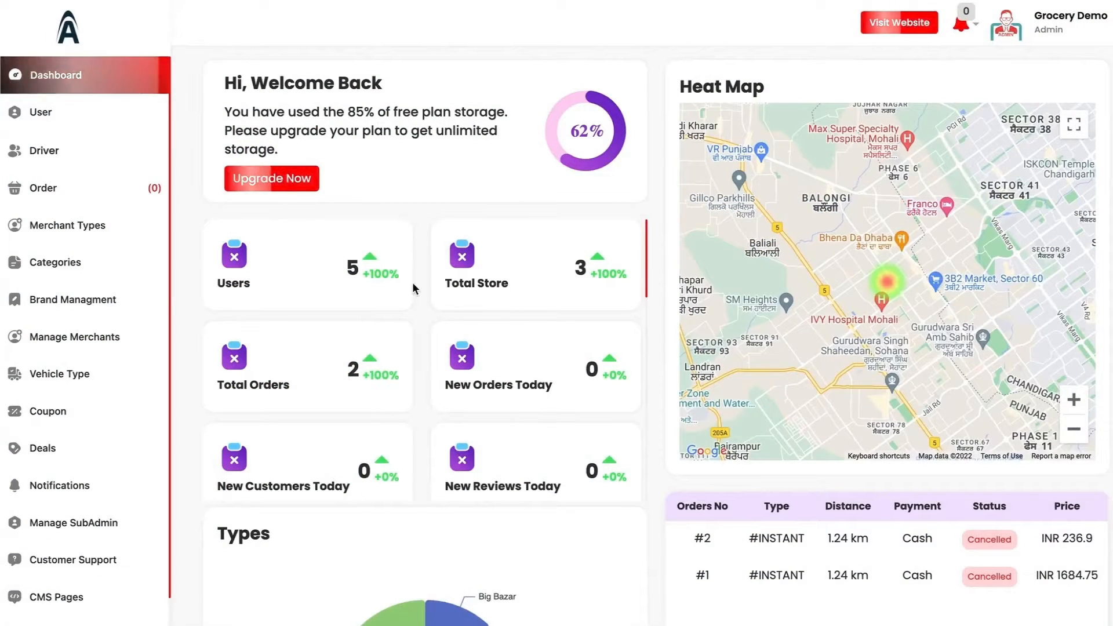
{"action": "mouse_move", "coordinate": [472, 281]}
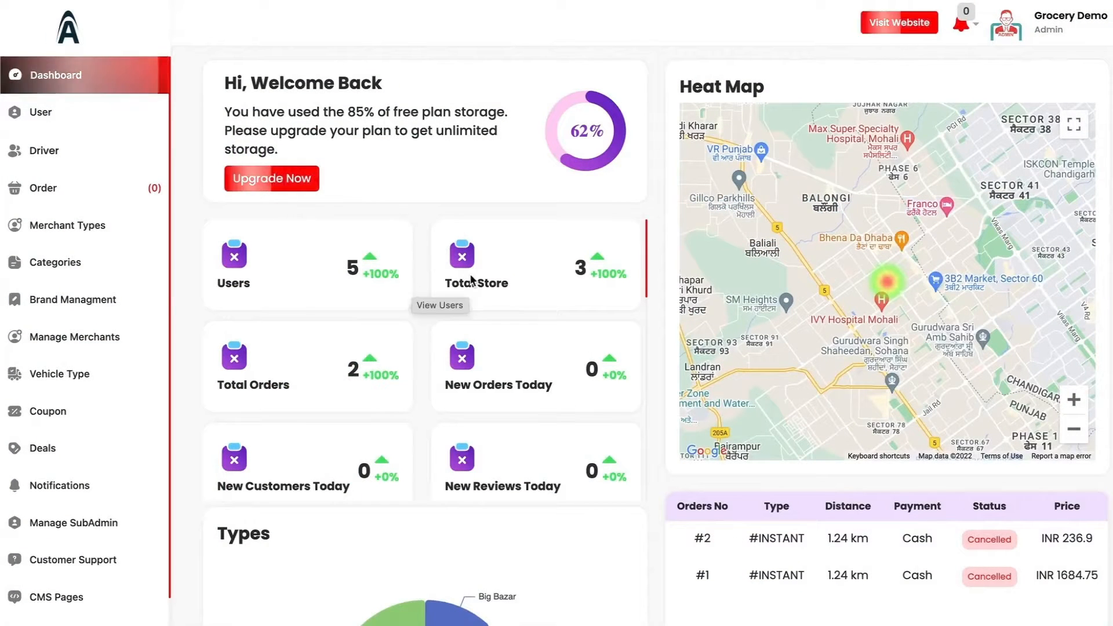
{"action": "mouse_move", "coordinate": [547, 282]}
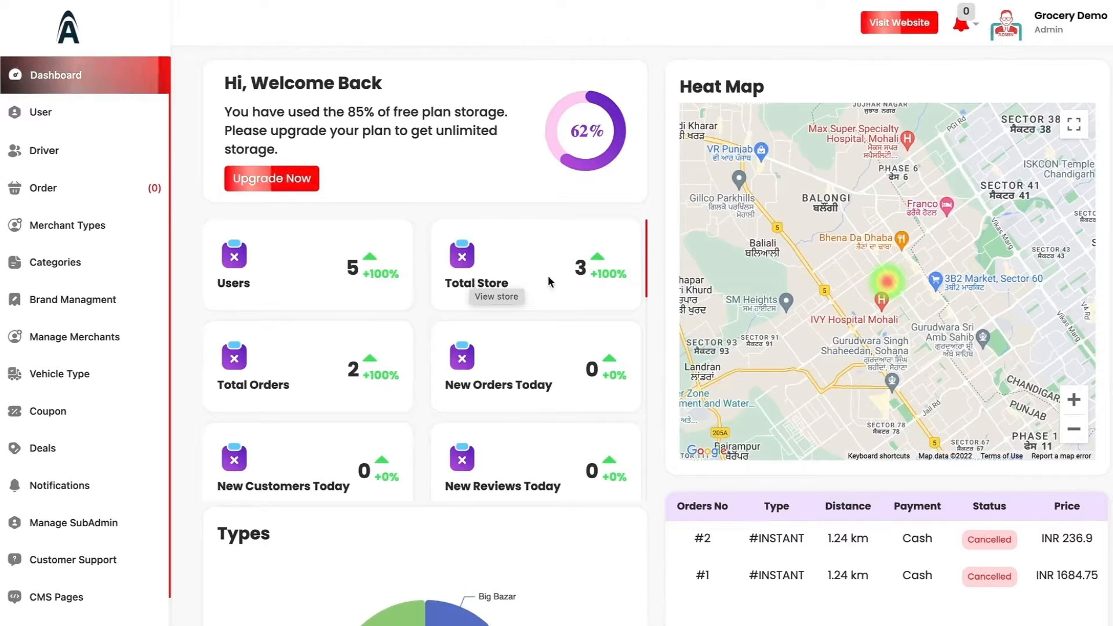
{"action": "mouse_move", "coordinate": [618, 315]}
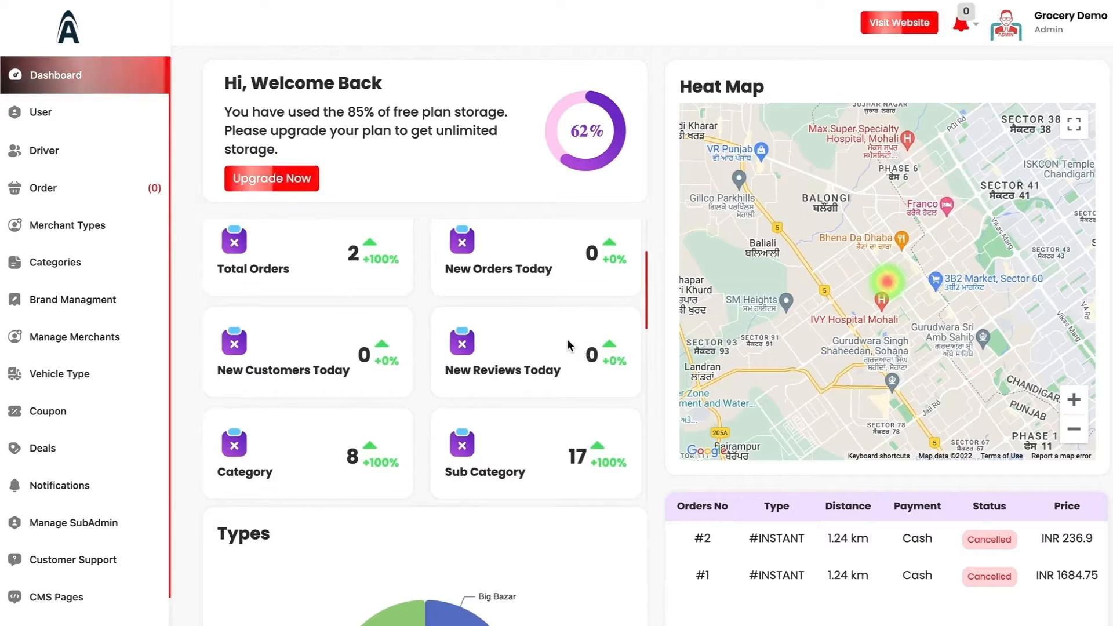
Scroll through the current page, then show the Users list of five active customer accounts.
{"action": "scroll", "scroll_direction": "down", "scroll_amount": 3}
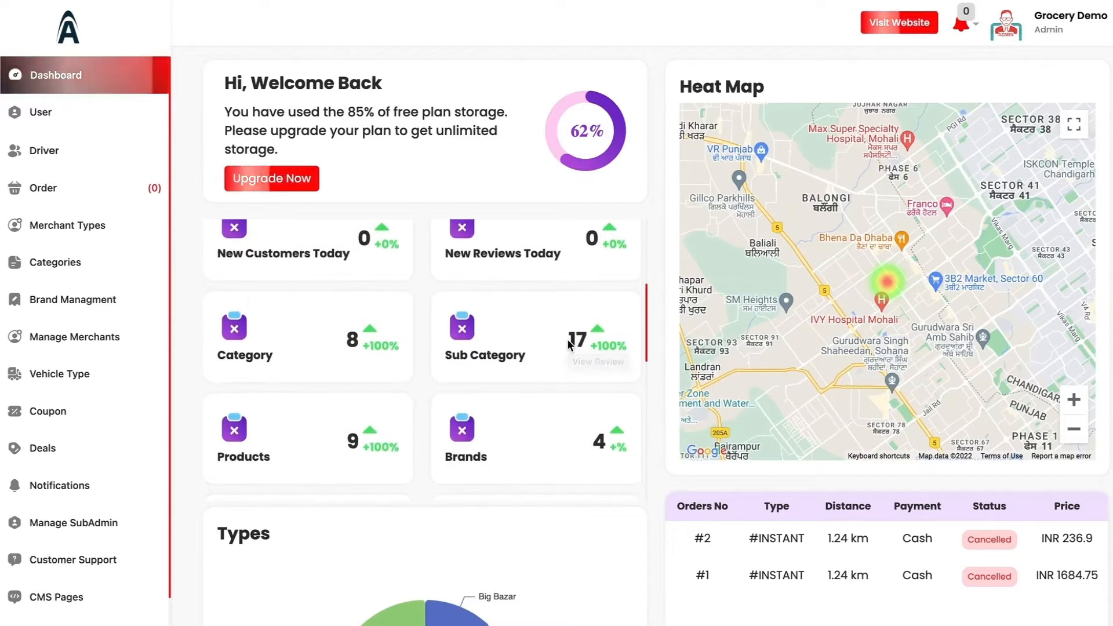
{"action": "scroll", "scroll_direction": "down", "scroll_amount": 3}
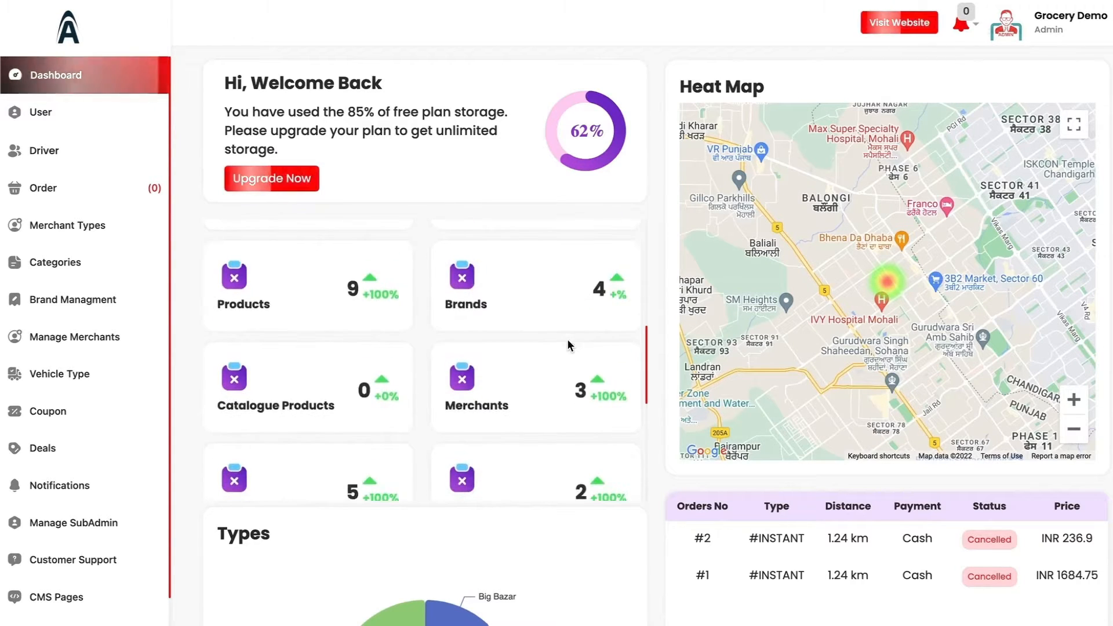
{"action": "mouse_move", "coordinate": [807, 339]}
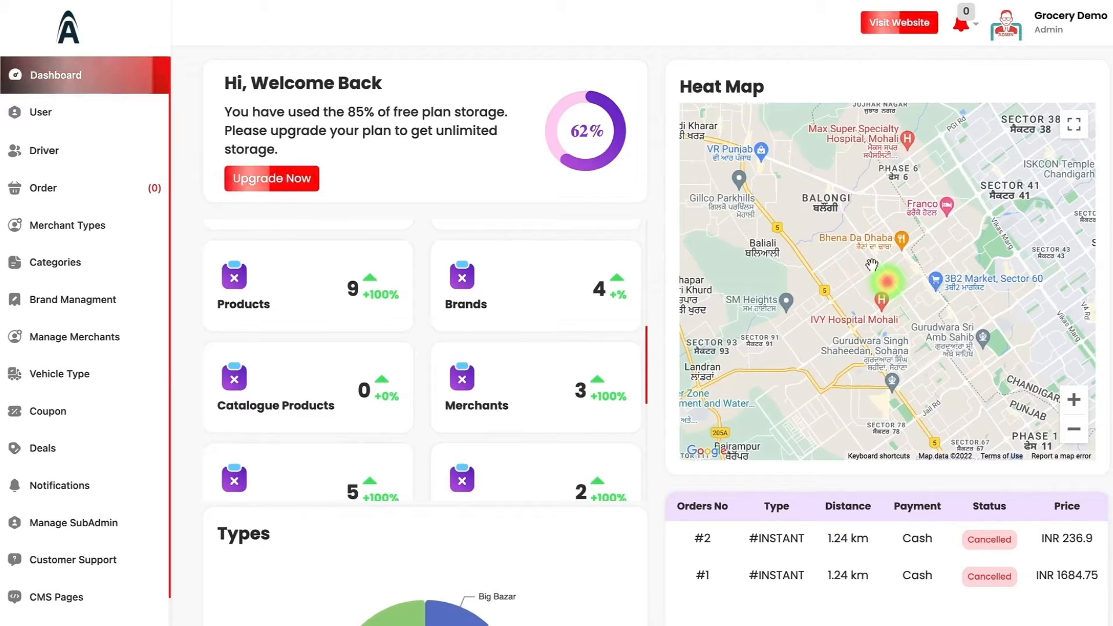
{"action": "mouse_move", "coordinate": [886, 289]}
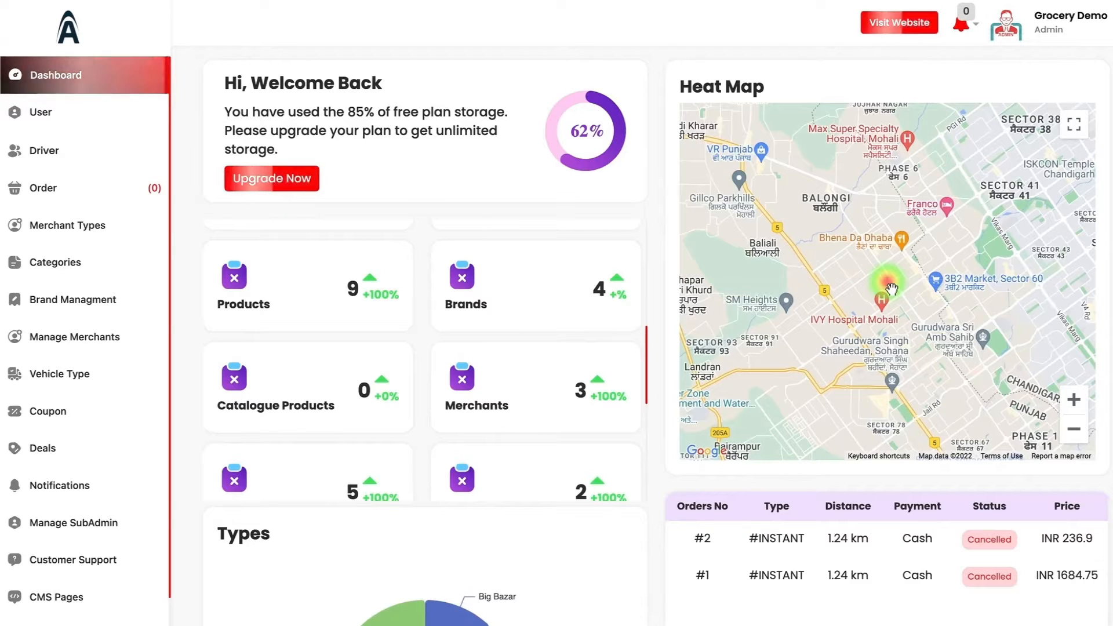
{"action": "mouse_move", "coordinate": [807, 328]}
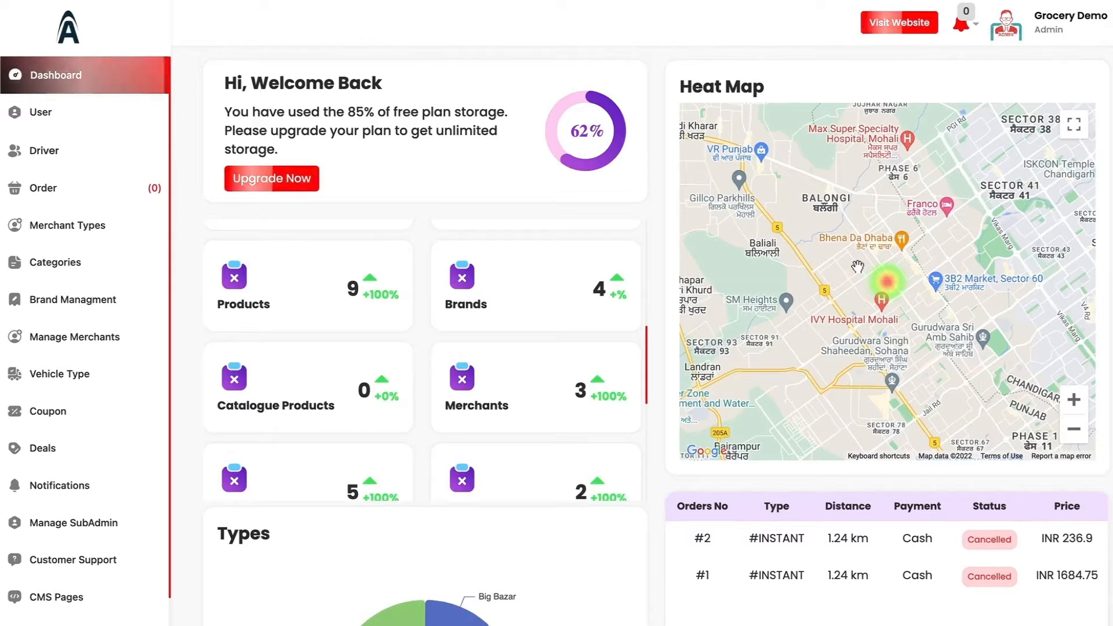
{"action": "mouse_move", "coordinate": [652, 263]}
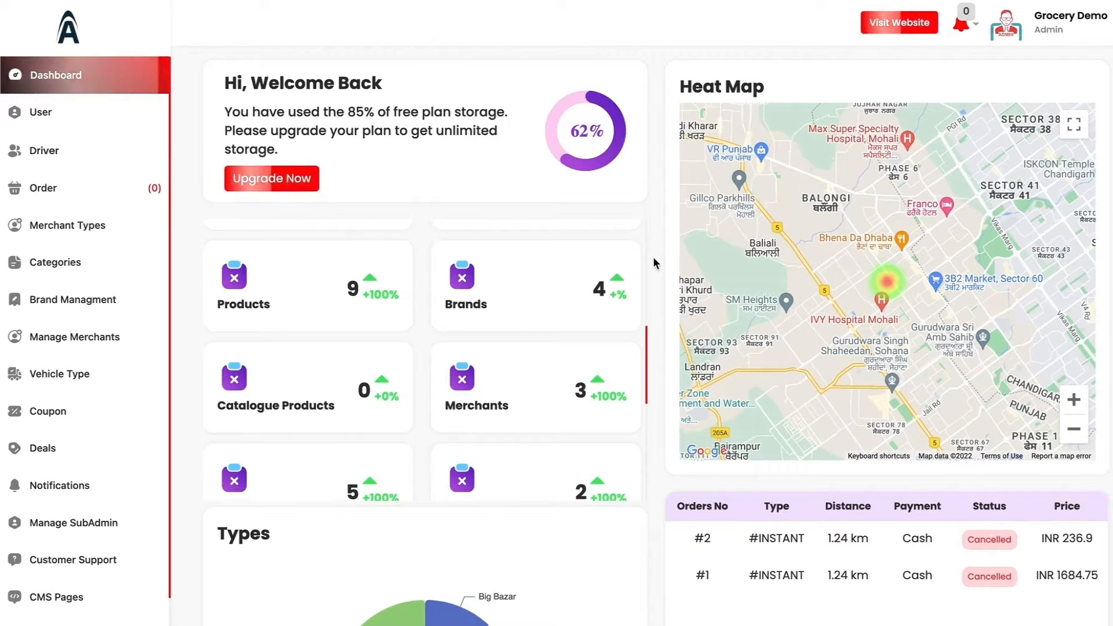
{"action": "scroll", "scroll_direction": "down", "scroll_amount": 3}
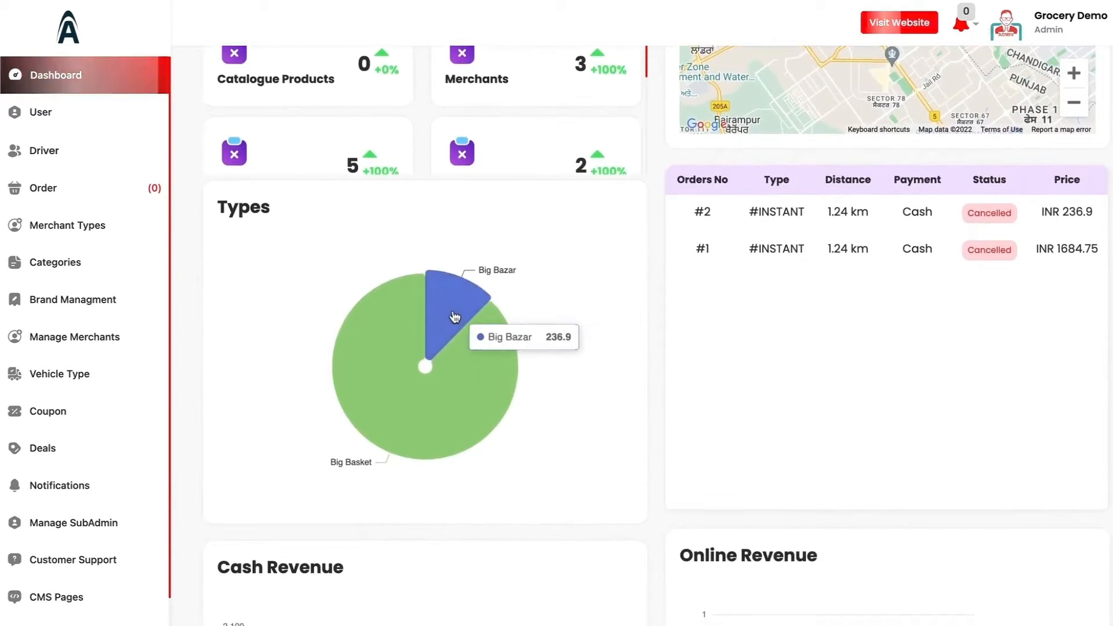
{"action": "mouse_move", "coordinate": [417, 312]}
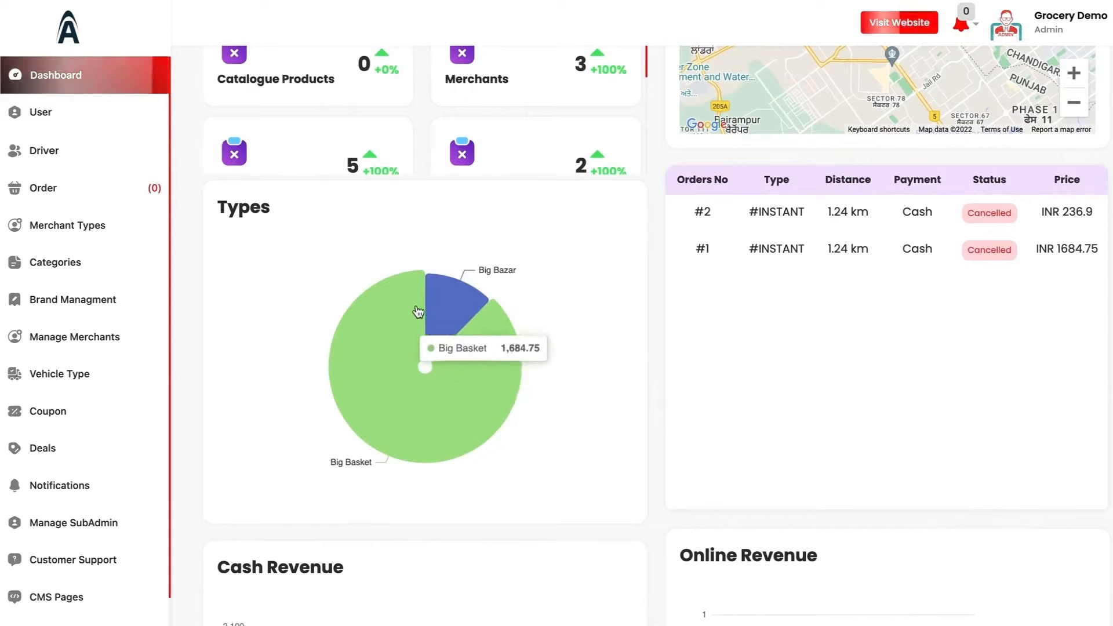
{"action": "mouse_move", "coordinate": [416, 407]}
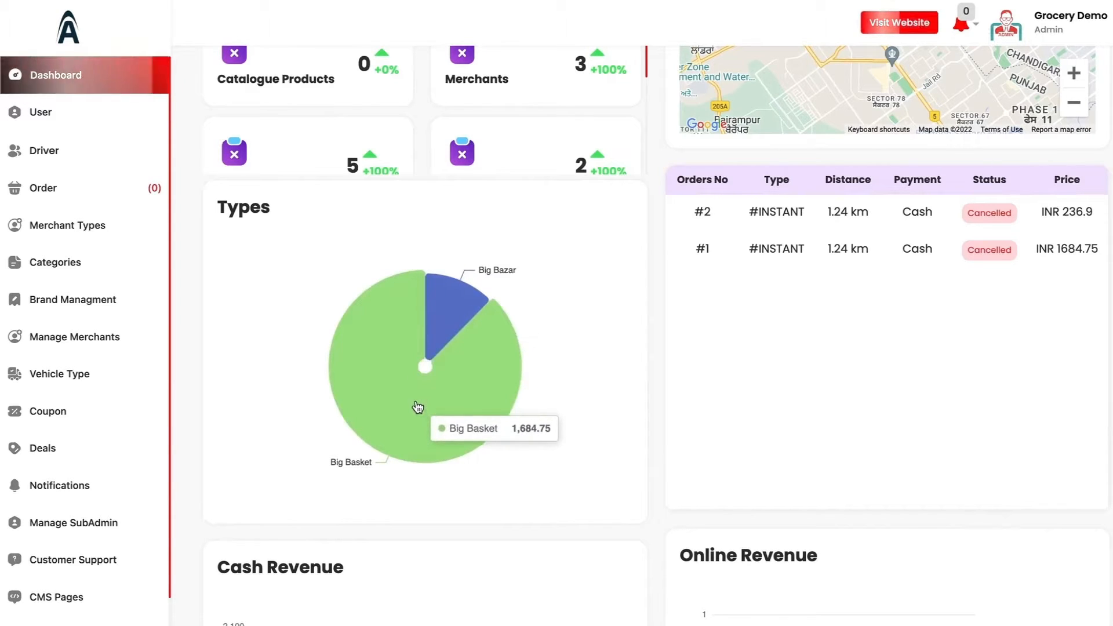
{"action": "mouse_move", "coordinate": [872, 323]}
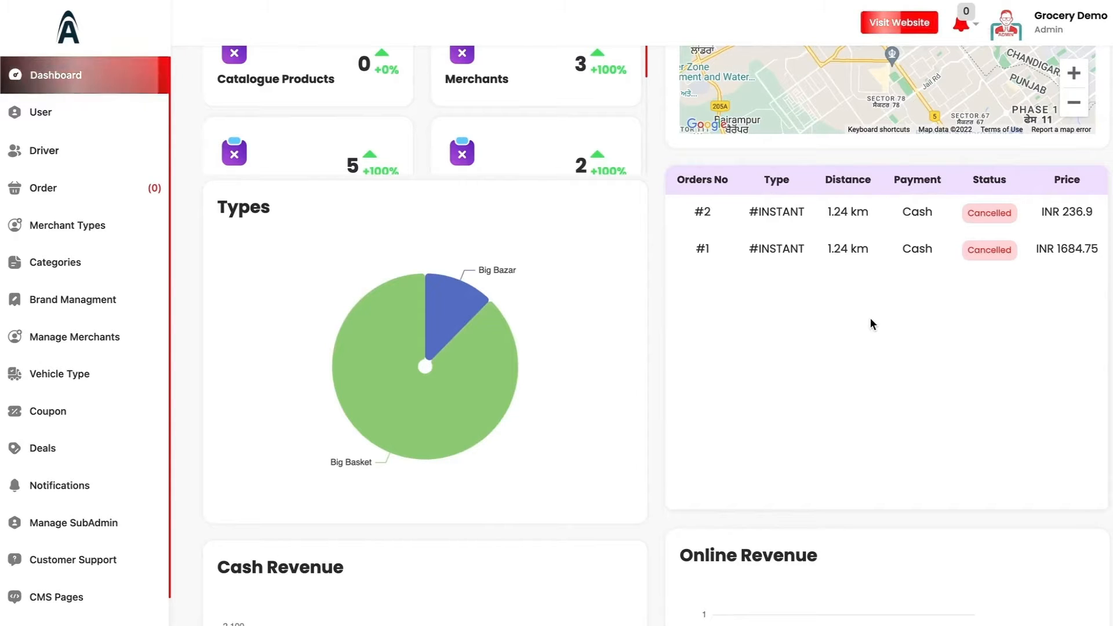
{"action": "mouse_move", "coordinate": [825, 275]}
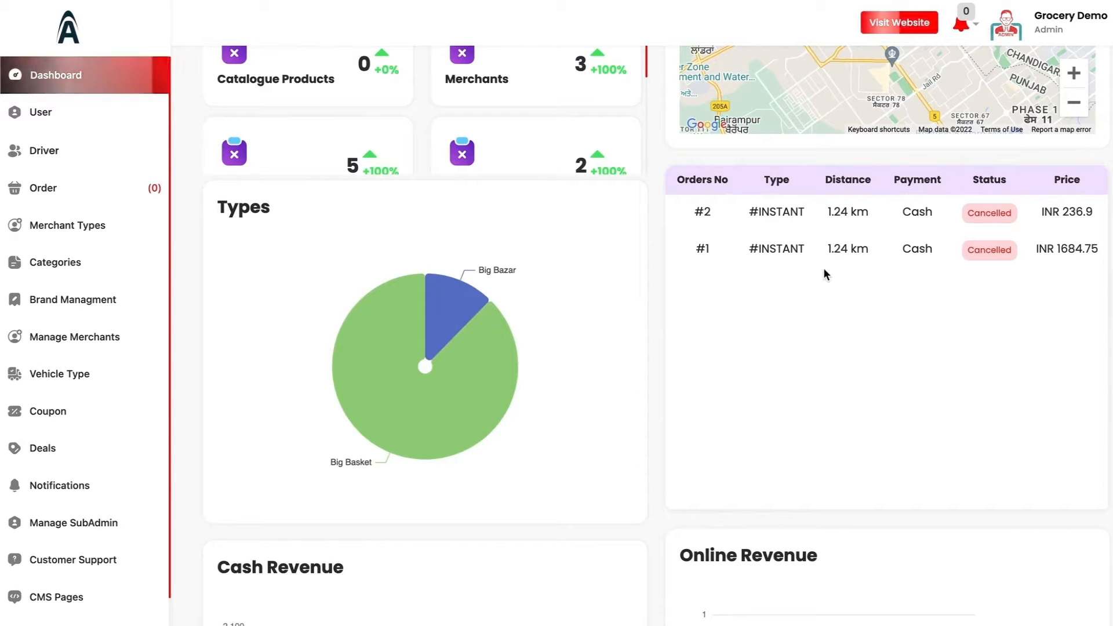
{"action": "mouse_move", "coordinate": [818, 219]}
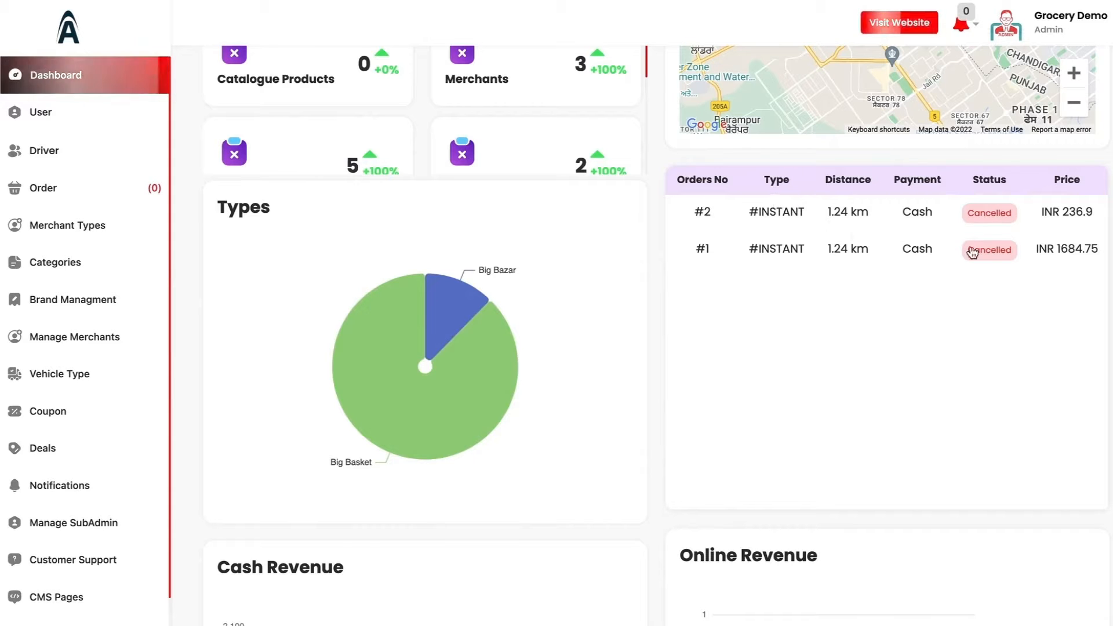
{"action": "scroll", "scroll_direction": "down", "scroll_amount": 3}
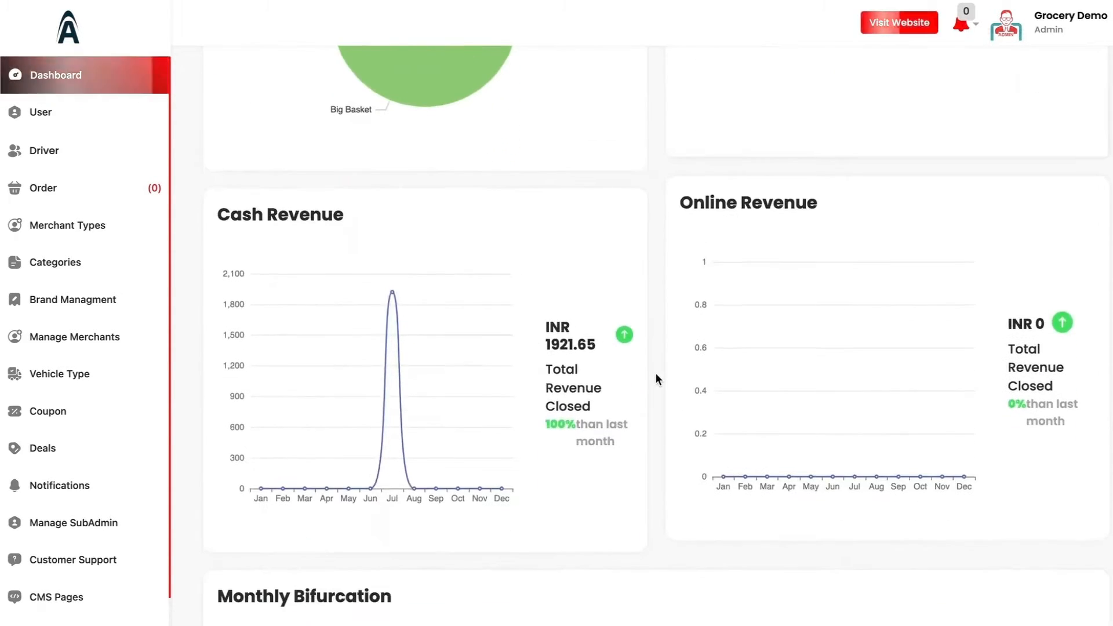
{"action": "scroll", "scroll_direction": "down", "scroll_amount": 3}
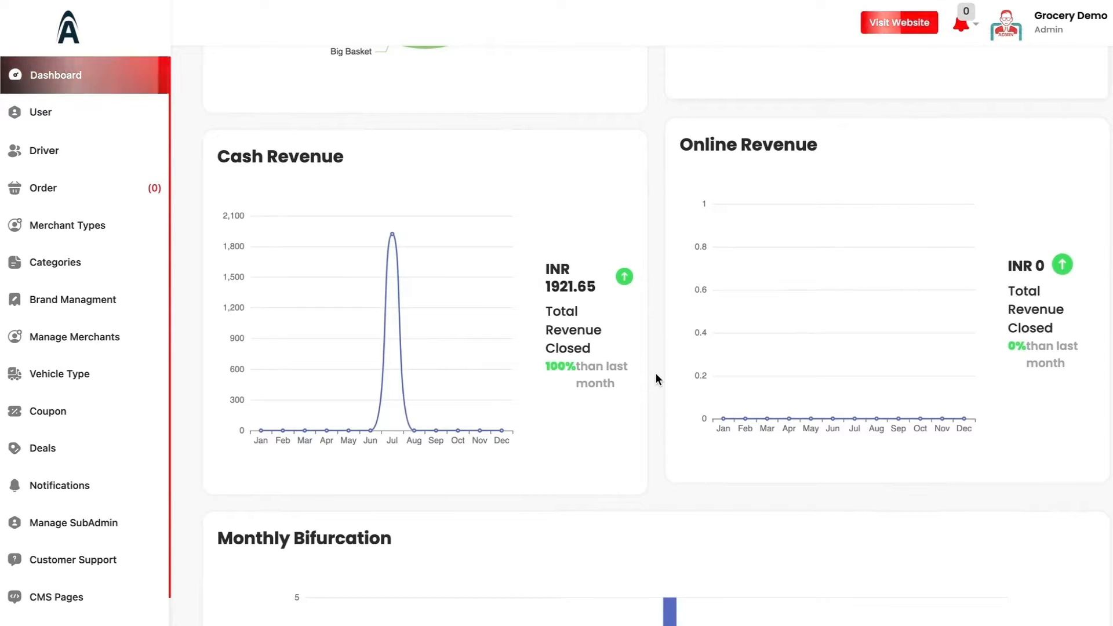
{"action": "scroll", "scroll_direction": "down", "scroll_amount": 3}
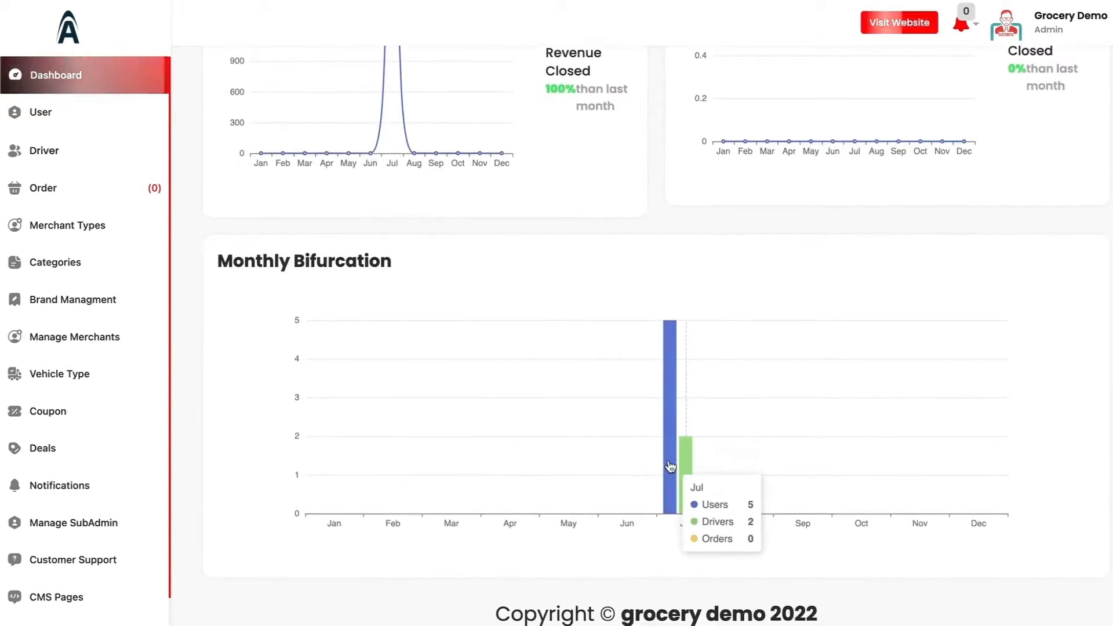
{"action": "scroll", "scroll_direction": "down", "scroll_amount": 3}
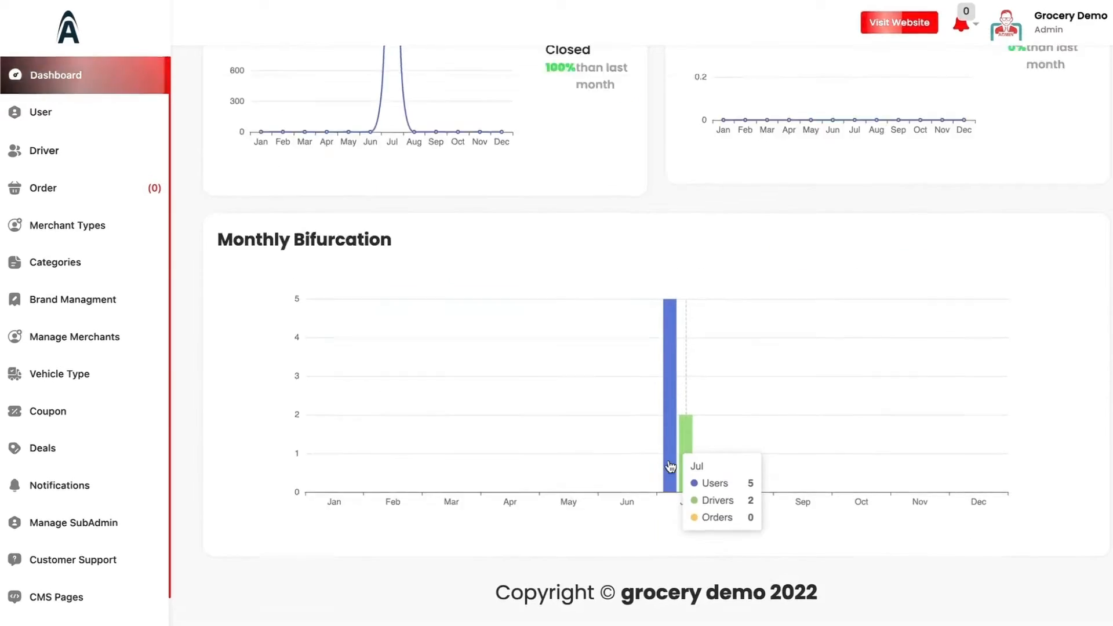
{"action": "left_click", "coordinate": [41, 113]}
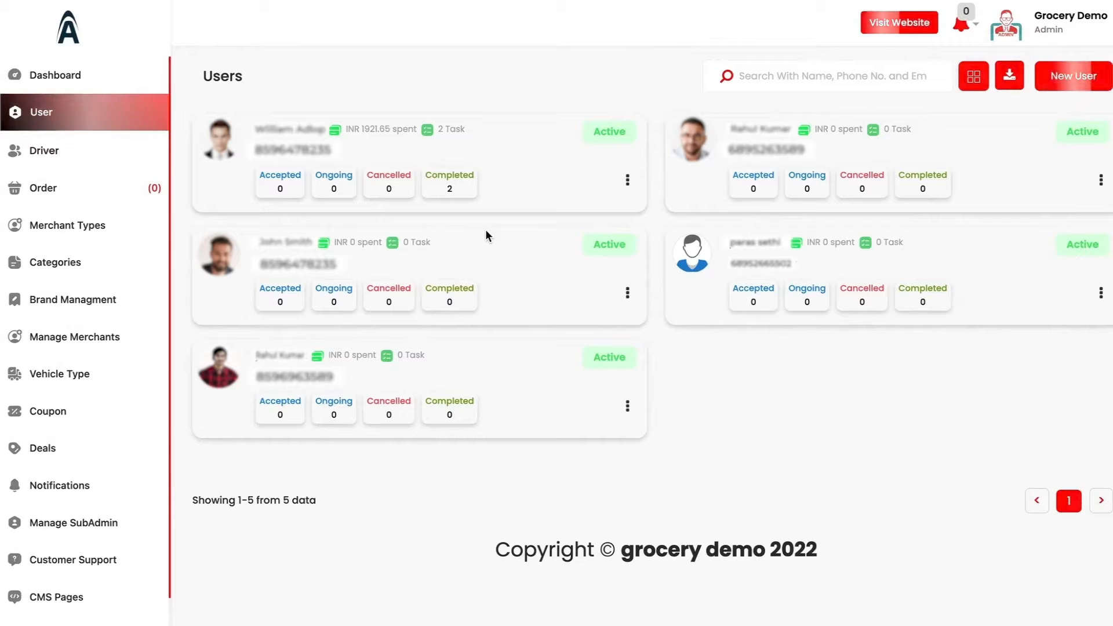
Reveal the user import/export options and dismiss them without choosing one.
{"action": "left_click", "coordinate": [973, 76]}
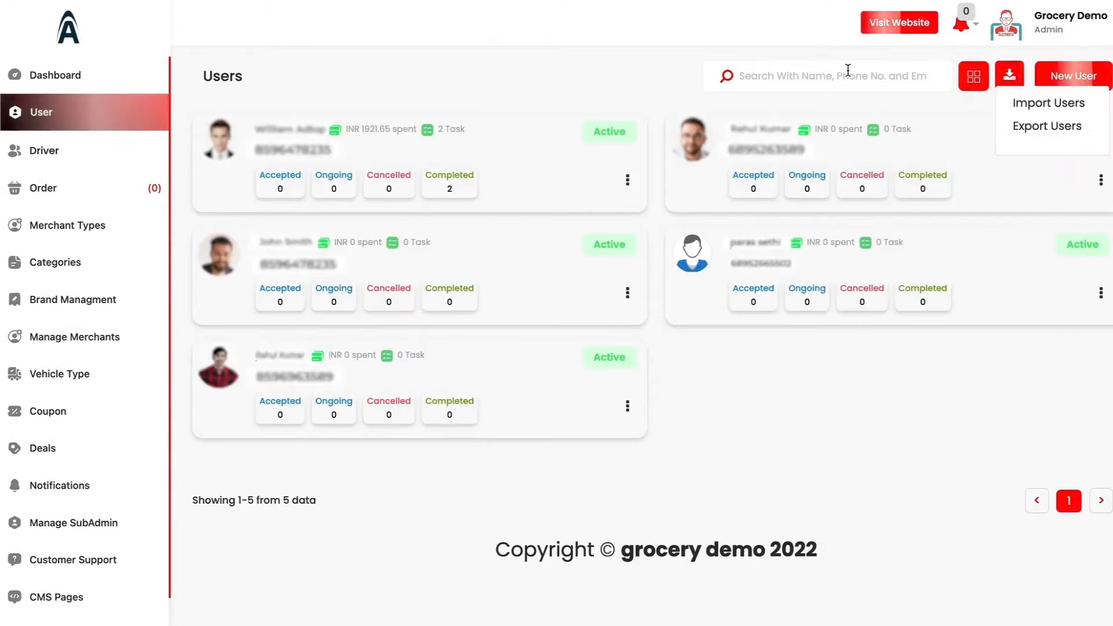
{"action": "left_click", "coordinate": [583, 146]}
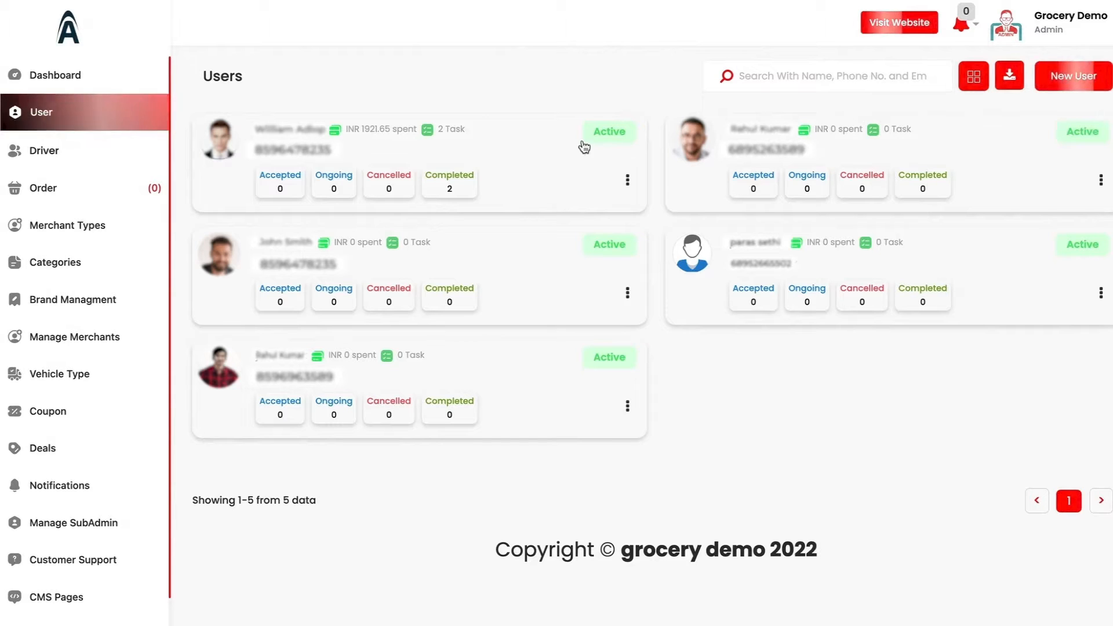
{"action": "mouse_move", "coordinate": [381, 130]}
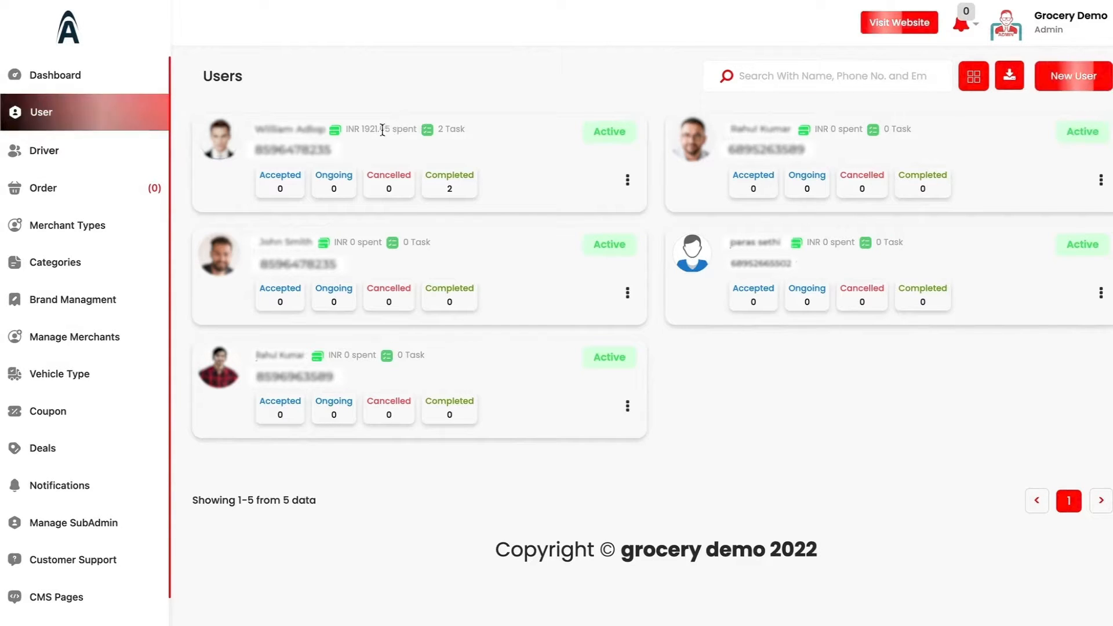
{"action": "mouse_move", "coordinate": [441, 144]}
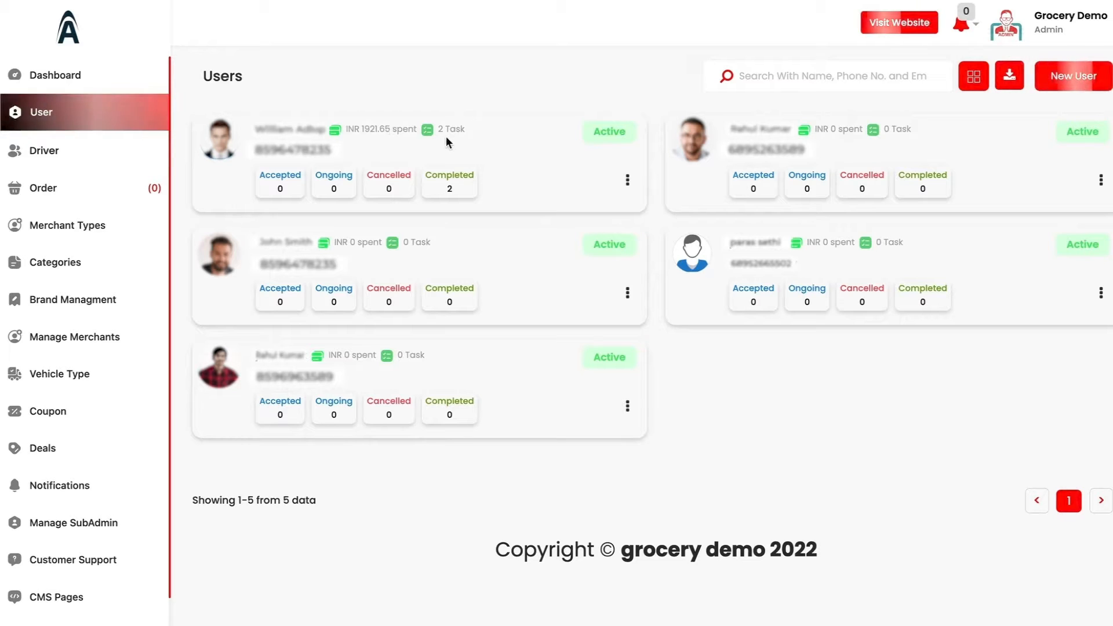
{"action": "mouse_move", "coordinate": [457, 171]}
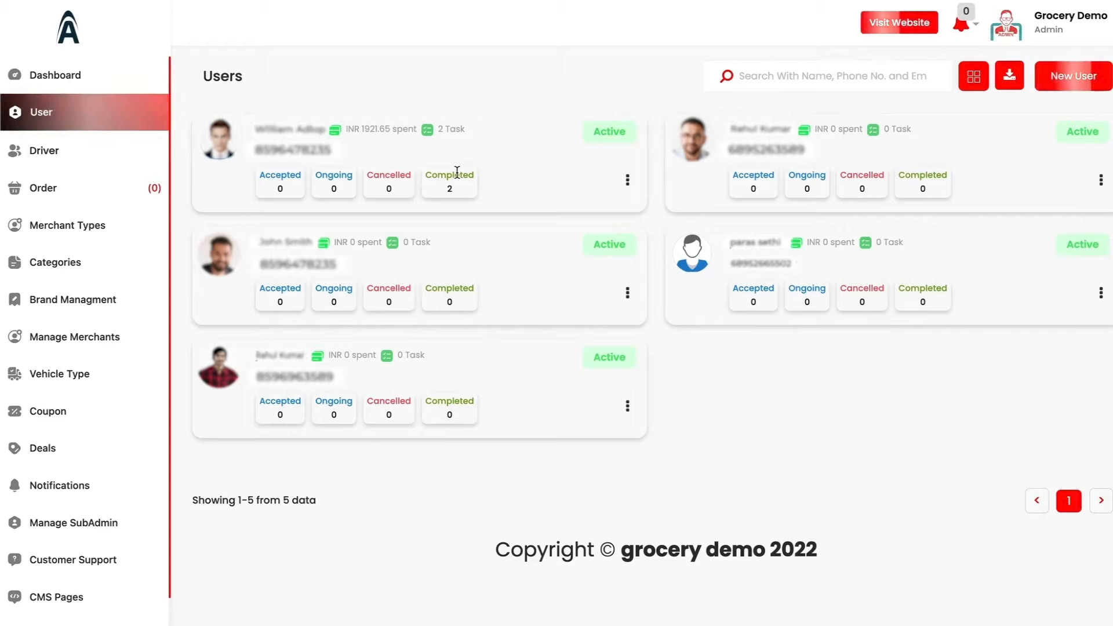
{"action": "mouse_move", "coordinate": [175, 175]}
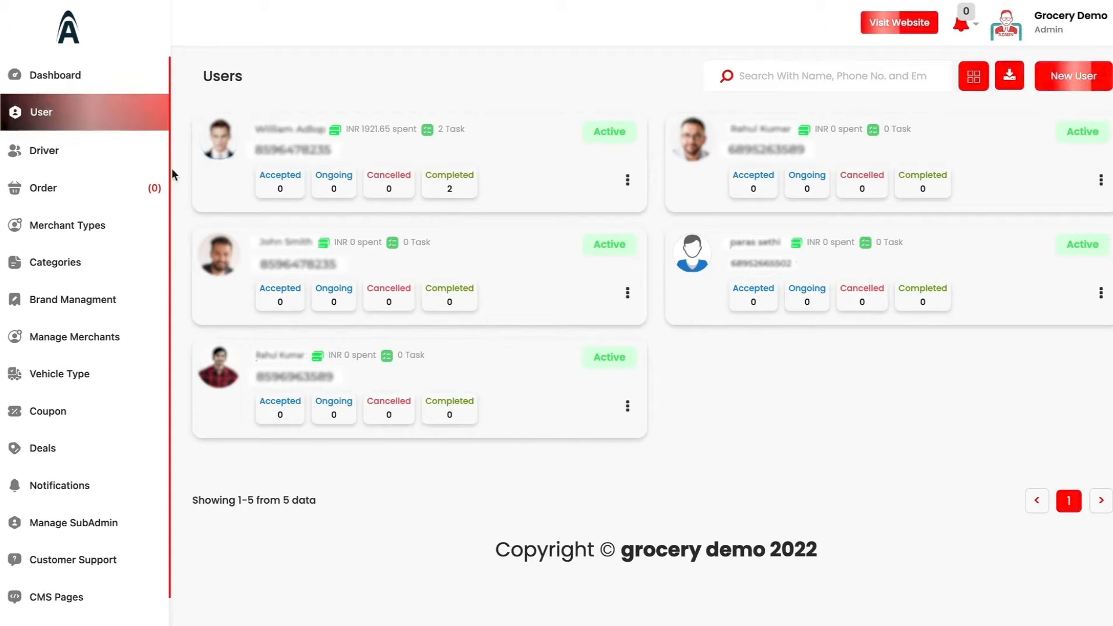
Show the Orders page listing the two completed Big Bazar and Big Basket instant orders.
{"action": "left_click", "coordinate": [43, 188]}
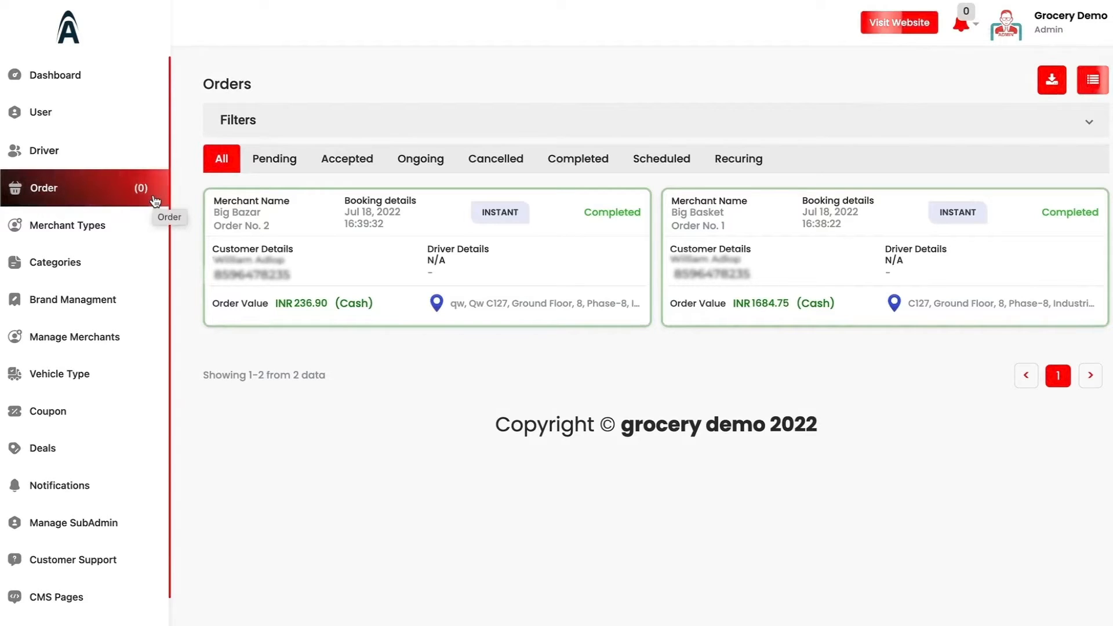
{"action": "mouse_move", "coordinate": [311, 163]}
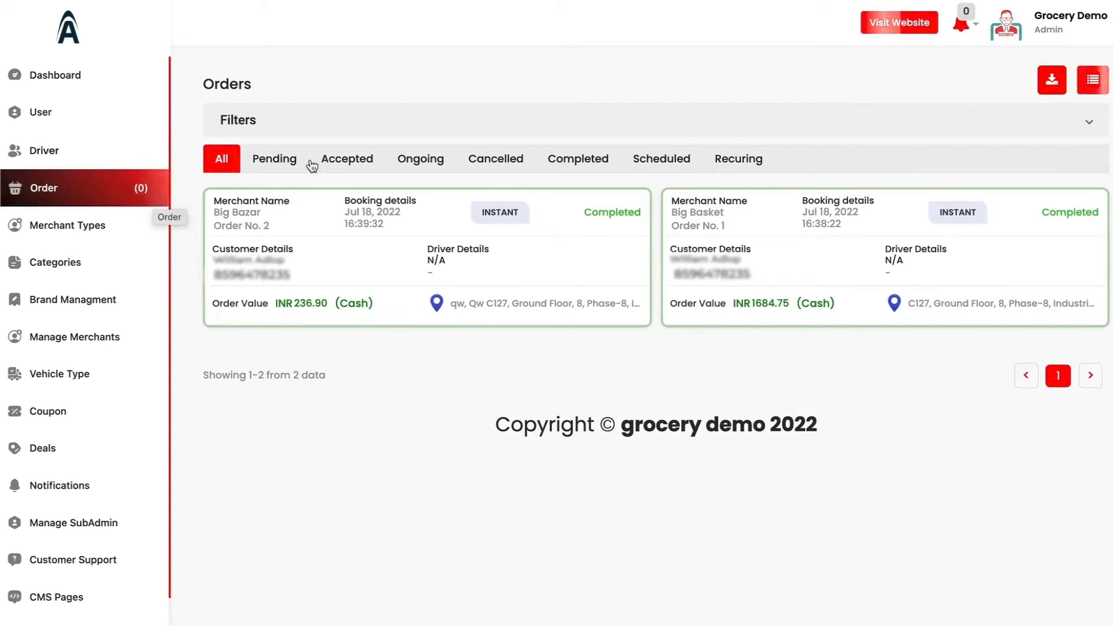
{"action": "mouse_move", "coordinate": [399, 197]}
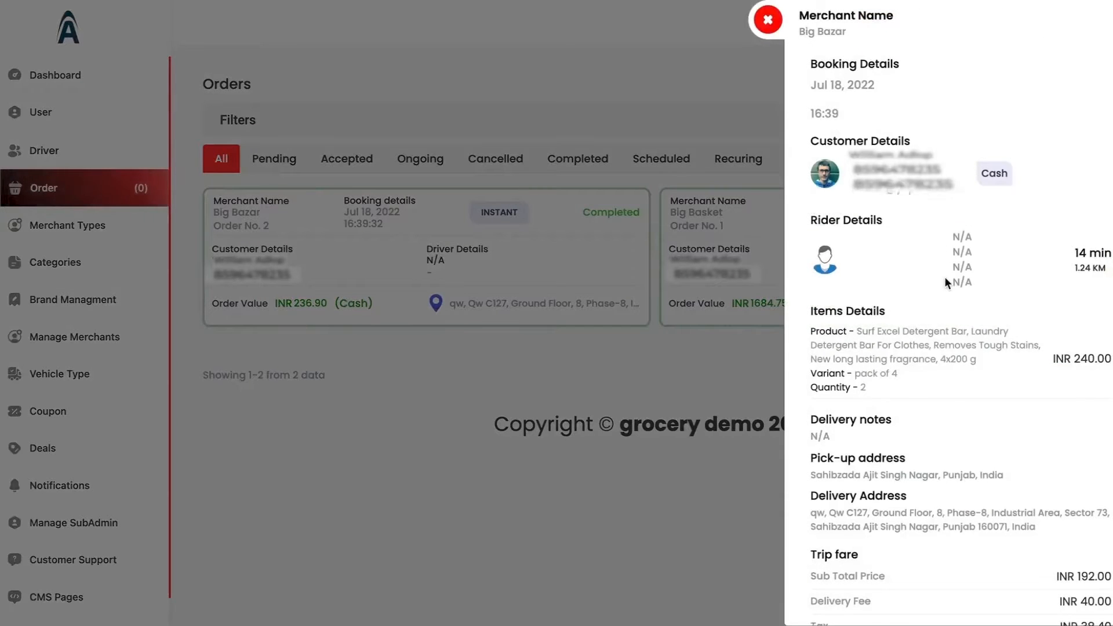
Scroll the Big Bazar order details down to the trip fare billed at INR 236.90.
{"action": "scroll", "scroll_direction": "down", "scroll_amount": 3}
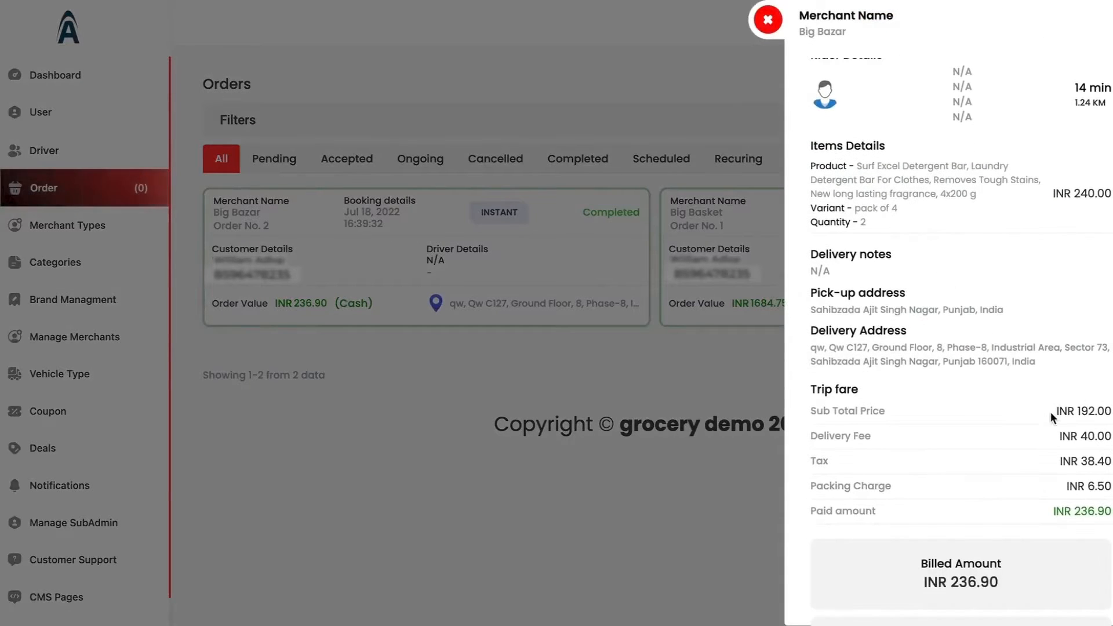
{"action": "mouse_move", "coordinate": [1004, 339]}
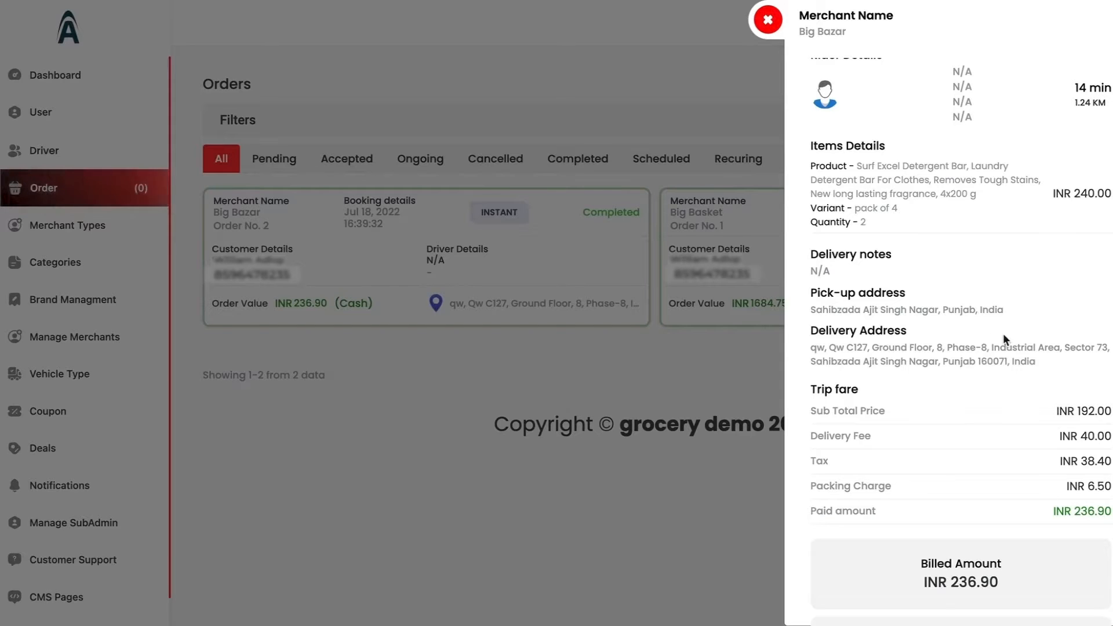
{"action": "scroll", "scroll_direction": "up", "scroll_amount": 3}
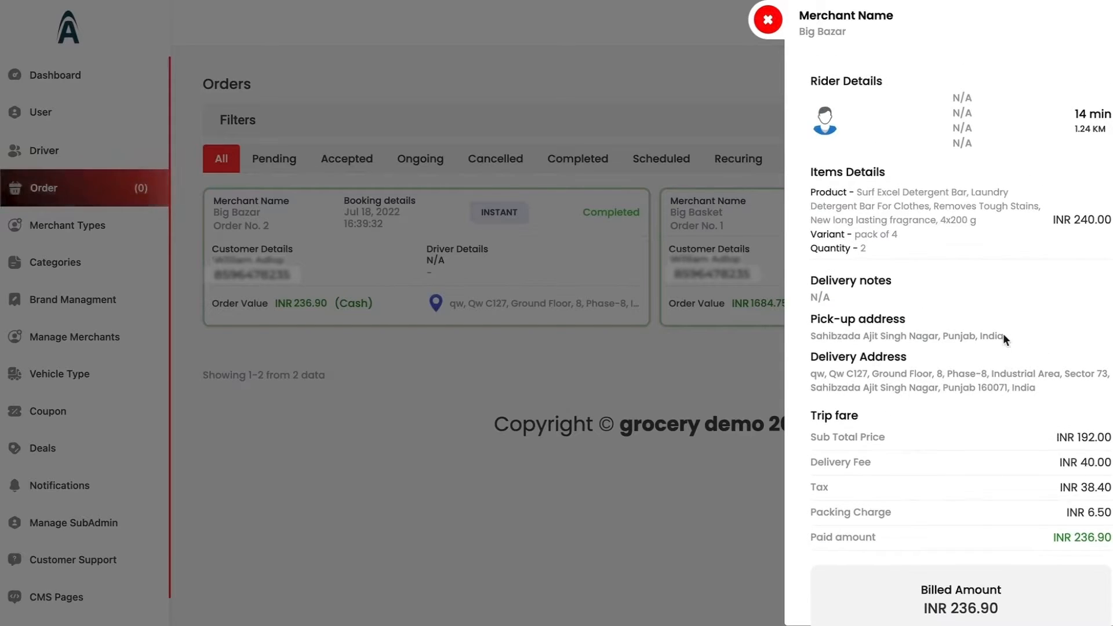
{"action": "scroll", "scroll_direction": "down", "scroll_amount": 3}
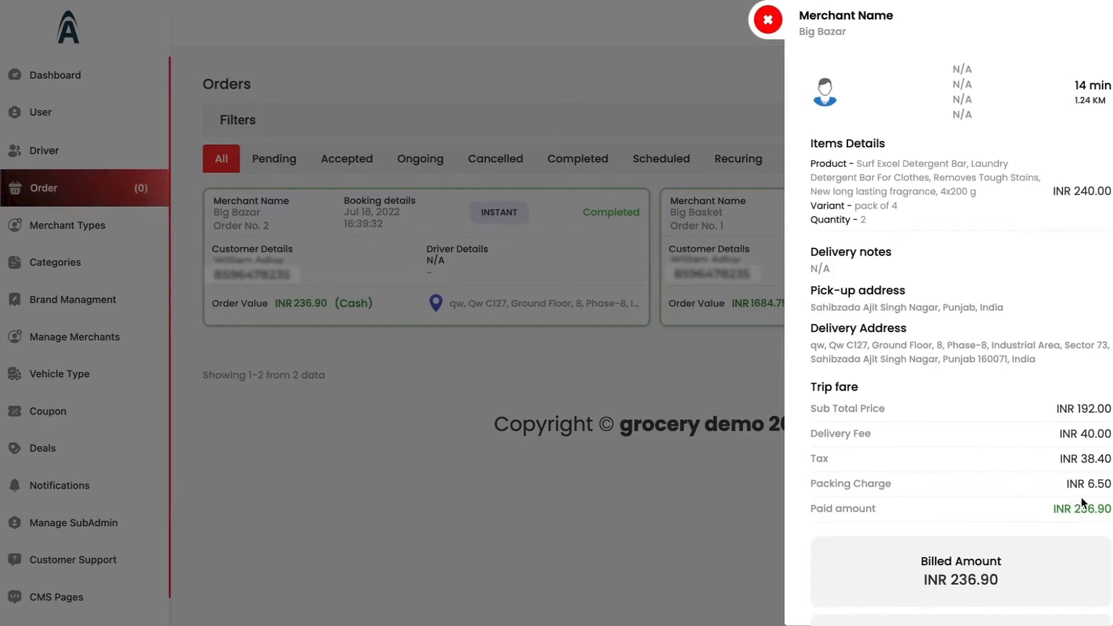
{"action": "mouse_move", "coordinate": [1007, 552]}
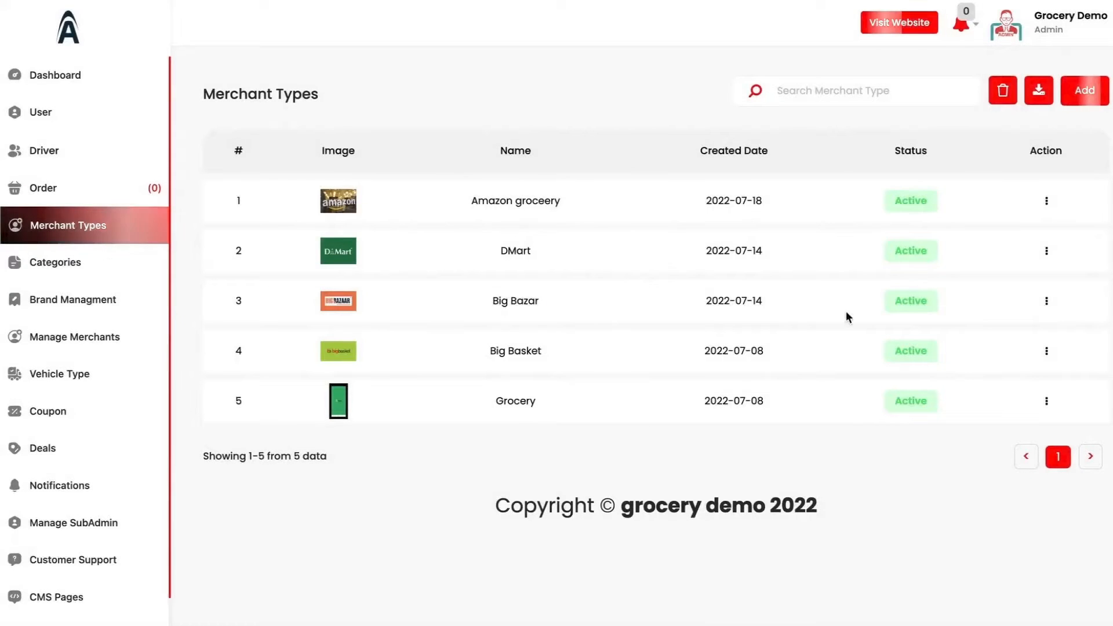
{"action": "mouse_move", "coordinate": [748, 223]}
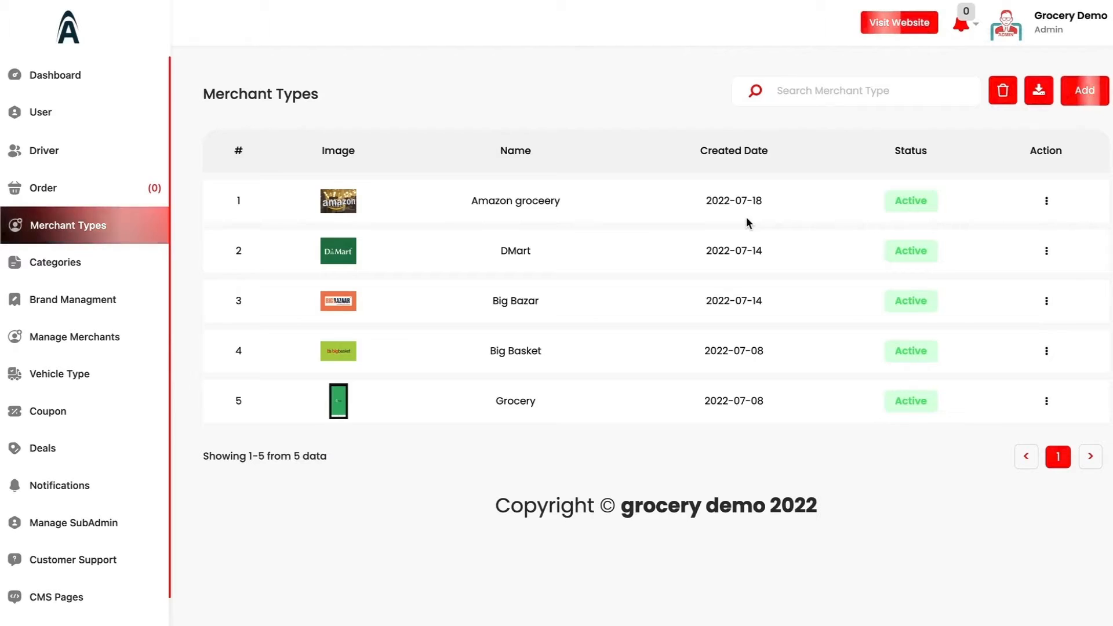
{"action": "mouse_move", "coordinate": [1045, 207]}
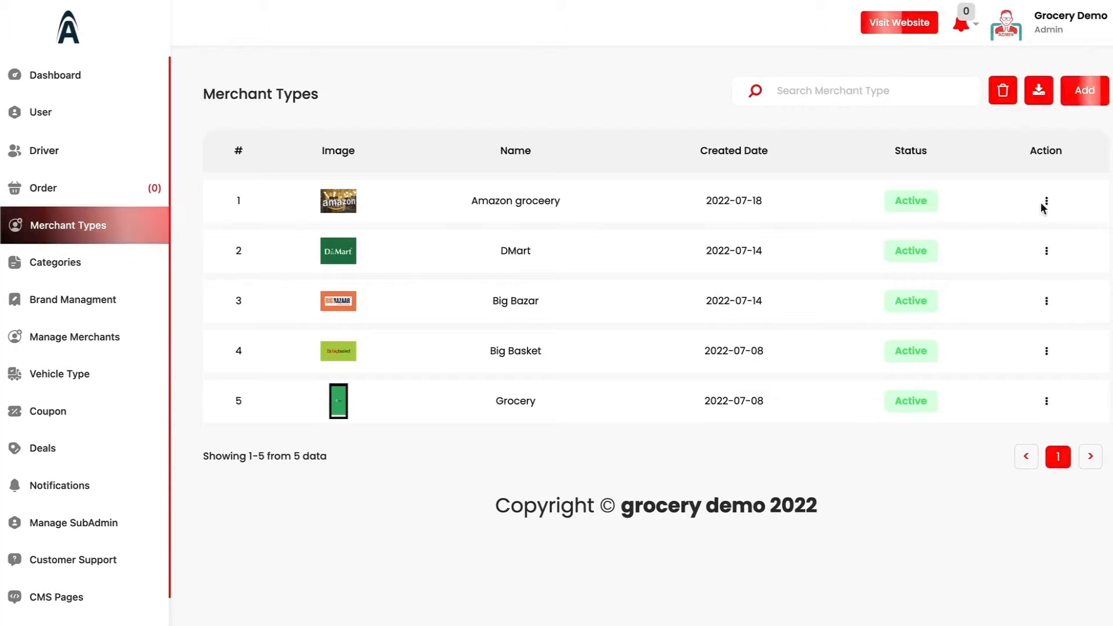
Bring up the Amazon groceery merchant type edit form showing packing charge 100 and service charge 50.
{"action": "left_click", "coordinate": [1045, 201]}
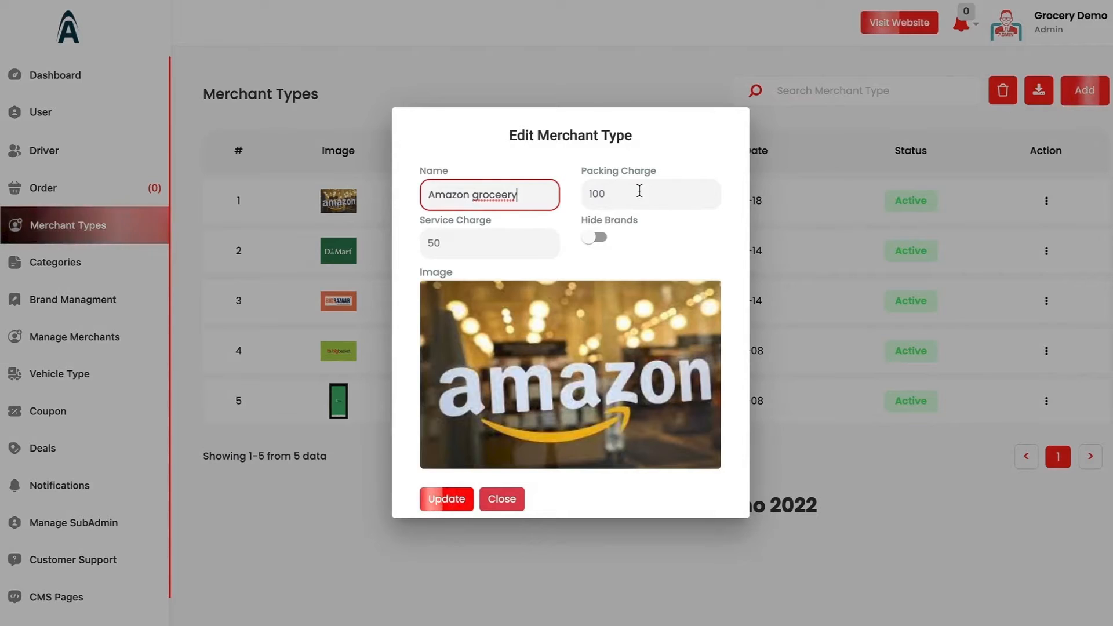
{"action": "mouse_move", "coordinate": [581, 259]}
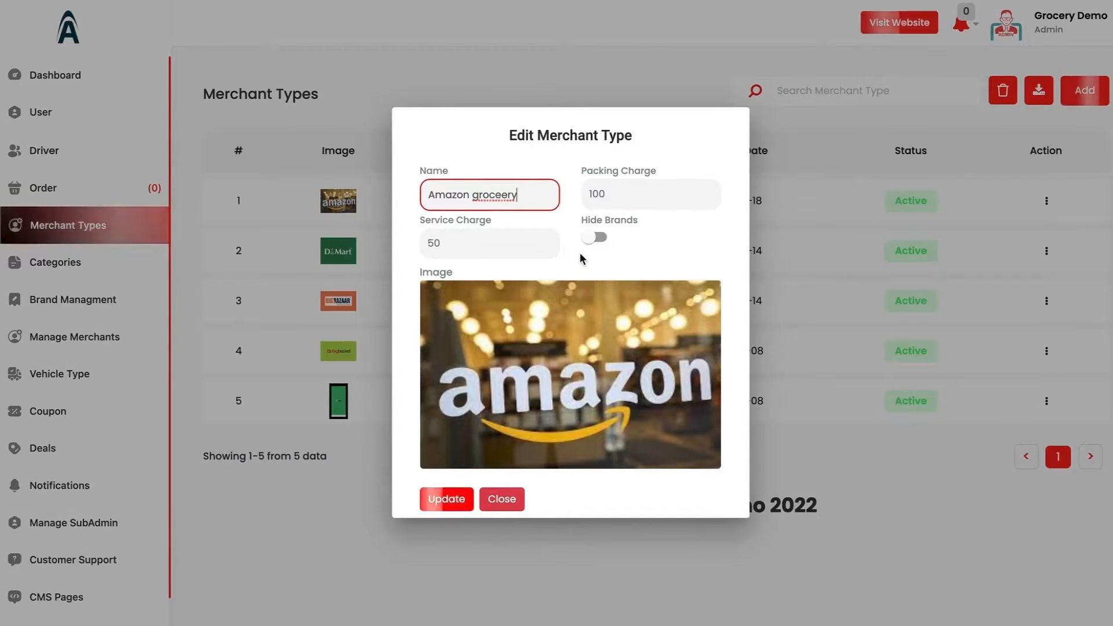
{"action": "mouse_move", "coordinate": [553, 445]}
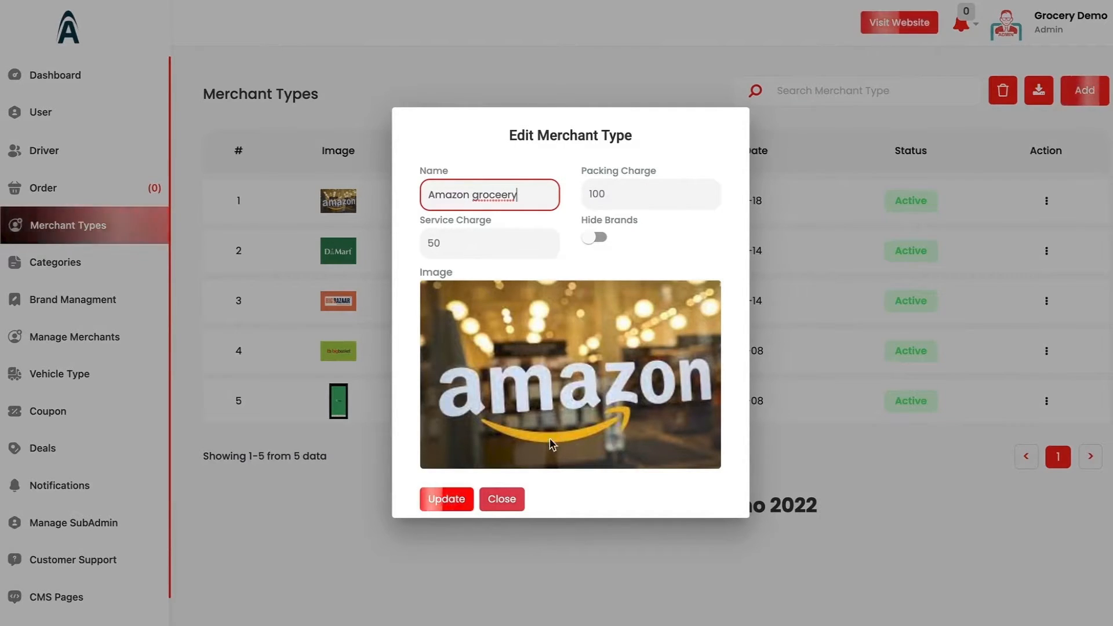
Leave the merchant type form unchanged, show the Categories page and peek at its import/export options.
{"action": "left_click", "coordinate": [501, 498]}
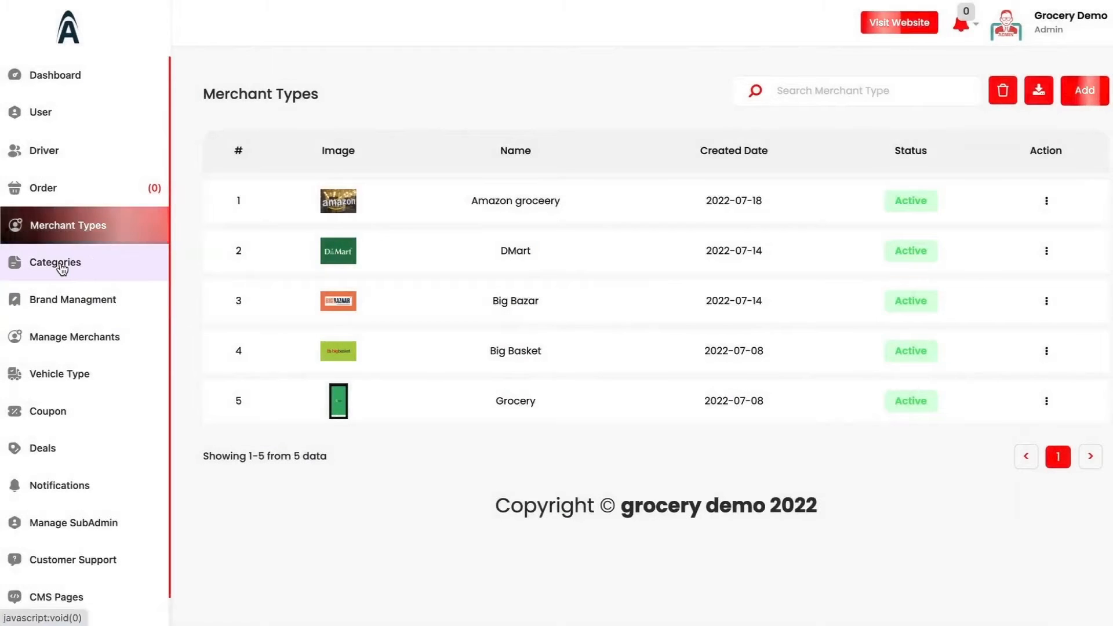
{"action": "left_click", "coordinate": [54, 262]}
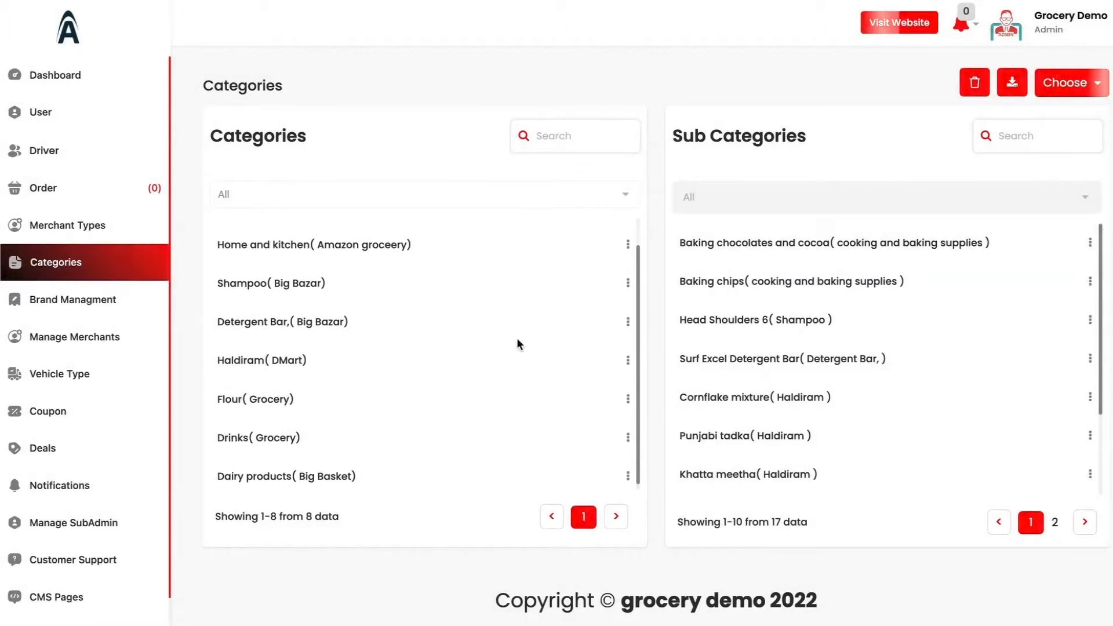
{"action": "left_click", "coordinate": [1011, 81]}
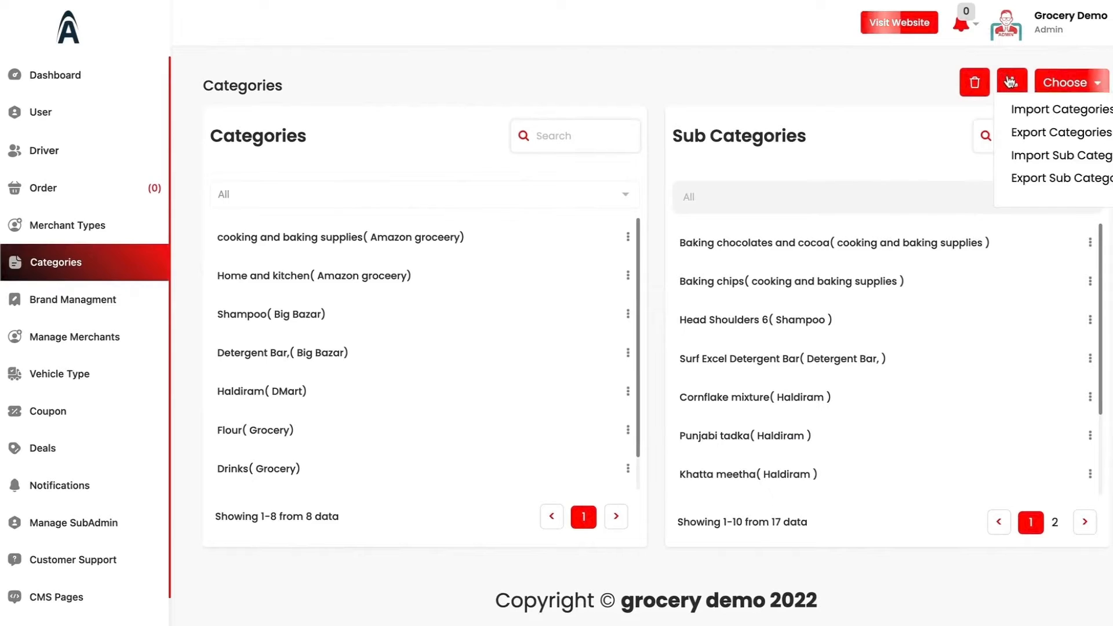
{"action": "mouse_move", "coordinate": [902, 93]}
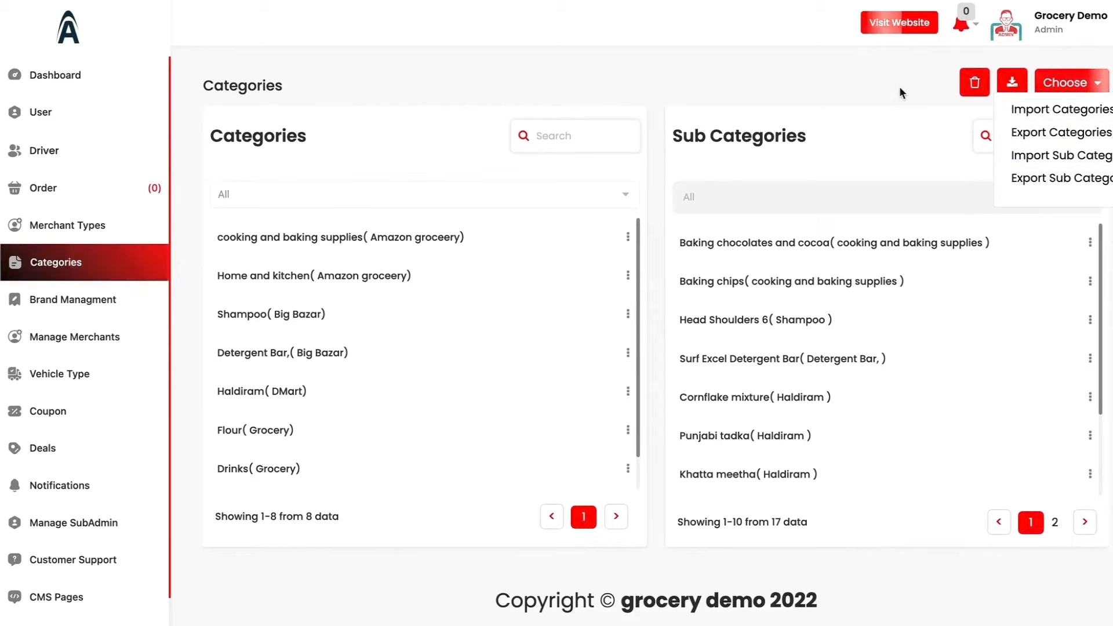
{"action": "left_click", "coordinate": [176, 280]}
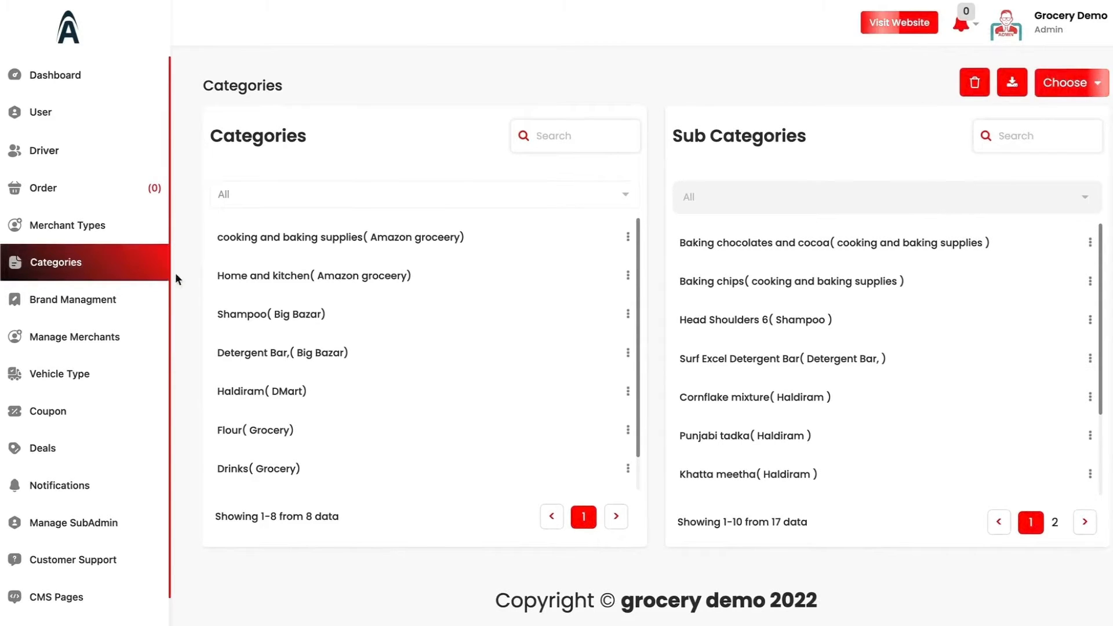
Show Manage Brands with its four active brands and view the Add Brand form without saving.
{"action": "left_click", "coordinate": [71, 299]}
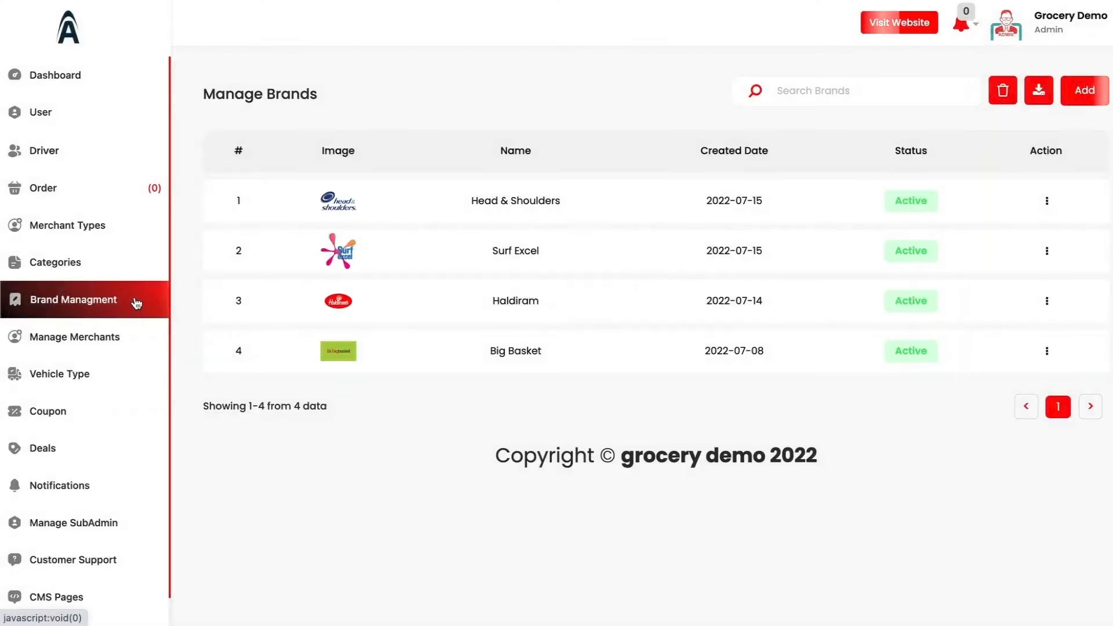
{"action": "mouse_move", "coordinate": [137, 301]}
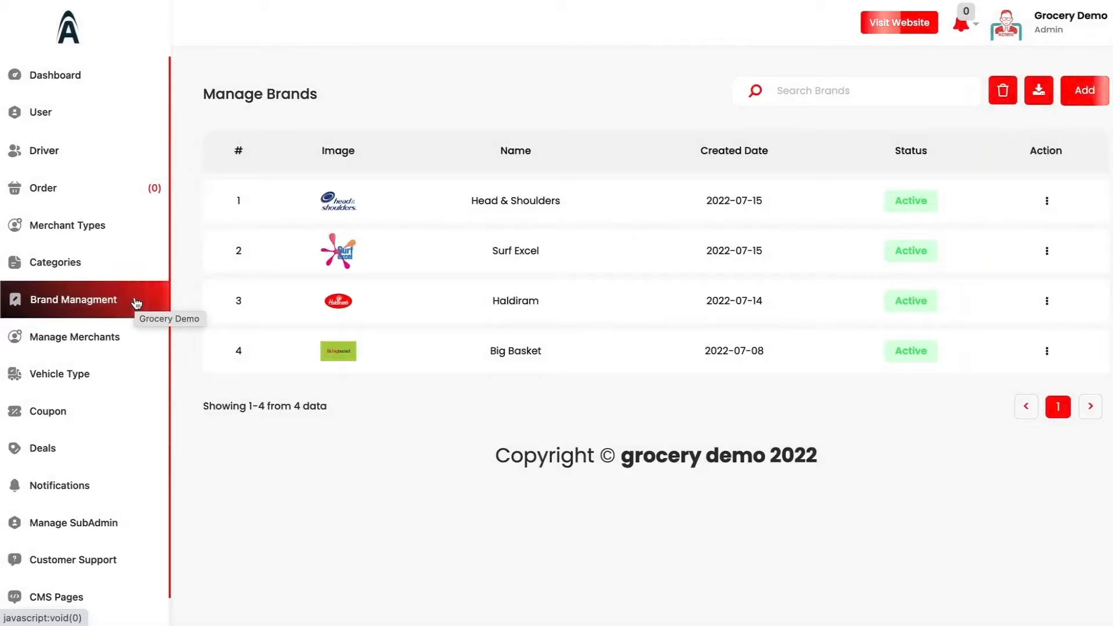
{"action": "mouse_move", "coordinate": [457, 276]}
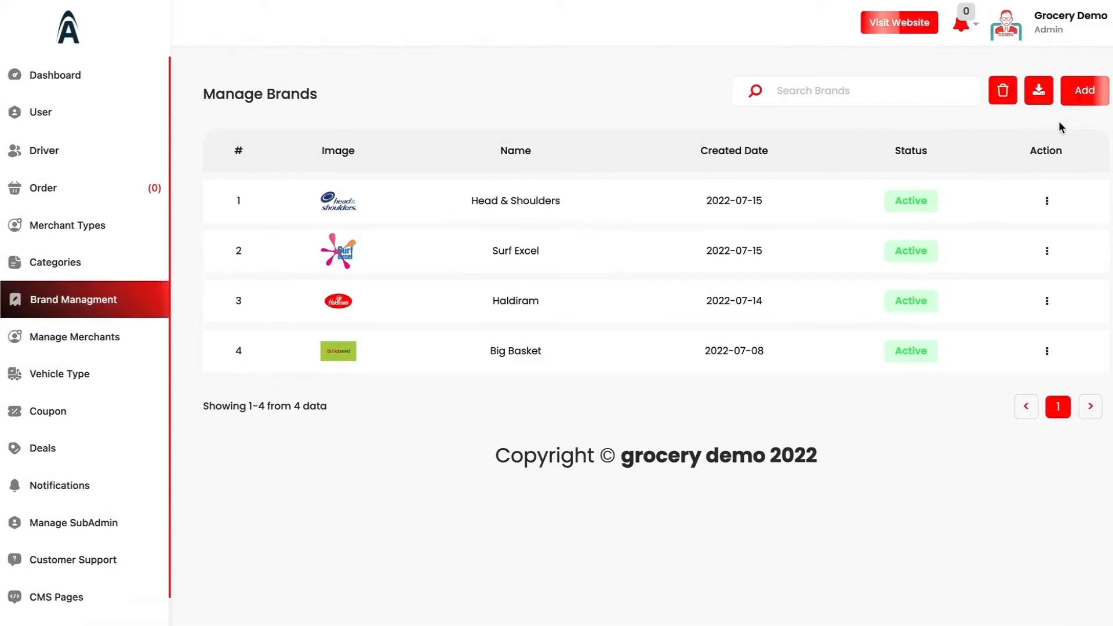
{"action": "left_click", "coordinate": [1083, 91]}
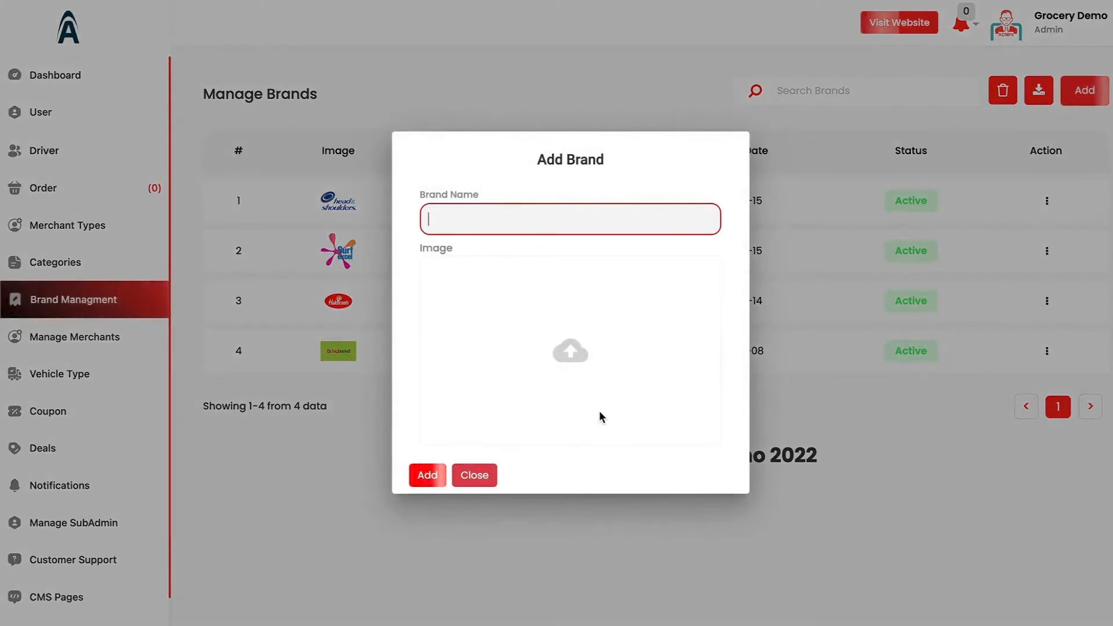
{"action": "left_click", "coordinate": [473, 475]}
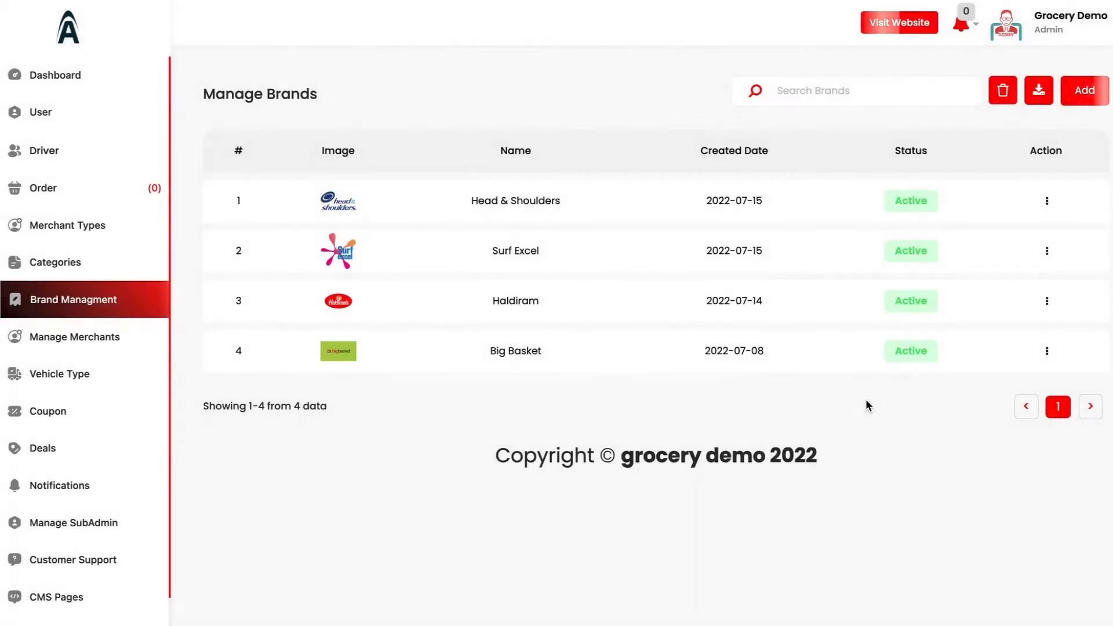
{"action": "mouse_move", "coordinate": [74, 336]}
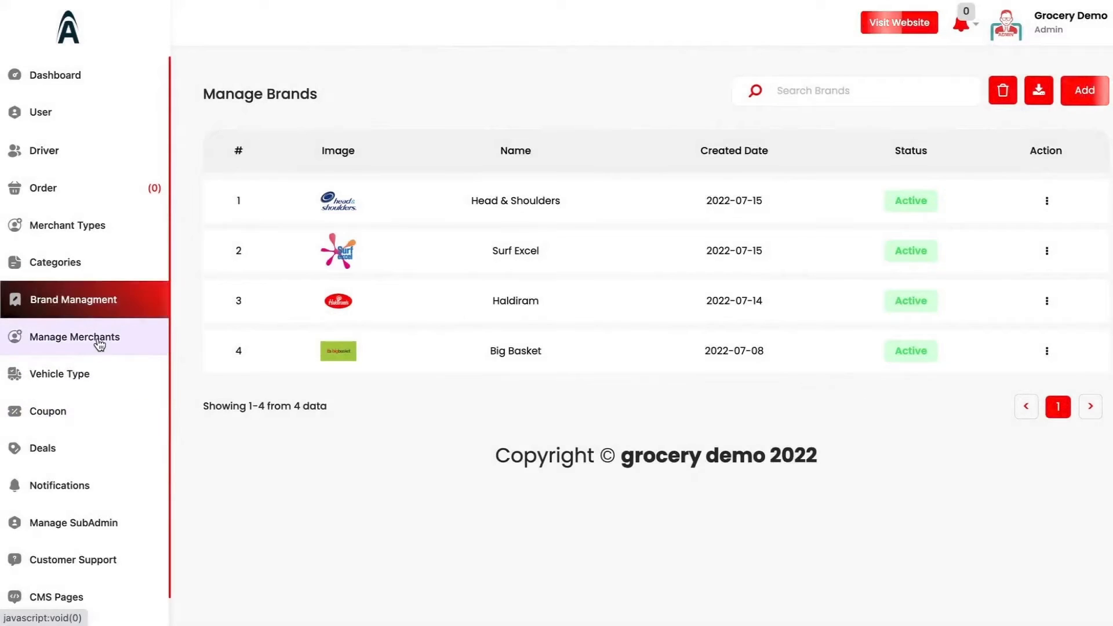
{"action": "mouse_move", "coordinate": [98, 344]}
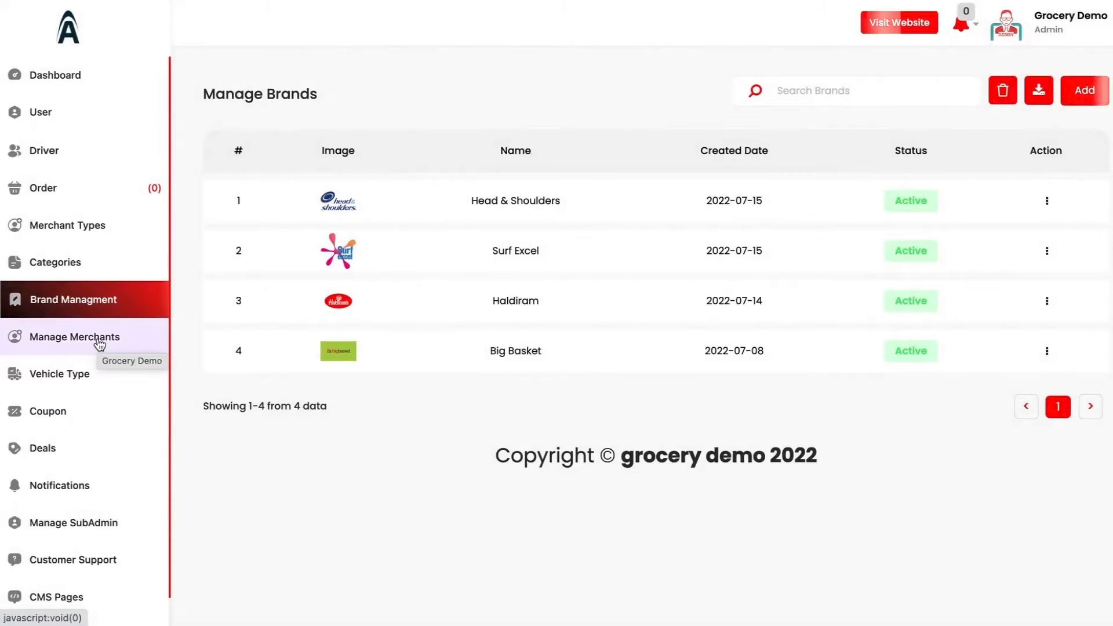
Go to Manage Merchants and list the products offered by Big Bazar.
{"action": "left_click", "coordinate": [73, 336]}
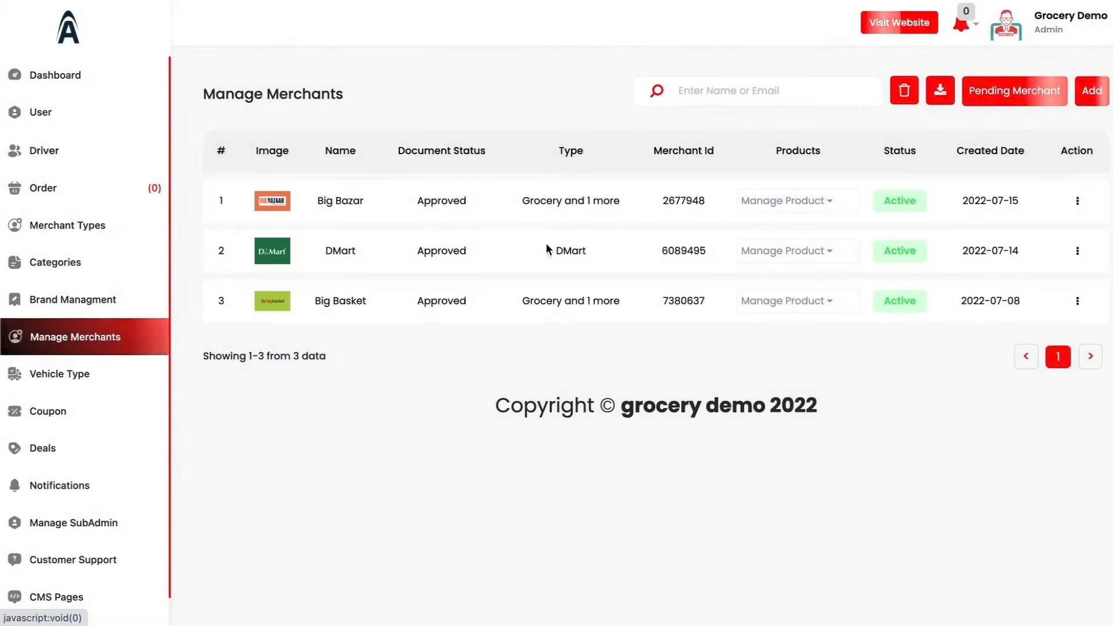
{"action": "mouse_move", "coordinate": [707, 257]}
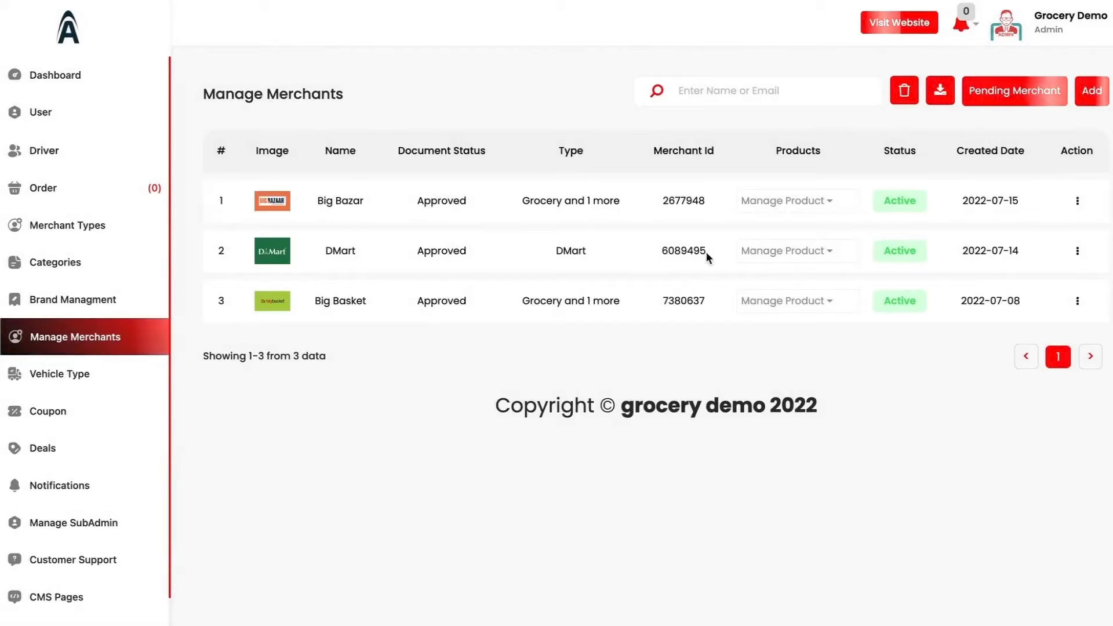
{"action": "mouse_move", "coordinate": [806, 213]}
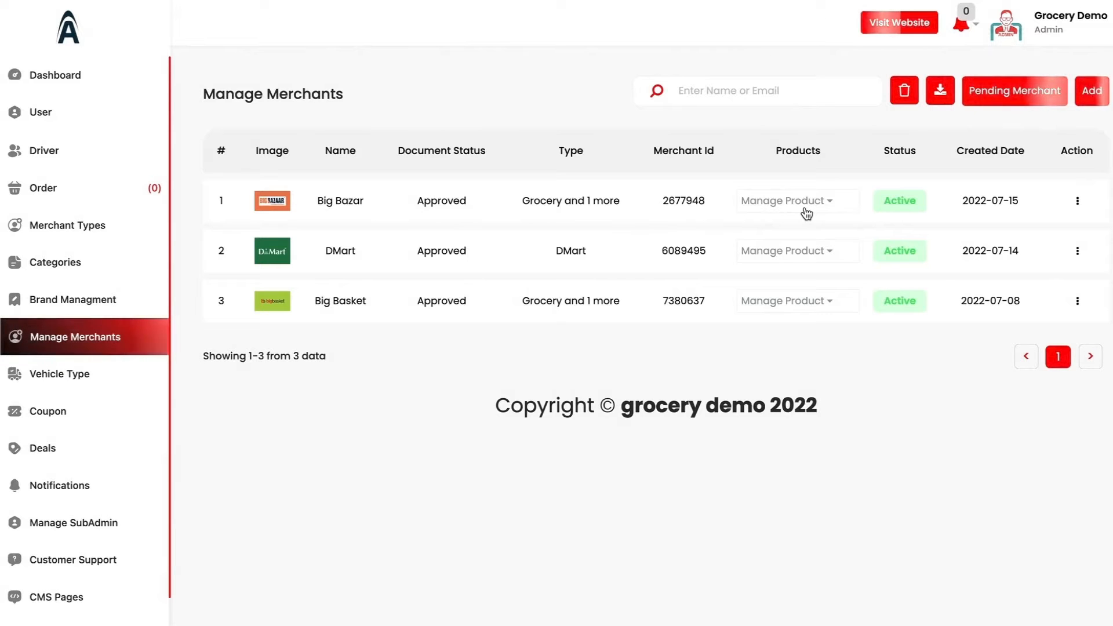
{"action": "left_click", "coordinate": [793, 200]}
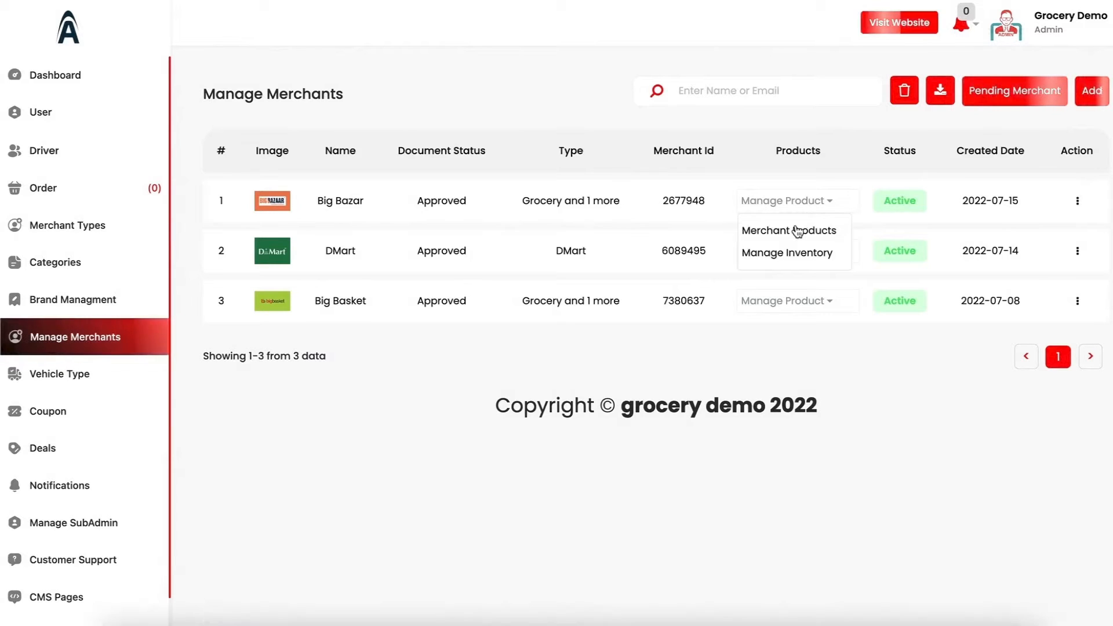
{"action": "left_click", "coordinate": [789, 230]}
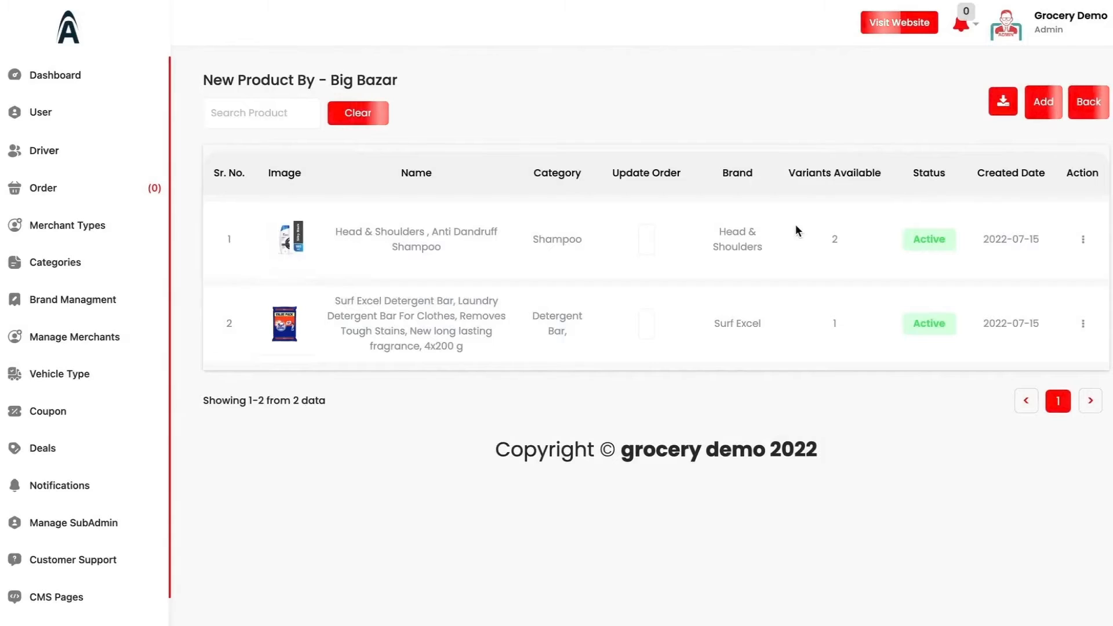
{"action": "mouse_move", "coordinate": [421, 210]}
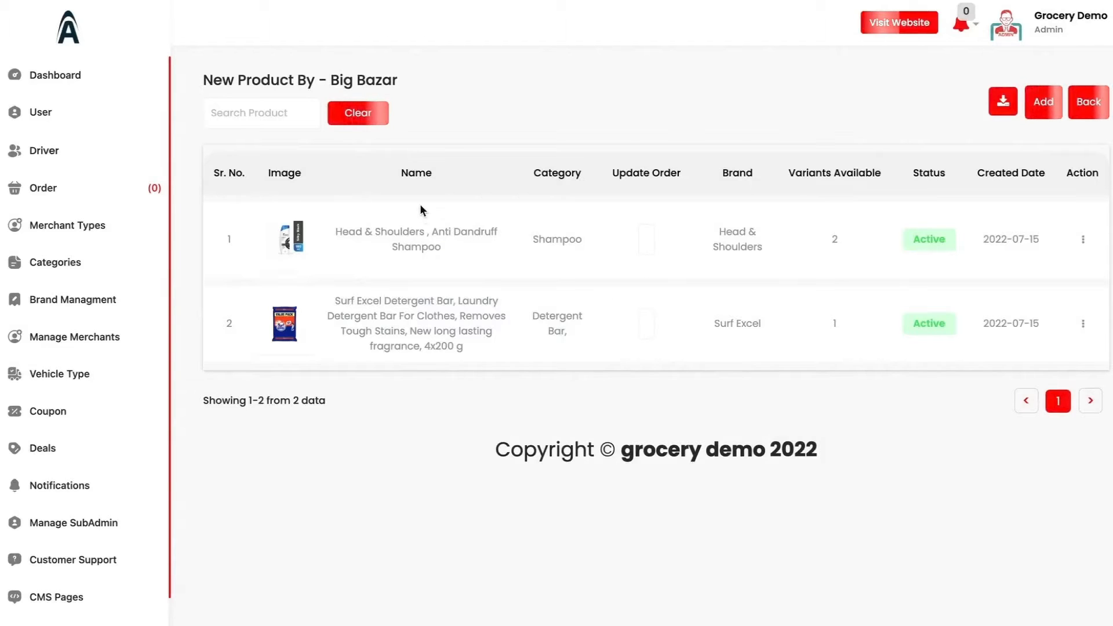
{"action": "scroll", "scroll_direction": "up", "scroll_amount": 3}
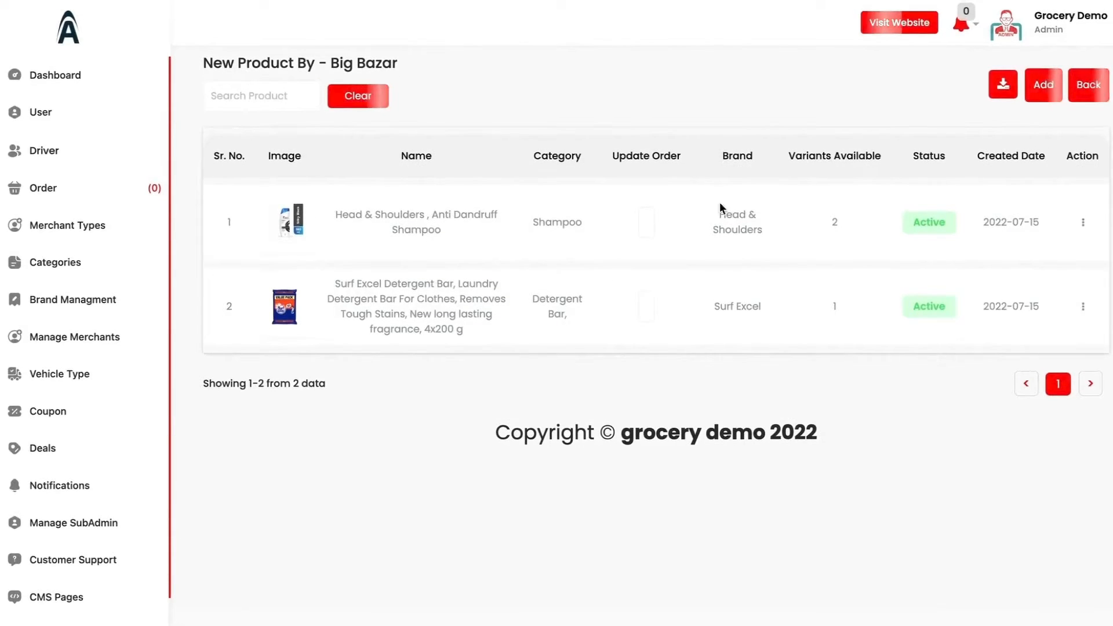
{"action": "mouse_move", "coordinate": [1038, 216]}
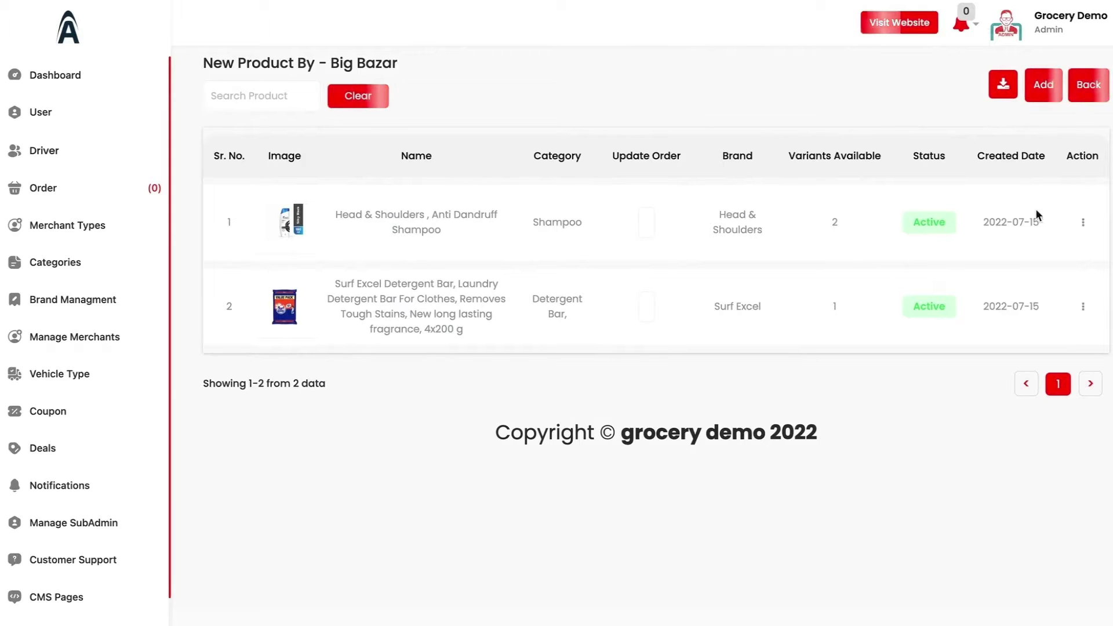
Bring up the Head & Shoulders product's edit form and review its variant fields.
{"action": "left_click", "coordinate": [1083, 222]}
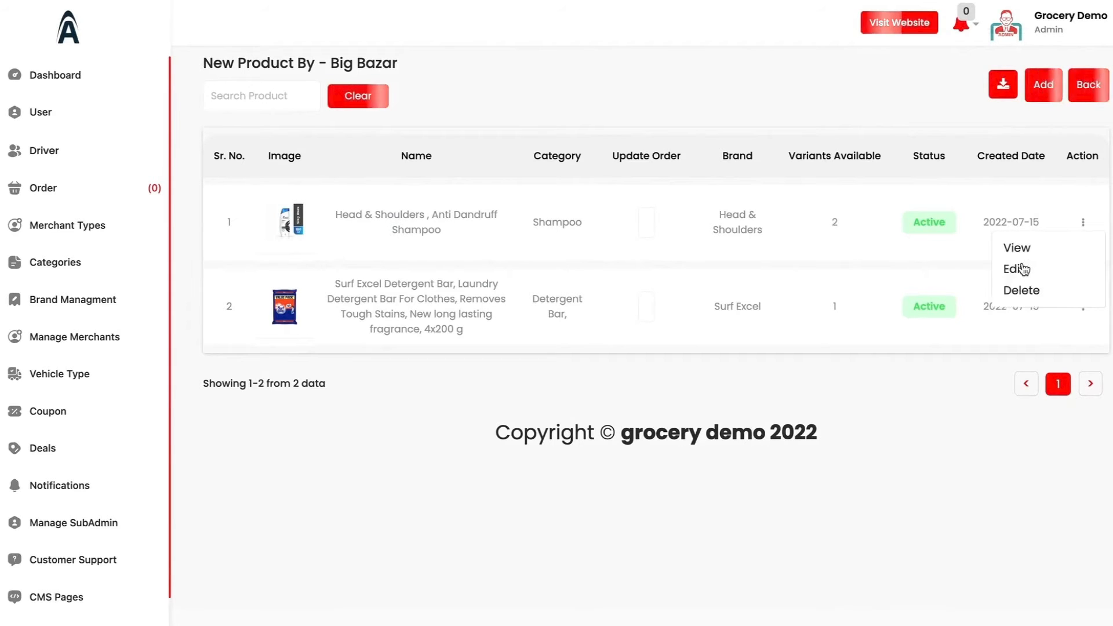
{"action": "left_click", "coordinate": [1016, 269]}
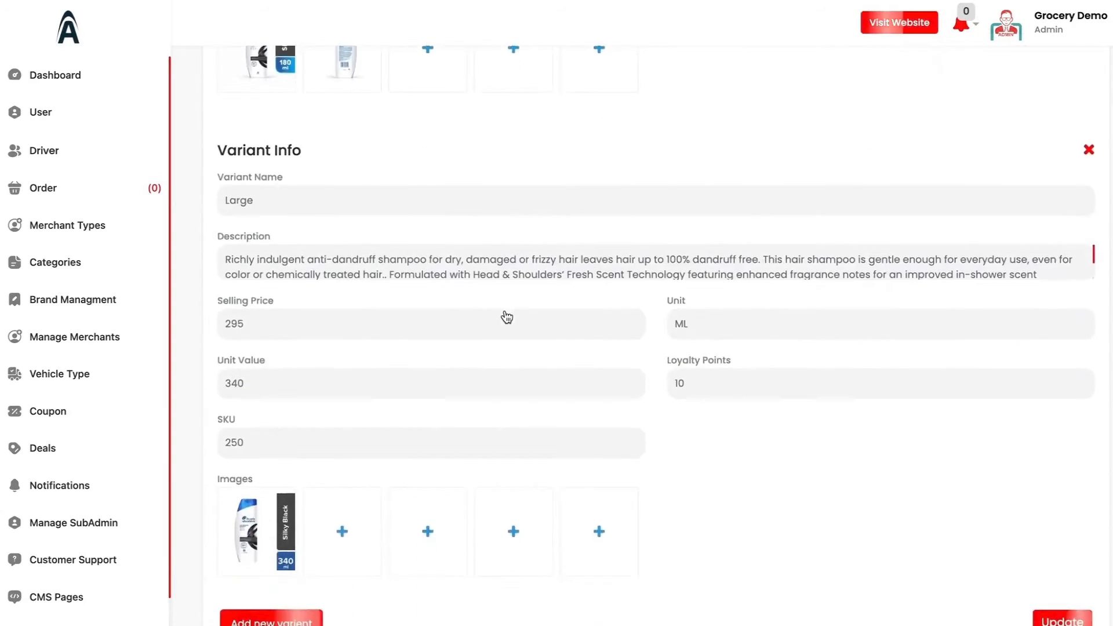
{"action": "scroll", "scroll_direction": "up", "scroll_amount": 3}
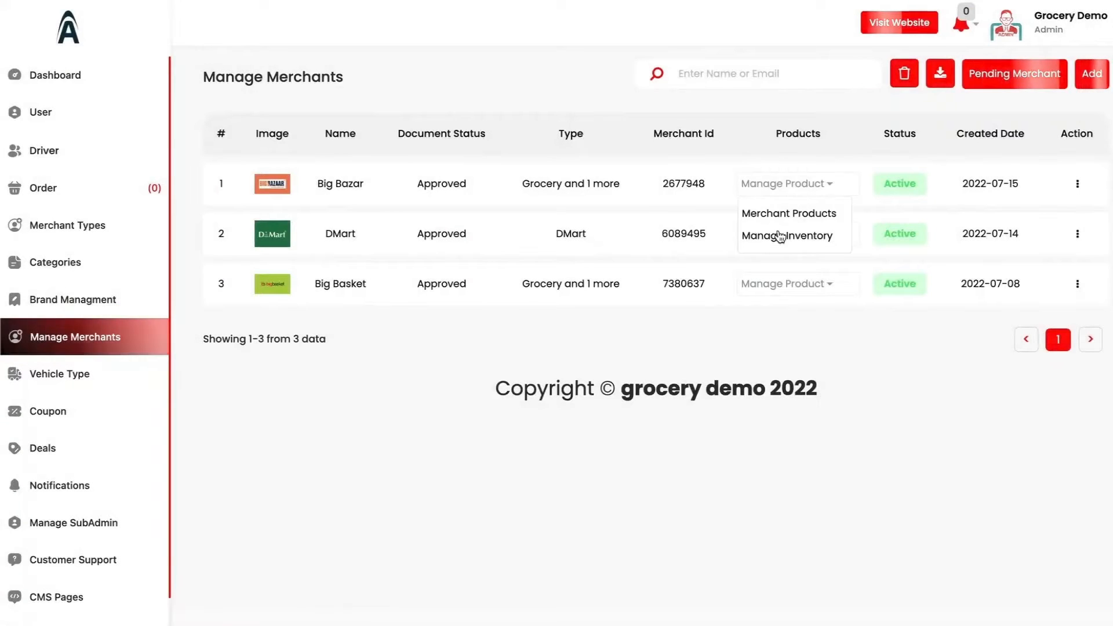
Show Big Bazar's Manage Inventory page and review prices, quantities and loyalty points of its three products.
{"action": "left_click", "coordinate": [790, 236]}
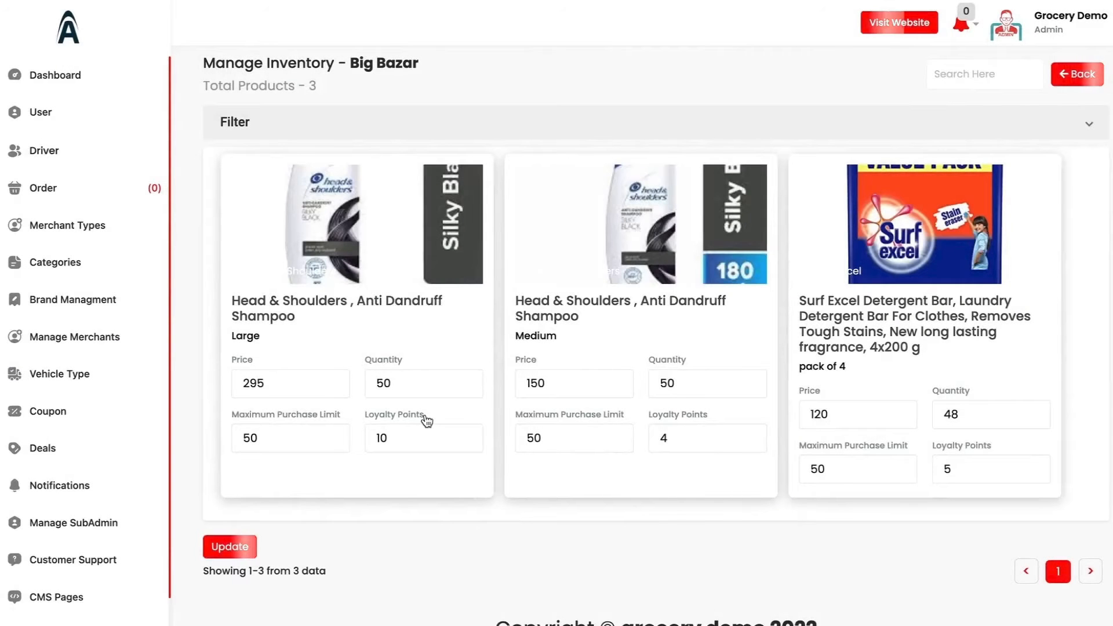
{"action": "scroll", "scroll_direction": "down", "scroll_amount": 3}
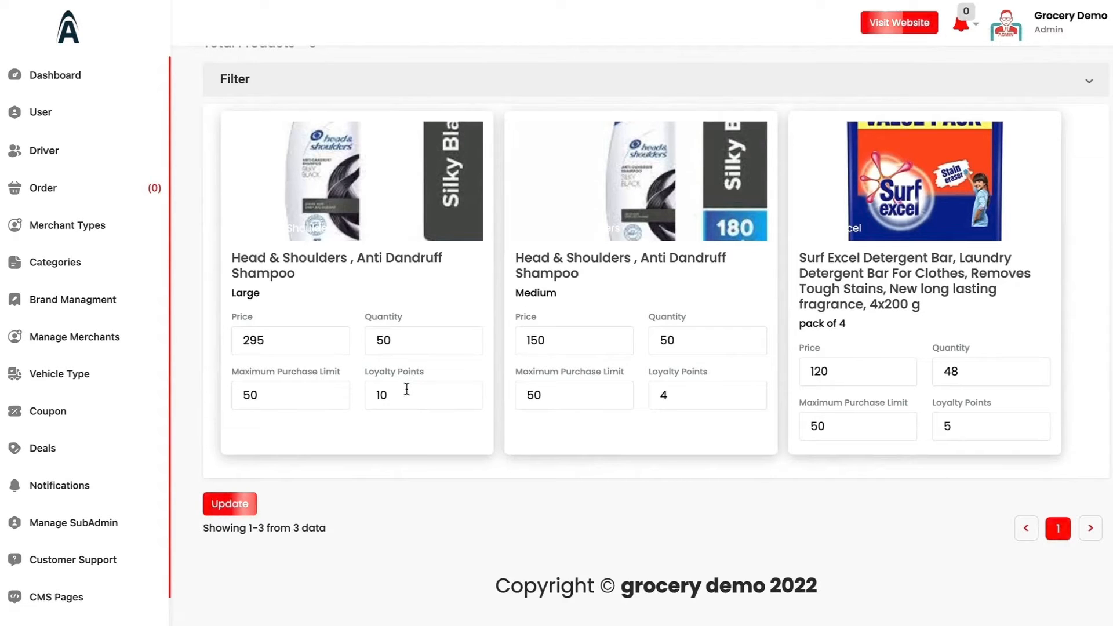
{"action": "mouse_move", "coordinate": [306, 390]}
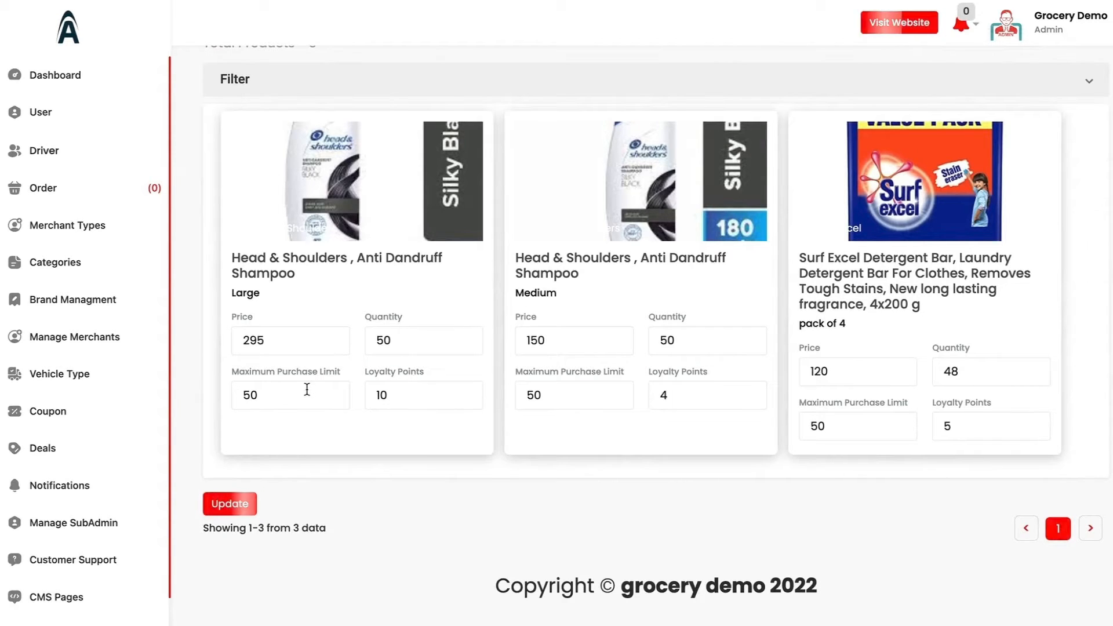
{"action": "scroll", "scroll_direction": "up", "scroll_amount": 3}
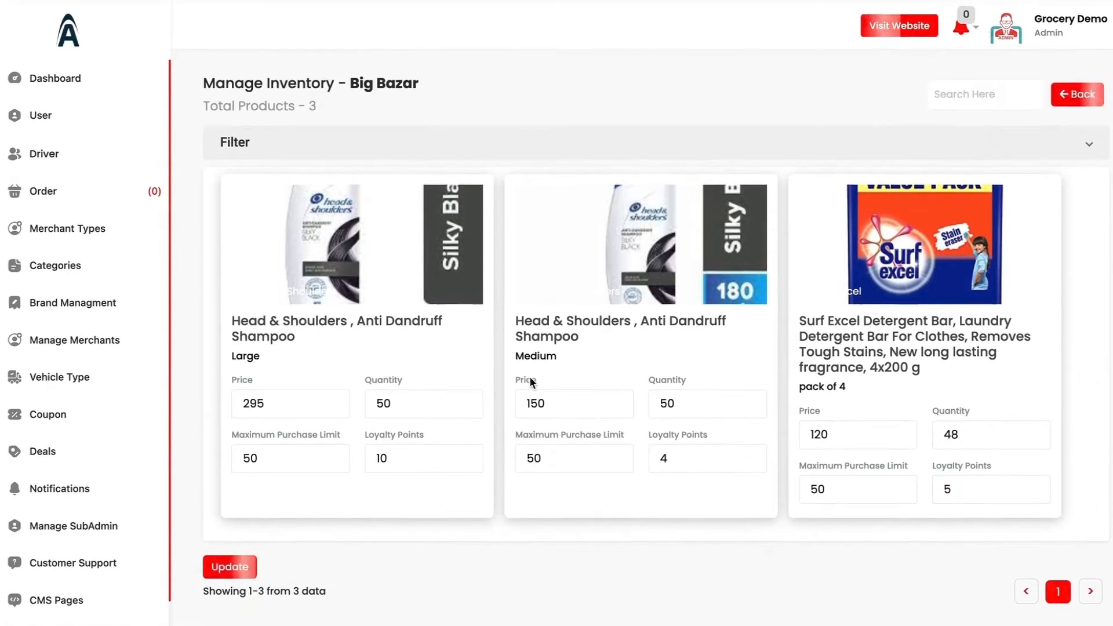
List the three active vehicle types and bring up Activa 4g's edit form.
{"action": "left_click", "coordinate": [61, 377]}
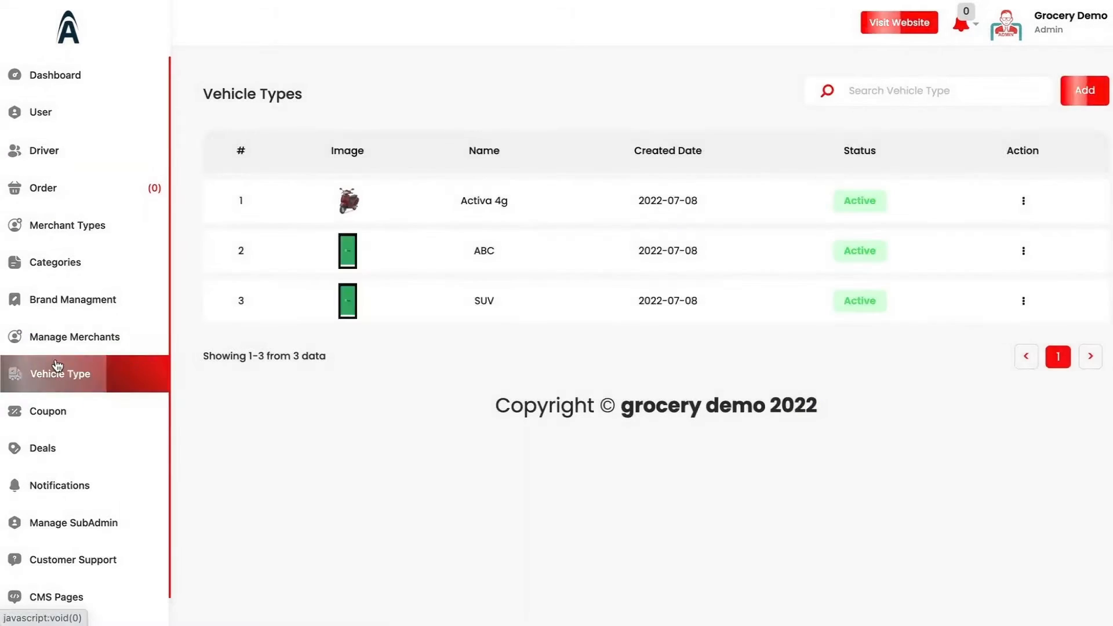
{"action": "mouse_move", "coordinate": [697, 220]}
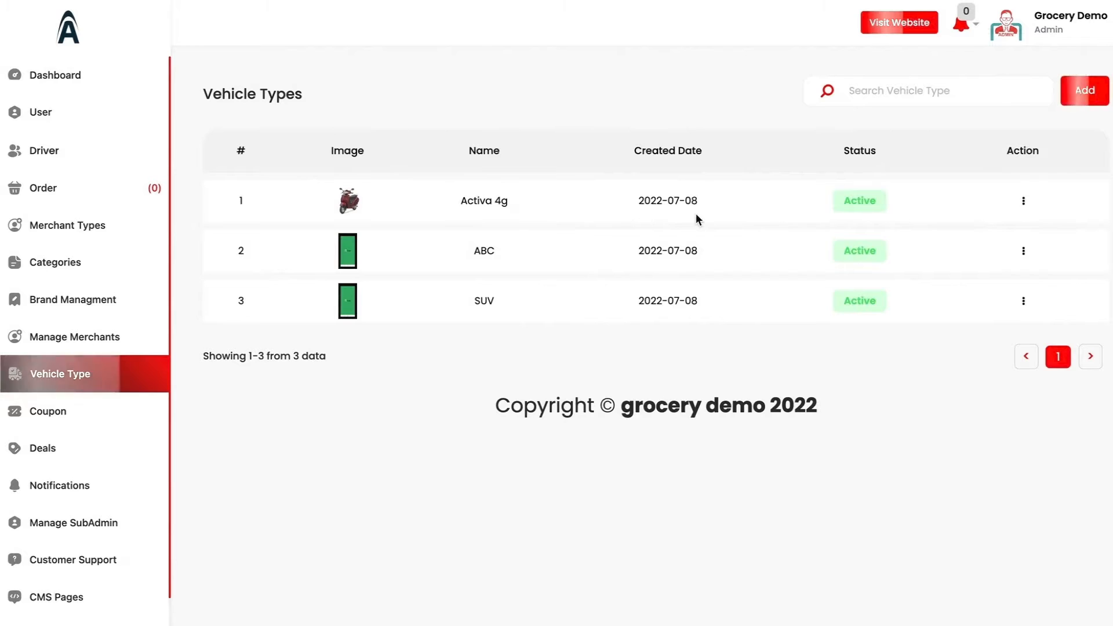
{"action": "left_click", "coordinate": [1022, 201]}
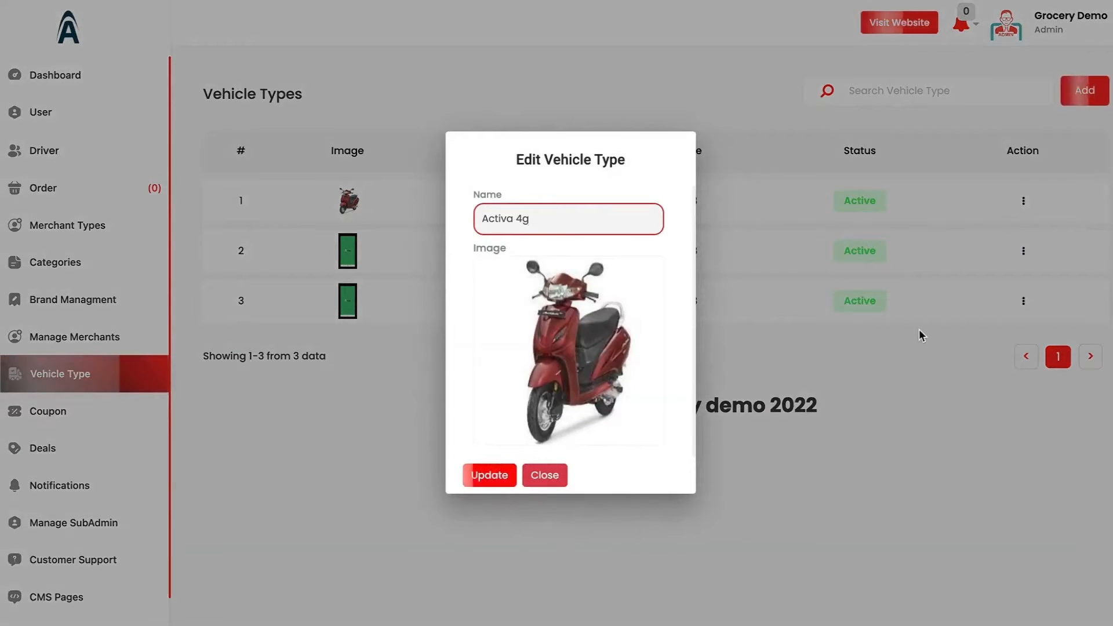
Show the Coupons list and review the Basket30 edit form listing Milk and Amul Processed Cheese Cubes.
{"action": "left_click", "coordinate": [49, 410]}
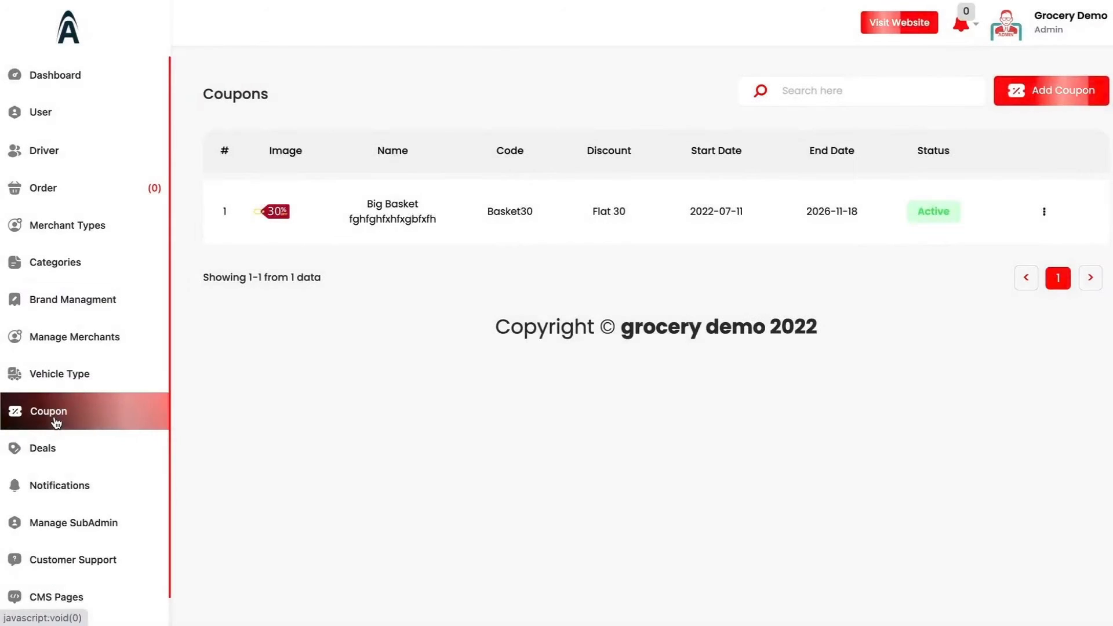
{"action": "mouse_move", "coordinate": [56, 422]}
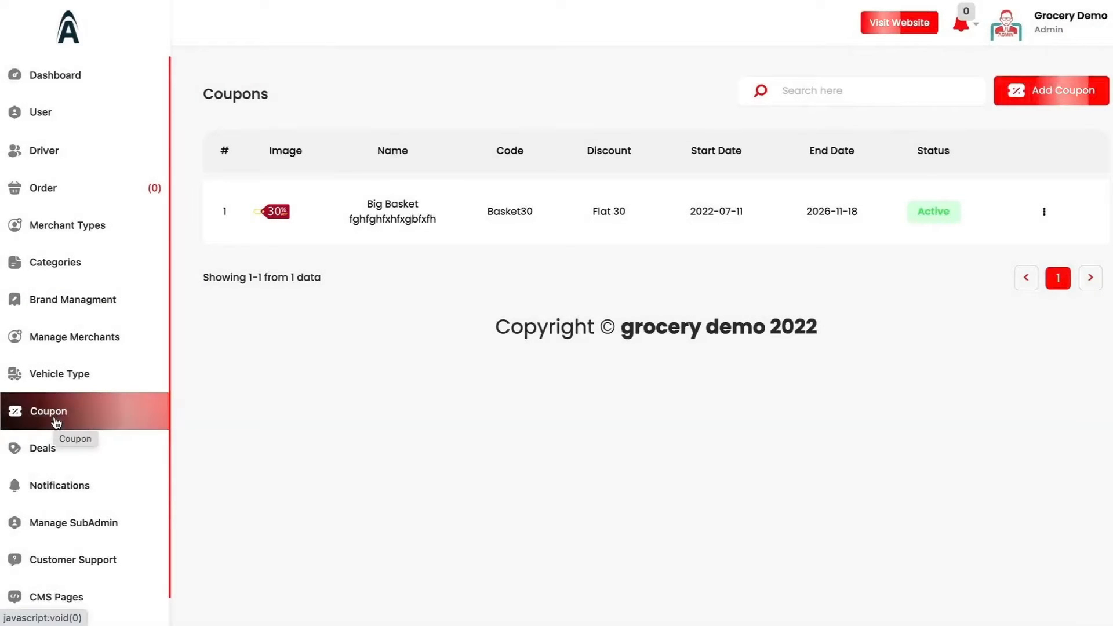
{"action": "left_click", "coordinate": [1044, 211]}
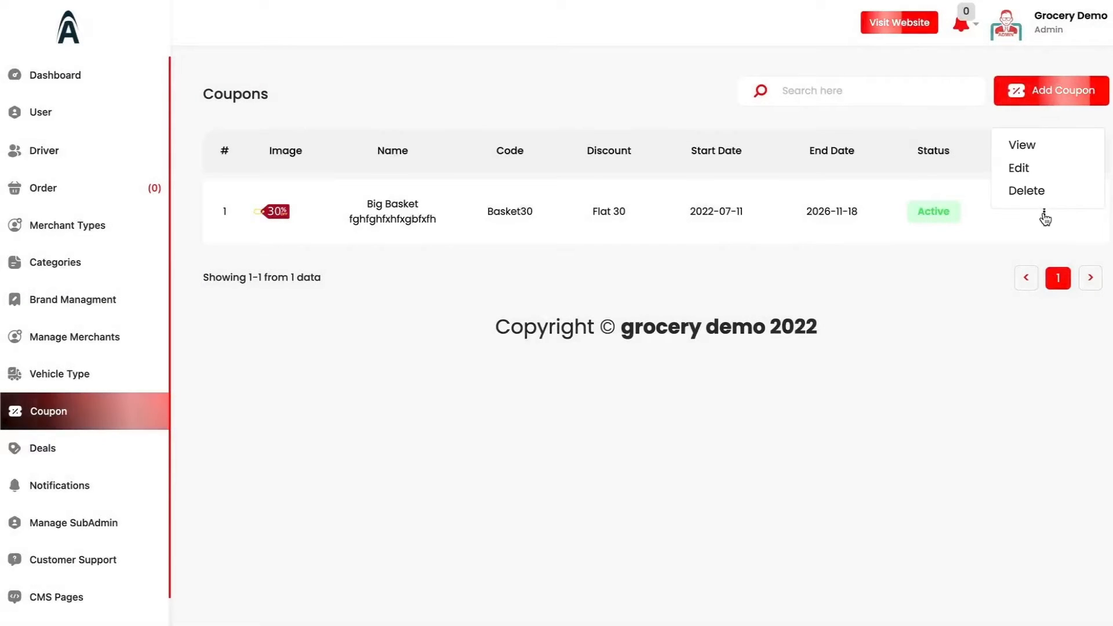
{"action": "left_click", "coordinate": [1018, 168]}
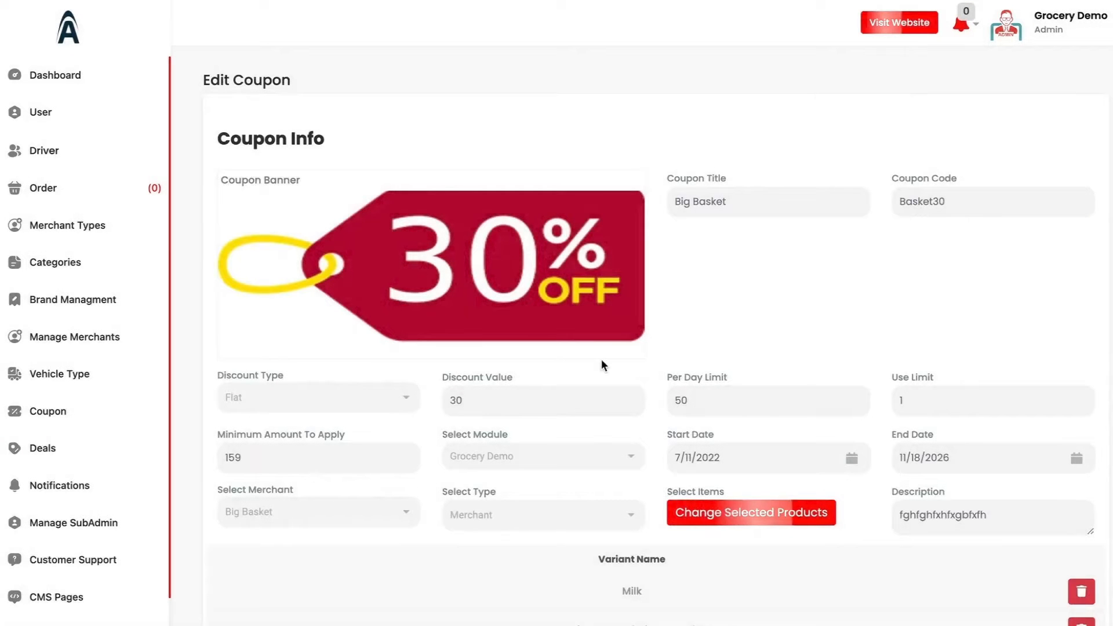
{"action": "scroll", "scroll_direction": "down", "scroll_amount": 3}
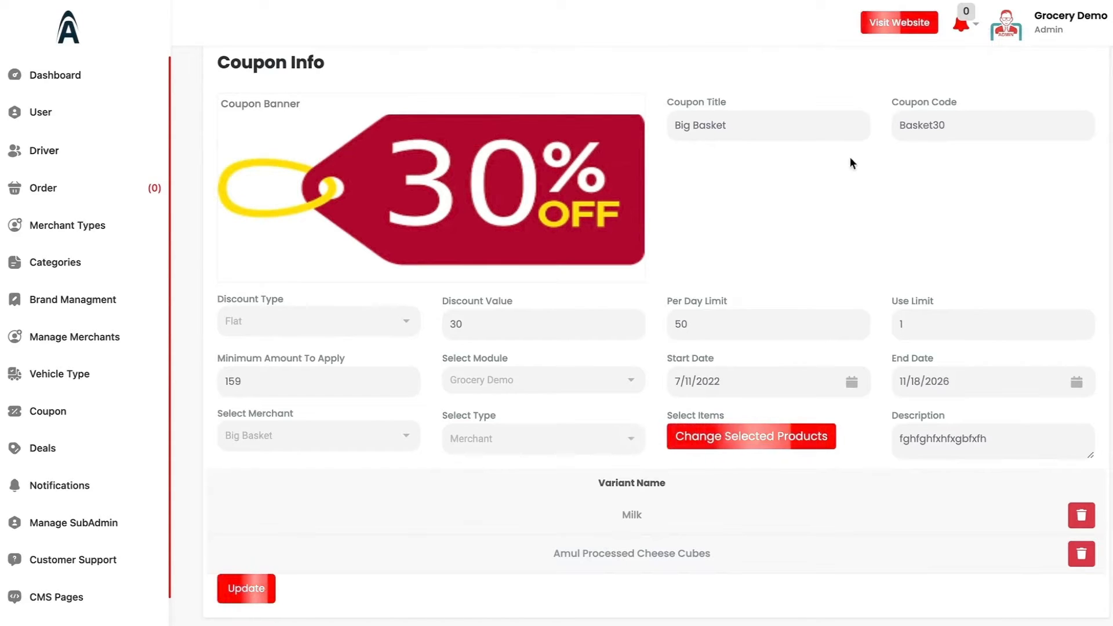
{"action": "mouse_move", "coordinate": [314, 321]}
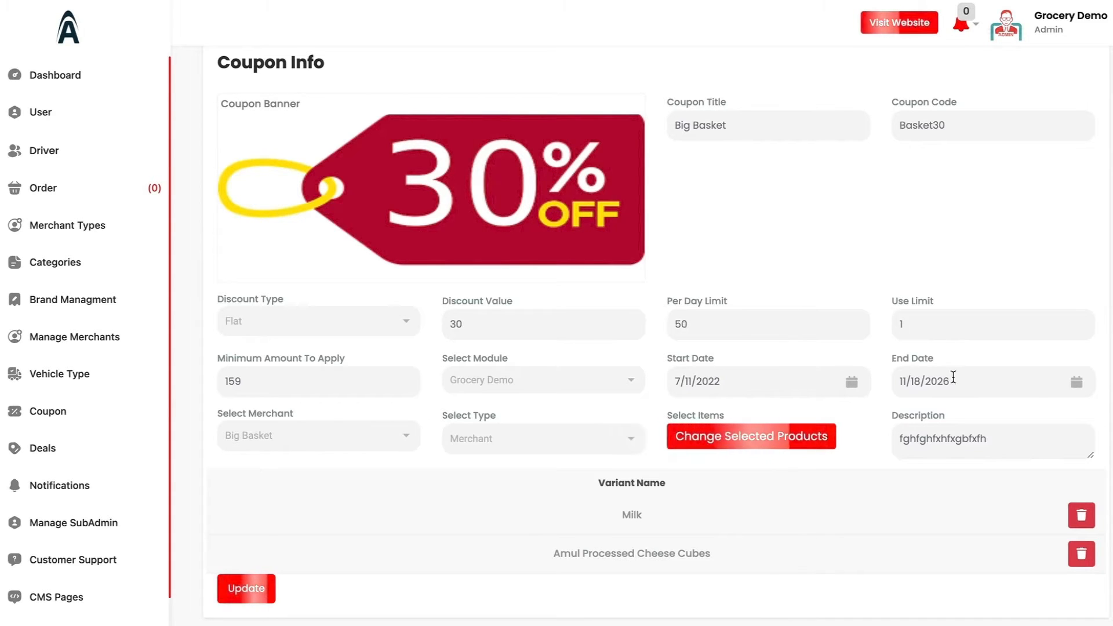
{"action": "scroll", "scroll_direction": "down", "scroll_amount": 3}
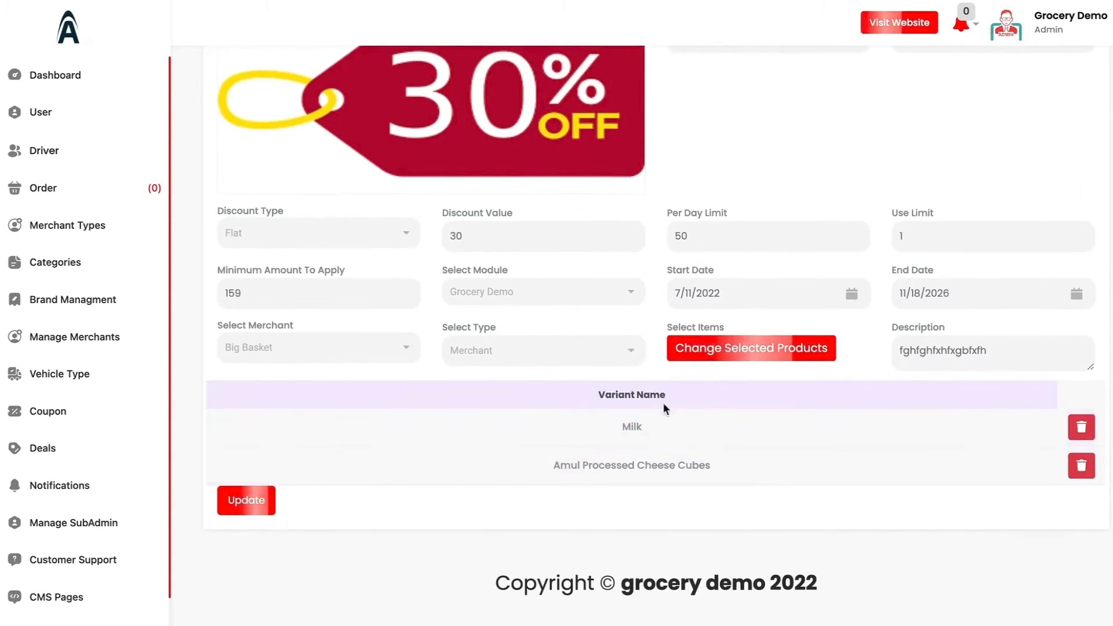
{"action": "mouse_move", "coordinate": [460, 380]}
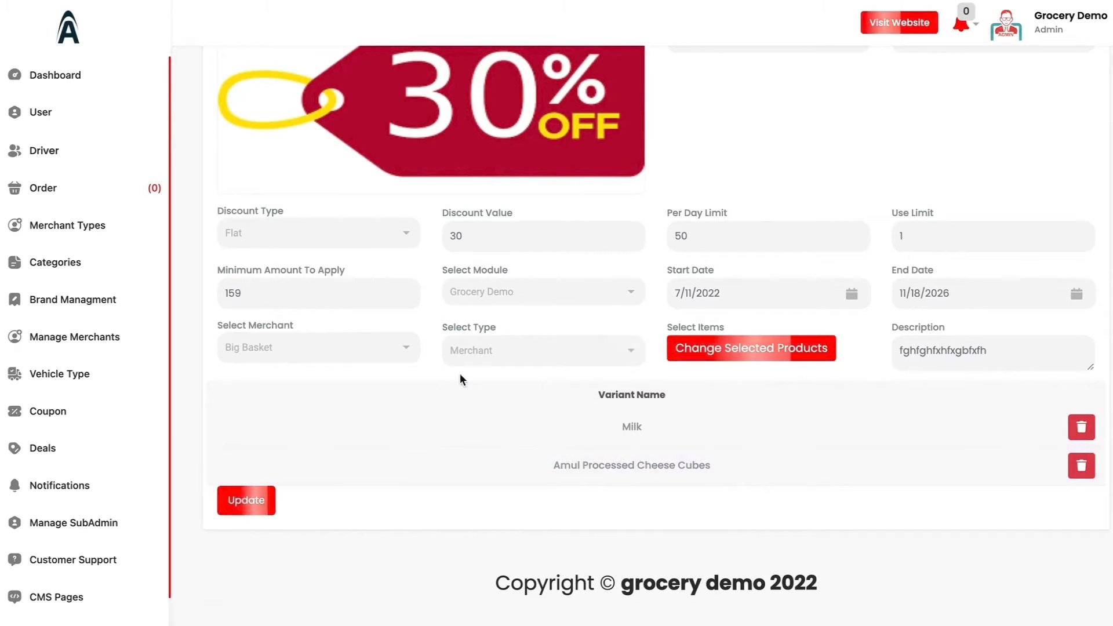
{"action": "mouse_move", "coordinate": [59, 374]}
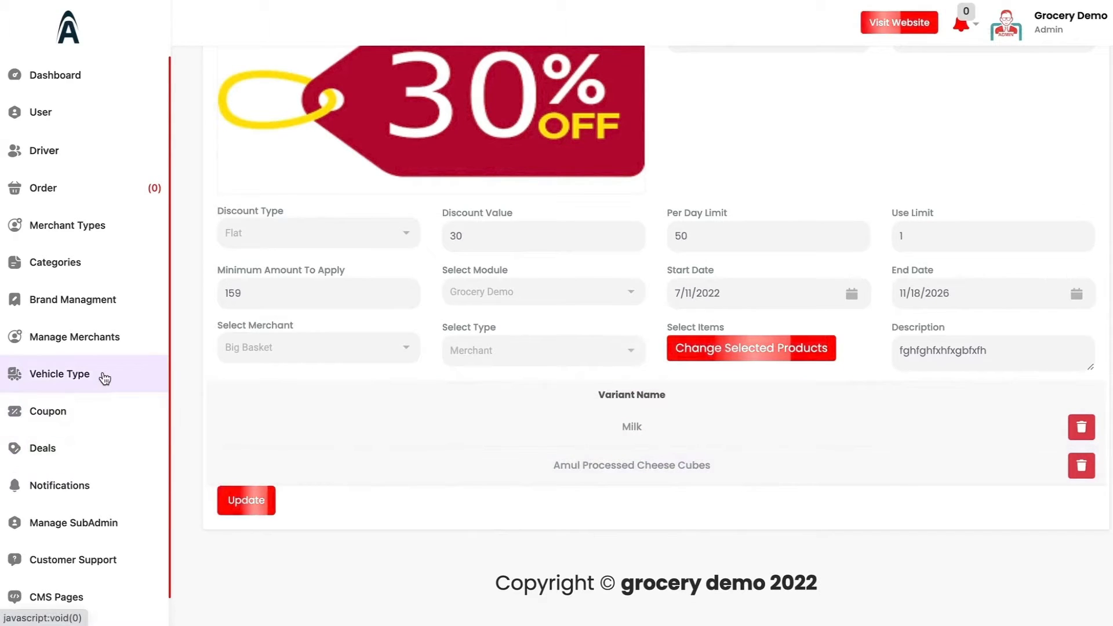
{"action": "mouse_move", "coordinate": [104, 377]}
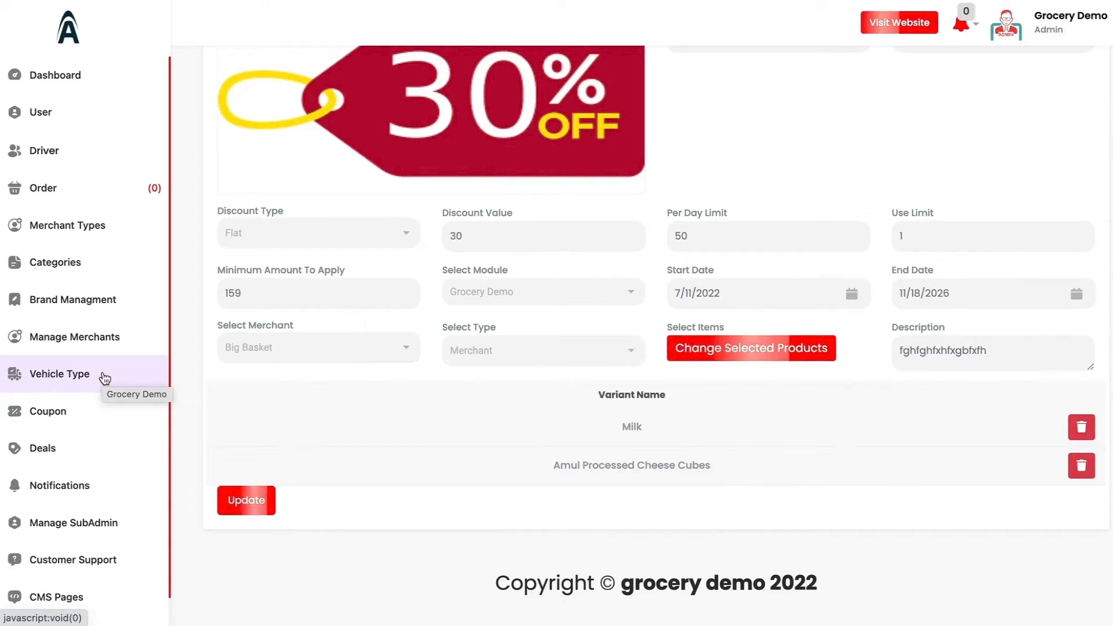
Open the Best Offers deal's edit form showing its 20% discount, dates and two products.
{"action": "left_click", "coordinate": [41, 448]}
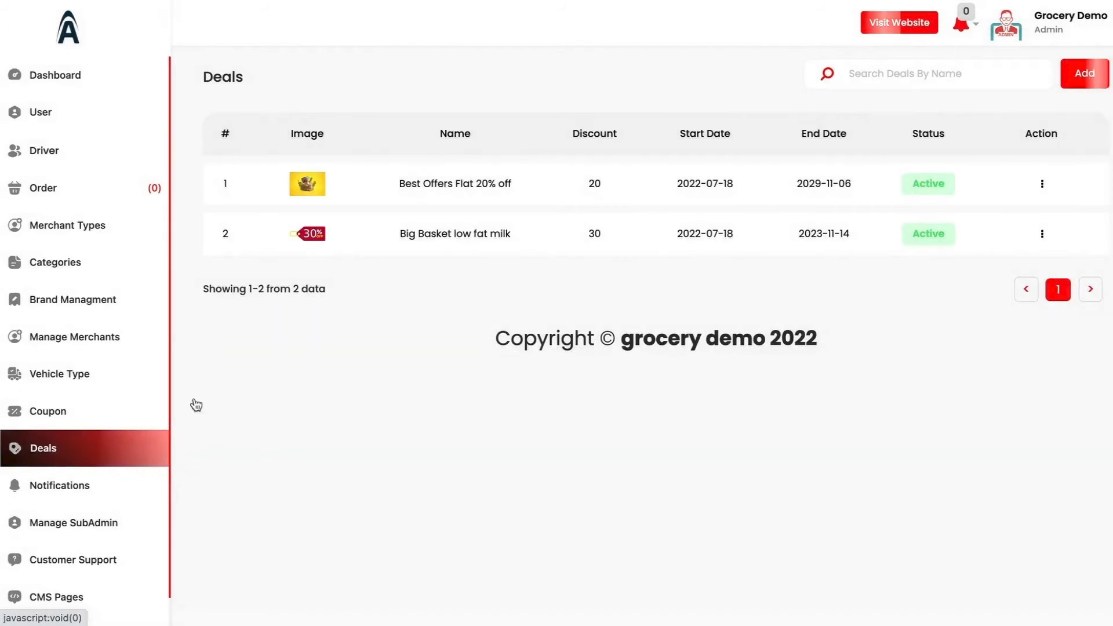
{"action": "left_click", "coordinate": [1042, 183]}
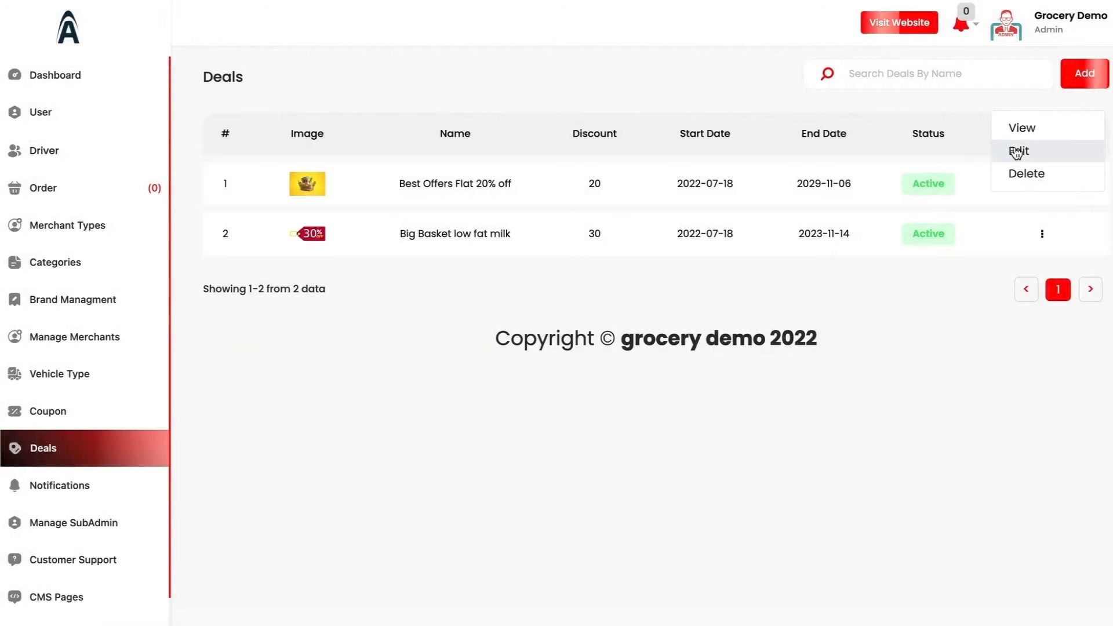
{"action": "left_click", "coordinate": [1020, 150]}
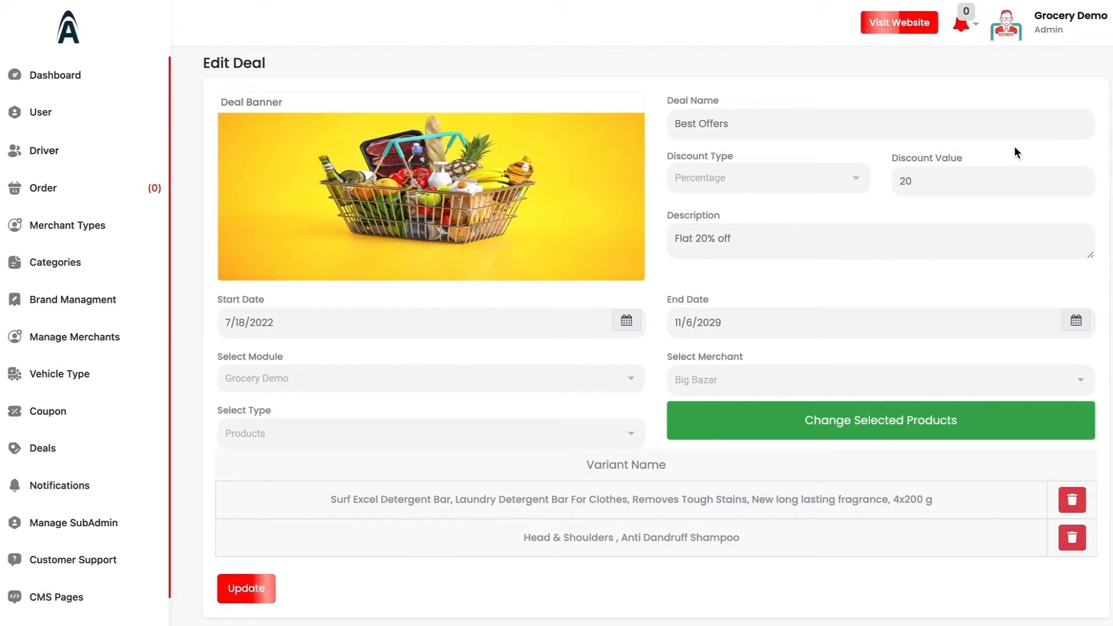
{"action": "mouse_move", "coordinate": [766, 156]}
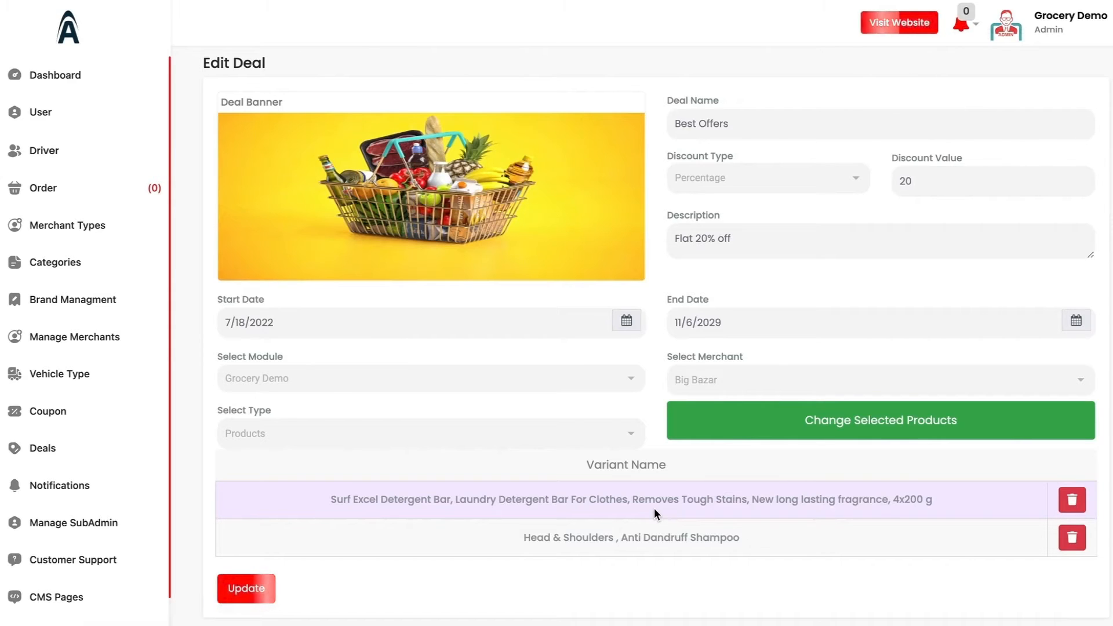
{"action": "mouse_move", "coordinate": [302, 490]}
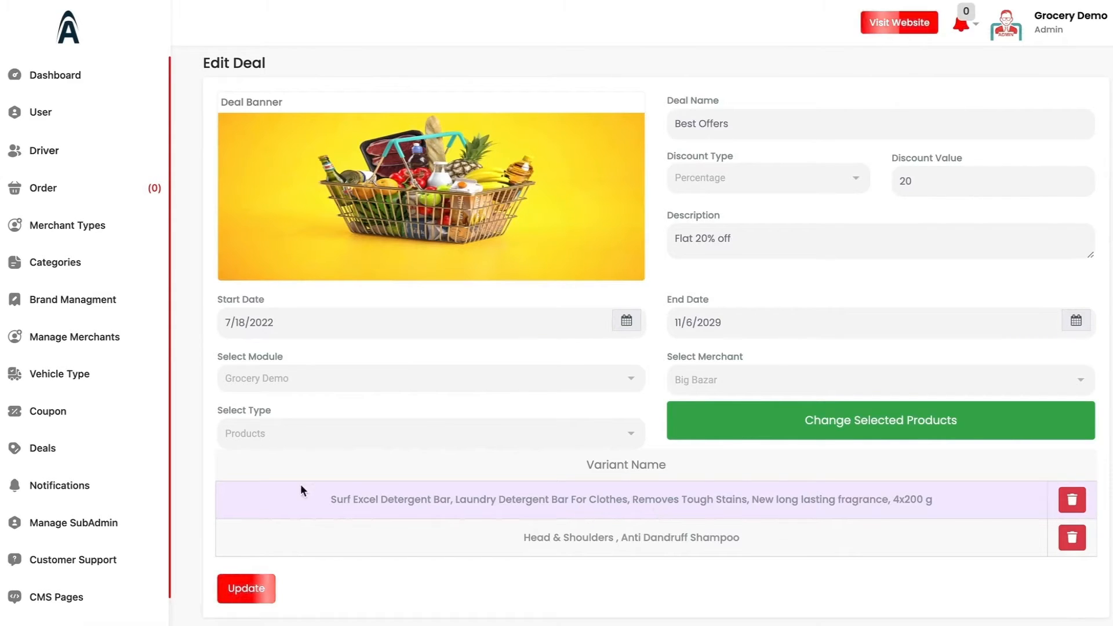
{"action": "mouse_move", "coordinate": [779, 424]}
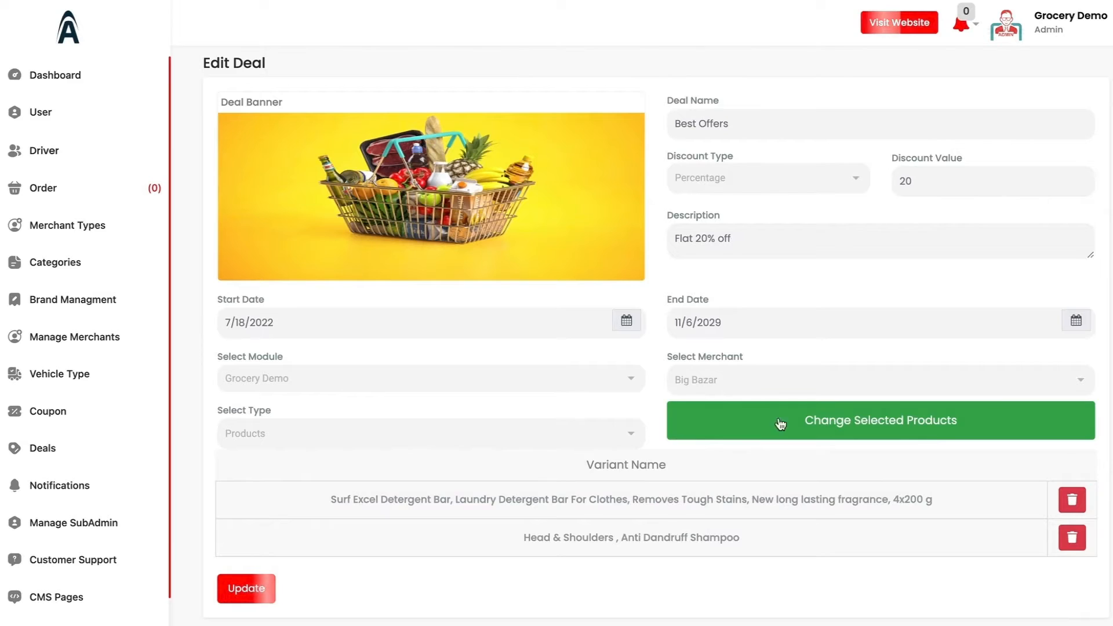
{"action": "scroll", "scroll_direction": "down", "scroll_amount": 3}
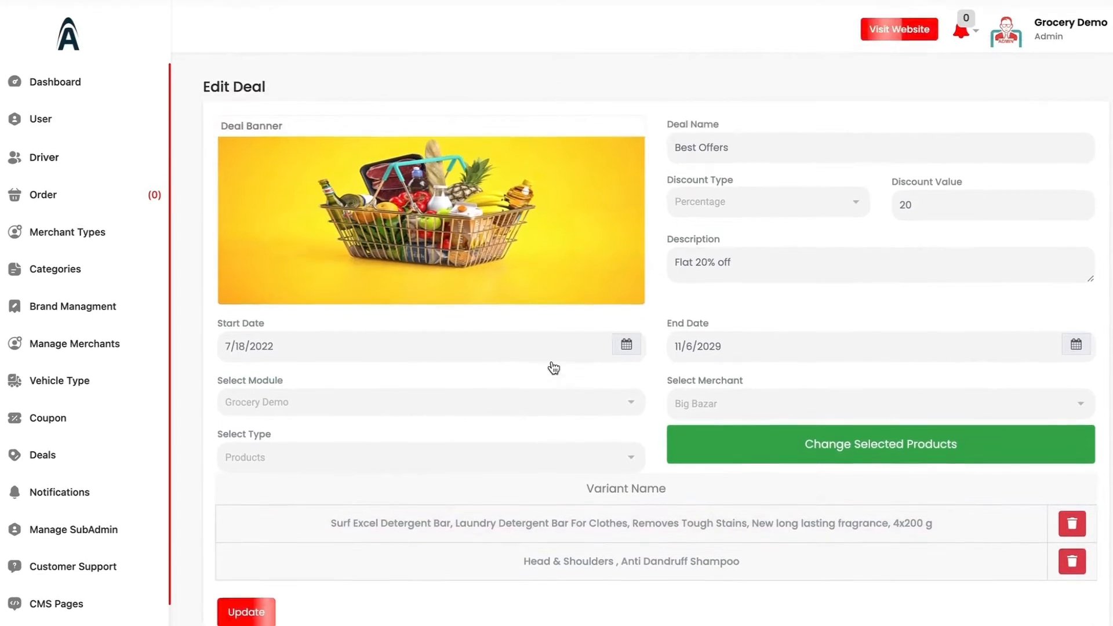
Send a broadcast notification titled 'hi' with the SUMMER20 discount message to all users and merchants.
{"action": "left_click", "coordinate": [60, 485]}
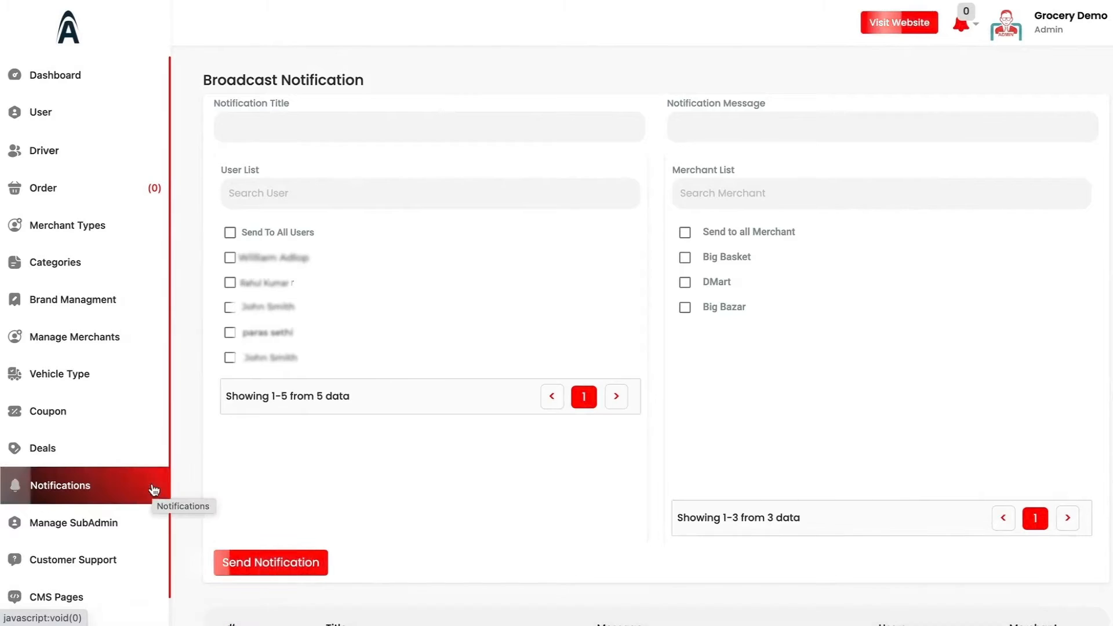
{"action": "mouse_move", "coordinate": [335, 271]}
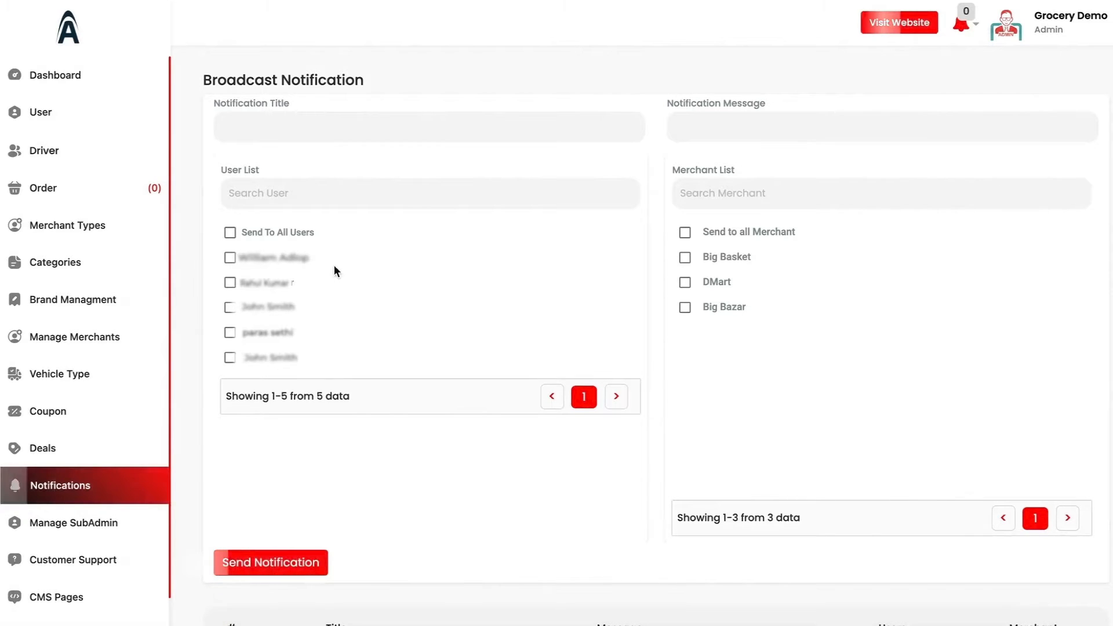
{"action": "type", "text": "hi"}
{"action": "type", "text": "Summer di"}
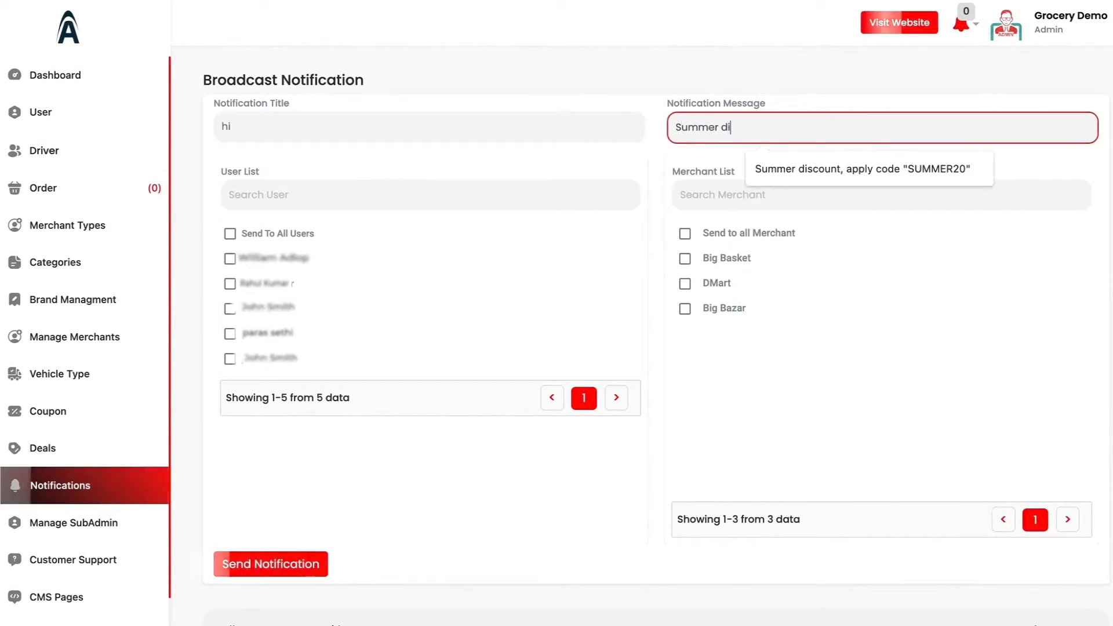
{"action": "type", "text": "scount, apply code \"SUMMER20"}
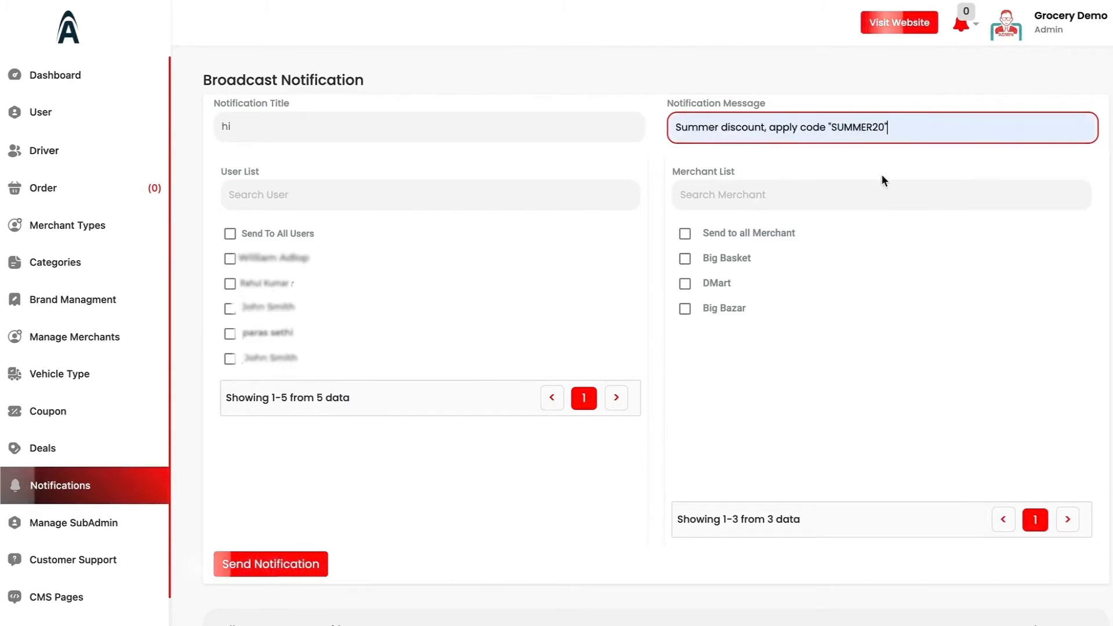
{"action": "mouse_move", "coordinate": [279, 227]}
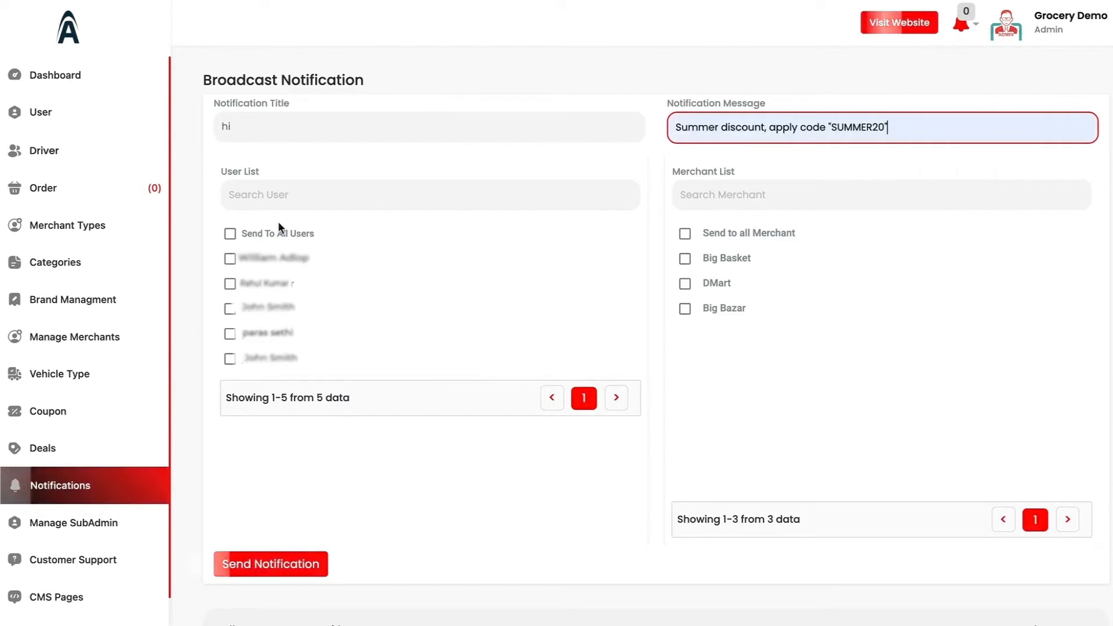
{"action": "left_click", "coordinate": [684, 231]}
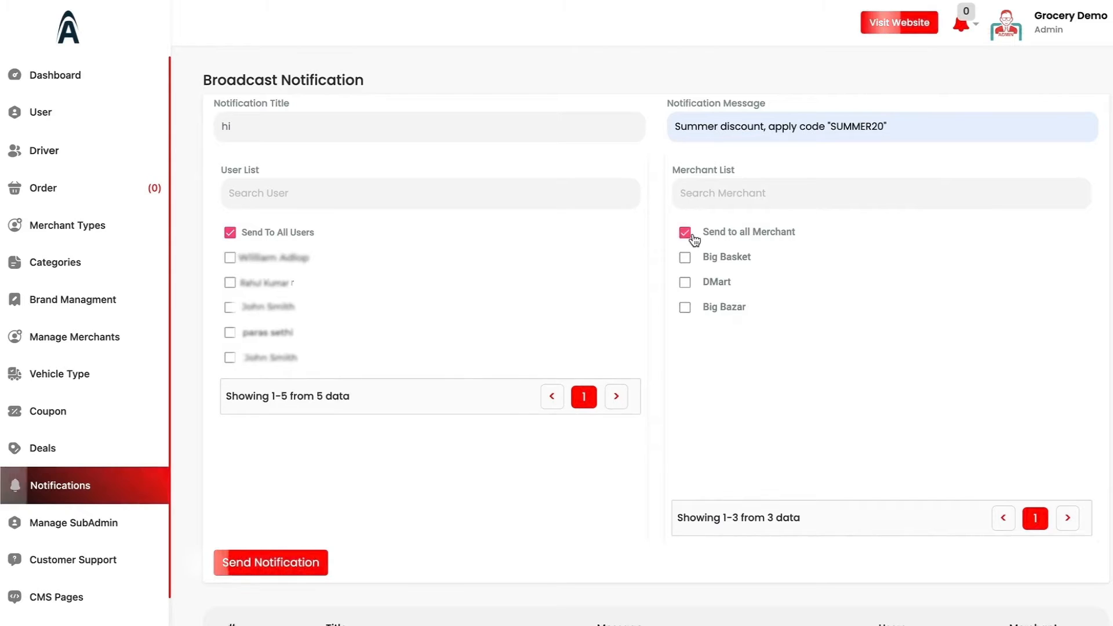
{"action": "mouse_move", "coordinate": [336, 577]}
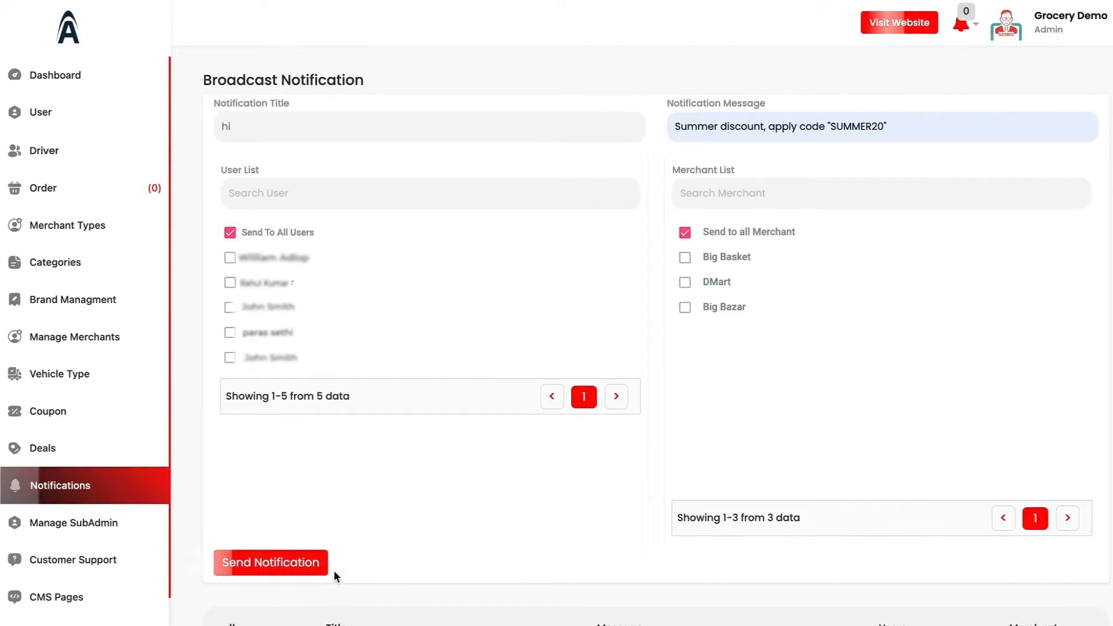
{"action": "left_click", "coordinate": [270, 562]}
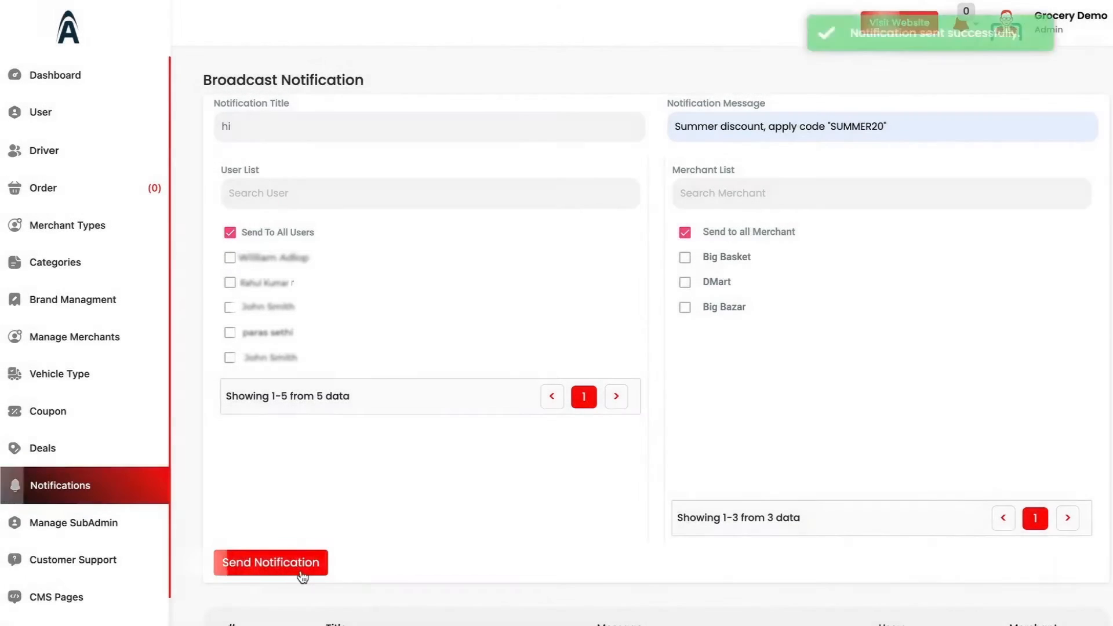
{"action": "scroll", "scroll_direction": "down", "scroll_amount": 3}
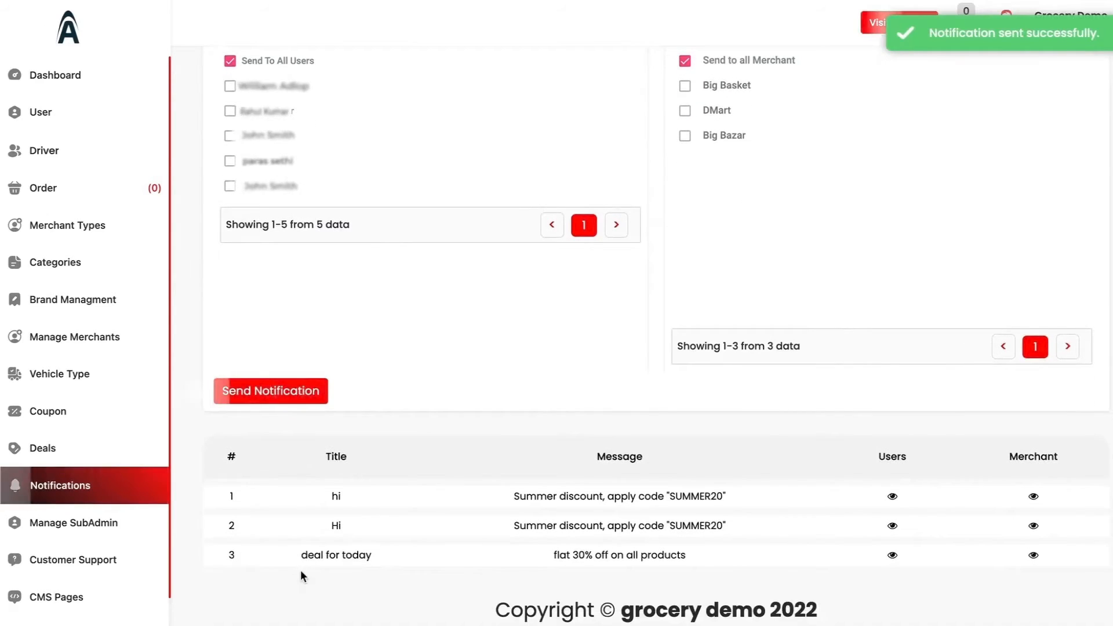
{"action": "scroll", "scroll_direction": "down", "scroll_amount": 3}
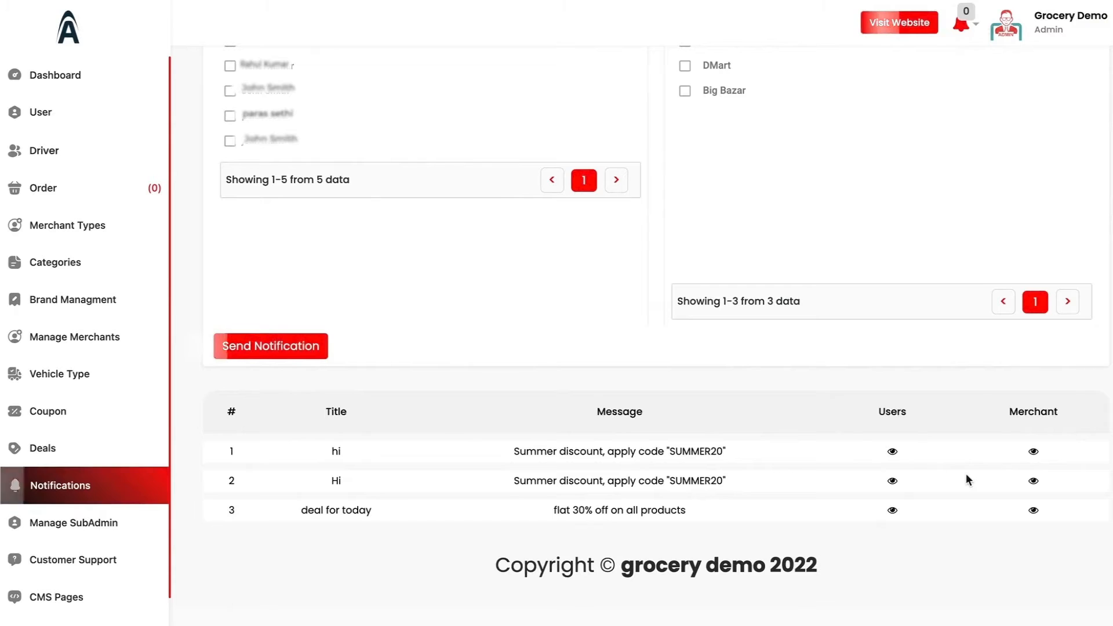
{"action": "mouse_move", "coordinate": [893, 451]}
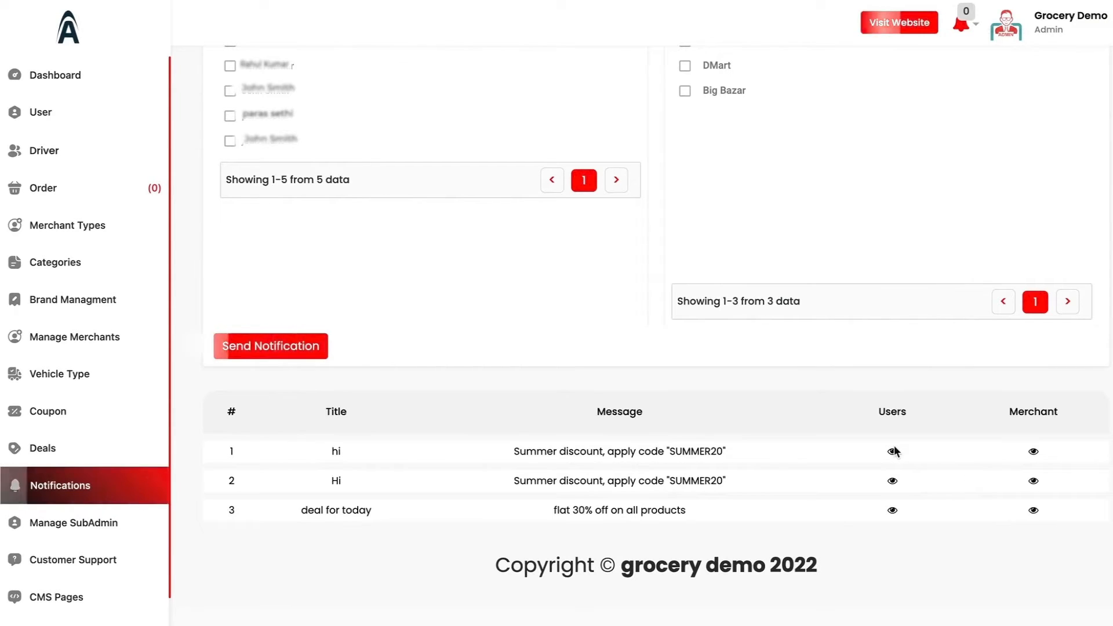
View the first notification's recipient users list and go back out of it.
{"action": "left_click", "coordinate": [892, 451]}
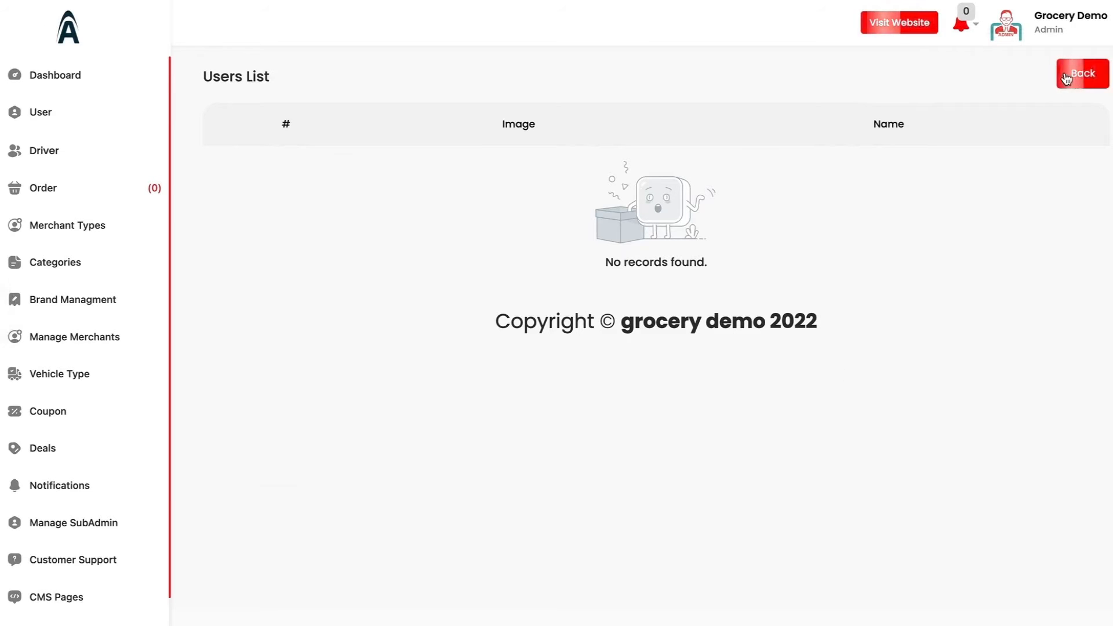
{"action": "left_click", "coordinate": [74, 522]}
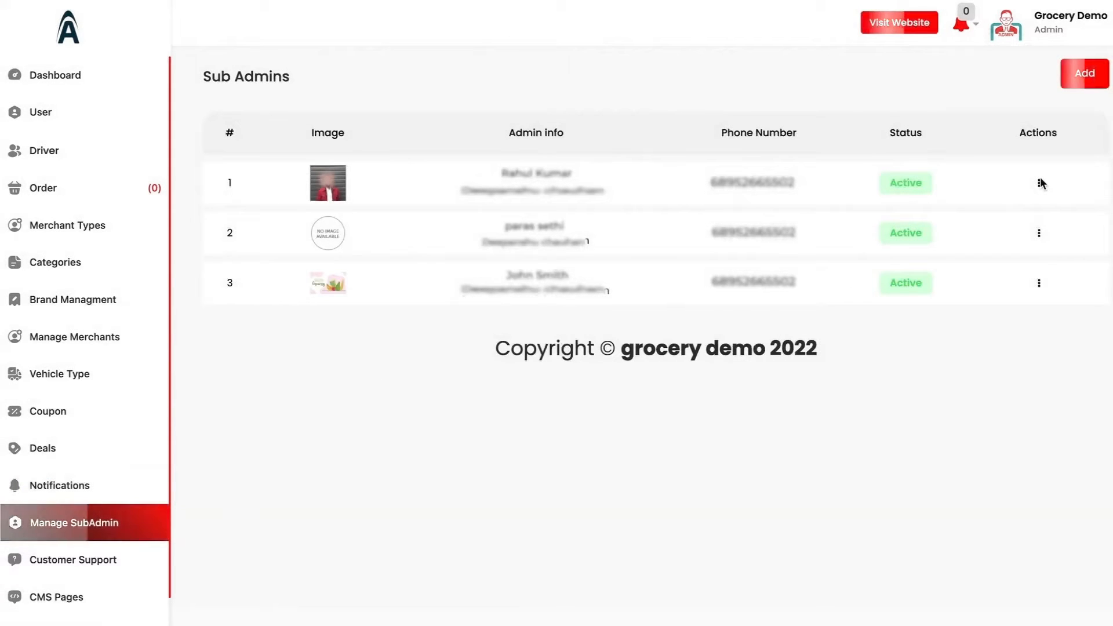
Open Rahul's sub-admin edit form and review its permissions table with only Dashboard view granted.
{"action": "left_click", "coordinate": [1039, 182]}
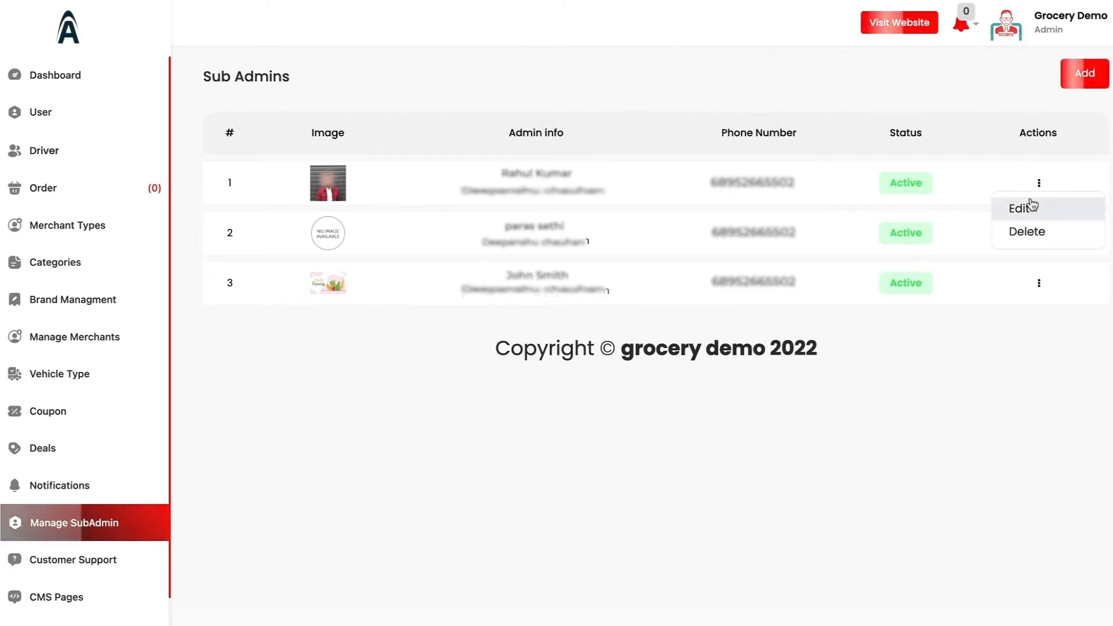
{"action": "left_click", "coordinate": [1019, 207]}
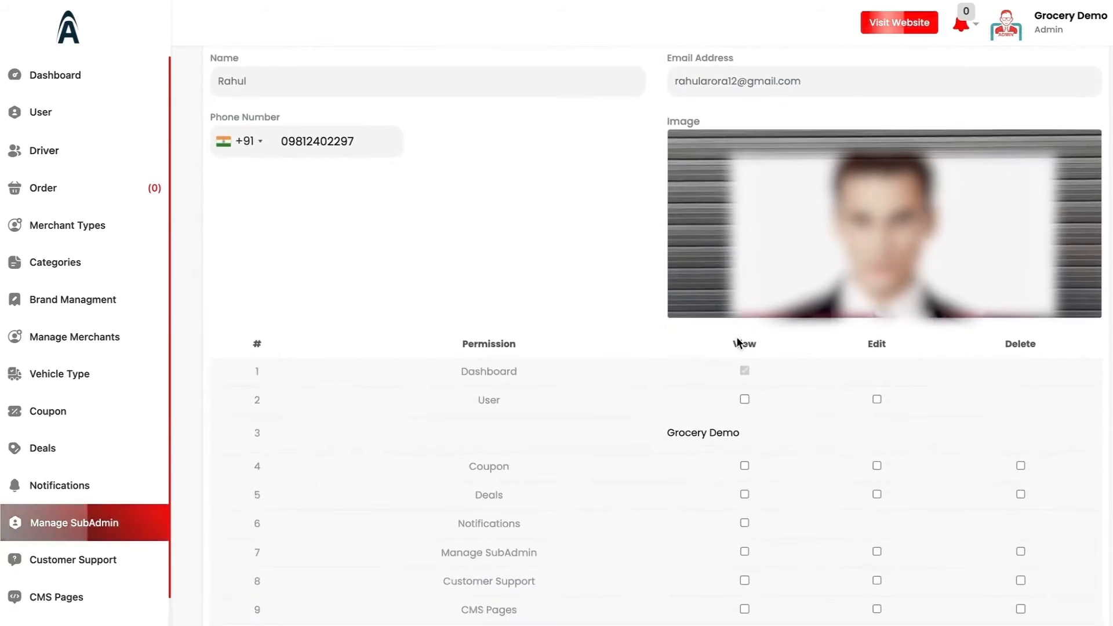
{"action": "scroll", "scroll_direction": "down", "scroll_amount": 3}
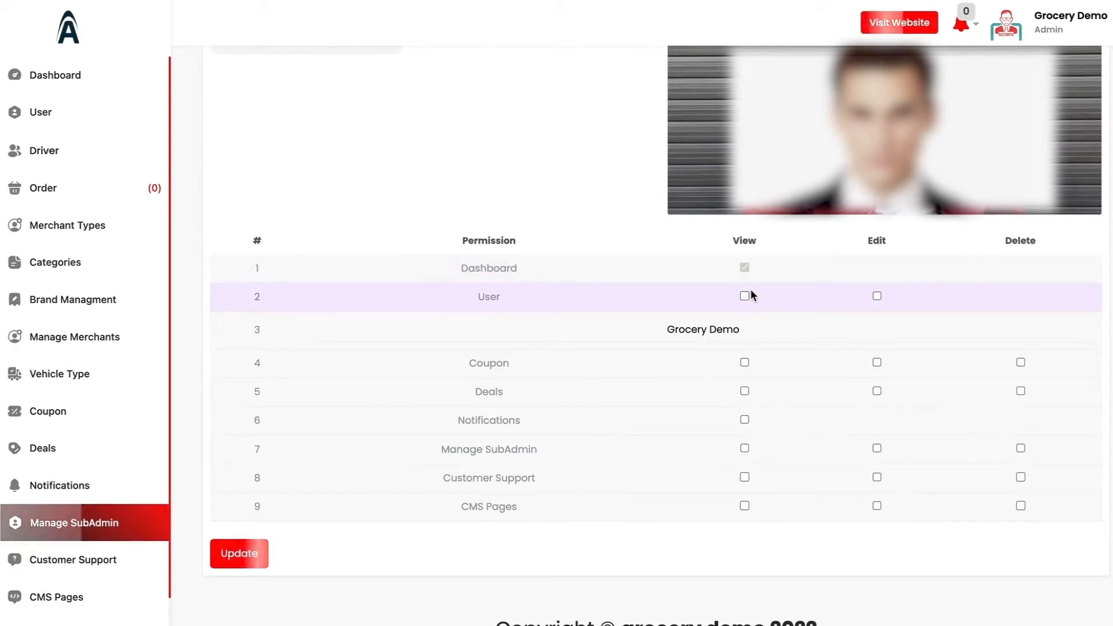
{"action": "mouse_move", "coordinate": [859, 296]}
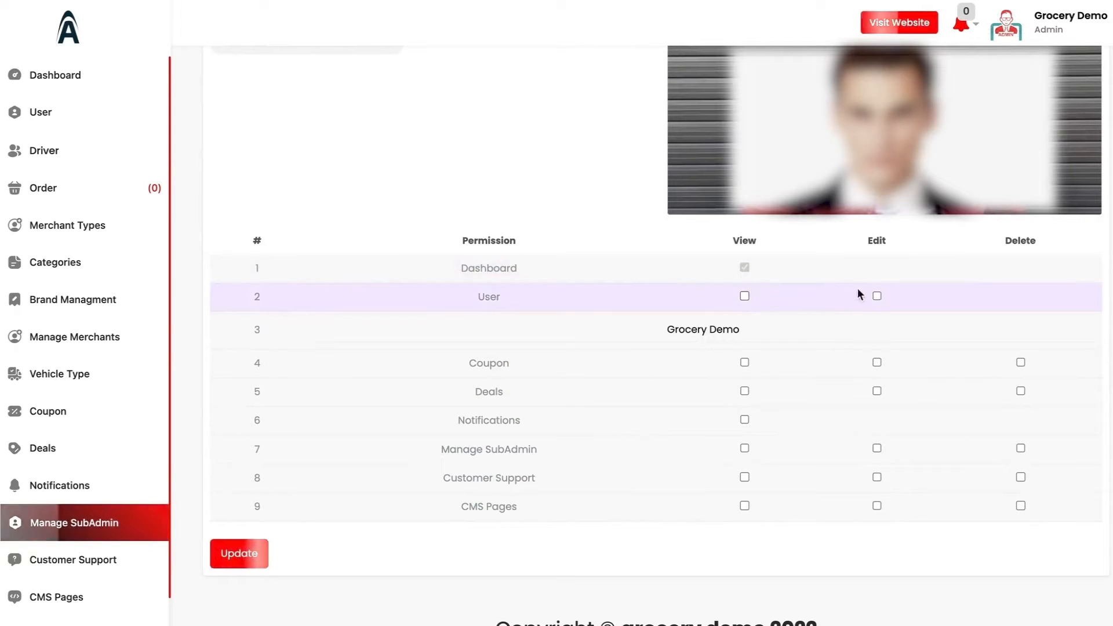
{"action": "scroll", "scroll_direction": "down", "scroll_amount": 3}
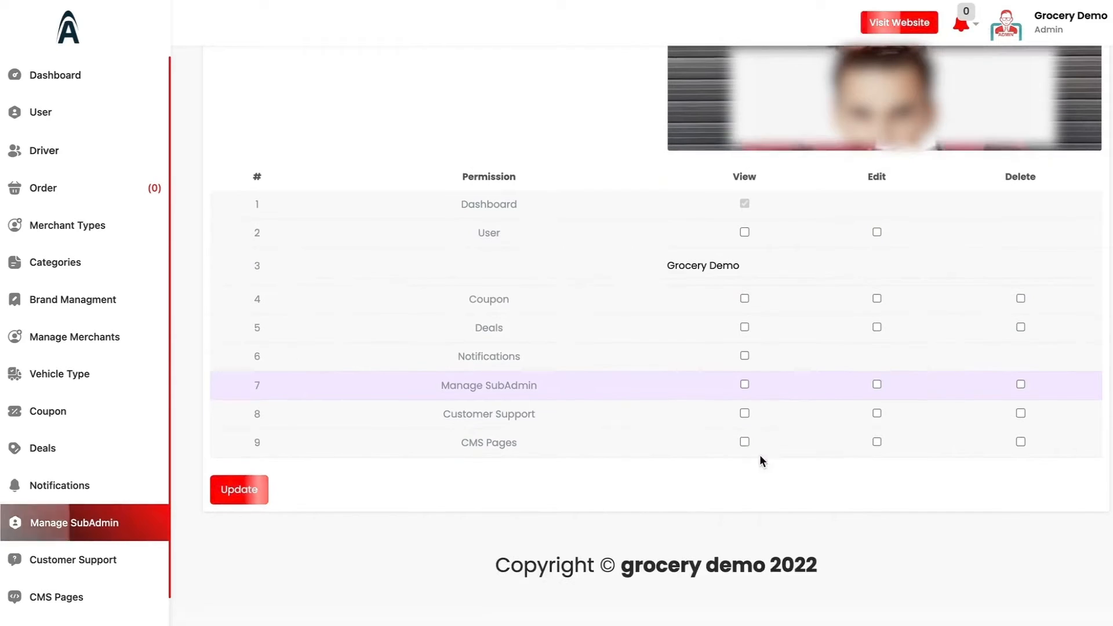
{"action": "mouse_move", "coordinate": [111, 582]}
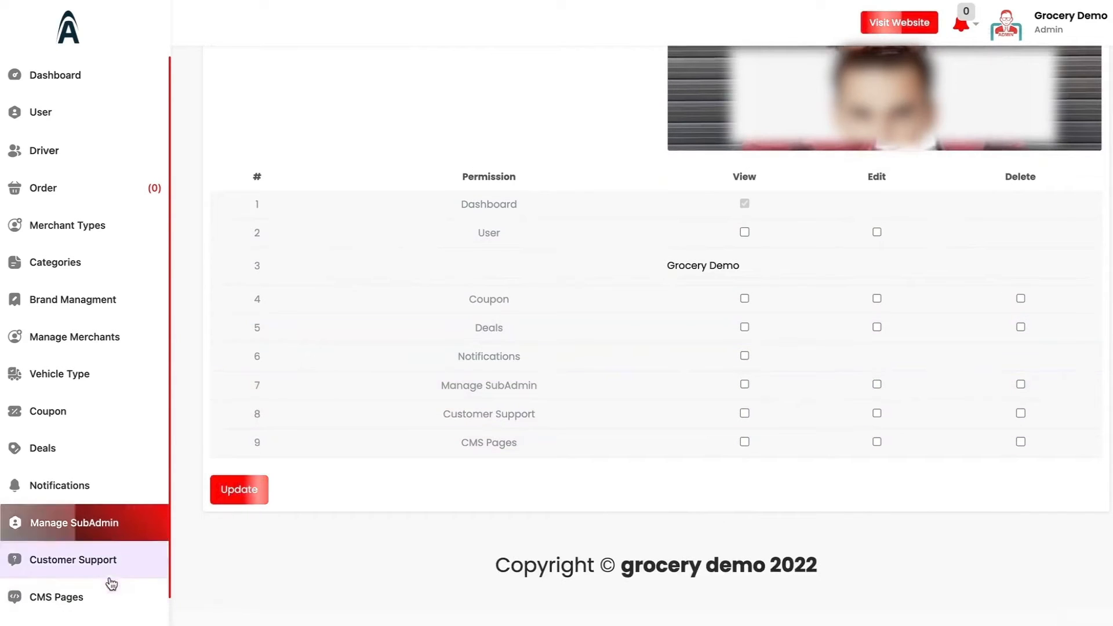
View the Customer Support reasons list containing the single reason 'Order nor delivered'.
{"action": "left_click", "coordinate": [73, 559]}
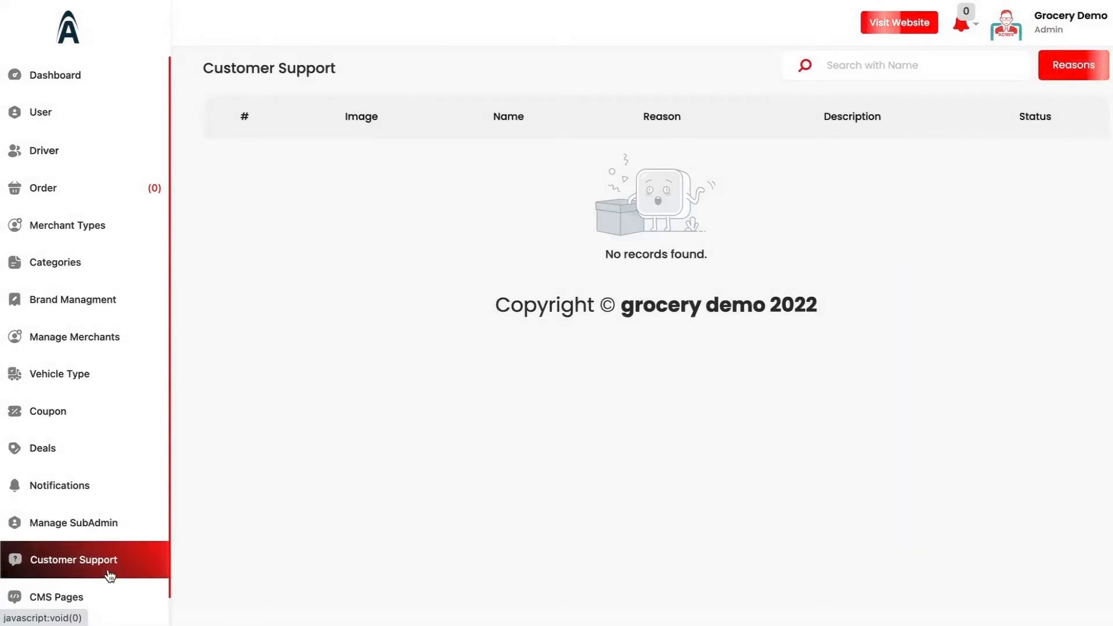
{"action": "left_click", "coordinate": [1072, 65]}
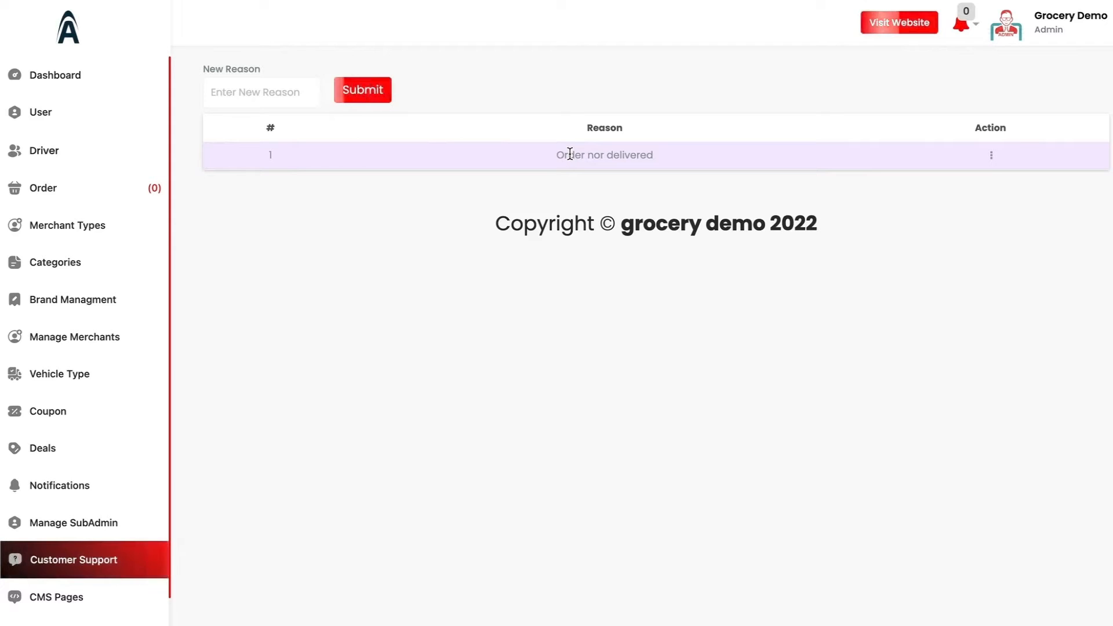
{"action": "mouse_move", "coordinate": [691, 176]}
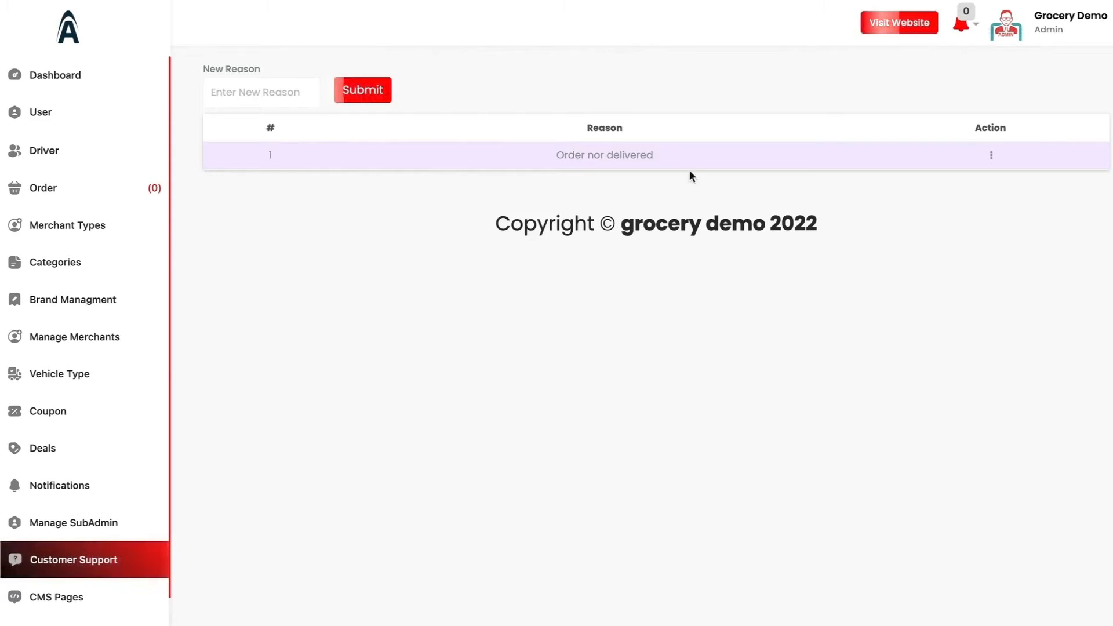
{"action": "mouse_move", "coordinate": [822, 136]}
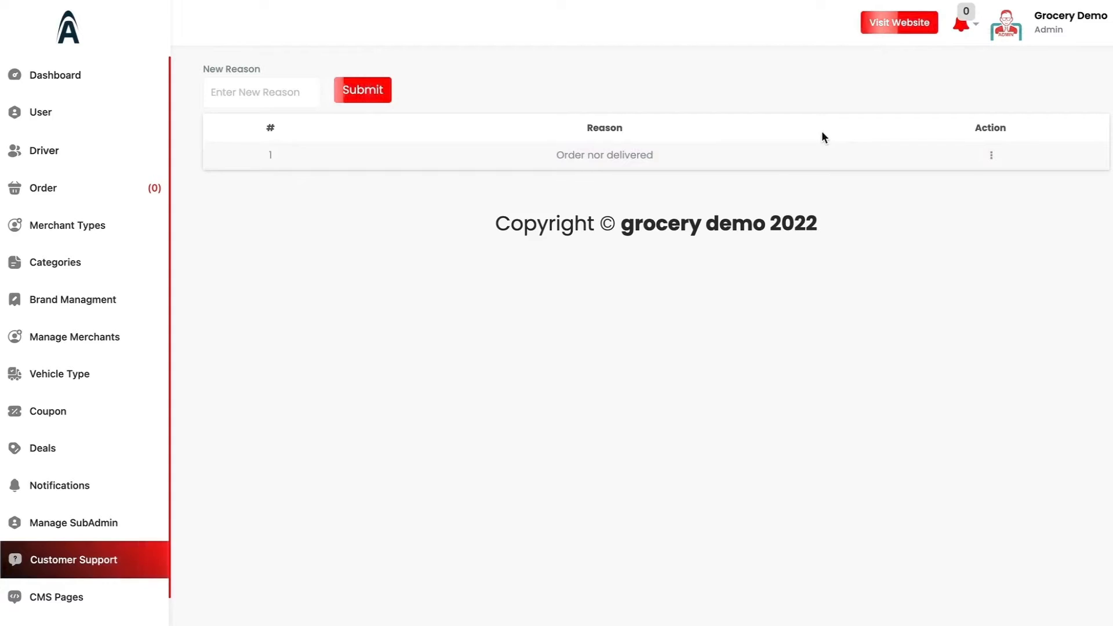
{"action": "mouse_move", "coordinate": [724, 363]}
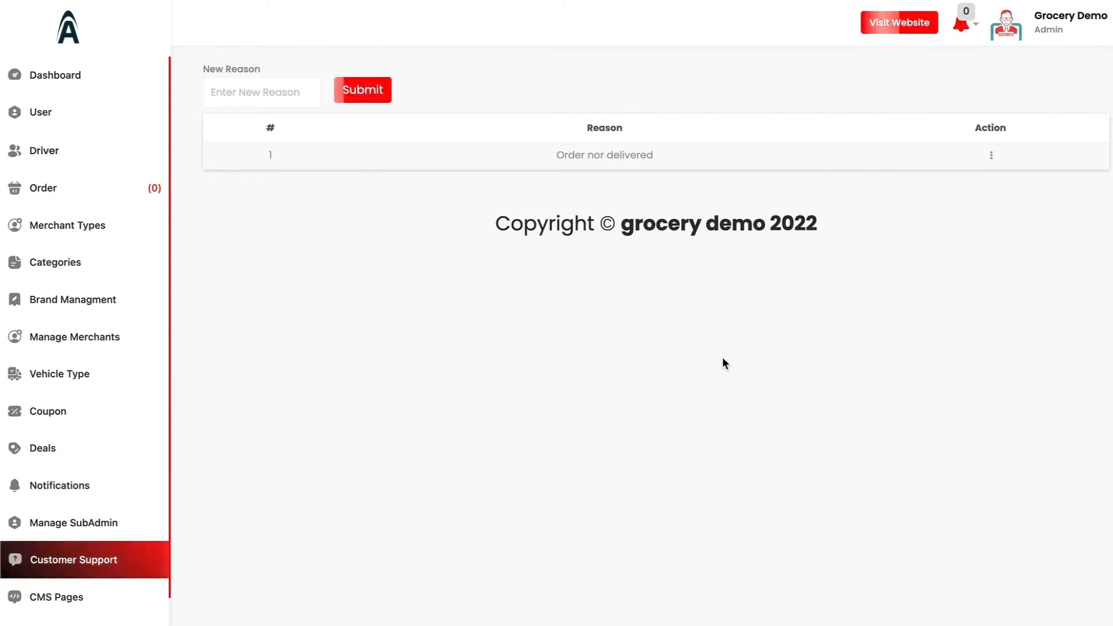
{"action": "scroll", "scroll_direction": "down", "scroll_amount": 3}
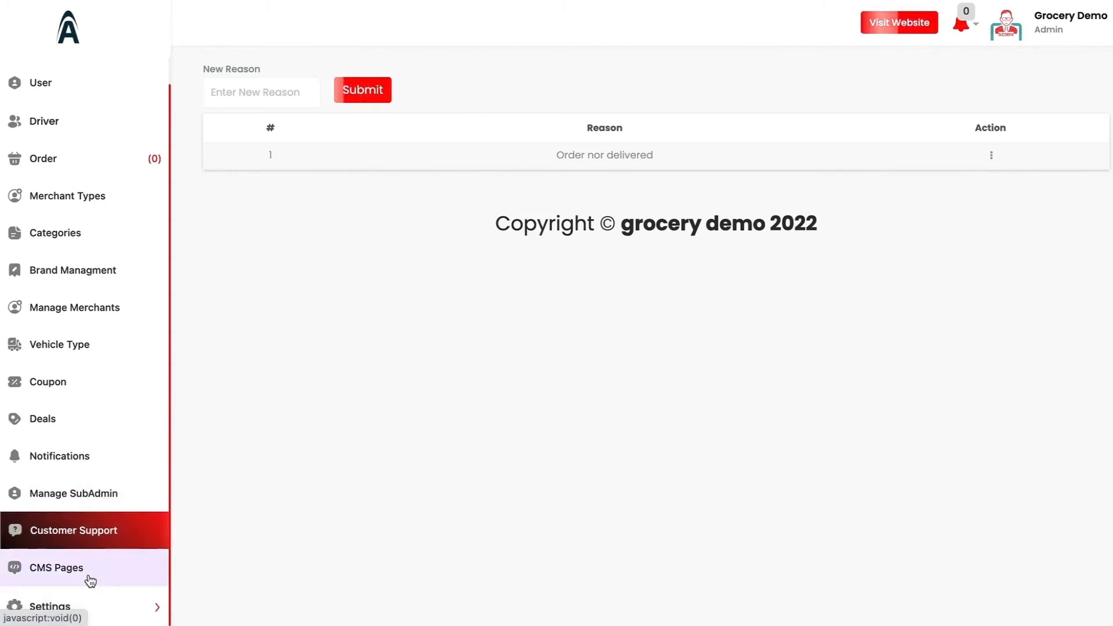
In CMS Pages, view the FAQ add-question form and then the empty FAQ Q/A list.
{"action": "left_click", "coordinate": [55, 567]}
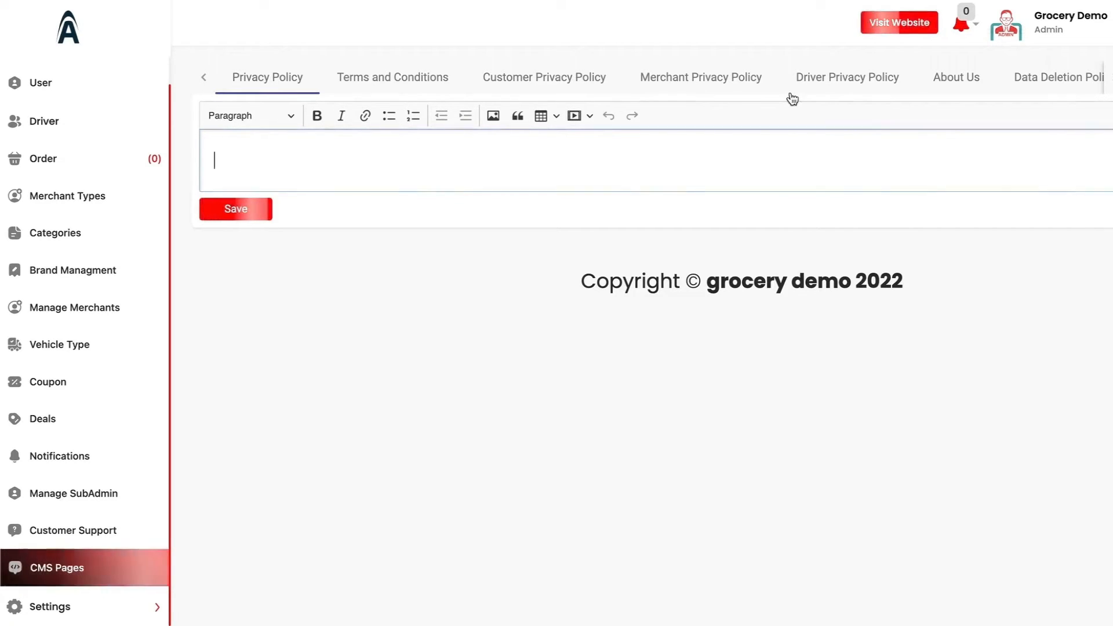
{"action": "mouse_move", "coordinate": [862, 84]}
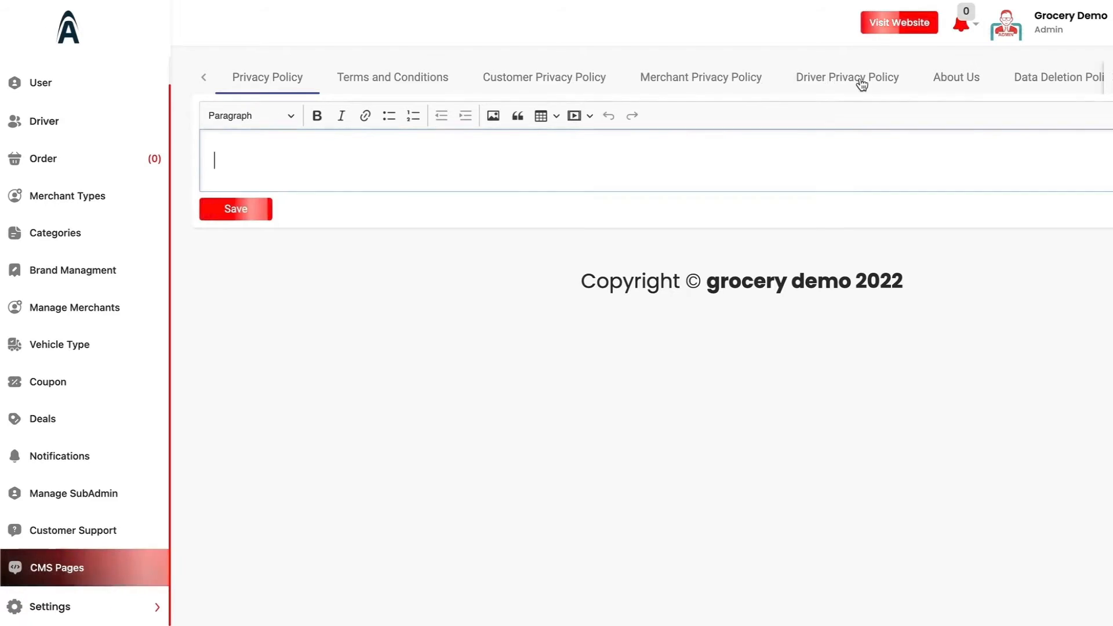
{"action": "mouse_move", "coordinate": [1026, 69]}
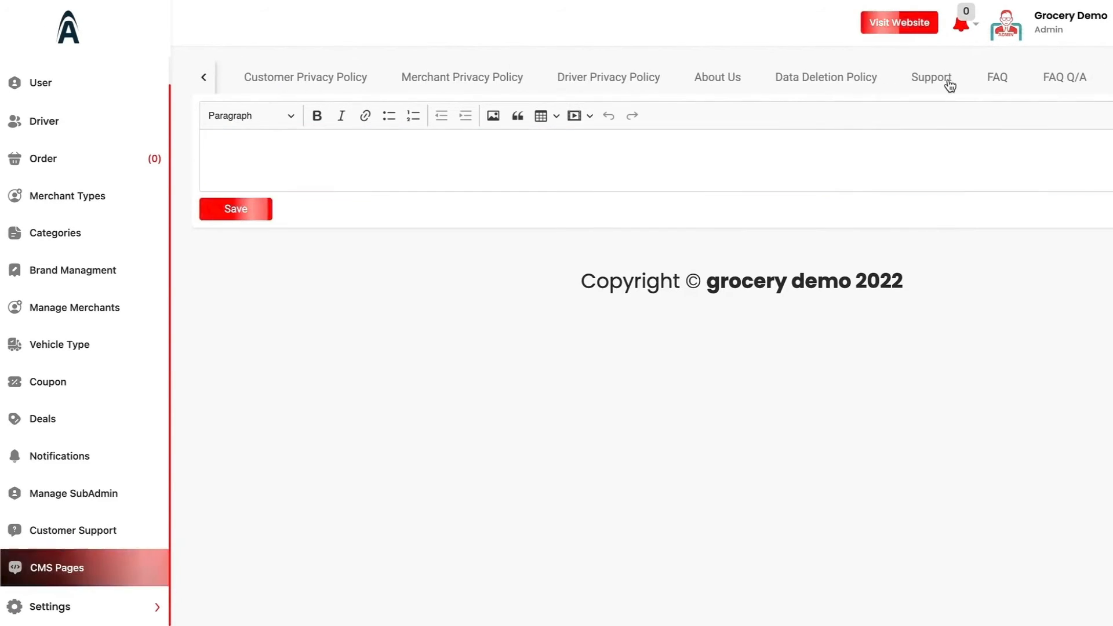
{"action": "left_click", "coordinate": [997, 76]}
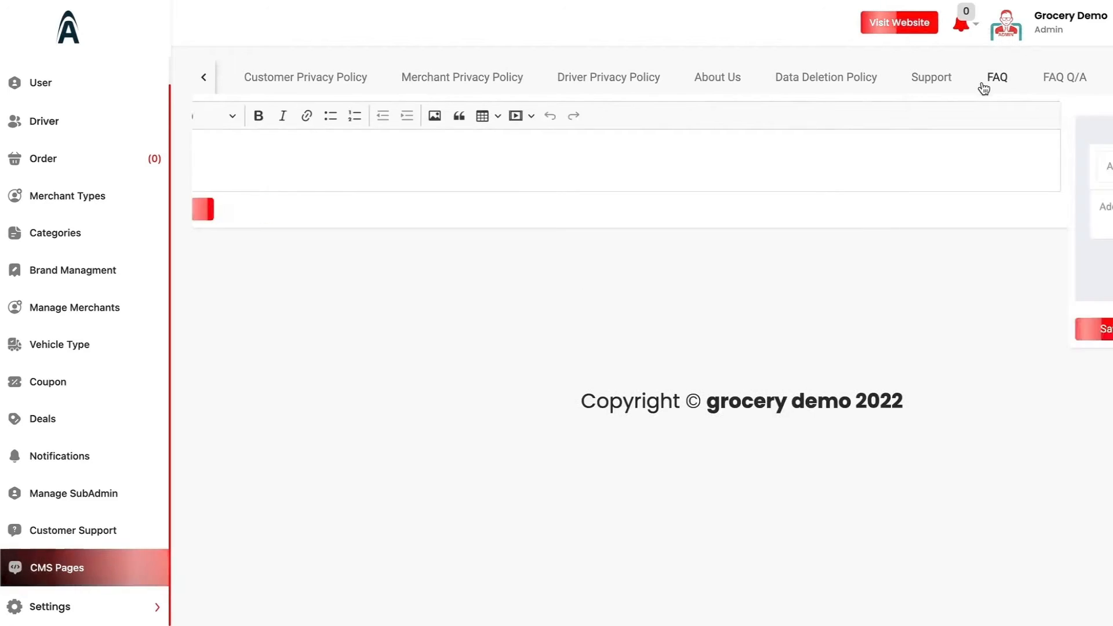
{"action": "left_click", "coordinate": [996, 77]}
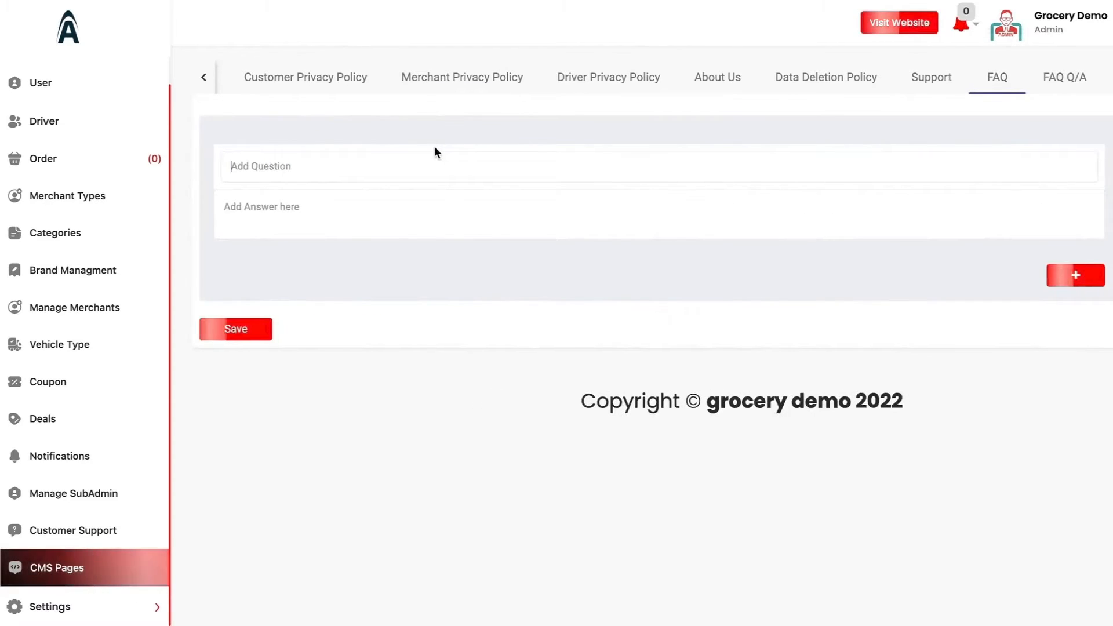
{"action": "mouse_move", "coordinate": [456, 155]}
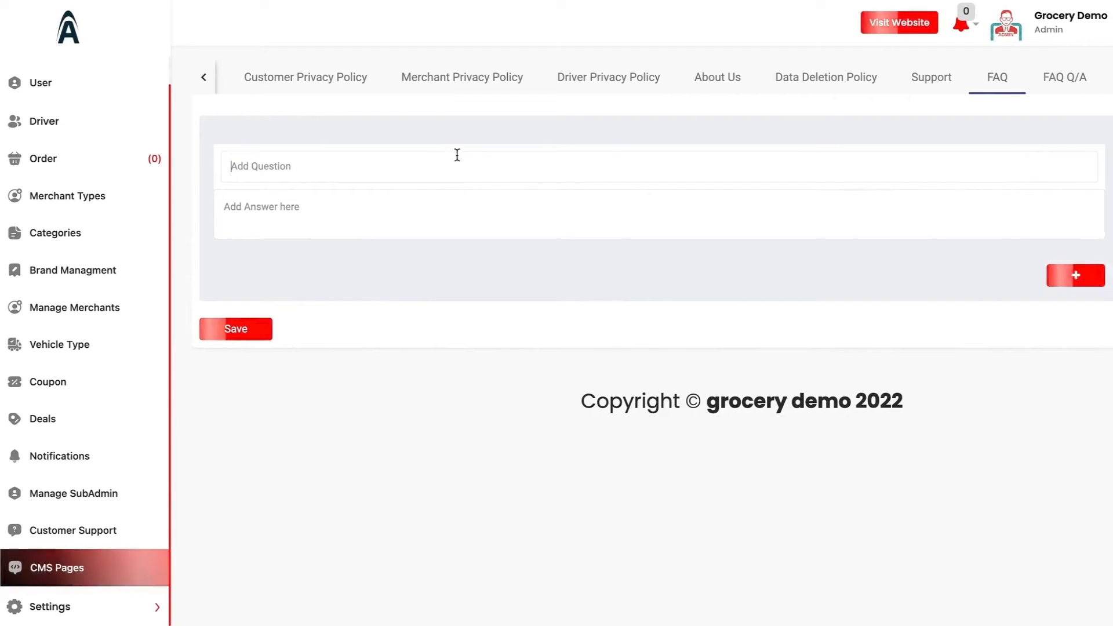
{"action": "left_click", "coordinate": [1064, 77]}
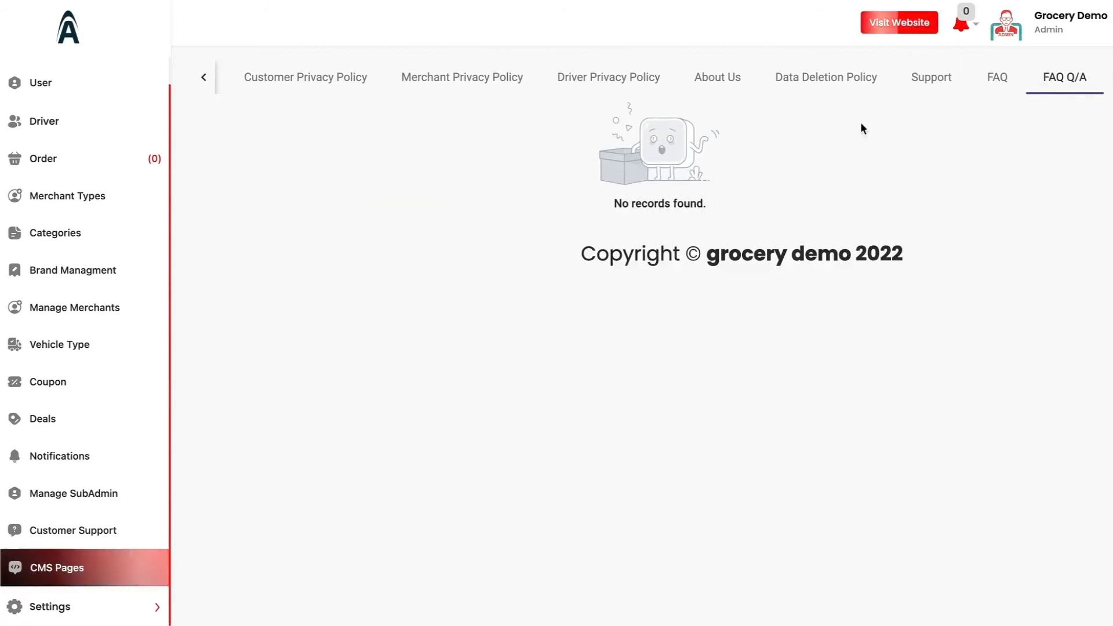
{"action": "mouse_move", "coordinate": [580, 366]}
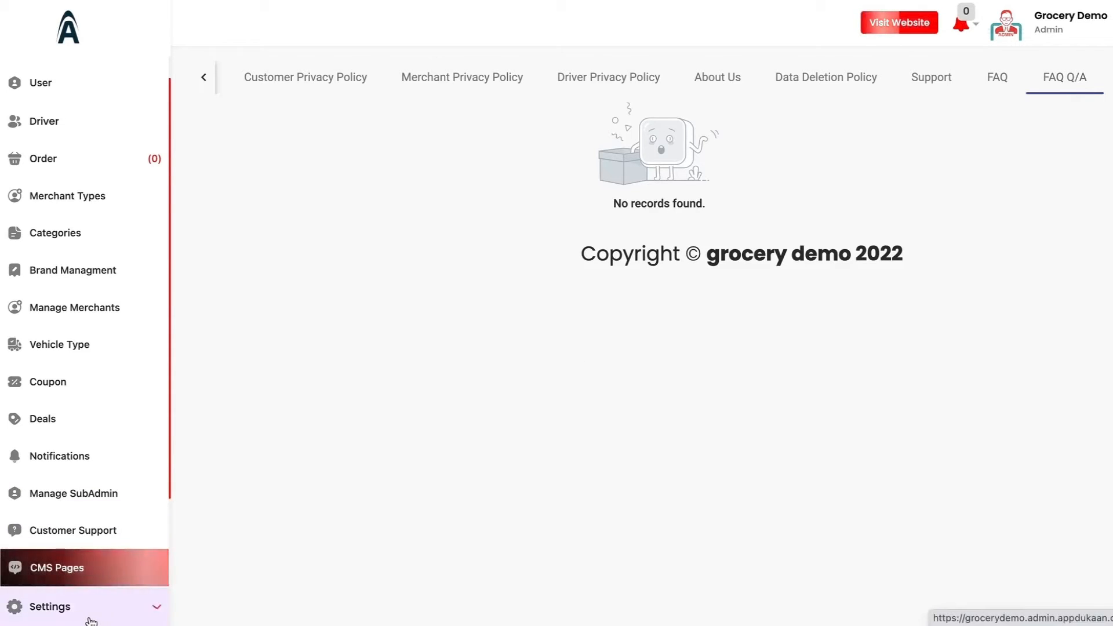
In Project Details settings, set the value of one loyalty point to 10.
{"action": "left_click", "coordinate": [50, 606]}
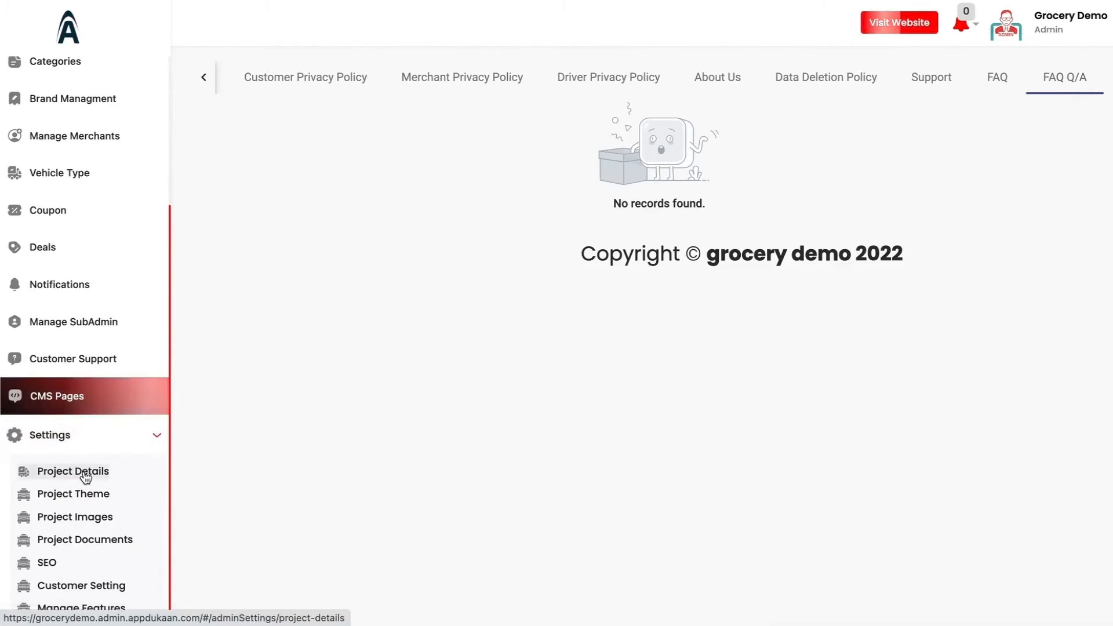
{"action": "left_click", "coordinate": [72, 470]}
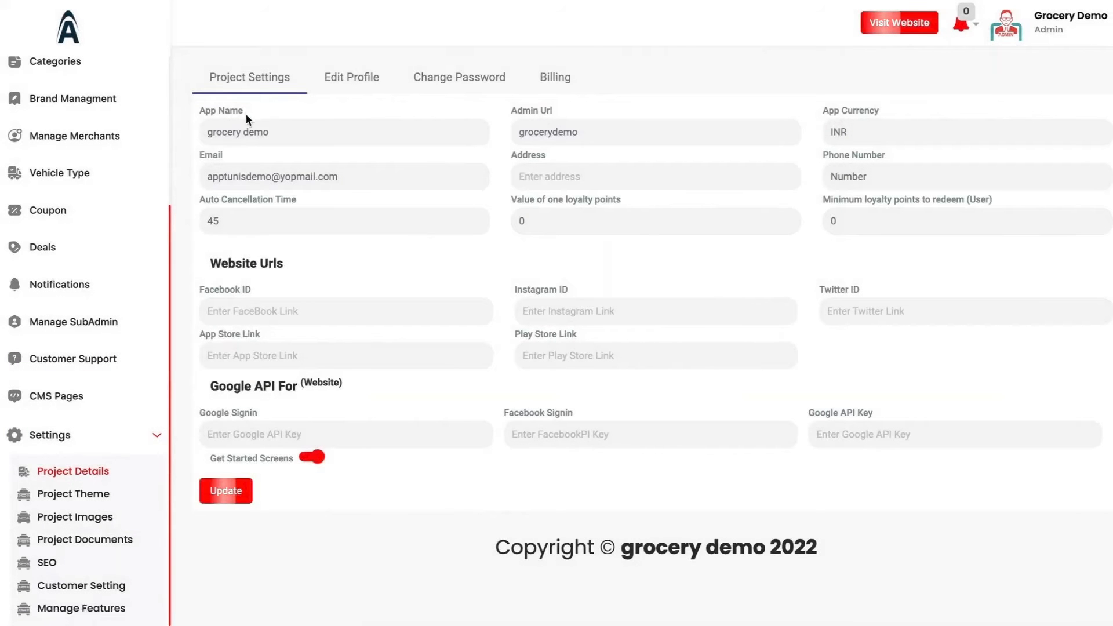
{"action": "mouse_move", "coordinate": [583, 106]}
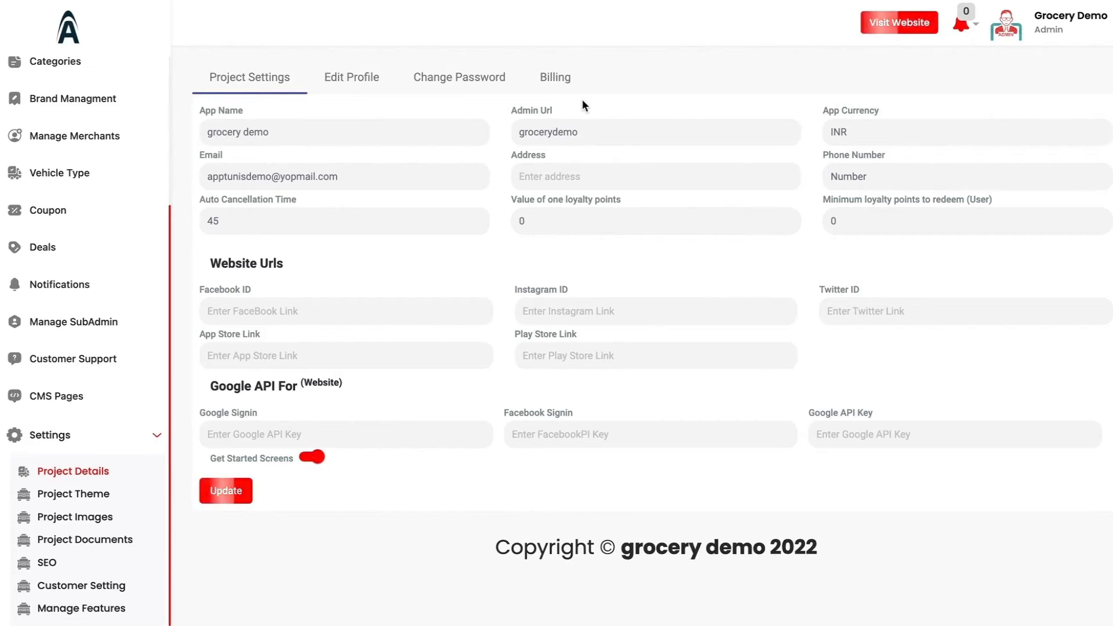
{"action": "mouse_move", "coordinate": [664, 176]}
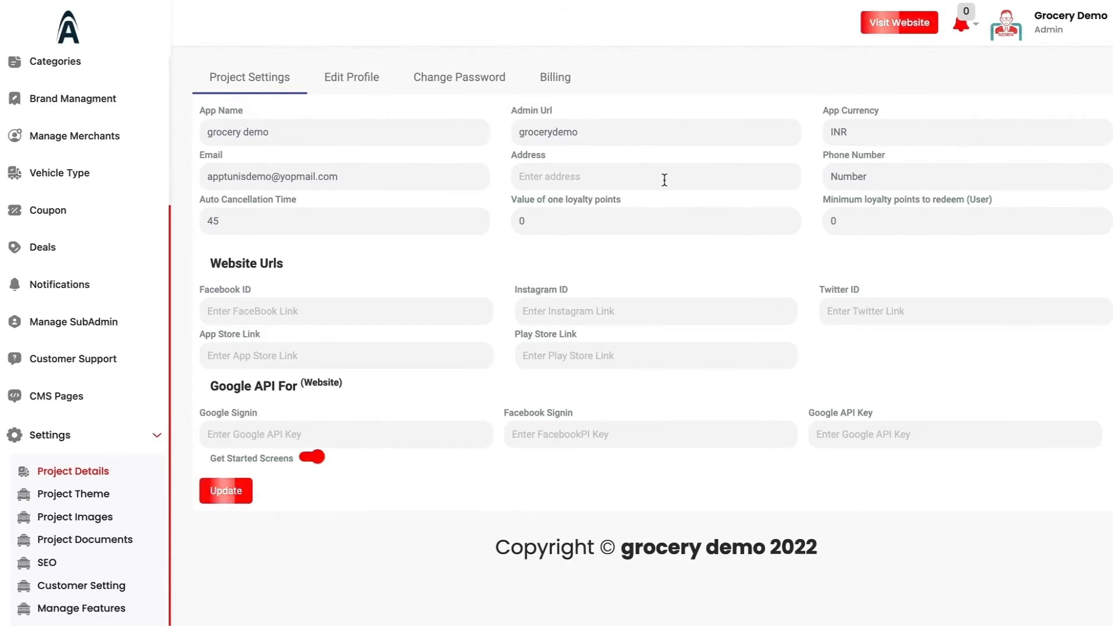
{"action": "mouse_move", "coordinate": [387, 212]}
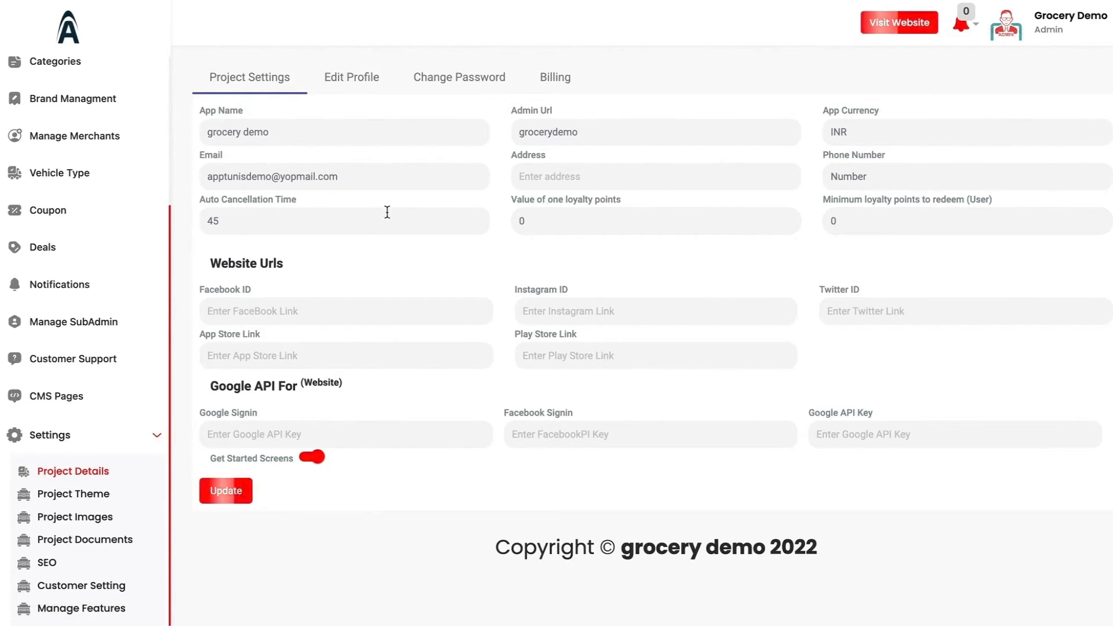
{"action": "mouse_move", "coordinate": [571, 220]}
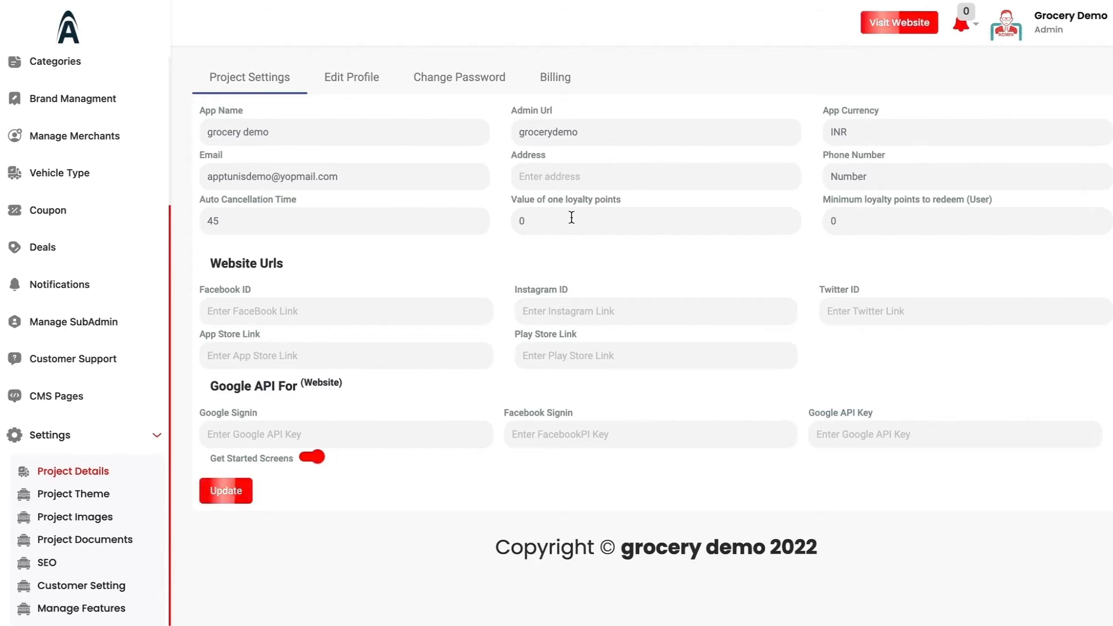
{"action": "type", "text": "1"}
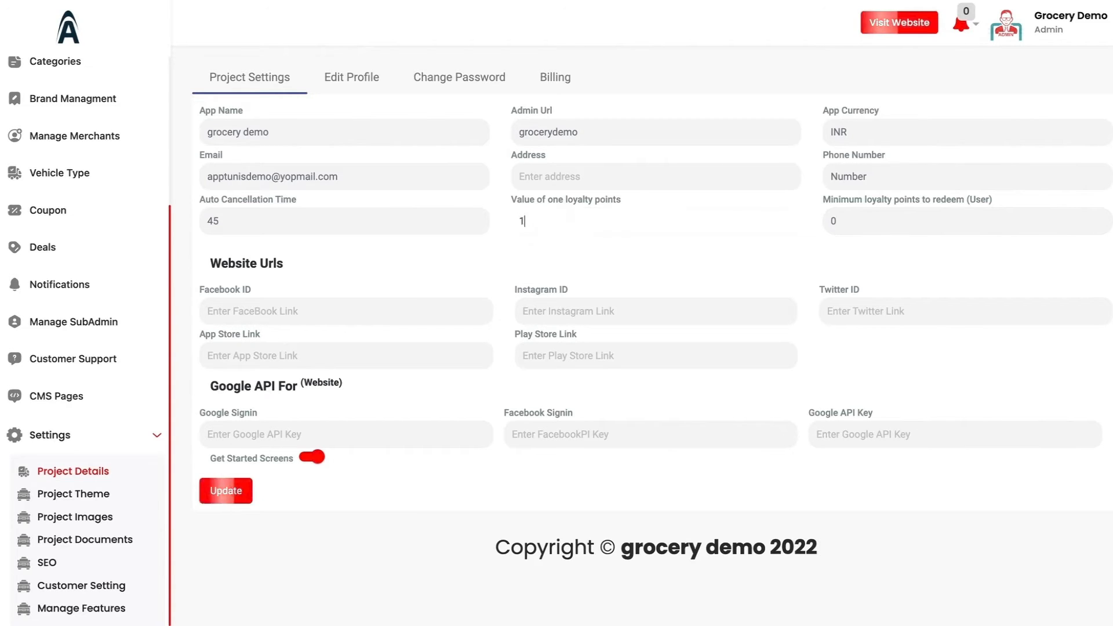
{"action": "type", "text": "0"}
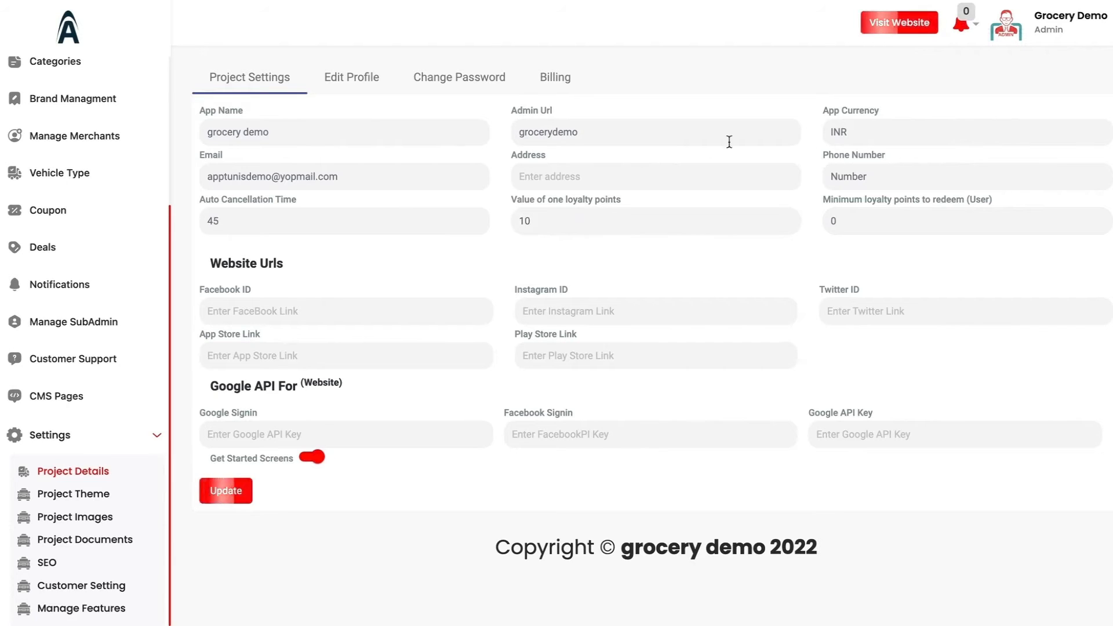
{"action": "mouse_move", "coordinate": [876, 244]}
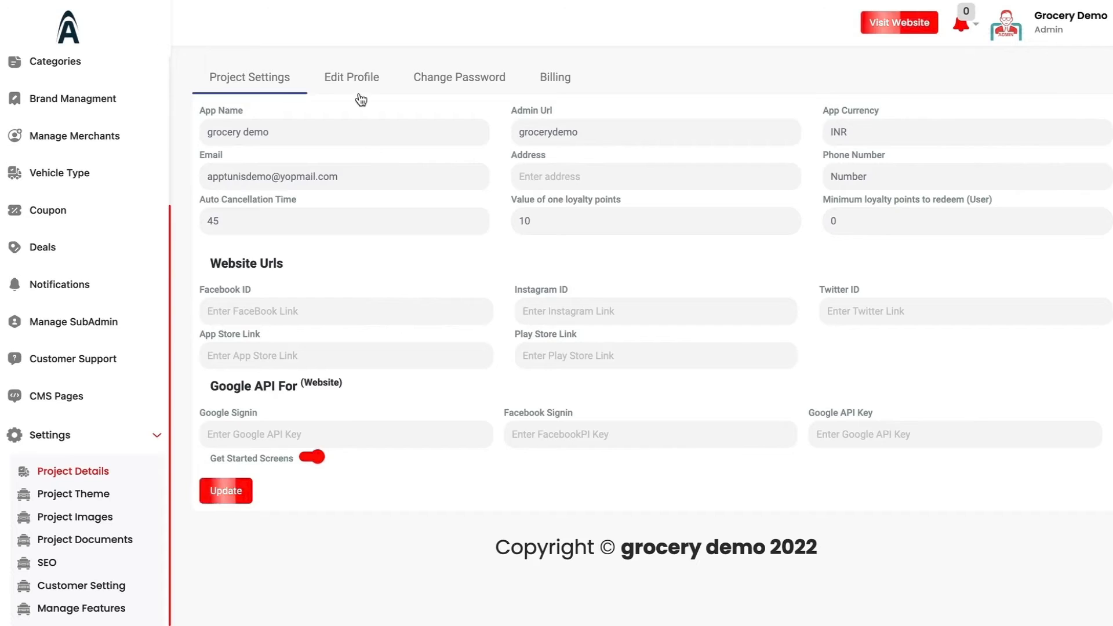
View the Edit Profile, Change Password and Billing tabs showing the Trial plan and paid invoices.
{"action": "left_click", "coordinate": [351, 77]}
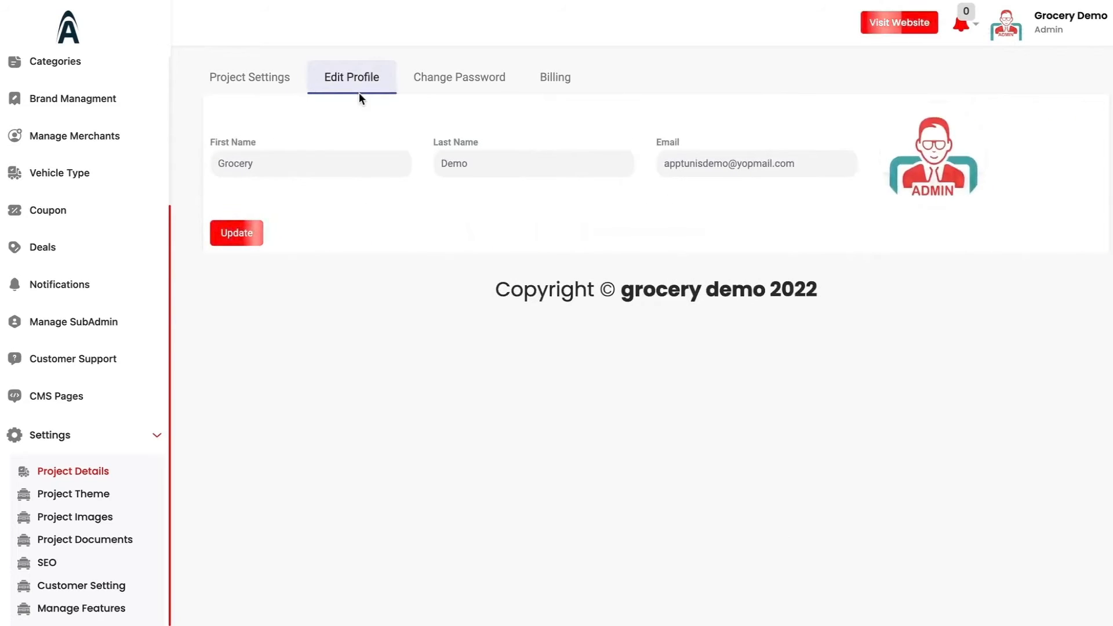
{"action": "left_click", "coordinate": [459, 76]}
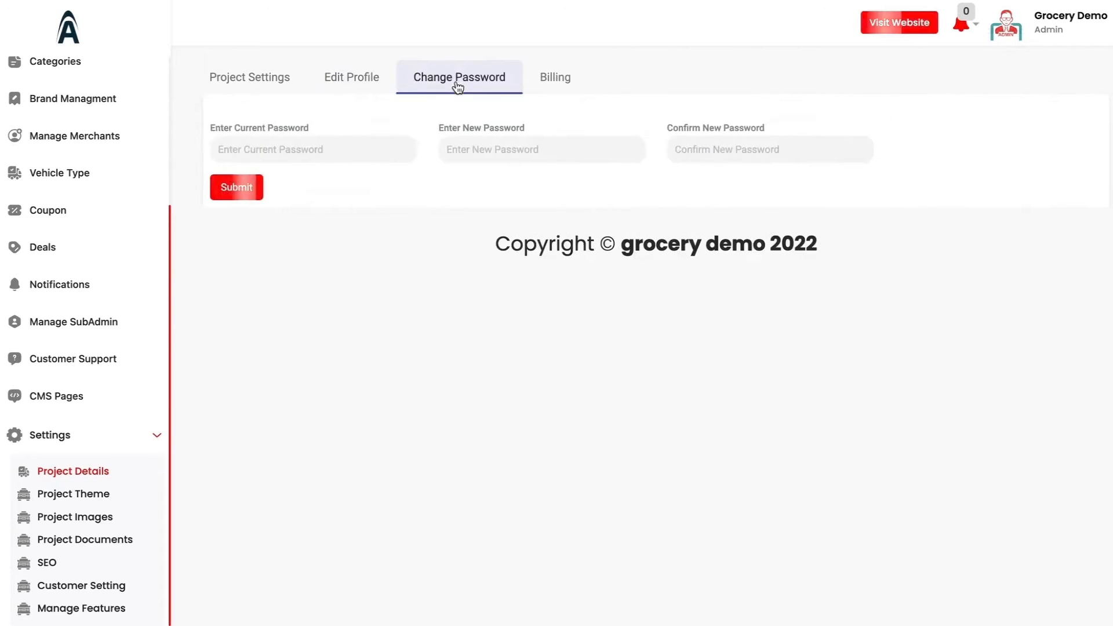
{"action": "left_click", "coordinate": [556, 77]}
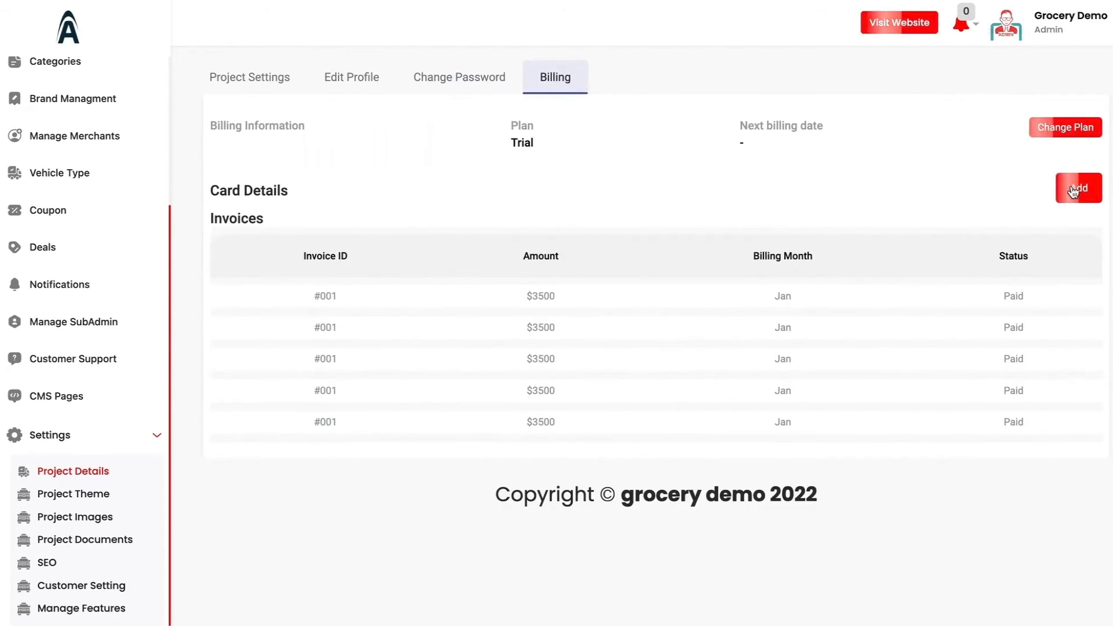
{"action": "left_click", "coordinate": [1077, 188]}
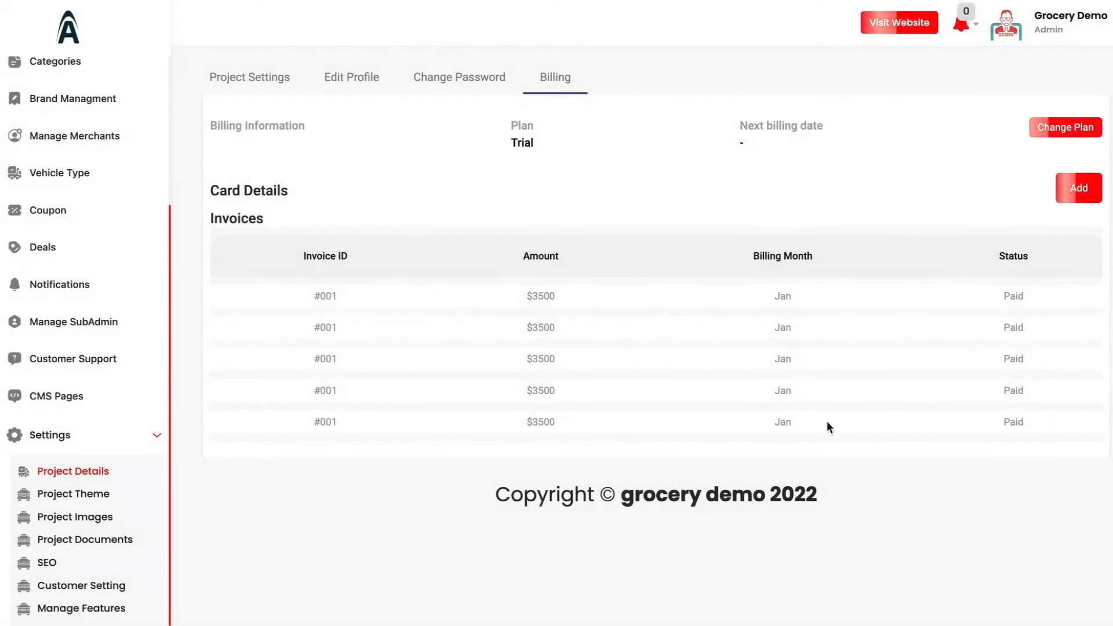
{"action": "mouse_move", "coordinate": [620, 374]}
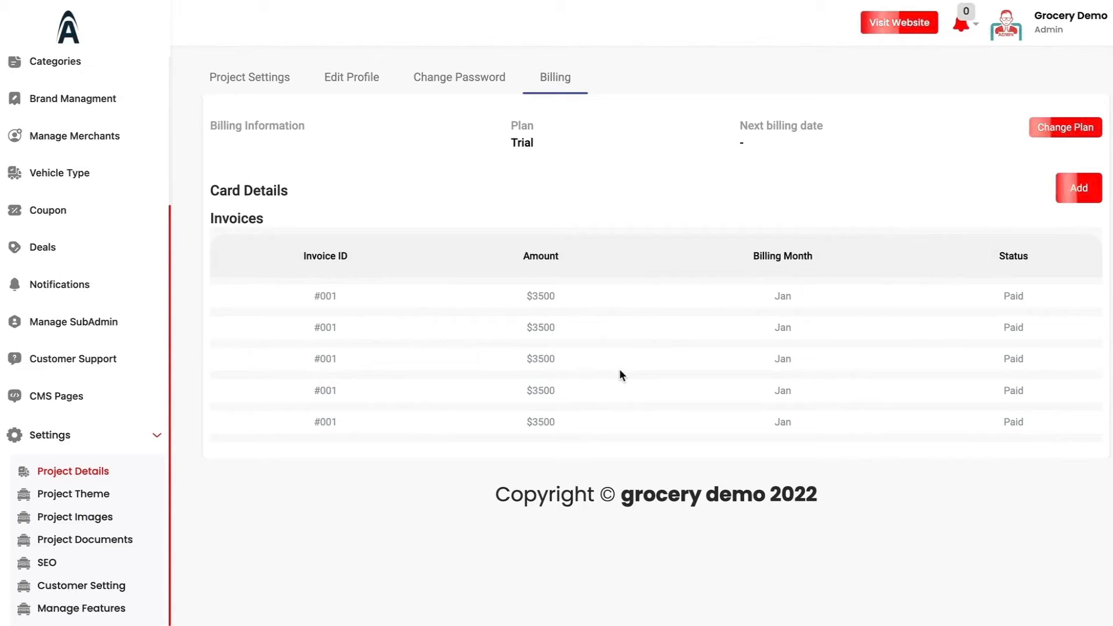
{"action": "left_click", "coordinate": [73, 494]}
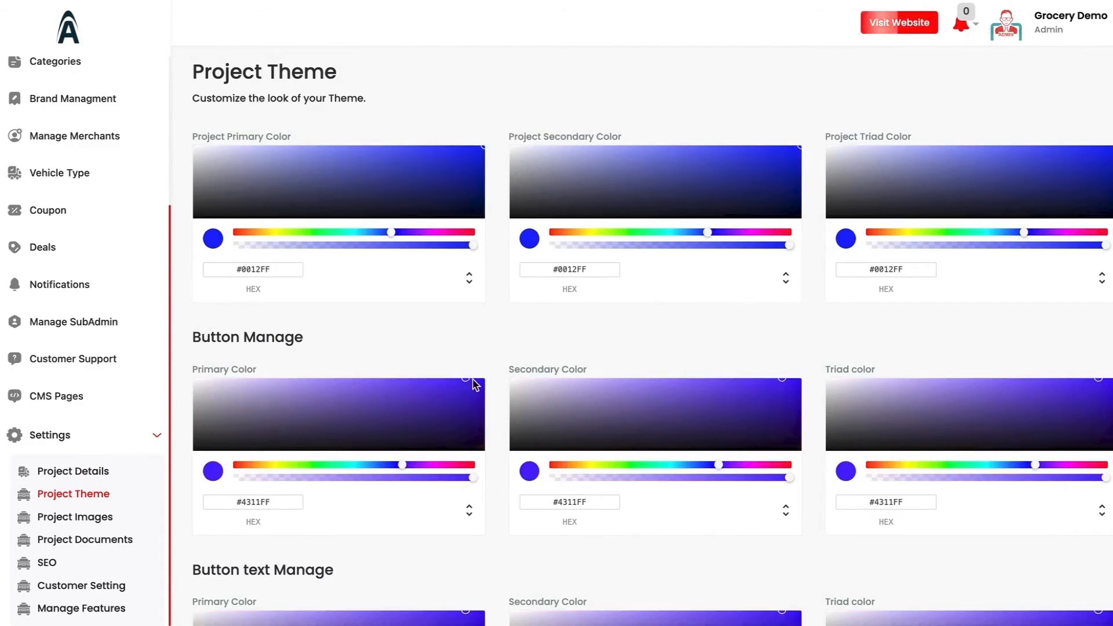
Review the Project Theme colour pickers for buttons, customer, driver and website.
{"action": "scroll", "scroll_direction": "down", "scroll_amount": 3}
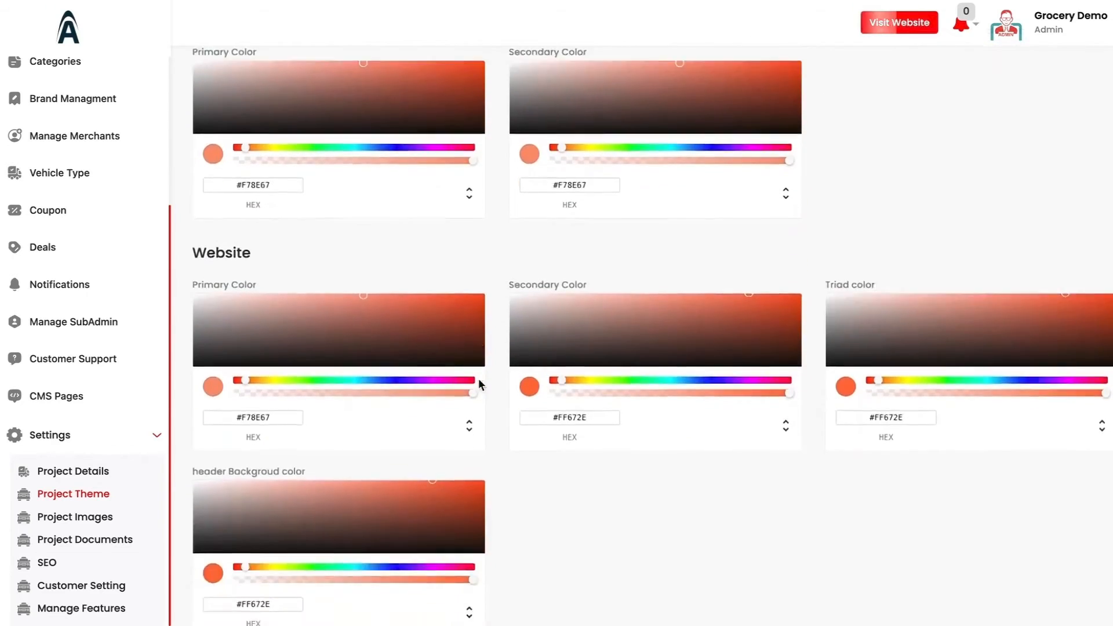
{"action": "scroll", "scroll_direction": "up", "scroll_amount": 3}
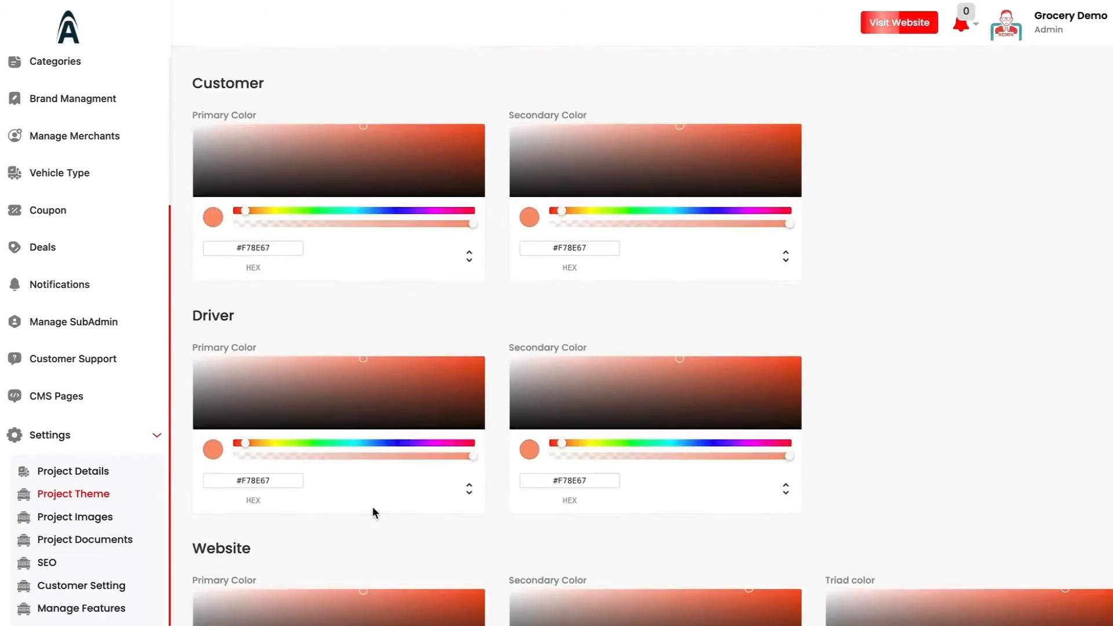
{"action": "scroll", "scroll_direction": "down", "scroll_amount": 3}
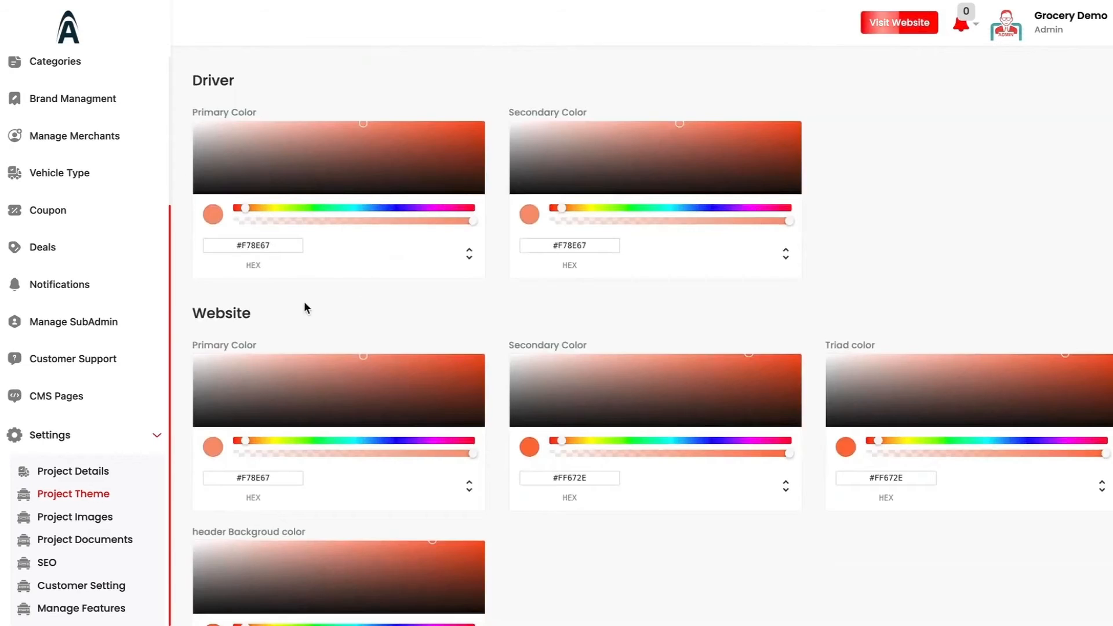
{"action": "left_click", "coordinate": [221, 514]}
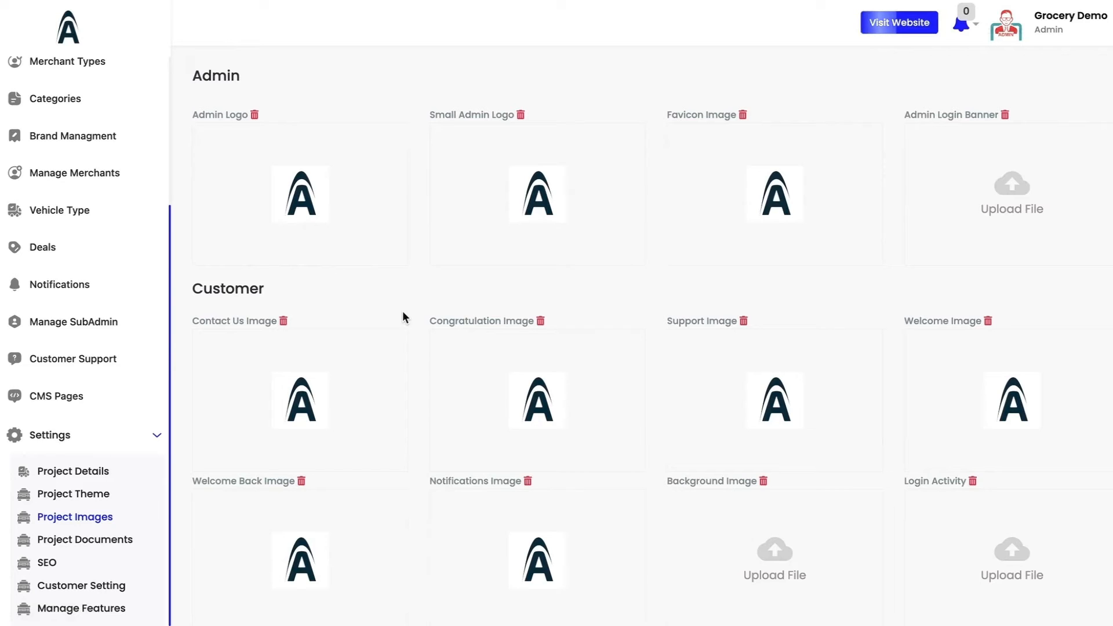
{"action": "mouse_move", "coordinate": [404, 299]}
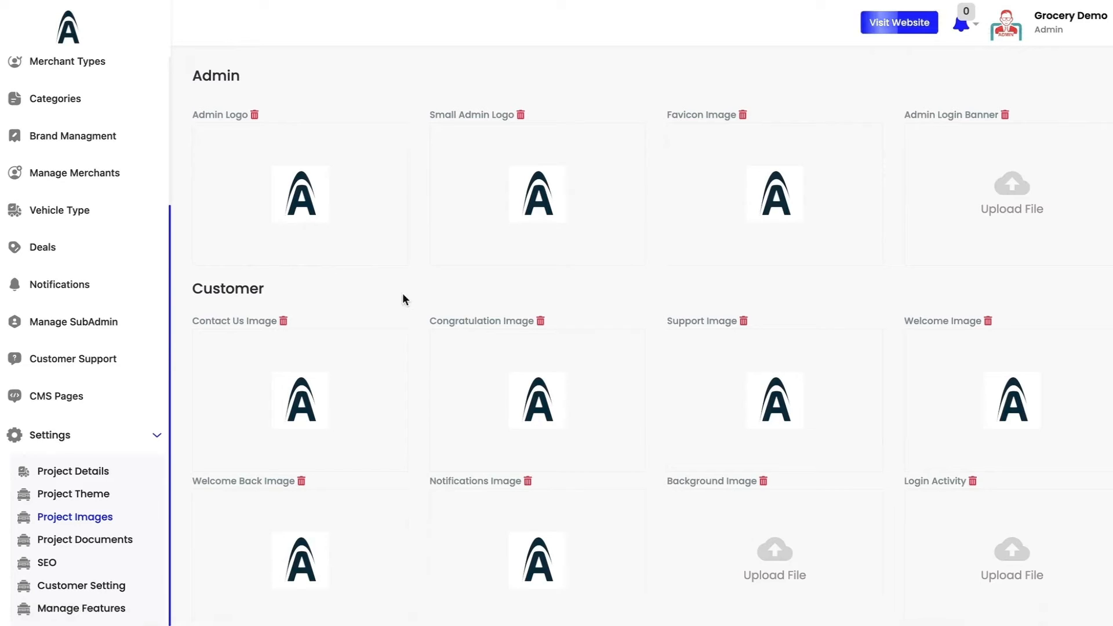
{"action": "scroll", "scroll_direction": "down", "scroll_amount": 3}
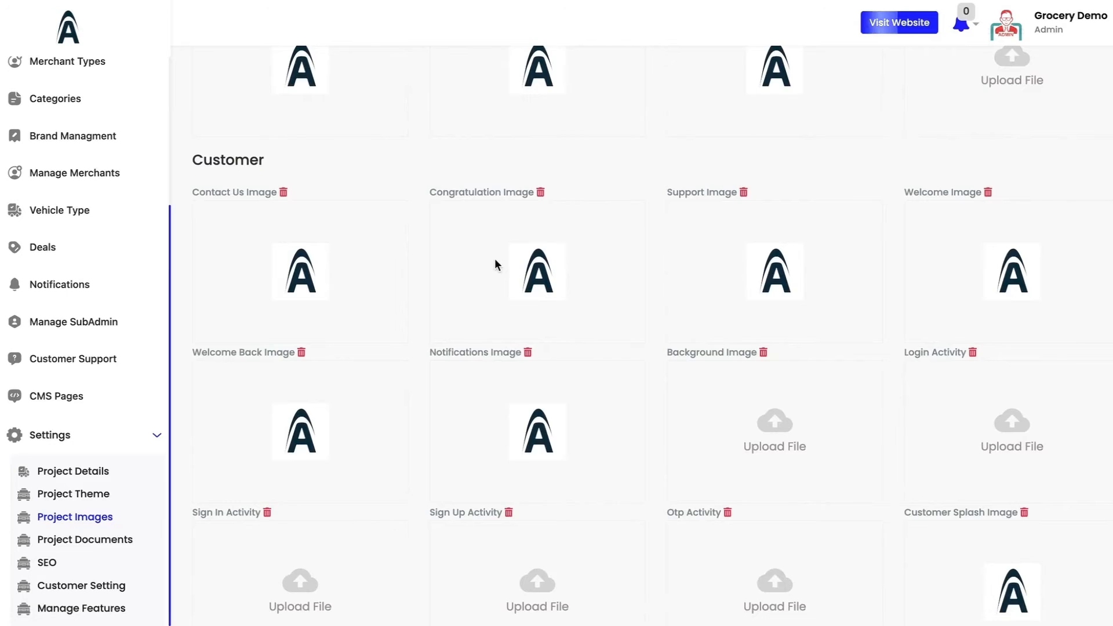
{"action": "scroll", "scroll_direction": "down", "scroll_amount": 3}
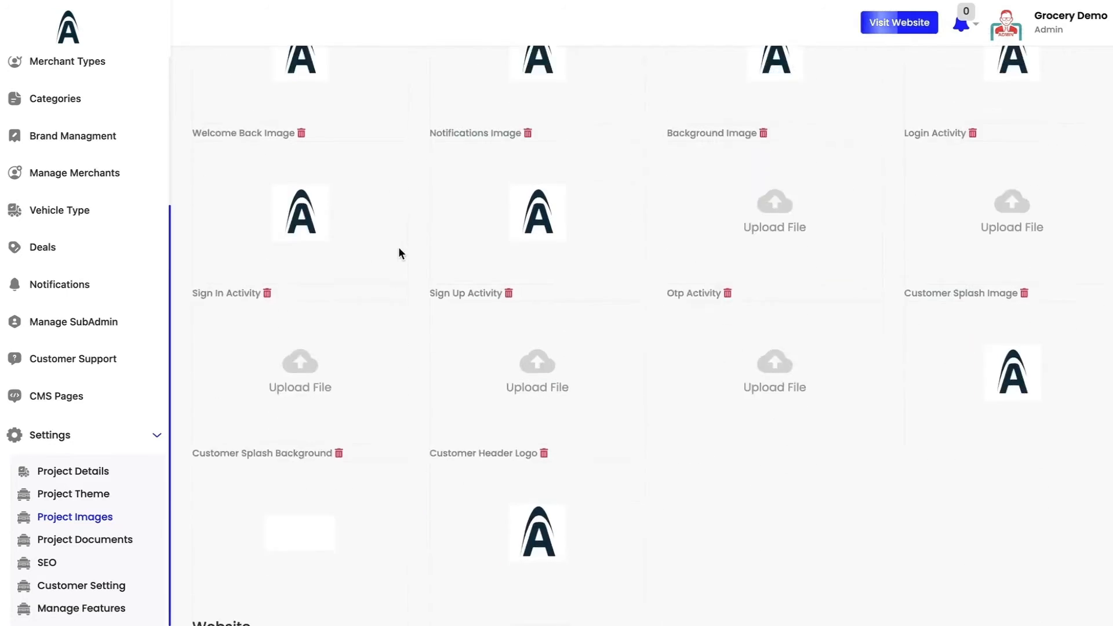
{"action": "scroll", "scroll_direction": "down", "scroll_amount": 3}
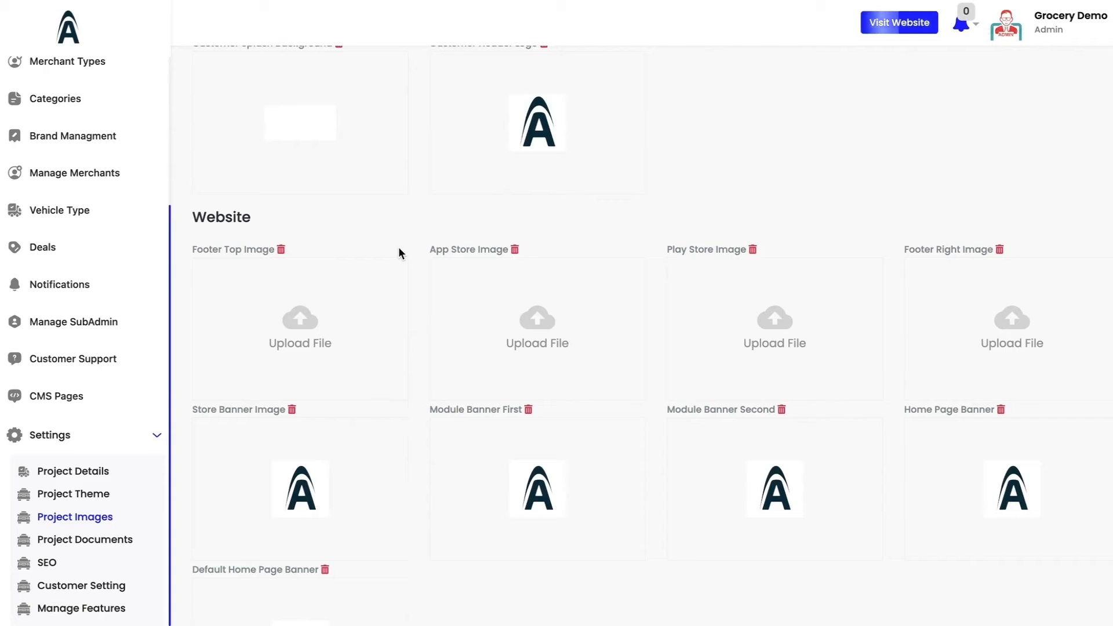
{"action": "scroll", "scroll_direction": "down", "scroll_amount": 3}
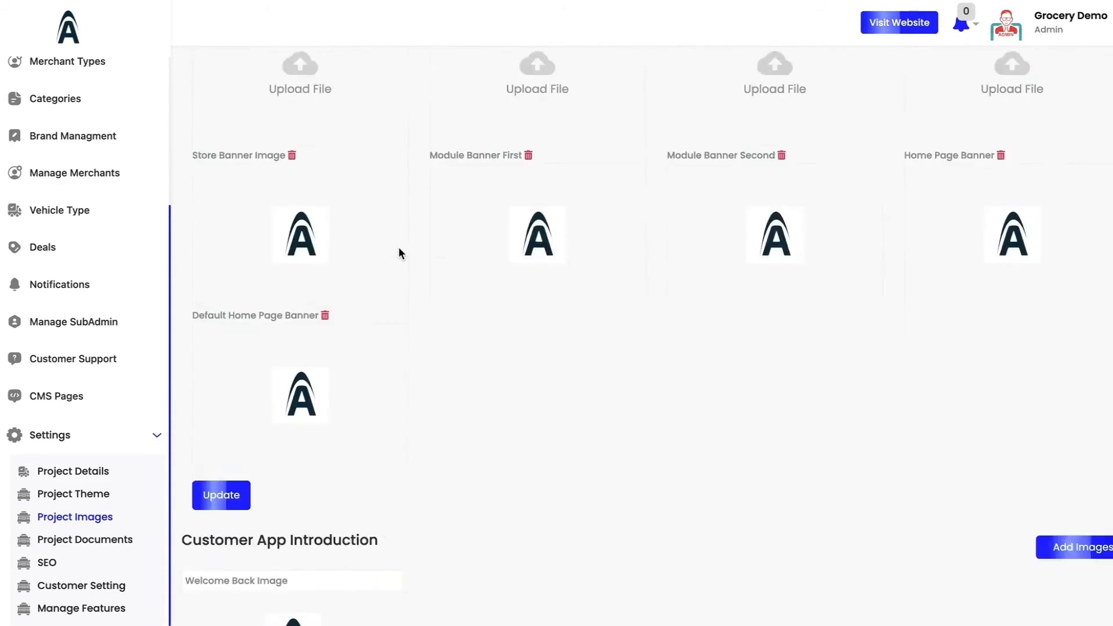
{"action": "scroll", "scroll_direction": "down", "scroll_amount": 3}
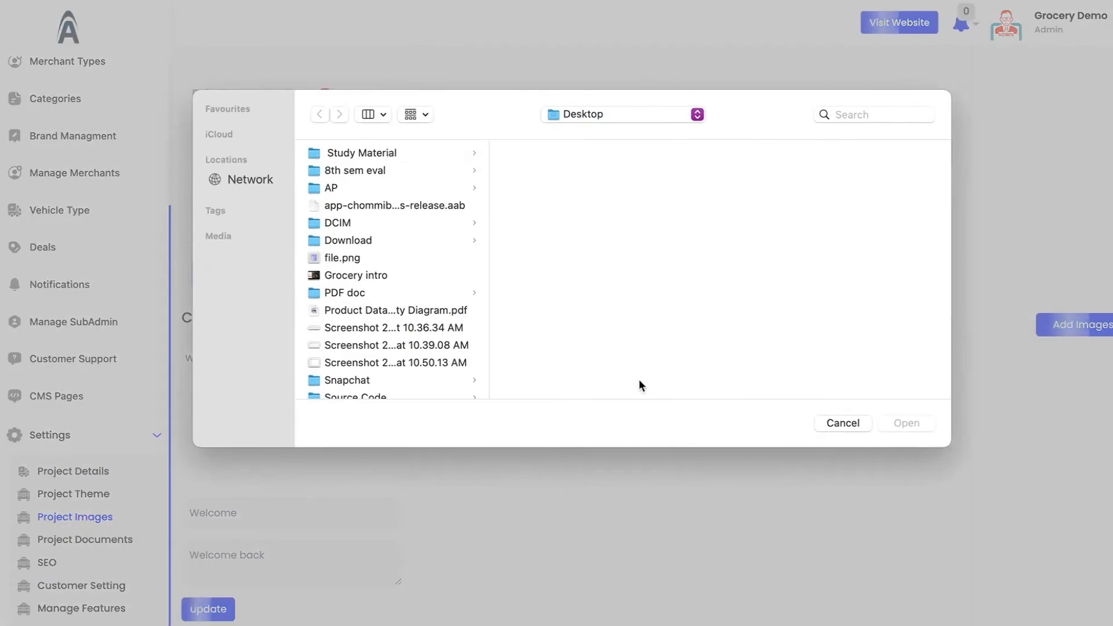
{"action": "left_click", "coordinate": [843, 423]}
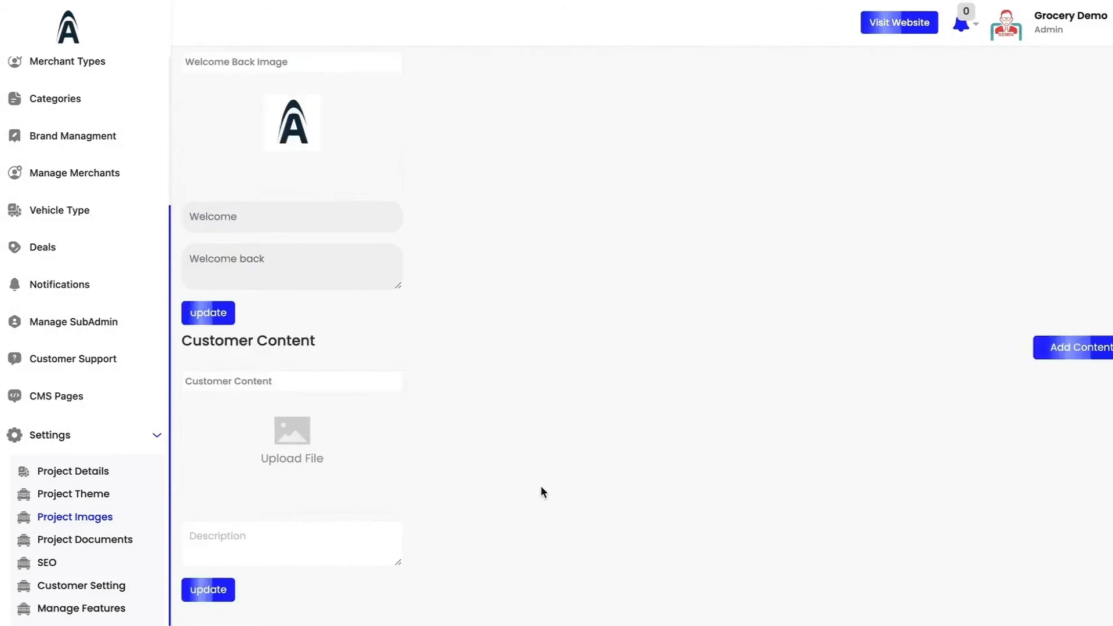
{"action": "scroll", "scroll_direction": "up", "scroll_amount": 3}
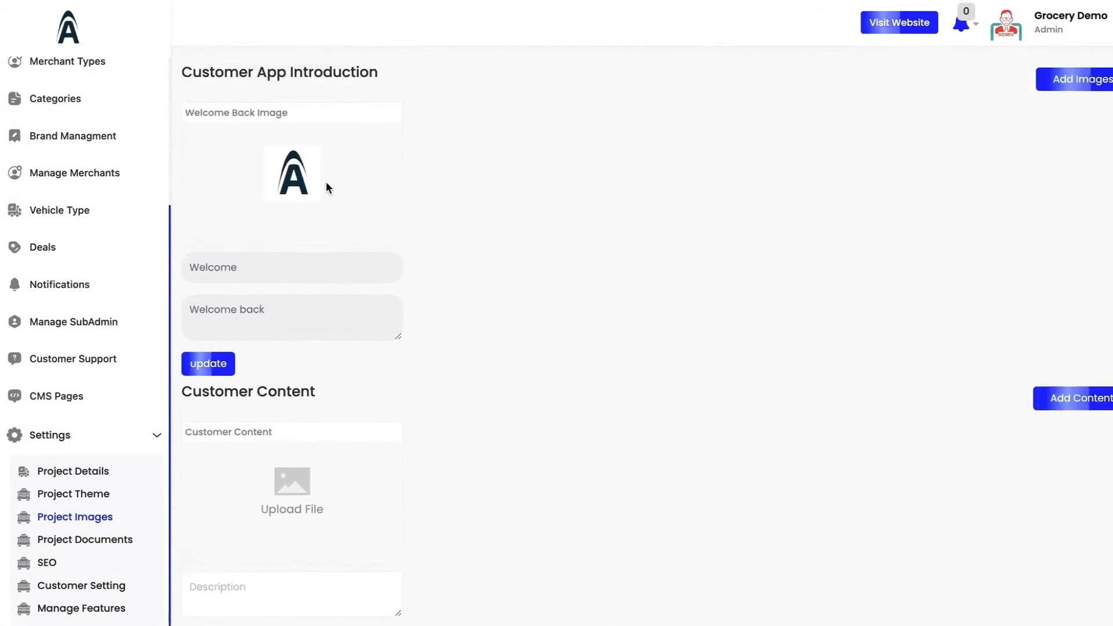
{"action": "scroll", "scroll_direction": "up", "scroll_amount": 3}
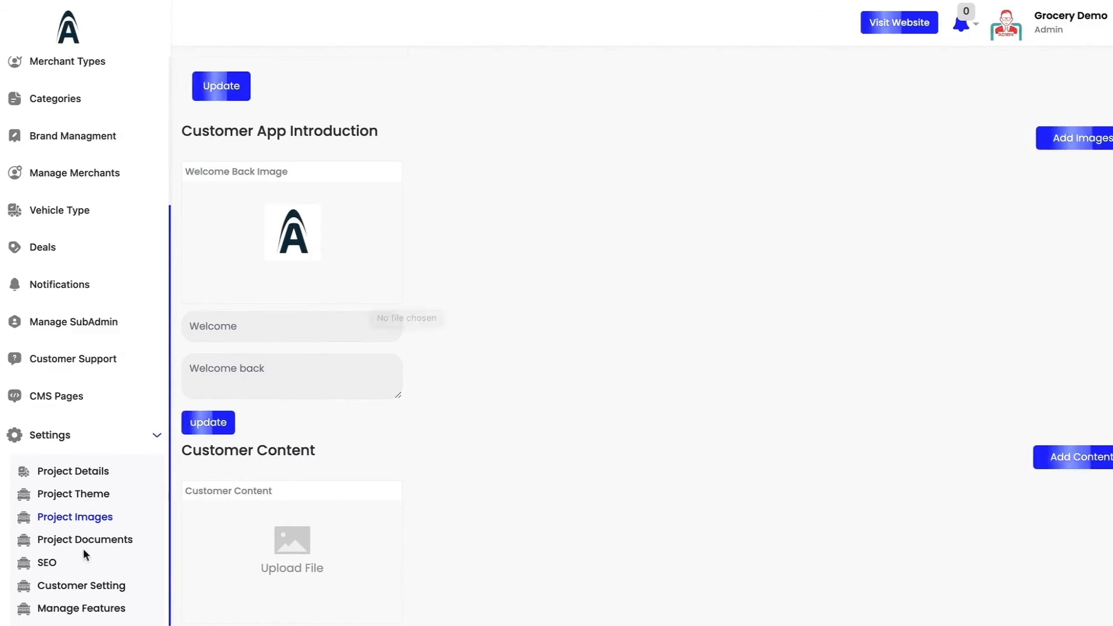
Add a merchant document 'Photo ID' requiring front-and-back photos and an expiry date.
{"action": "left_click", "coordinate": [85, 539]}
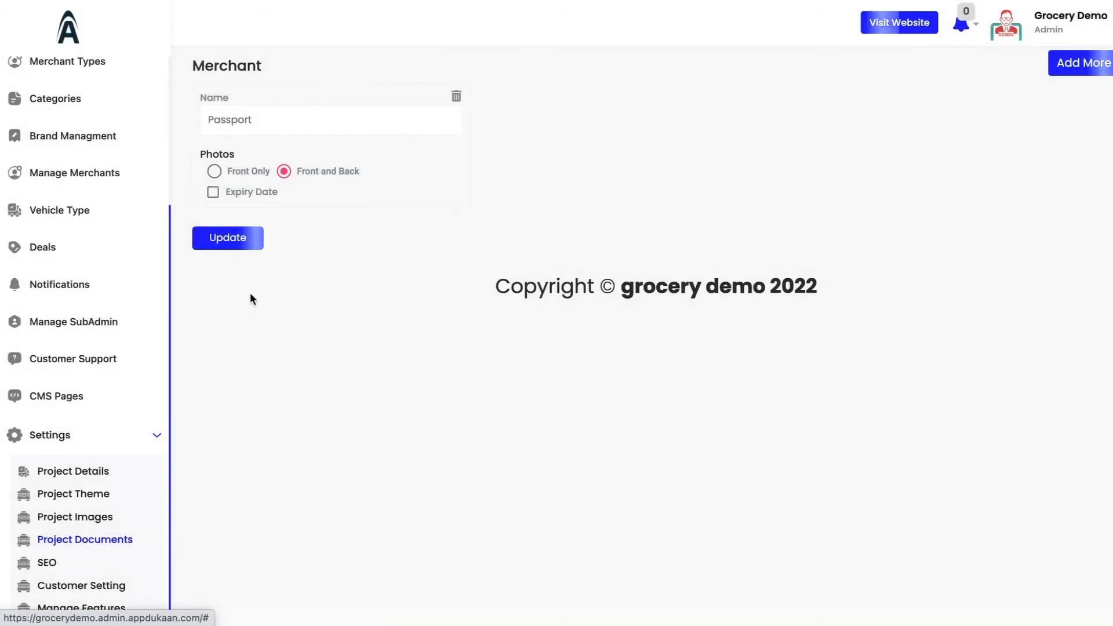
{"action": "mouse_move", "coordinate": [368, 284]}
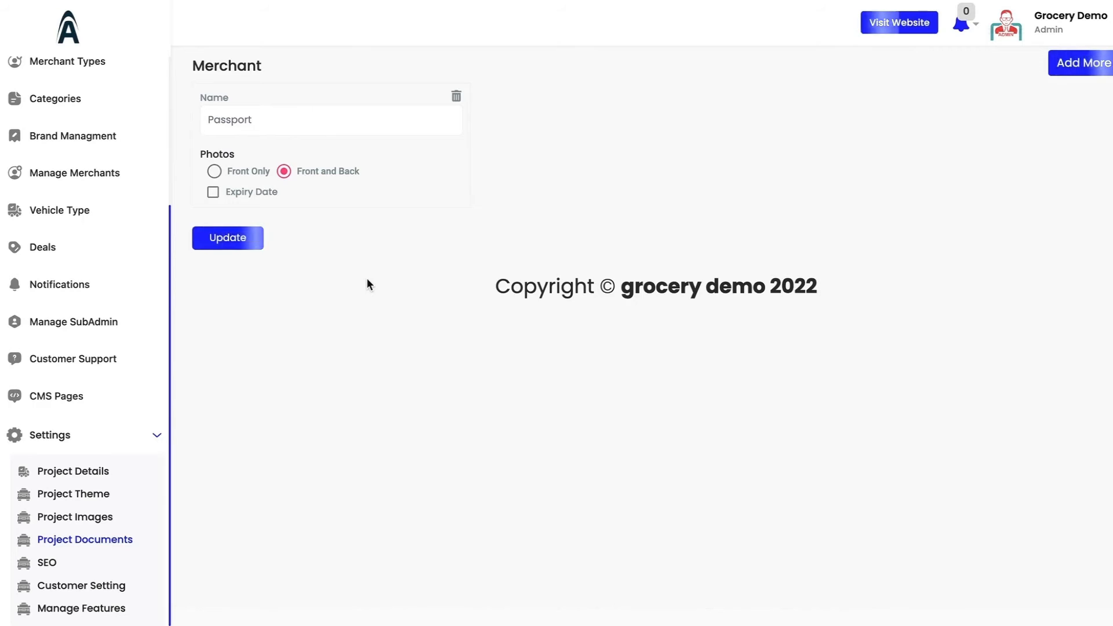
{"action": "mouse_move", "coordinate": [1079, 63]}
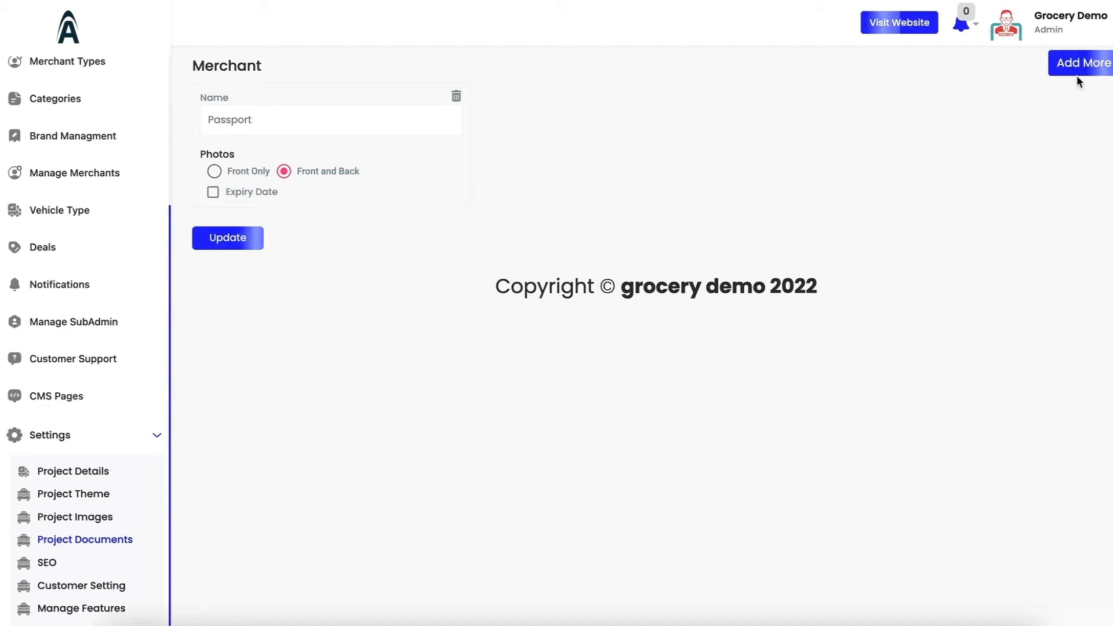
{"action": "left_click", "coordinate": [1082, 63]}
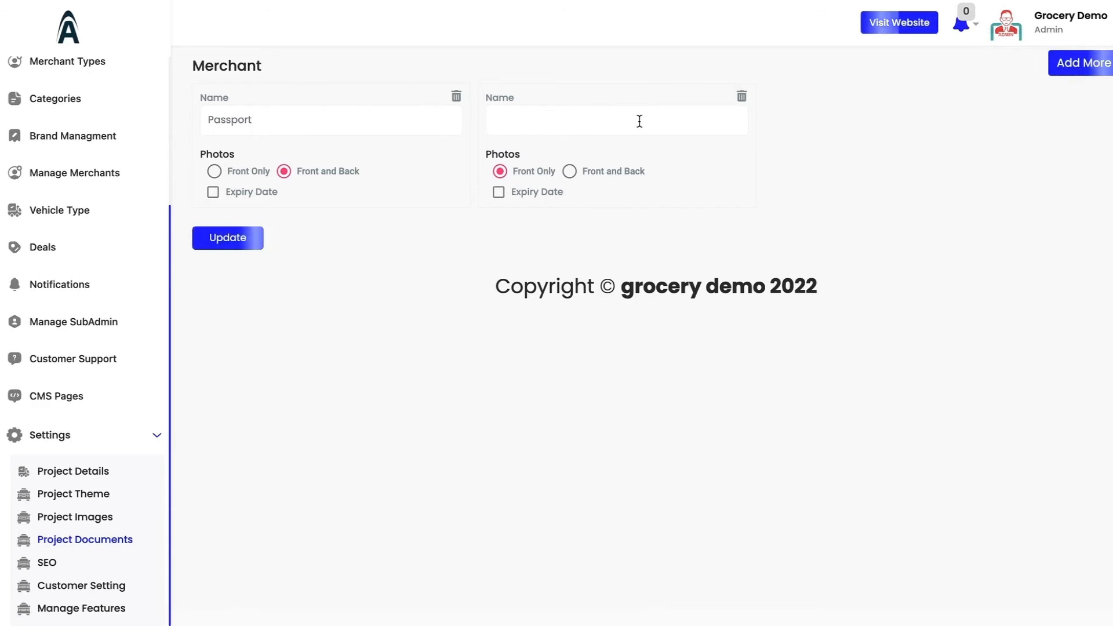
{"action": "type", "text": "Pho"}
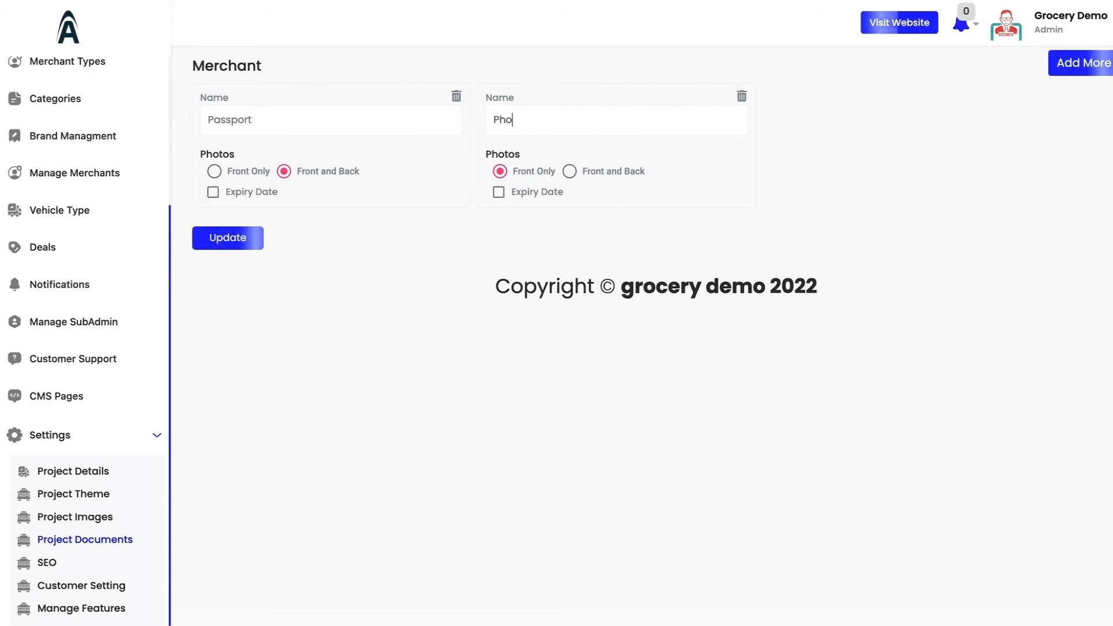
{"action": "type", "text": "to ID"}
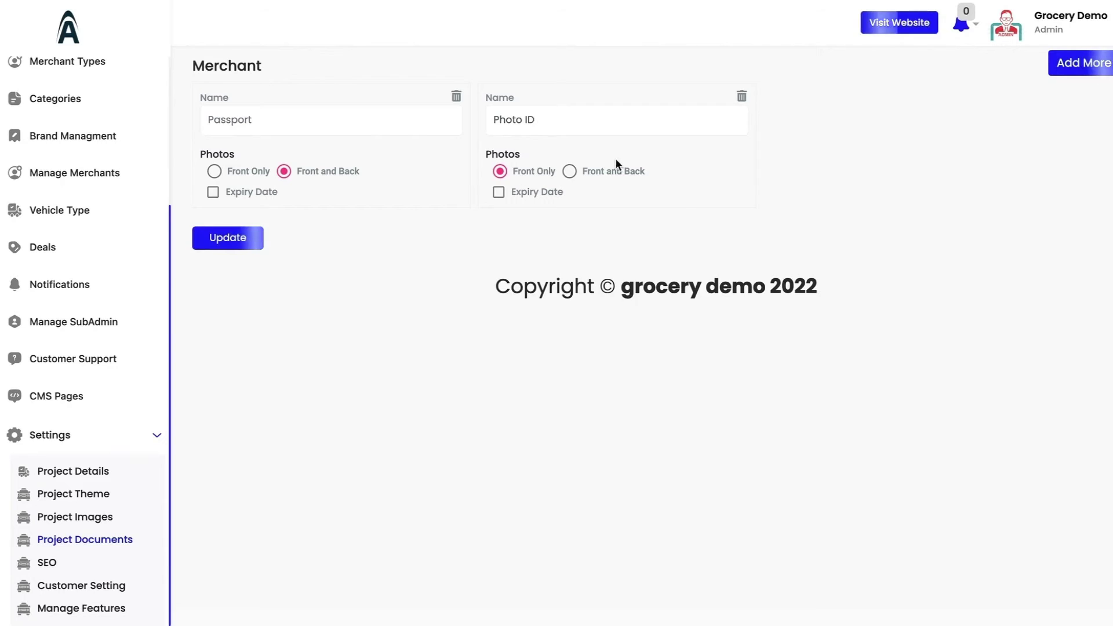
{"action": "left_click", "coordinate": [568, 172]}
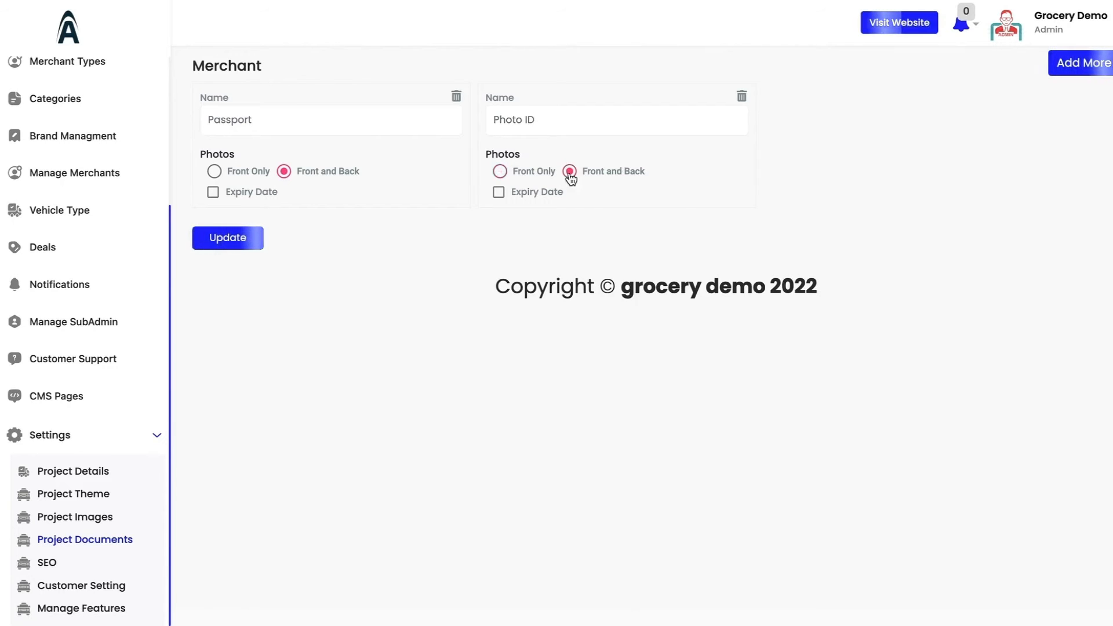
{"action": "left_click", "coordinate": [499, 191]}
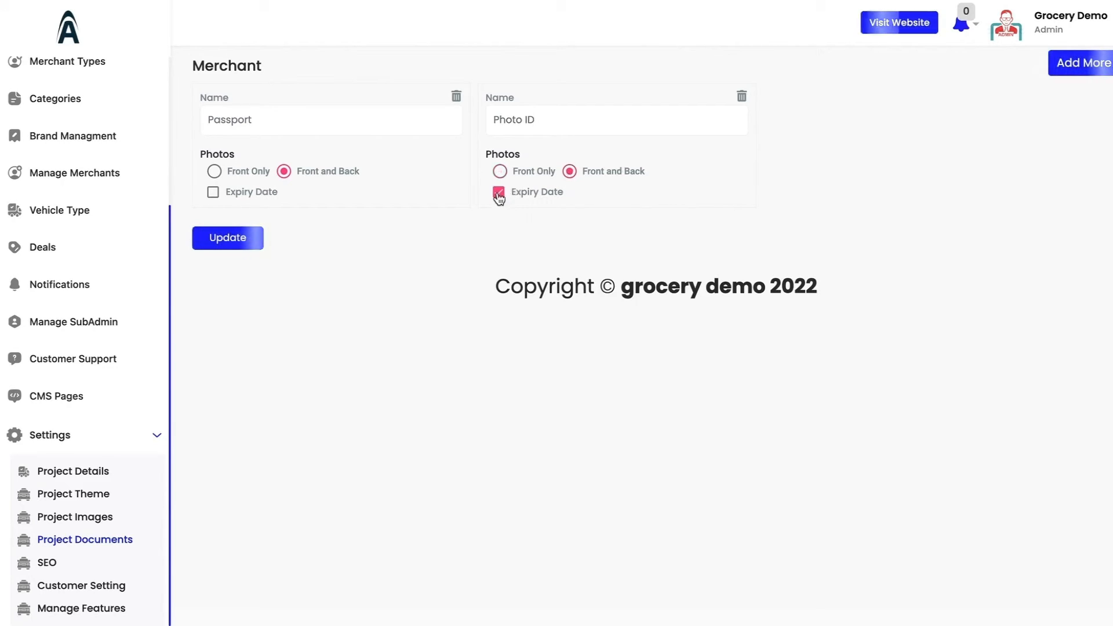
{"action": "left_click", "coordinate": [498, 191]}
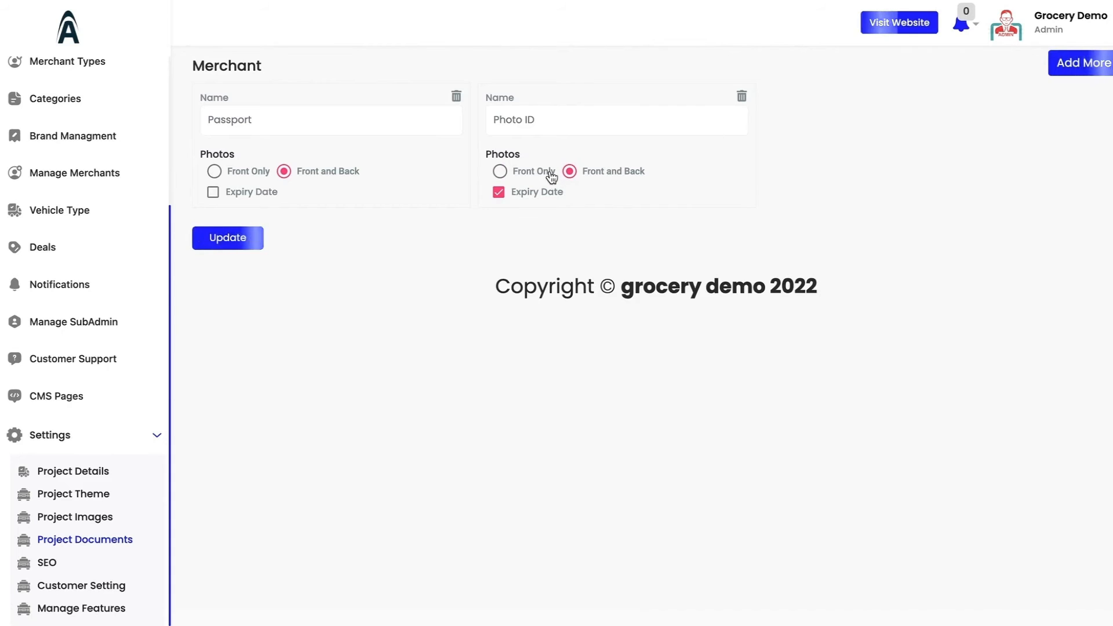
{"action": "mouse_move", "coordinate": [556, 185]}
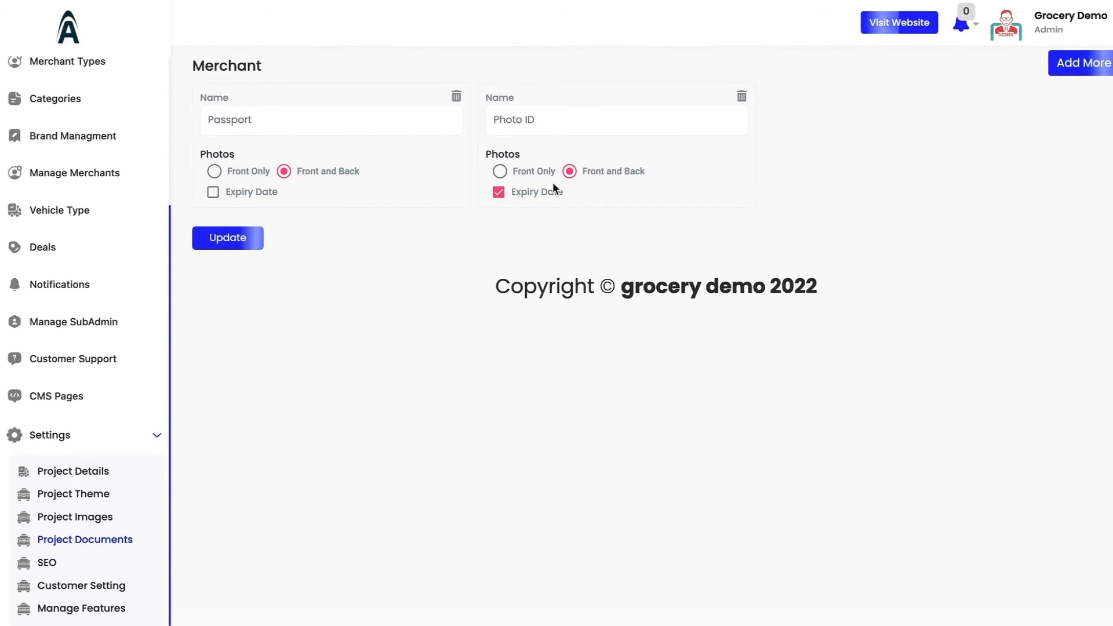
{"action": "left_click", "coordinate": [47, 563]}
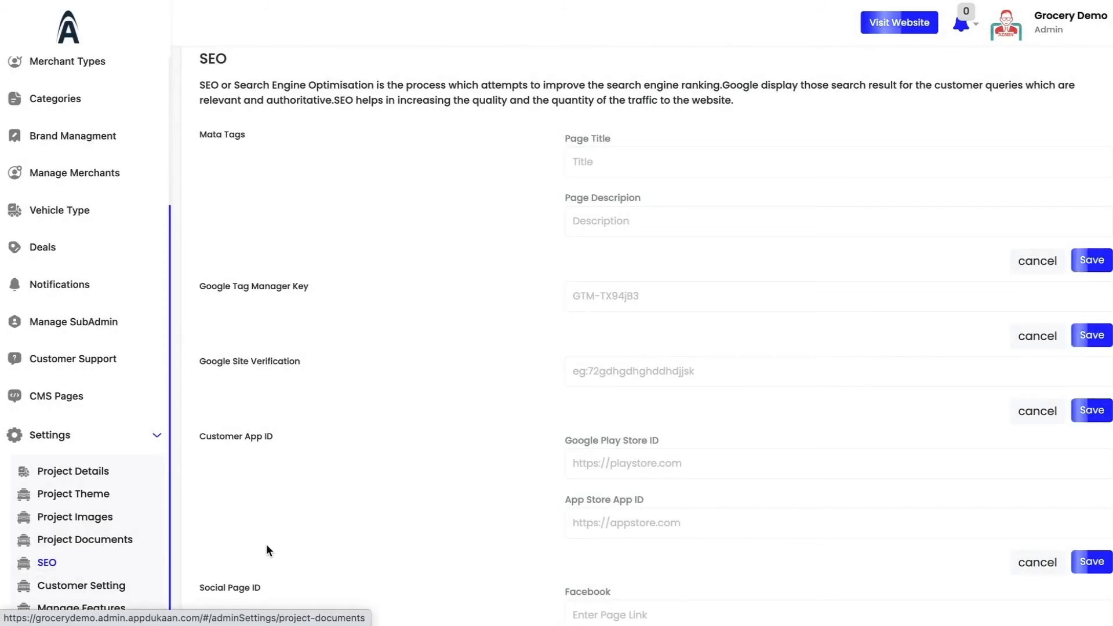
Review the SEO meta tags and app IDs, then move on to Customer Setting in the sidebar.
{"action": "scroll", "scroll_direction": "up", "scroll_amount": 3}
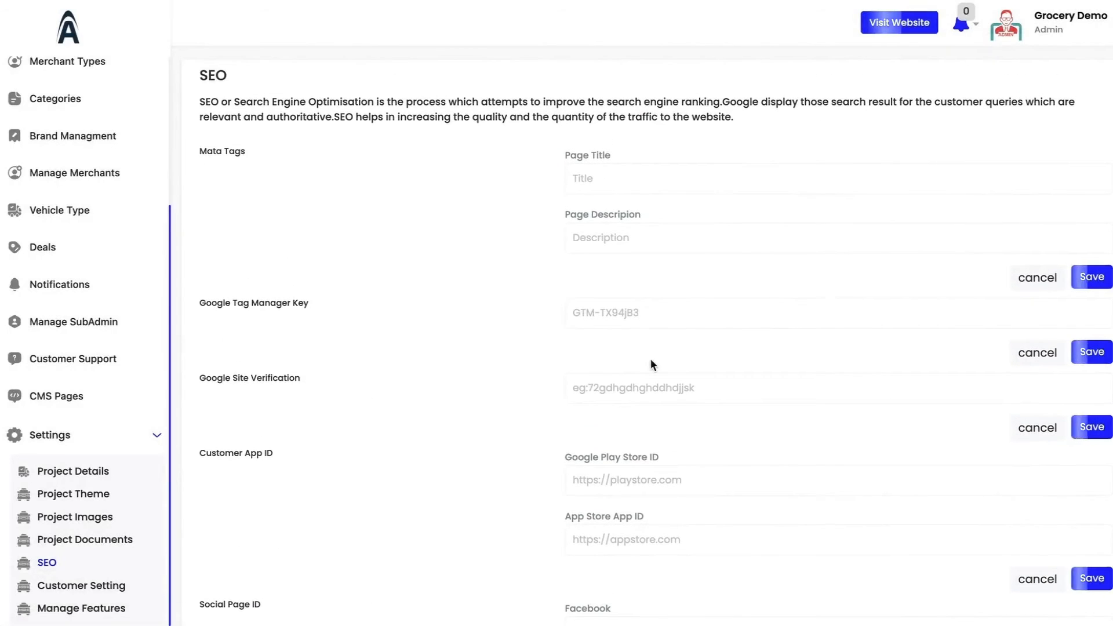
{"action": "scroll", "scroll_direction": "down", "scroll_amount": 3}
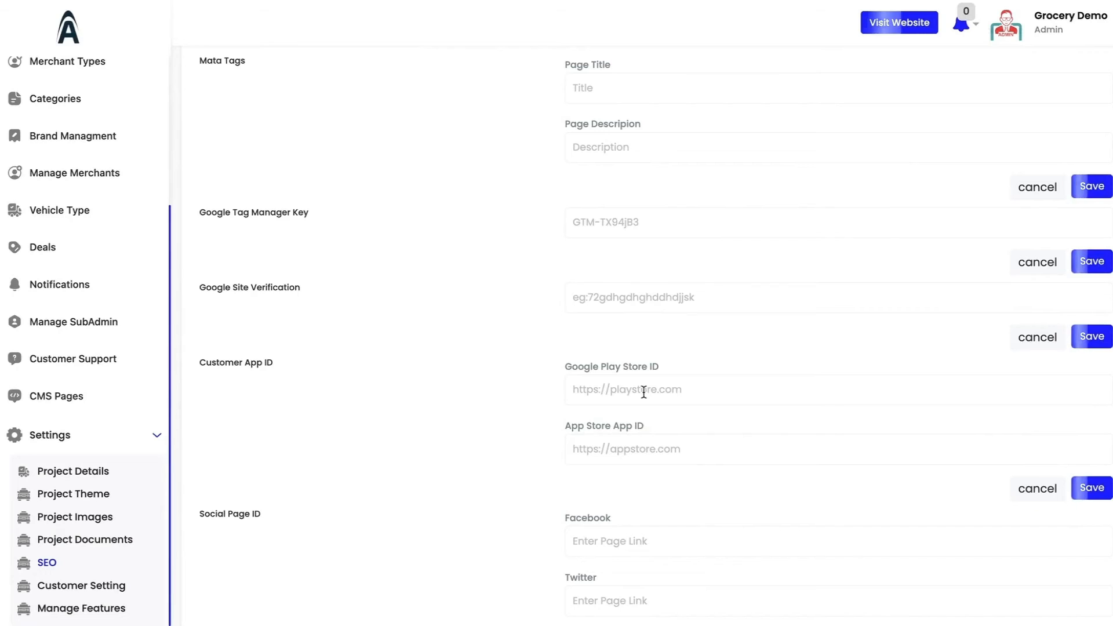
{"action": "scroll", "scroll_direction": "down", "scroll_amount": 3}
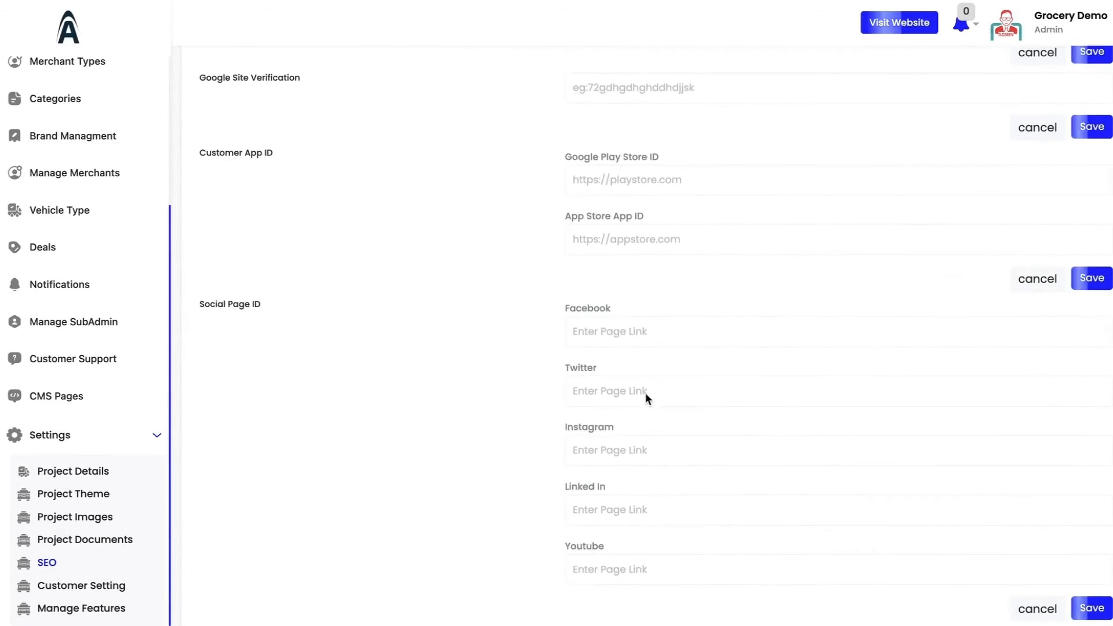
{"action": "scroll", "scroll_direction": "up", "scroll_amount": 3}
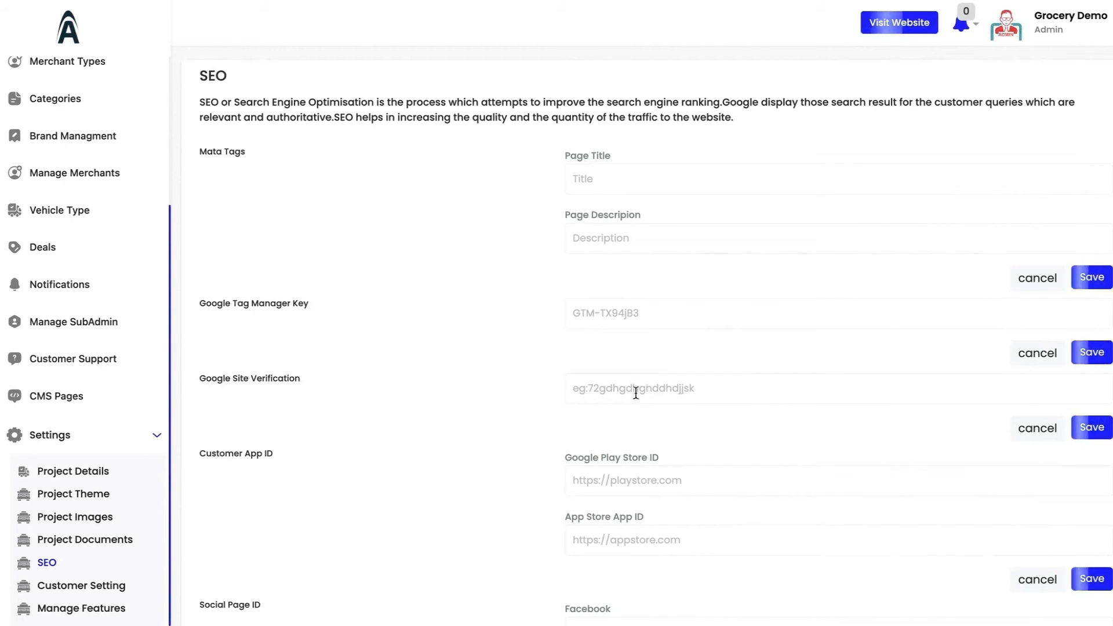
{"action": "left_click", "coordinate": [81, 584]}
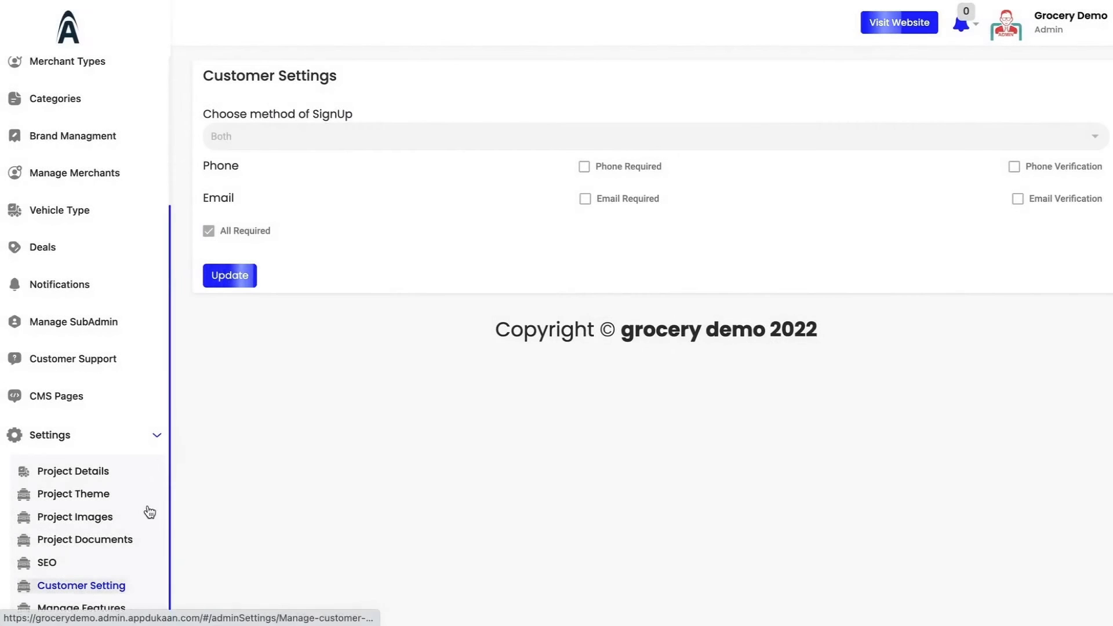
{"action": "mouse_move", "coordinate": [533, 133]}
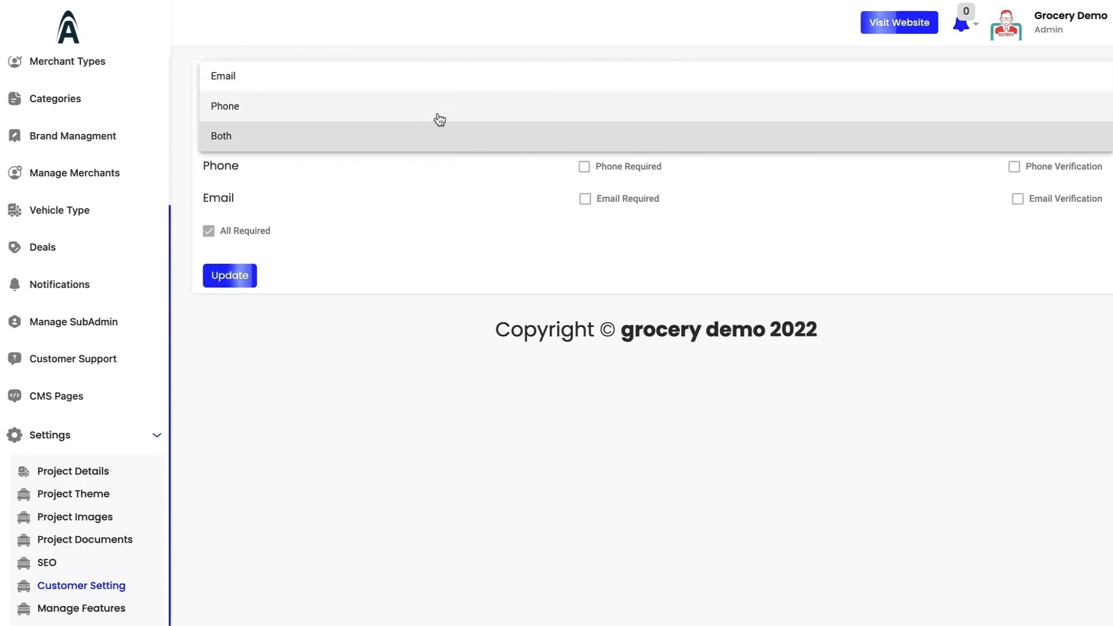
Keep Both as the customer sign-up method and go to Manage Features.
{"action": "left_click", "coordinate": [220, 135]}
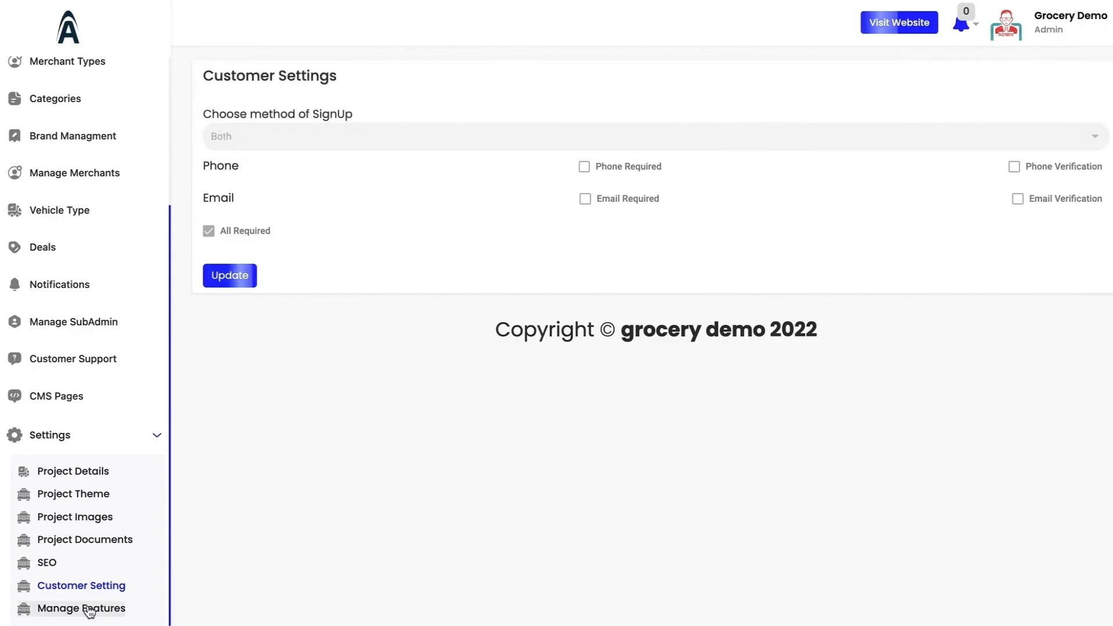
{"action": "left_click", "coordinate": [81, 609]}
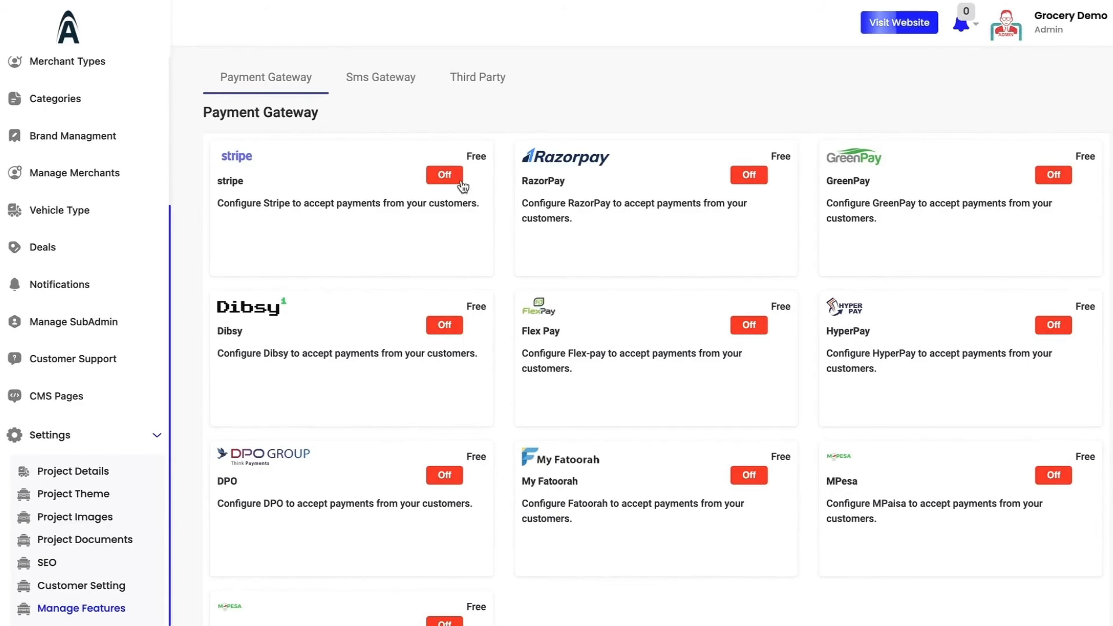
Toggle the Stripe gateway, then review the Sms Gateway and Third Party integration lists.
{"action": "left_click", "coordinate": [445, 175]}
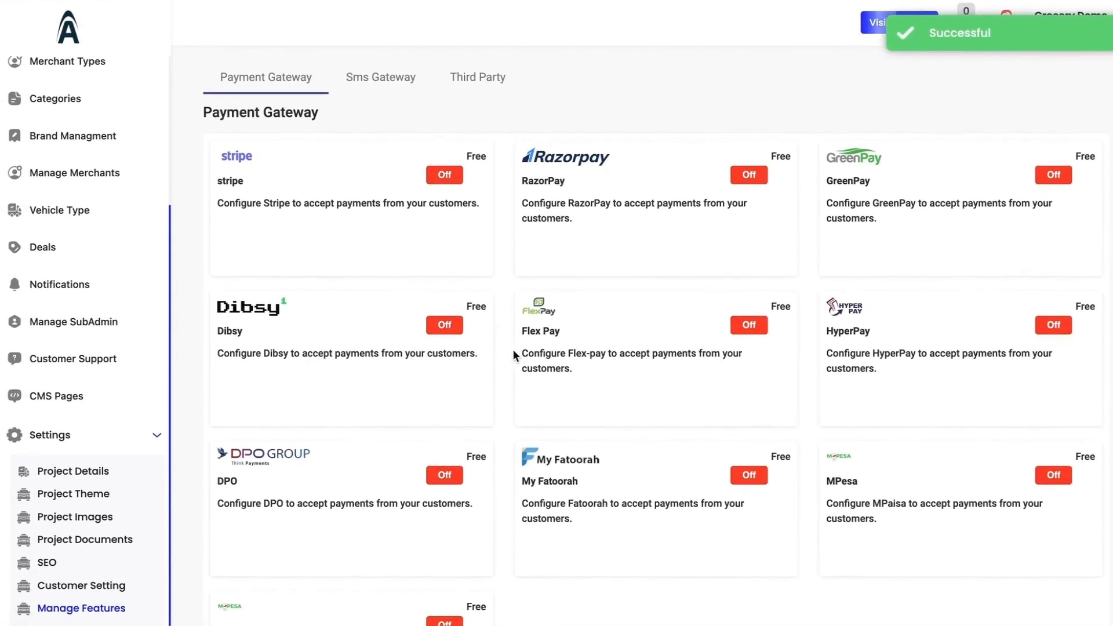
{"action": "left_click", "coordinate": [380, 77]}
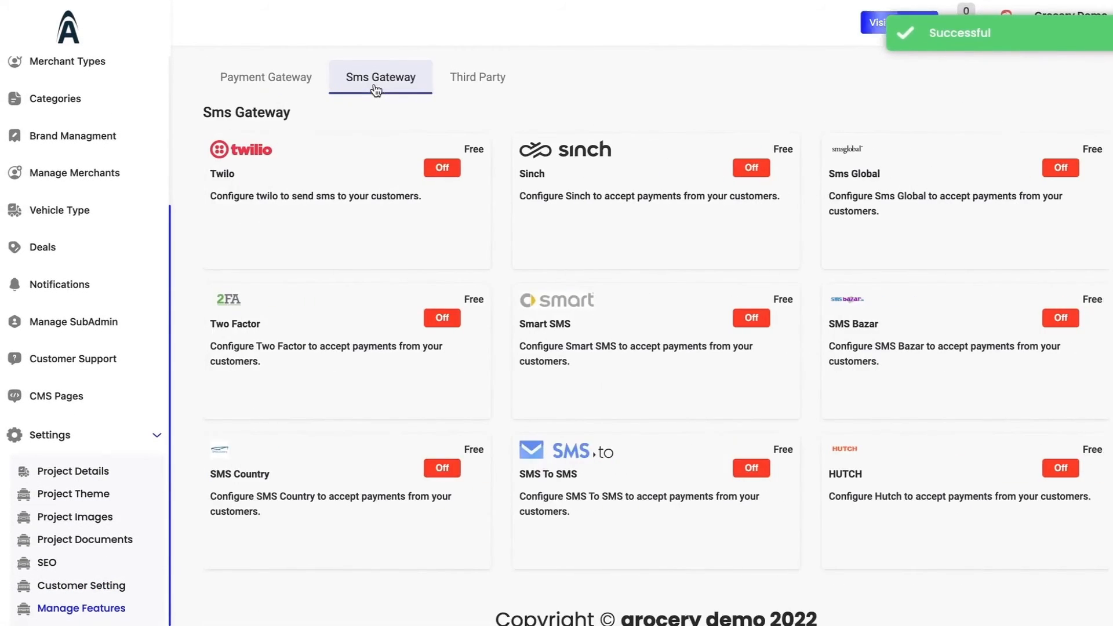
{"action": "left_click", "coordinate": [477, 77]}
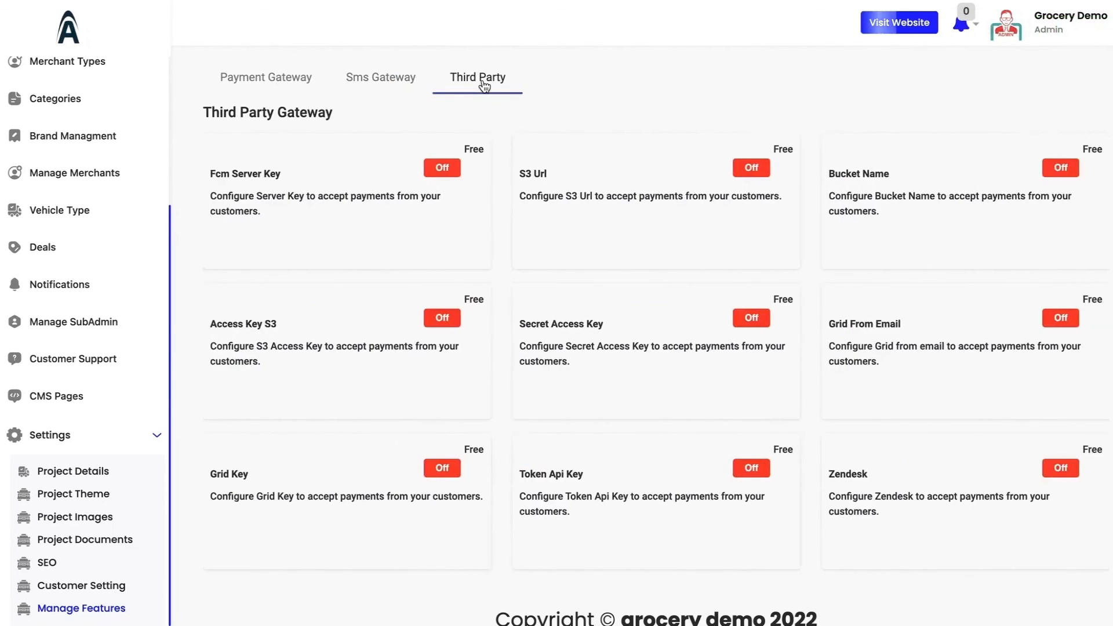
{"action": "scroll", "scroll_direction": "up", "scroll_amount": 3}
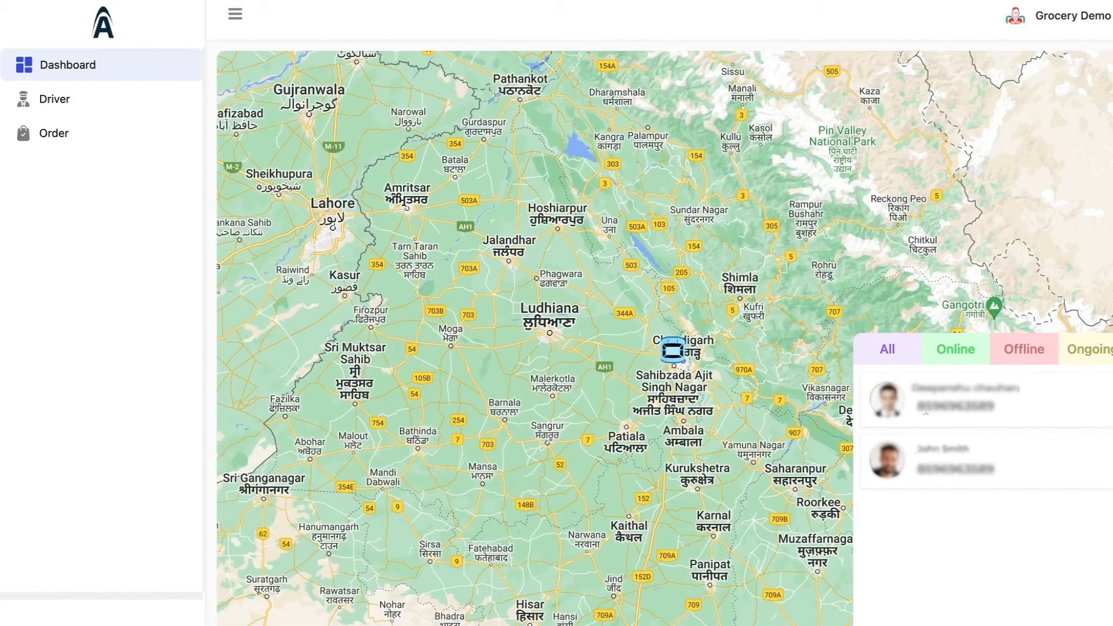
{"action": "mouse_move", "coordinate": [1074, 366]}
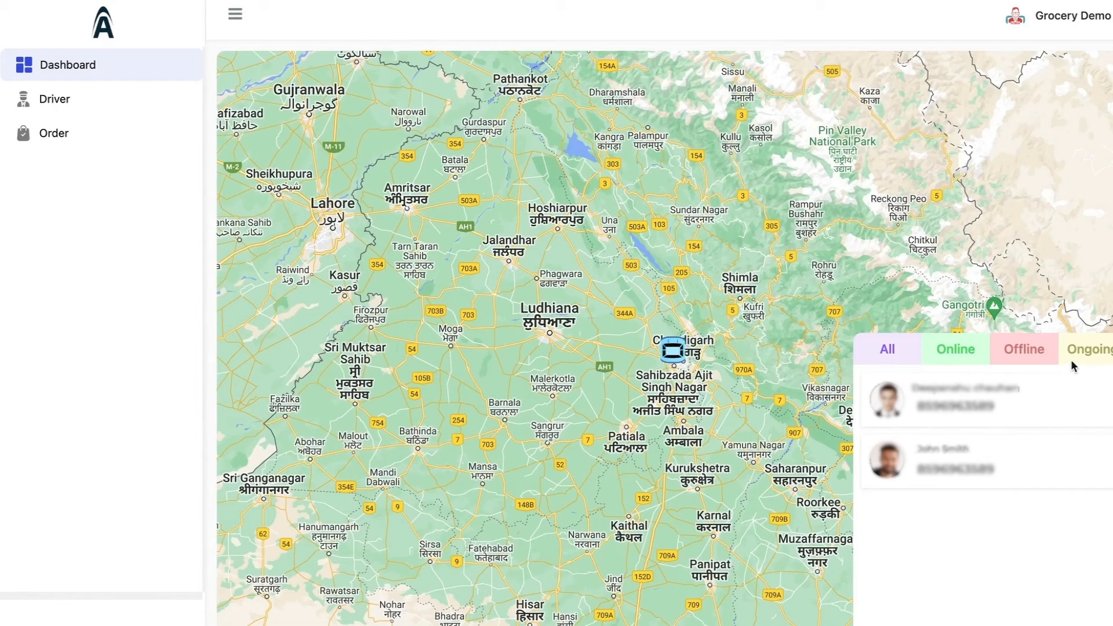
{"action": "mouse_move", "coordinate": [121, 99]}
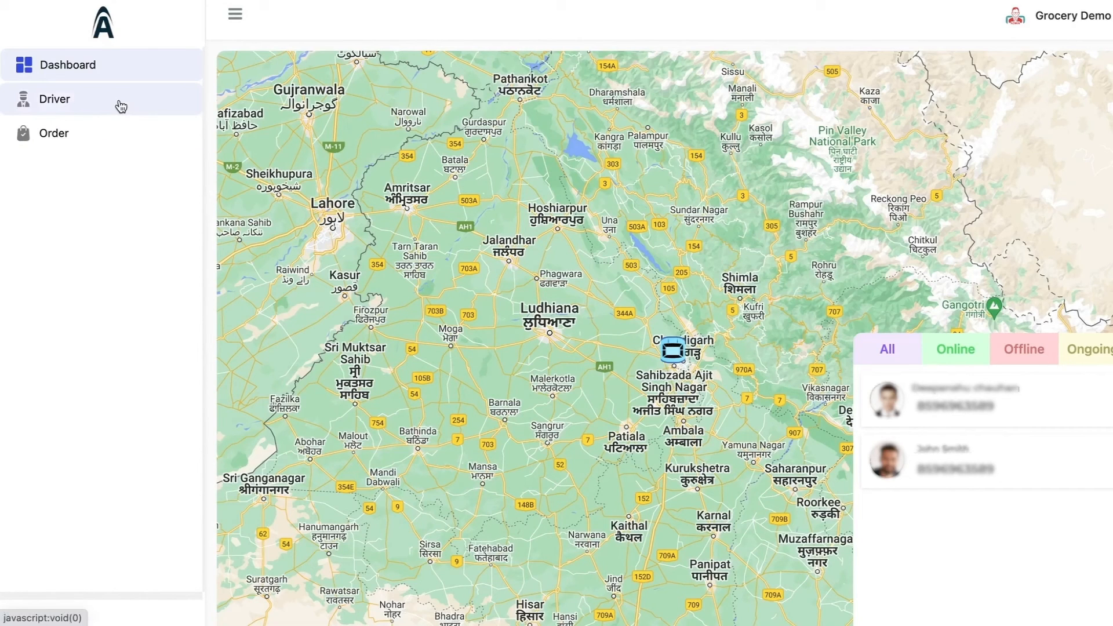
Go from the driver dashboard map to the Drivers list.
{"action": "left_click", "coordinate": [54, 99]}
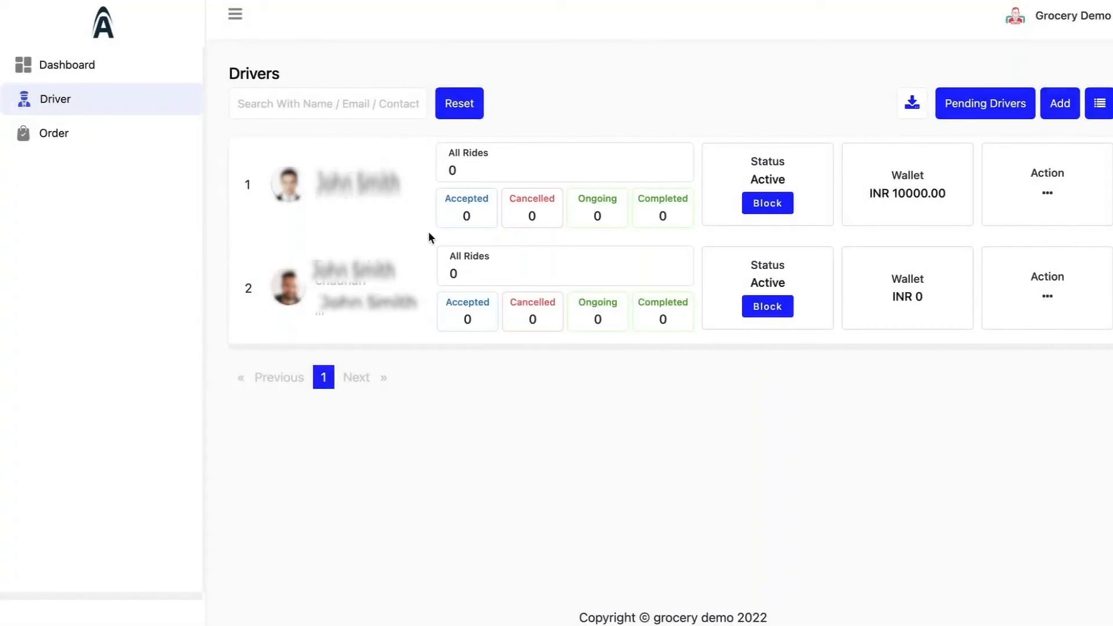
{"action": "mouse_move", "coordinate": [475, 204]}
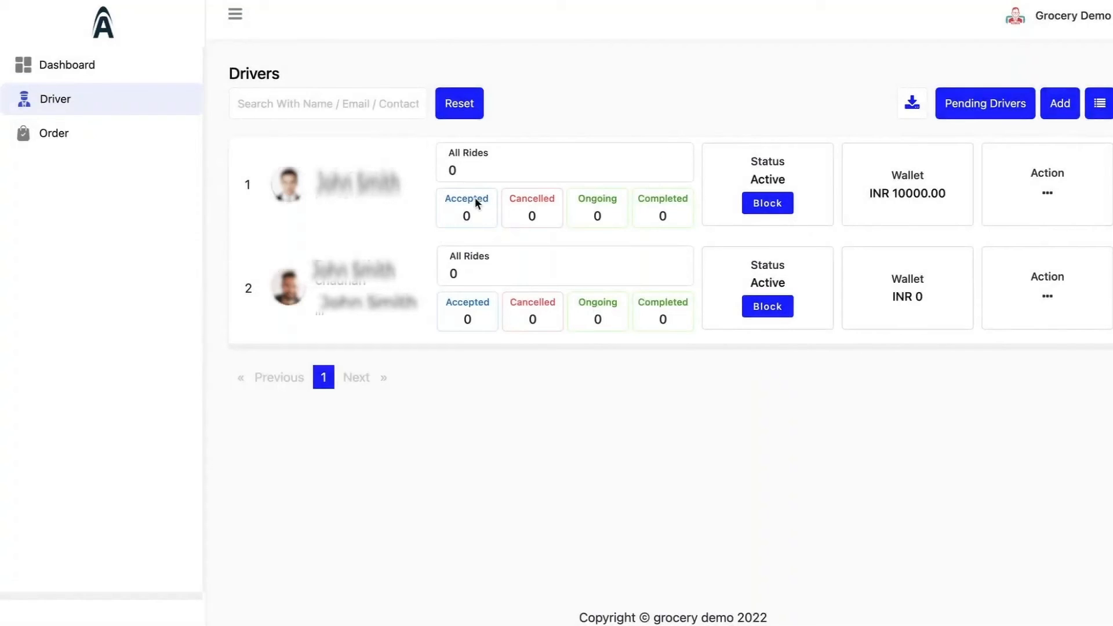
{"action": "mouse_move", "coordinate": [474, 297]}
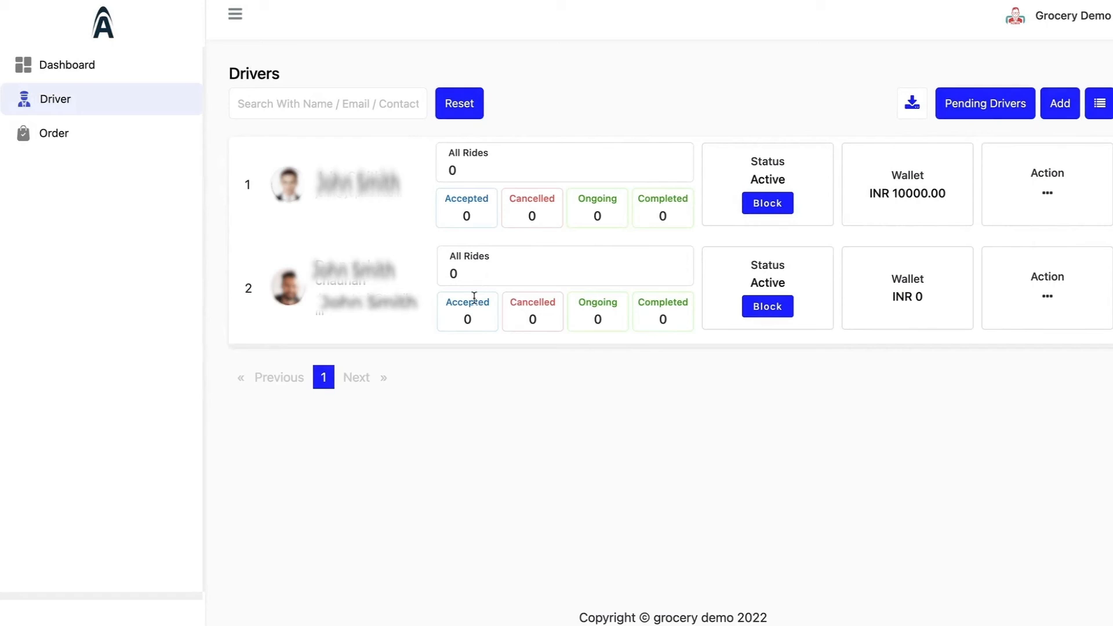
{"action": "mouse_move", "coordinate": [650, 314]}
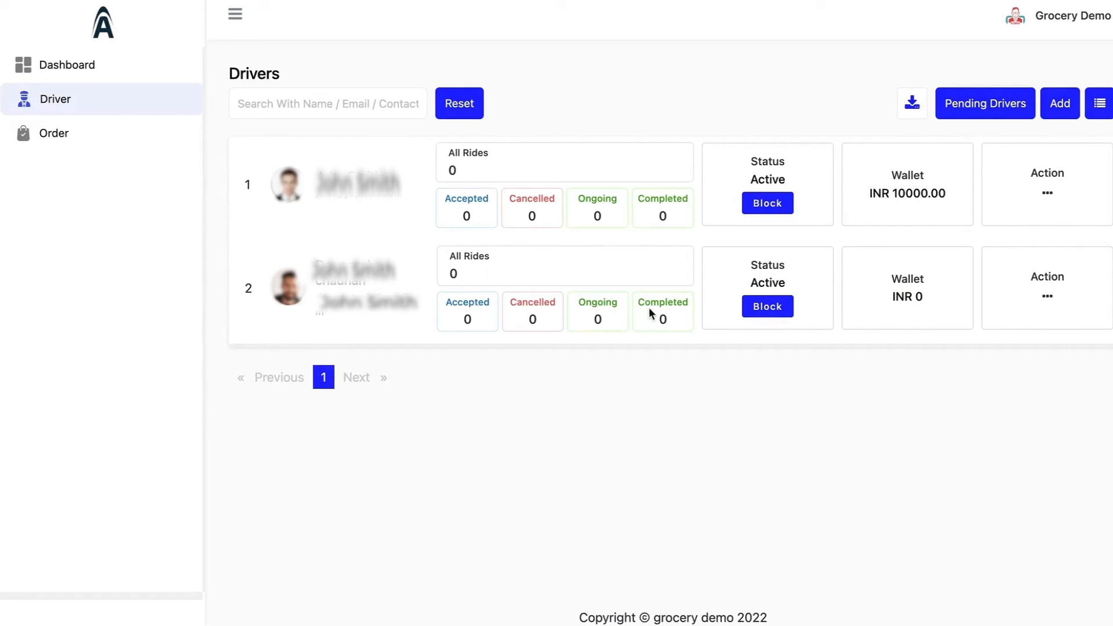
{"action": "mouse_move", "coordinate": [894, 198]}
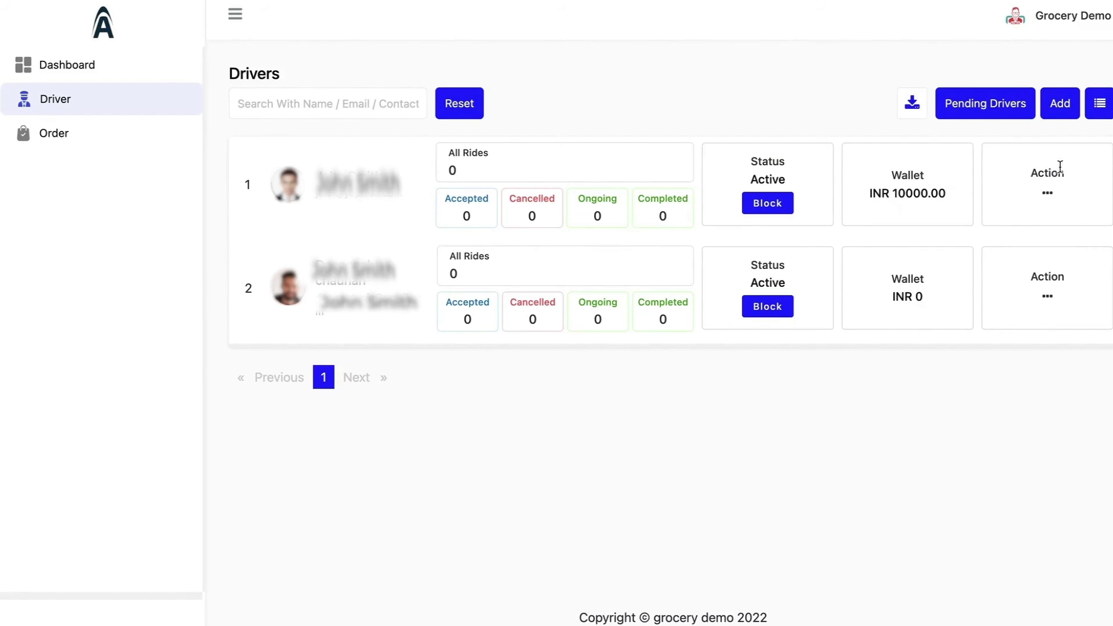
View the first driver's documents, check the import/export menu, then go to the Orders list.
{"action": "left_click", "coordinate": [1046, 192]}
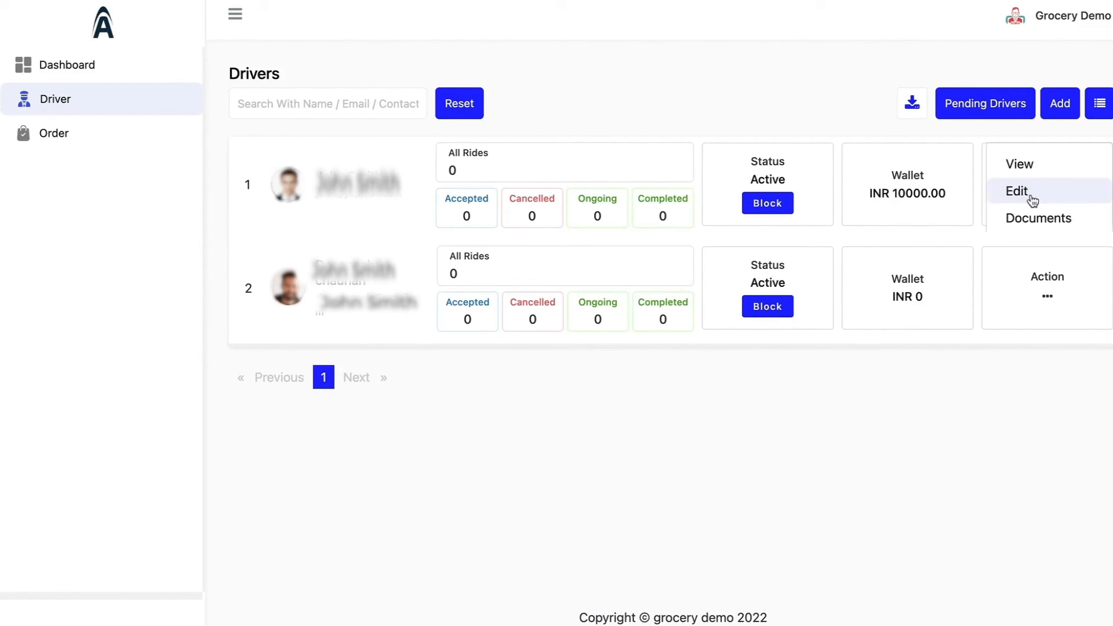
{"action": "left_click", "coordinate": [1016, 191]}
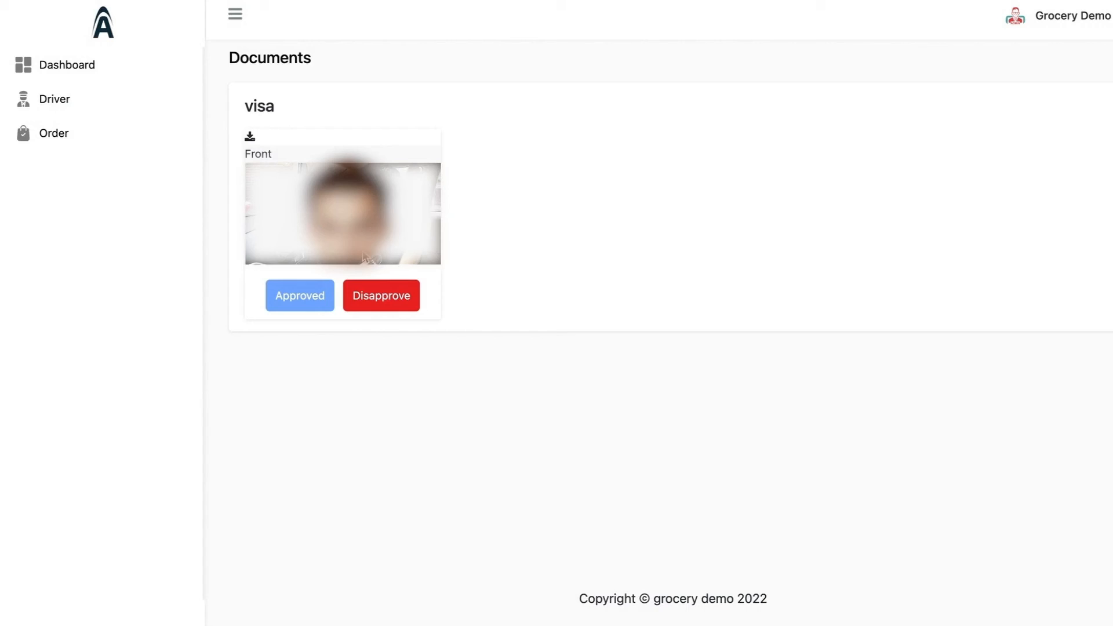
{"action": "left_click", "coordinate": [54, 98]}
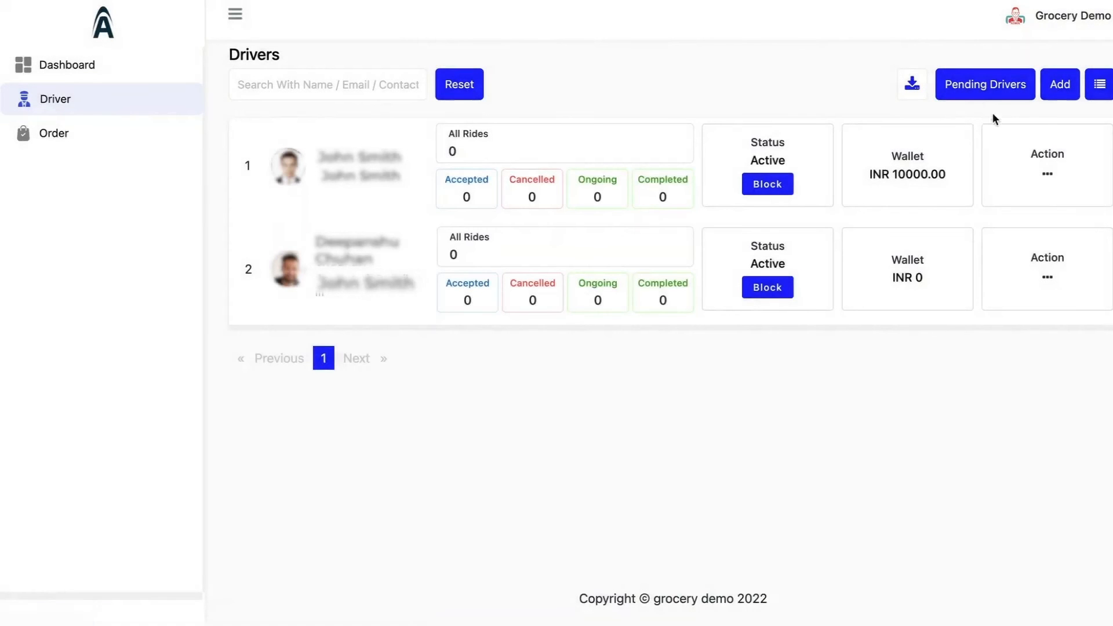
{"action": "mouse_move", "coordinate": [1013, 106]}
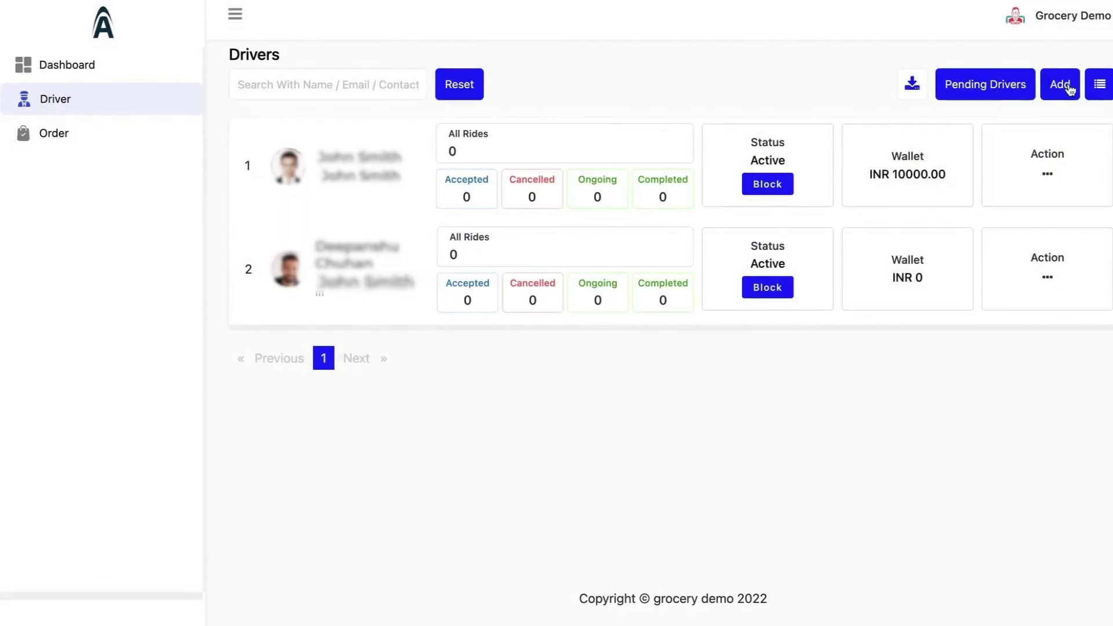
{"action": "left_click", "coordinate": [912, 84]}
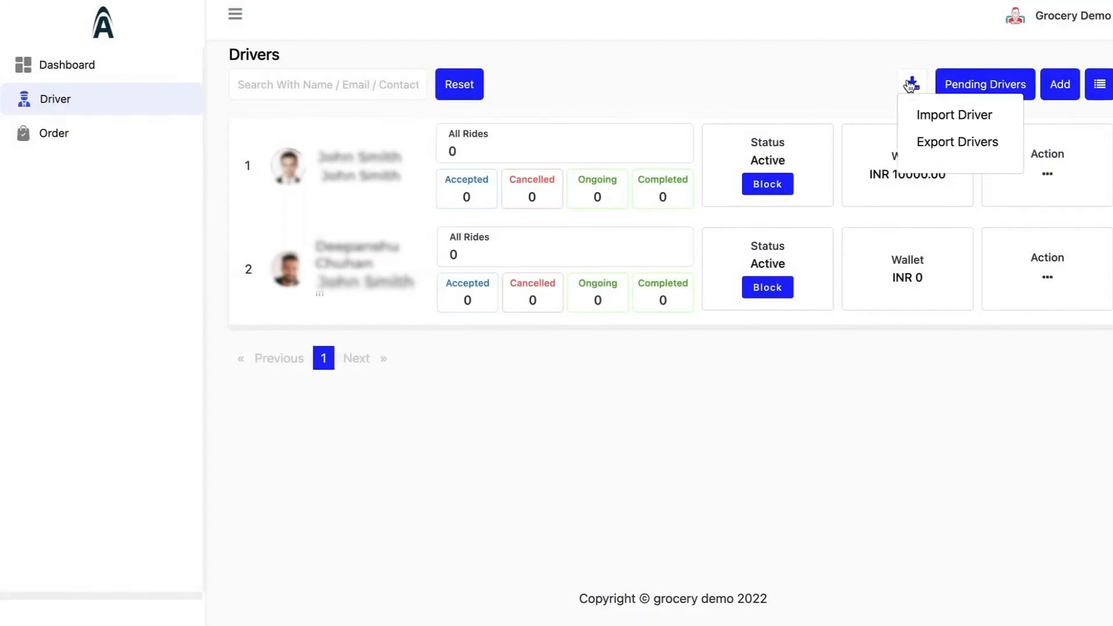
{"action": "left_click", "coordinate": [55, 133]}
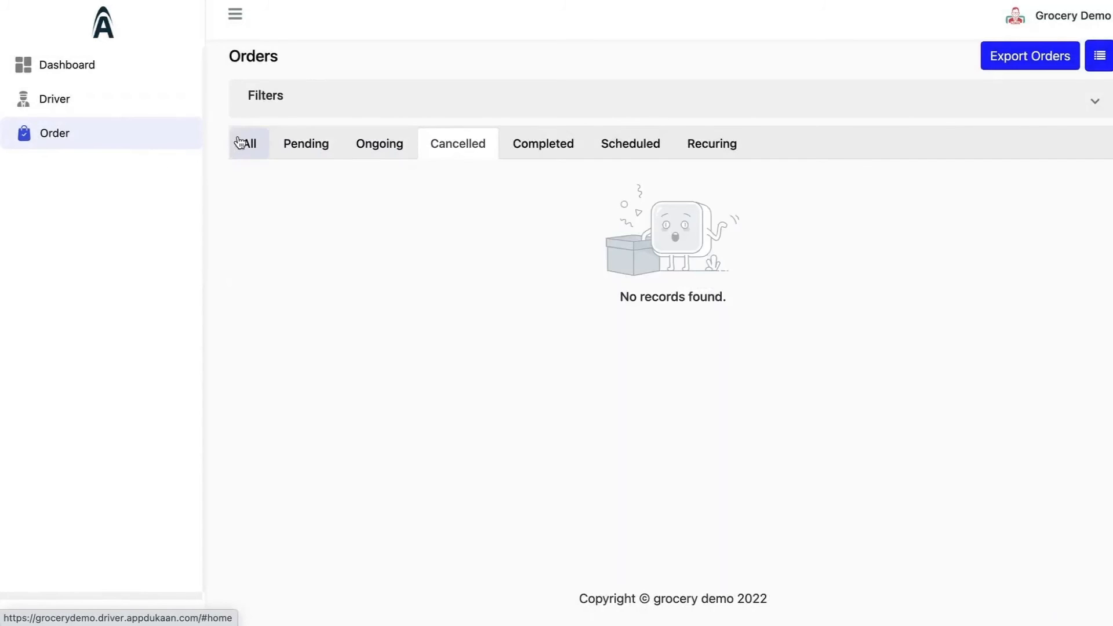
Show All orders, then move to Project Settings landing on App Images.
{"action": "left_click", "coordinate": [248, 144]}
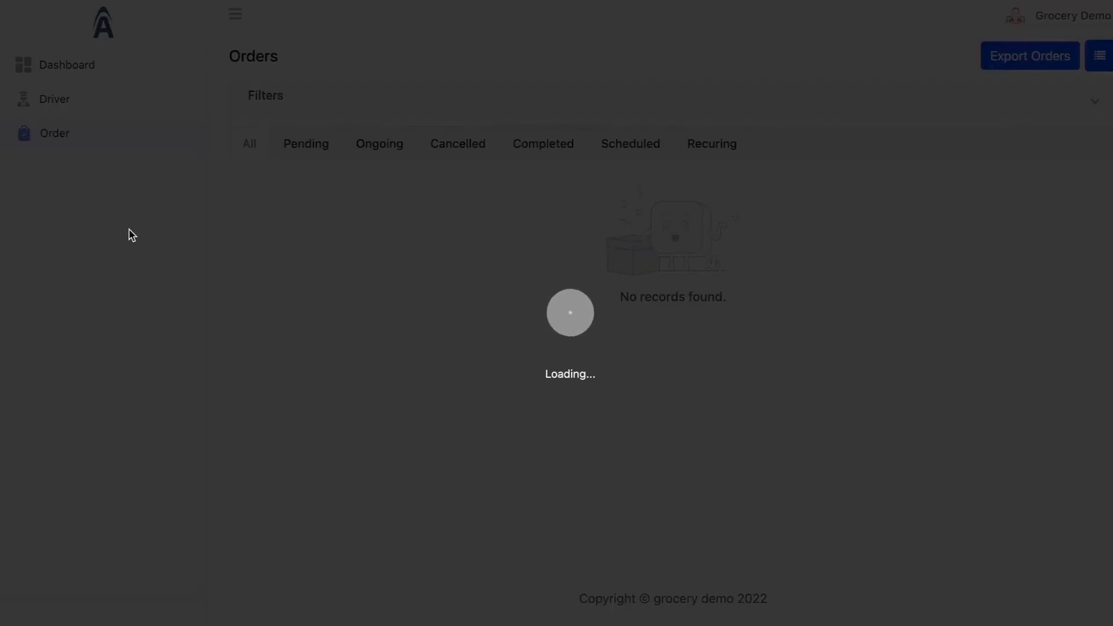
{"action": "left_click", "coordinate": [67, 65]}
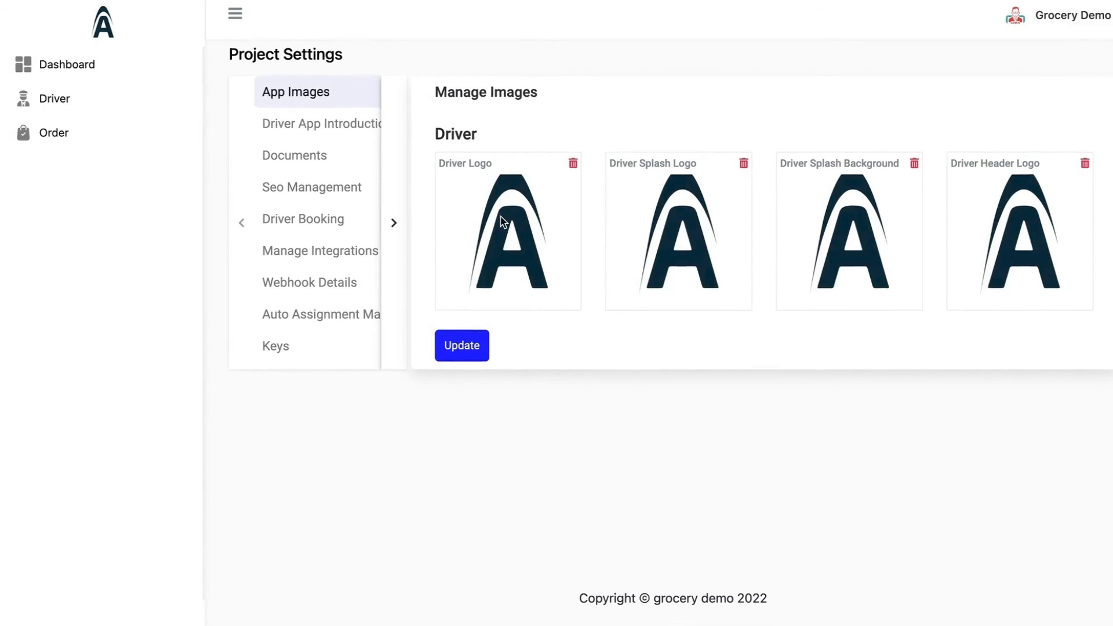
Browse Driver App Introduction, Documents, Seo Management, Driver Booking and Manage Integrations settings.
{"action": "left_click", "coordinate": [321, 124]}
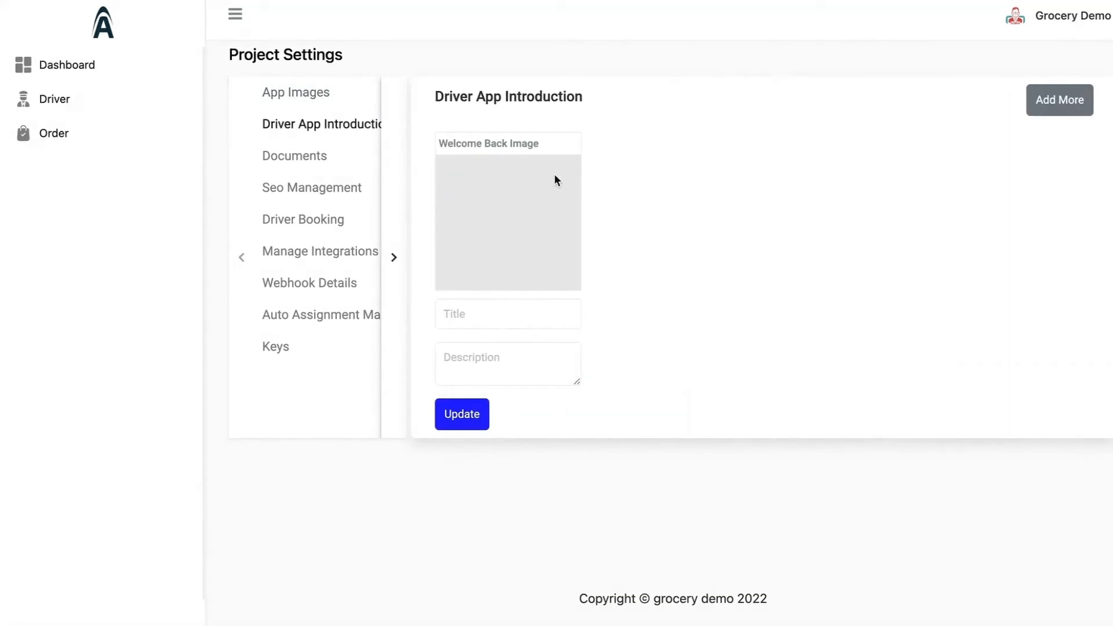
{"action": "left_click", "coordinate": [293, 155]}
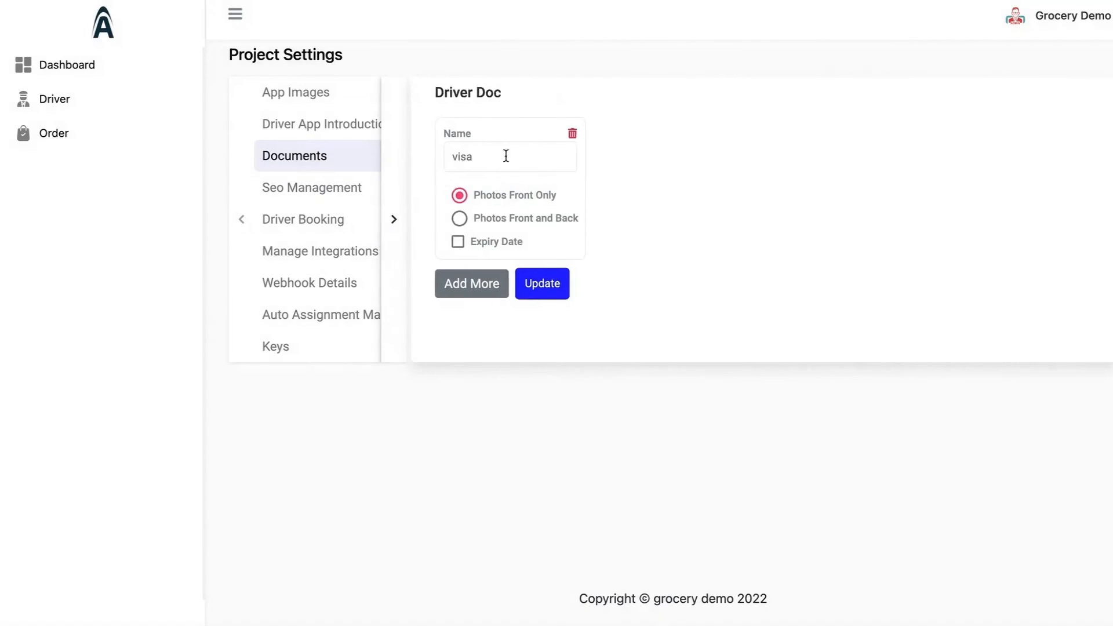
{"action": "left_click", "coordinate": [311, 188]}
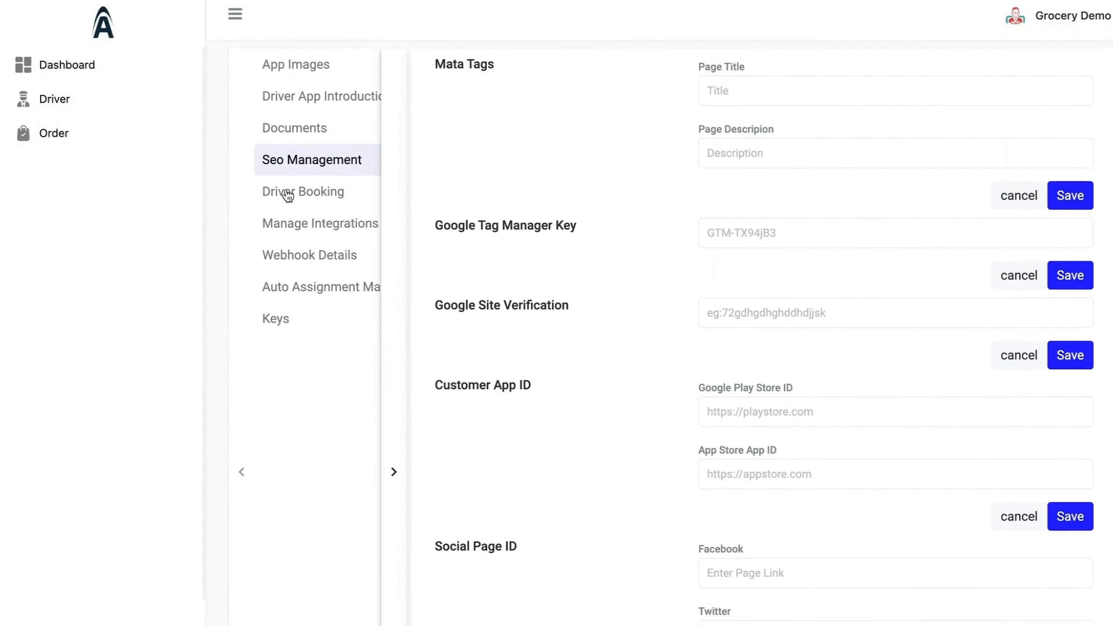
{"action": "left_click", "coordinate": [303, 191]}
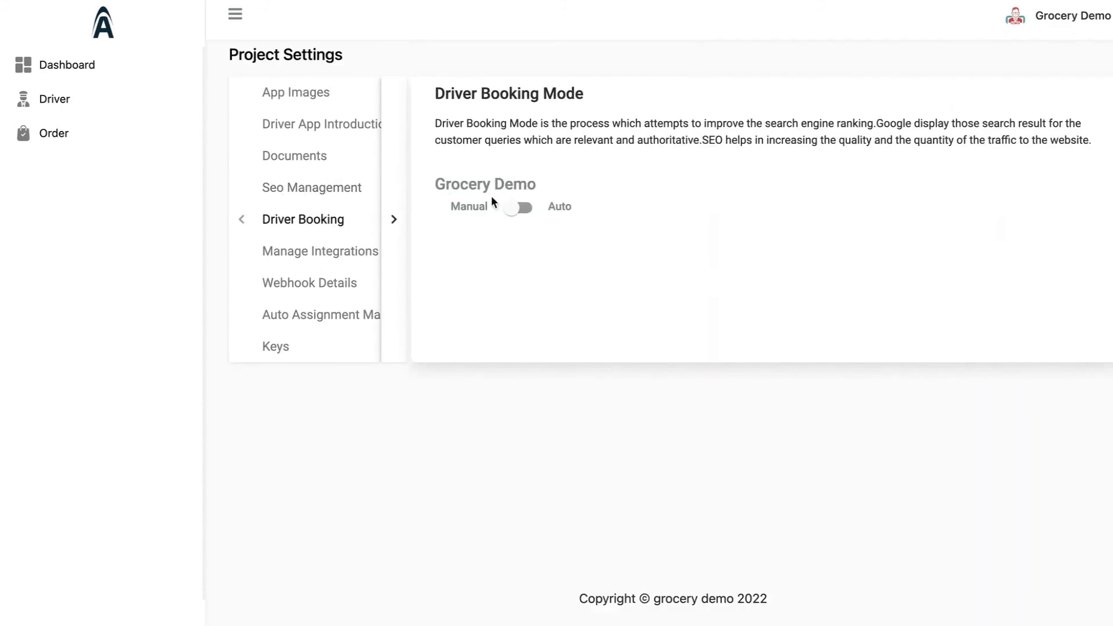
{"action": "mouse_move", "coordinate": [383, 235]}
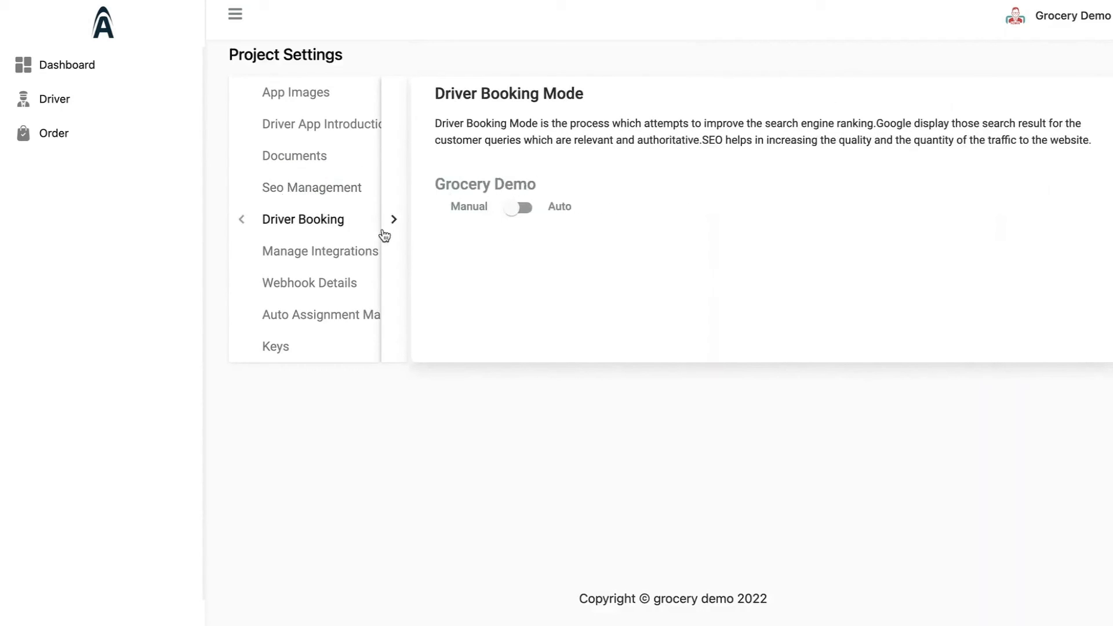
{"action": "left_click", "coordinate": [320, 251]}
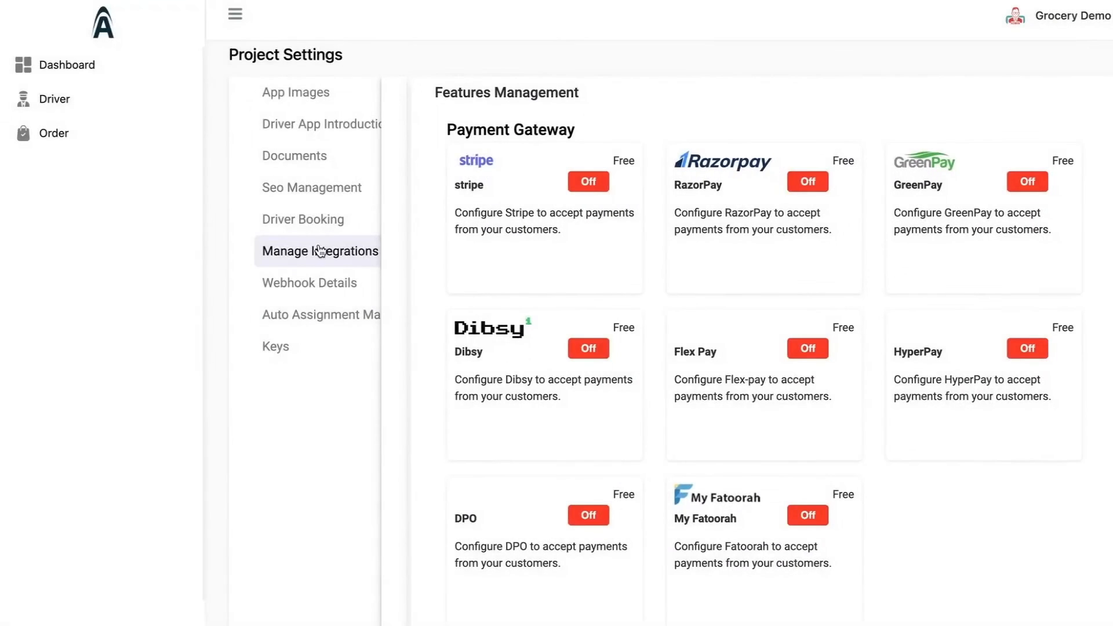
{"action": "mouse_move", "coordinate": [327, 288]}
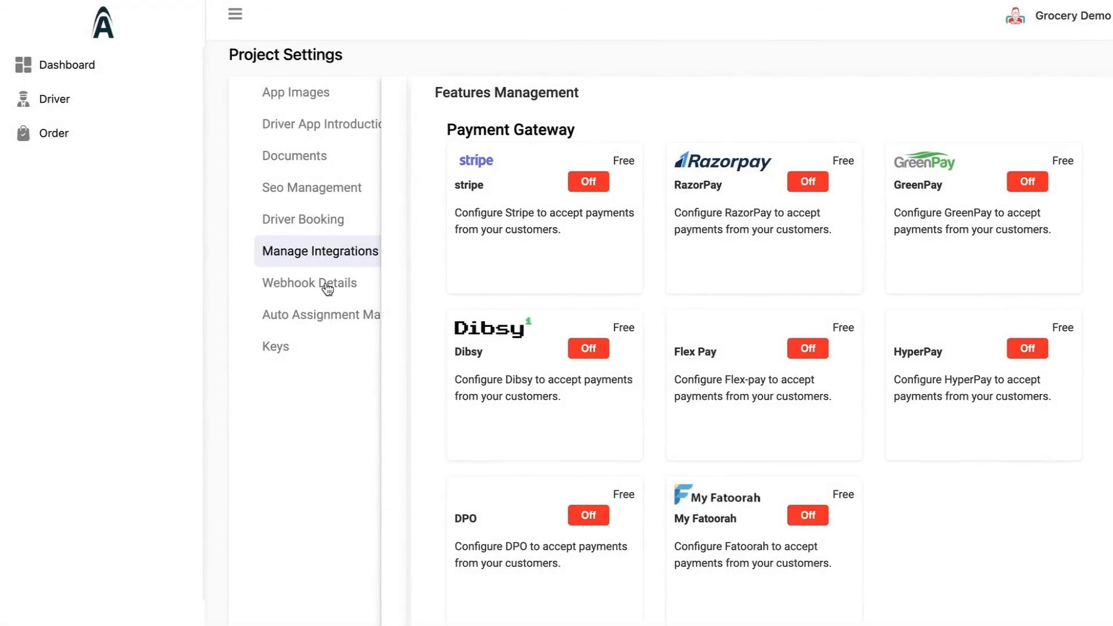
Review Webhook Details, the Auto Assignment settings (15 s requests, 15 km, 45 s cancel), then Keys.
{"action": "left_click", "coordinate": [309, 283]}
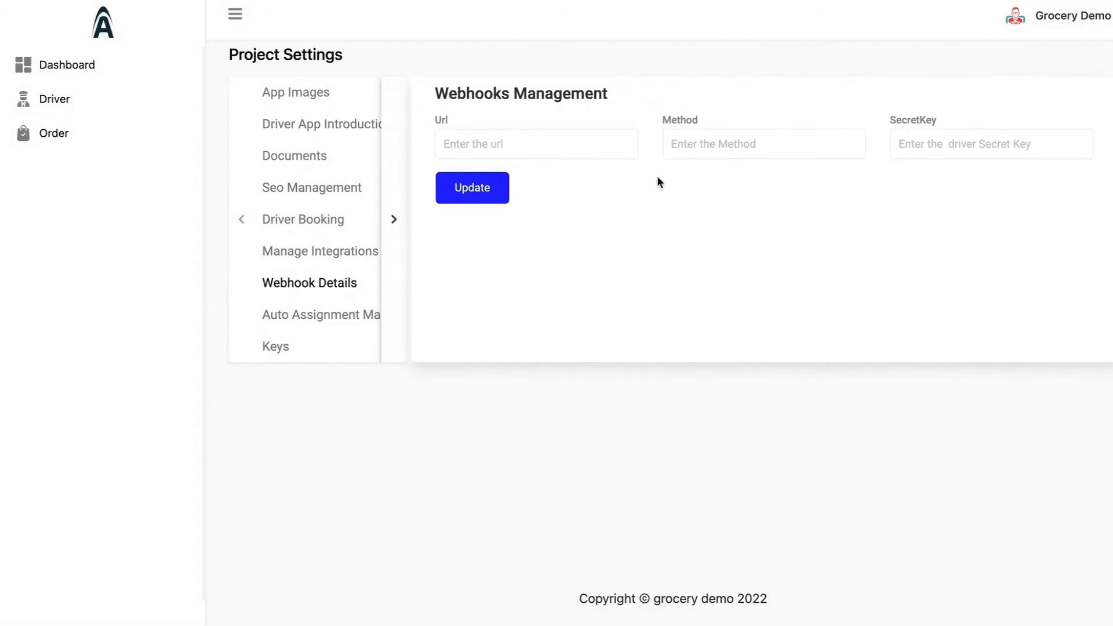
{"action": "mouse_move", "coordinate": [585, 126]}
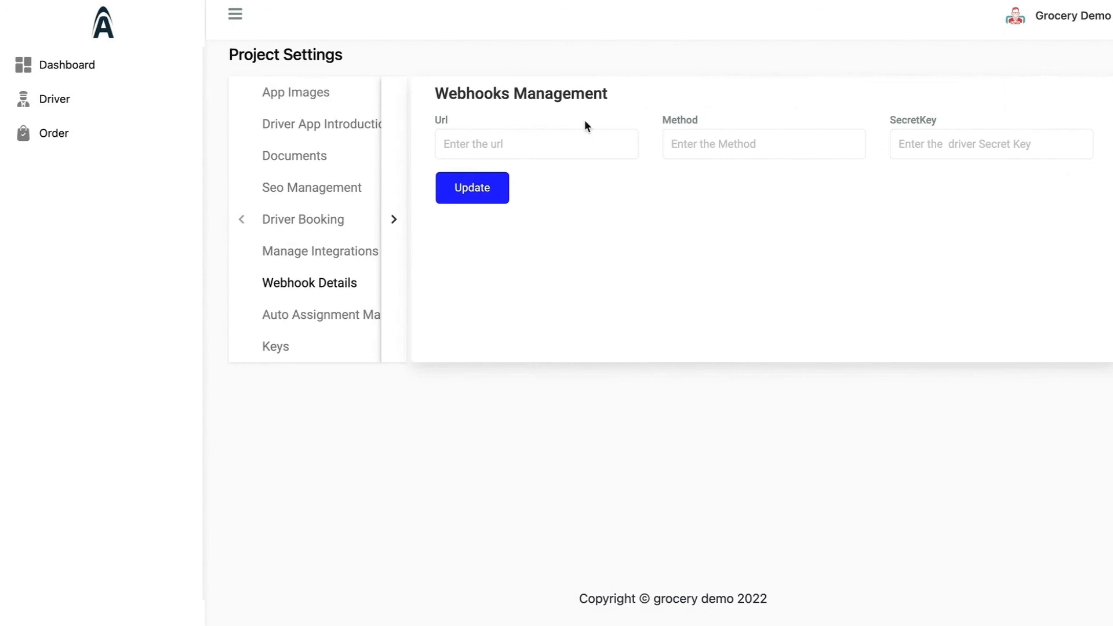
{"action": "left_click", "coordinate": [320, 314]}
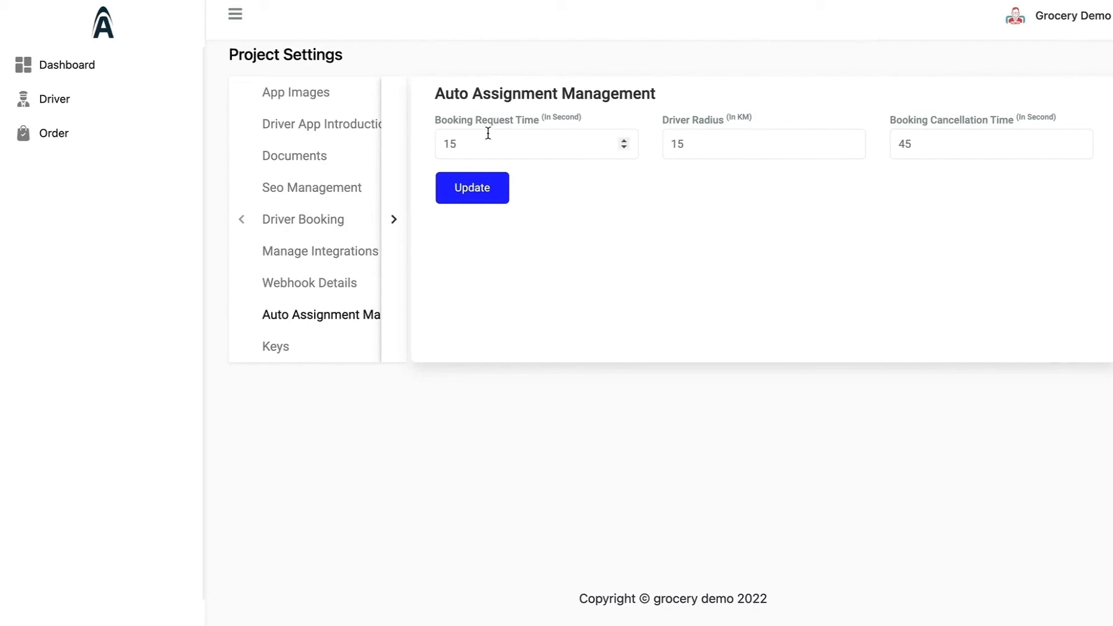
{"action": "mouse_move", "coordinate": [718, 135]}
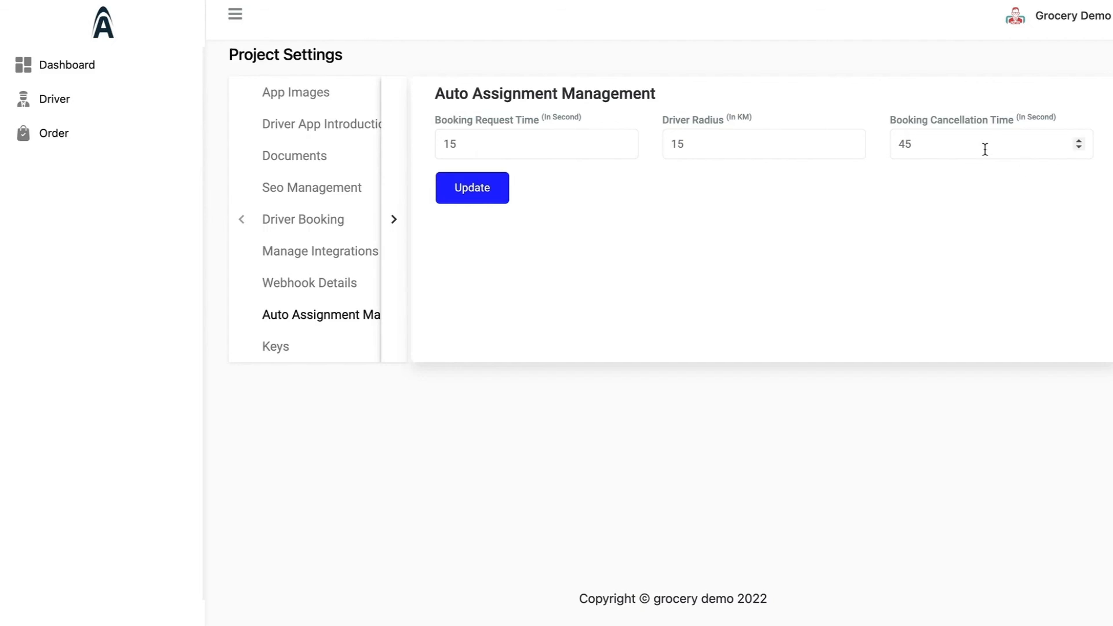
{"action": "left_click", "coordinate": [276, 347]}
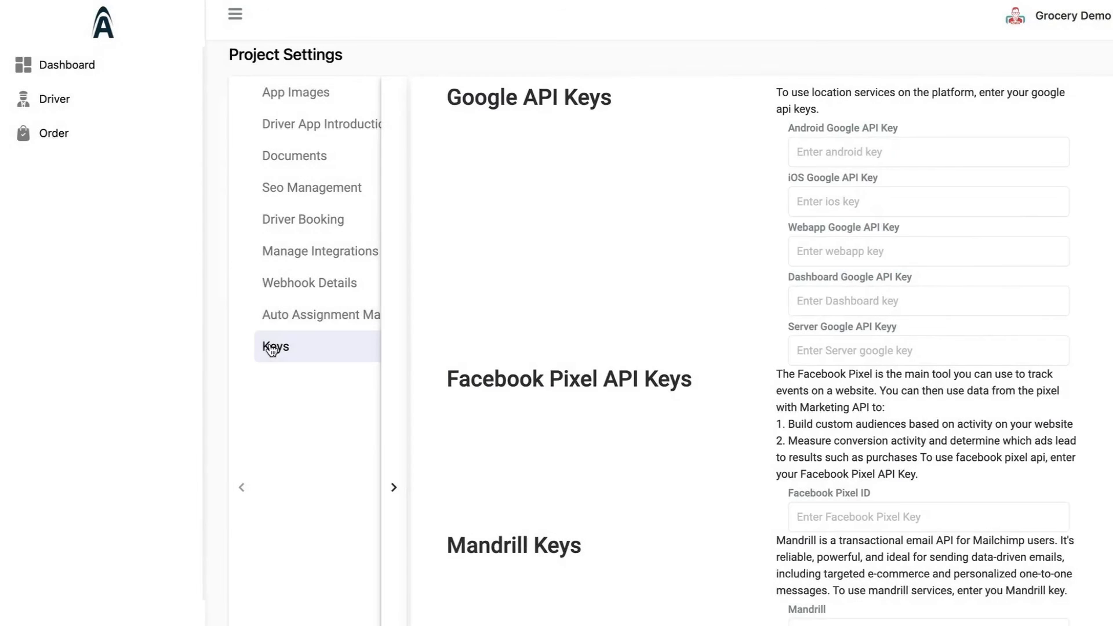
Scroll the Keys page down to Generate driver token, then return to the Dashboard.
{"action": "scroll", "scroll_direction": "down", "scroll_amount": 3}
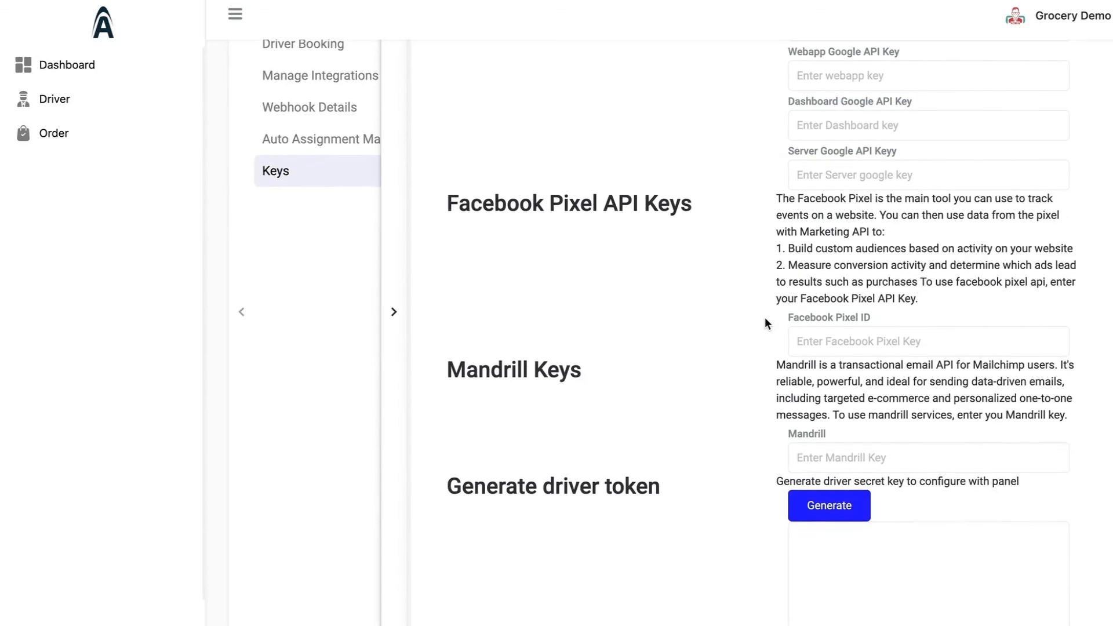
{"action": "scroll", "scroll_direction": "down", "scroll_amount": 3}
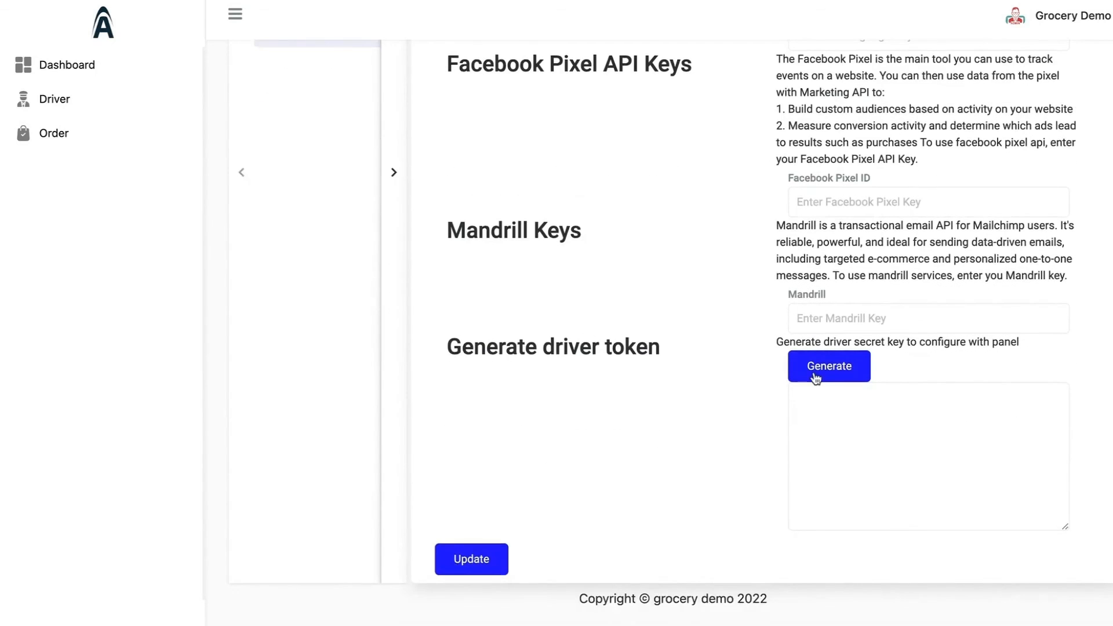
{"action": "left_click", "coordinate": [67, 65]}
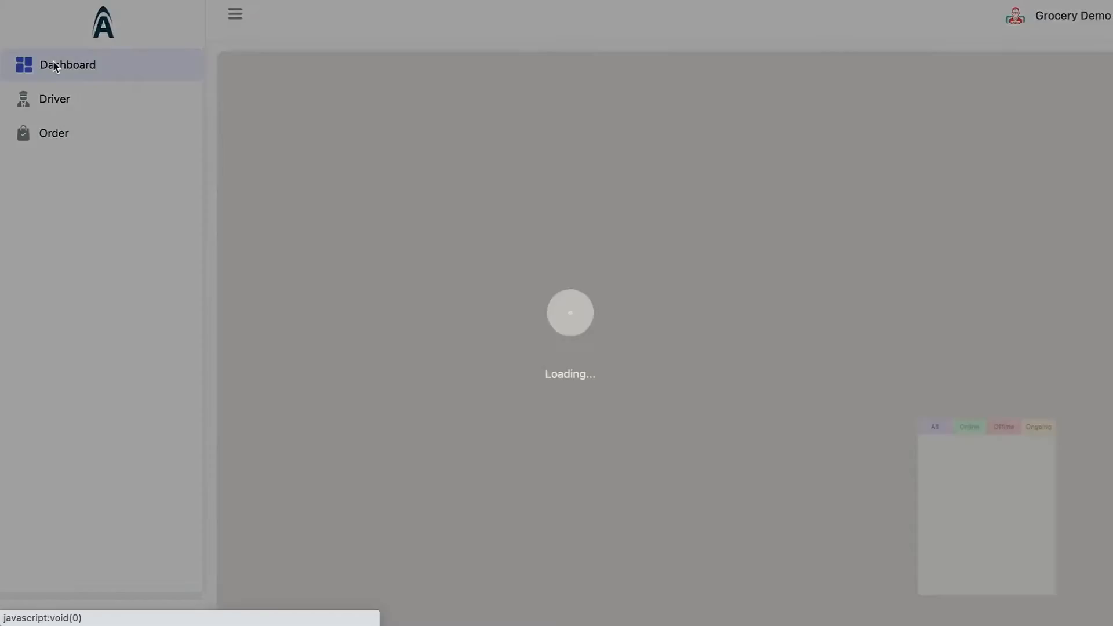